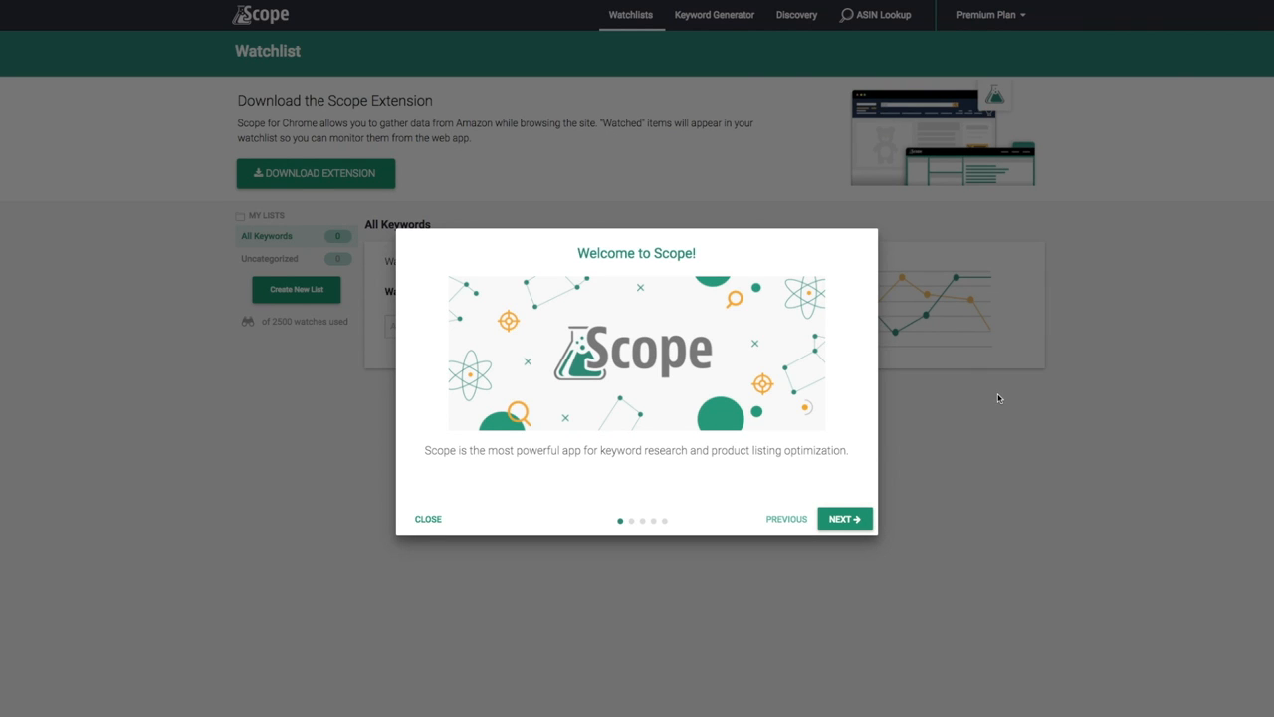
{"action": "mouse_move", "coordinate": [993, 398]}
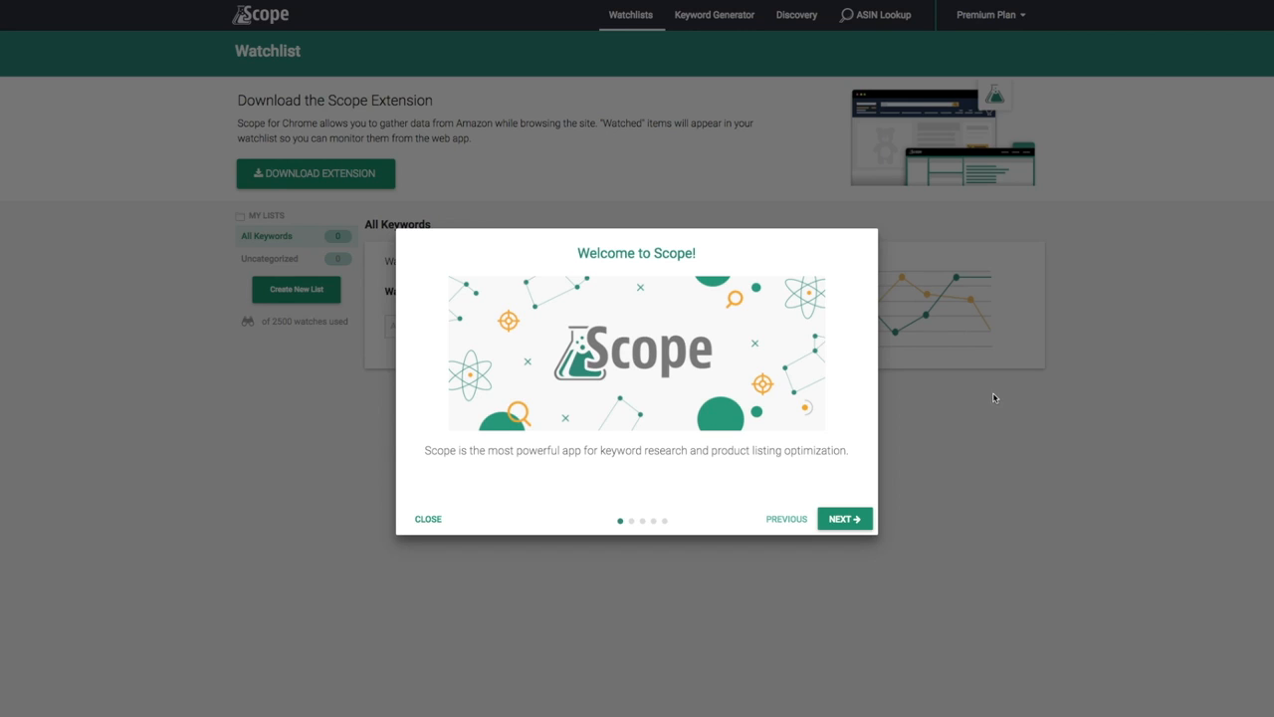
{"action": "mouse_move", "coordinate": [985, 398]}
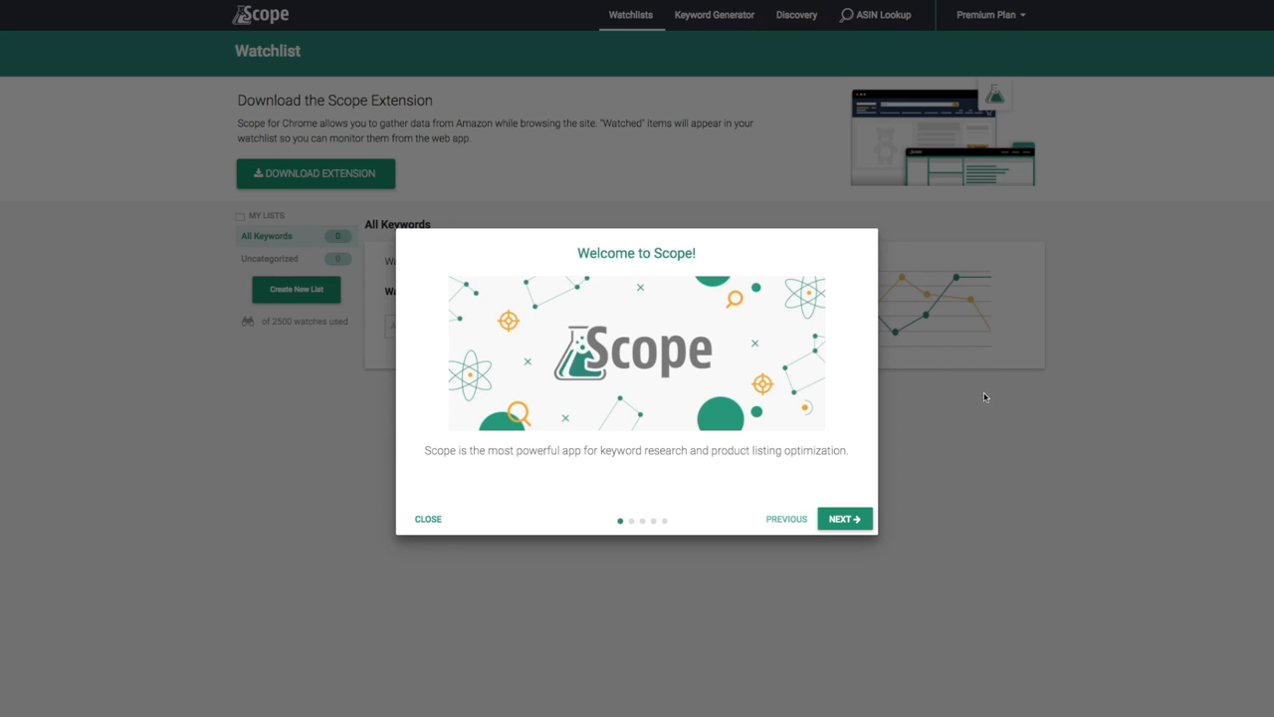
{"action": "mouse_move", "coordinate": [417, 240]}
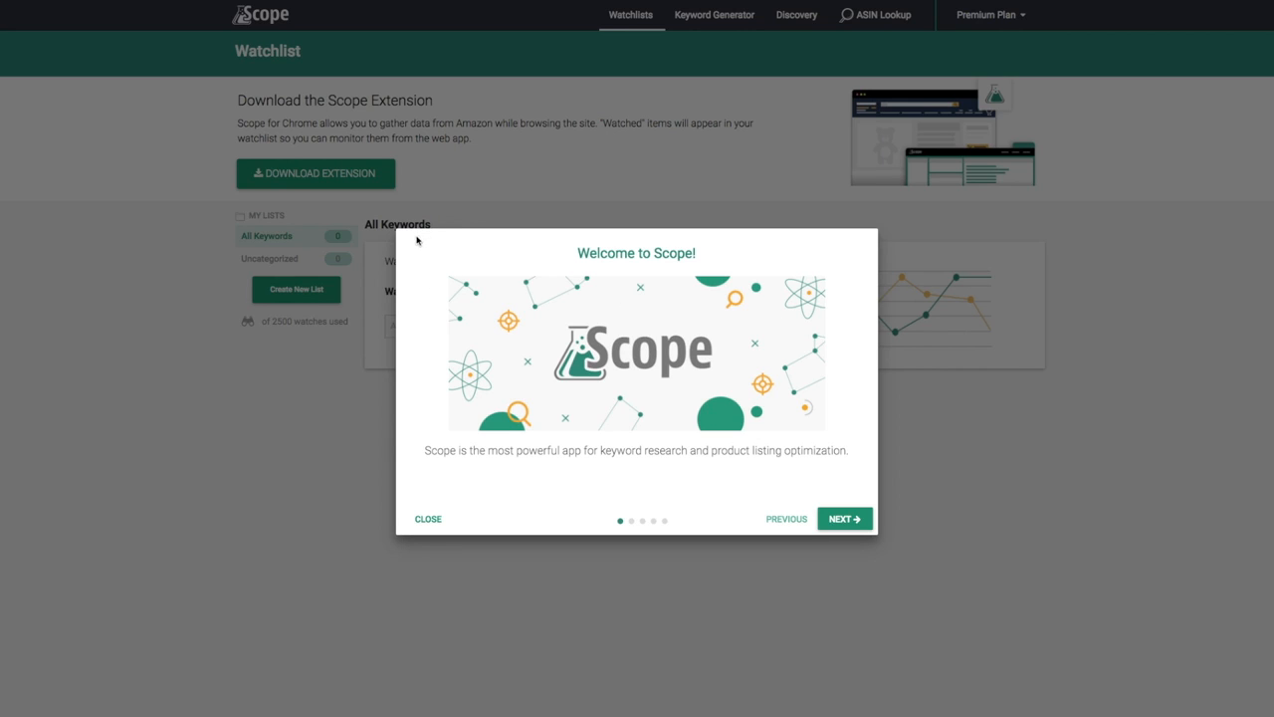
{"action": "mouse_move", "coordinate": [736, 520]}
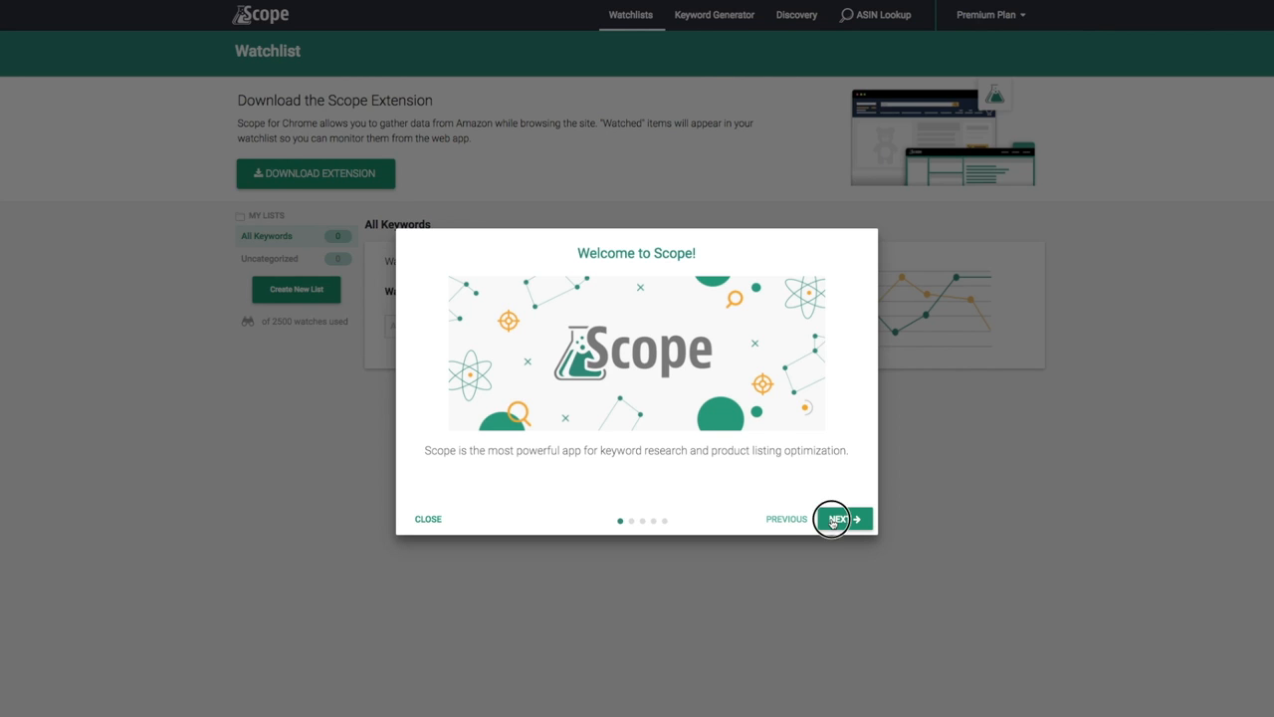
Page through the Welcome to Scope tour to its fifth slide on product niches.
{"action": "left_click", "coordinate": [839, 518]}
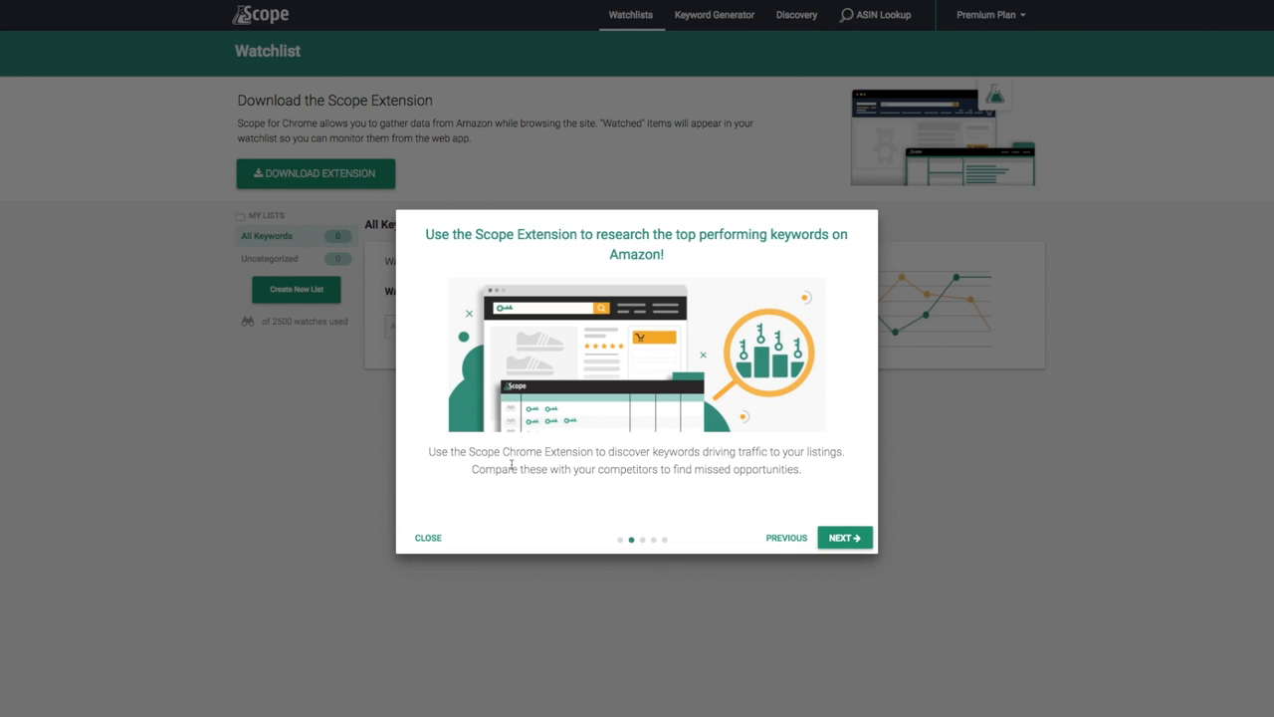
{"action": "left_click", "coordinate": [844, 538]}
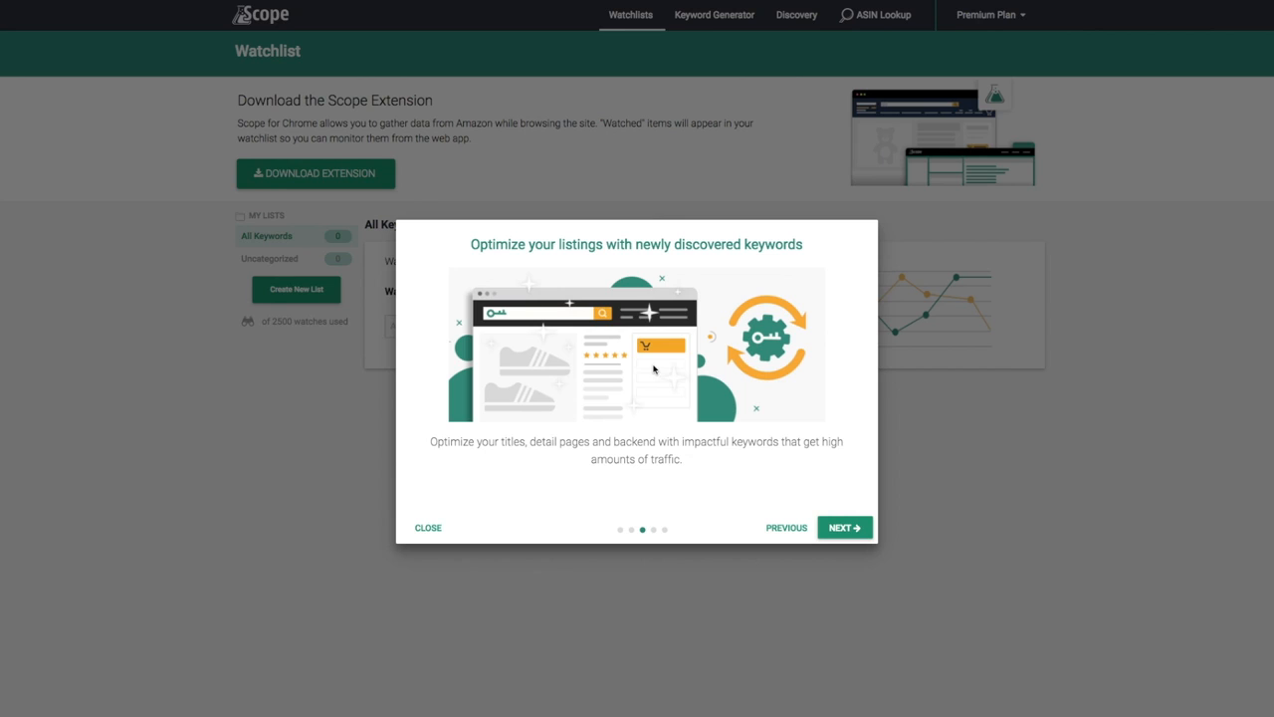
{"action": "left_click", "coordinate": [844, 527]}
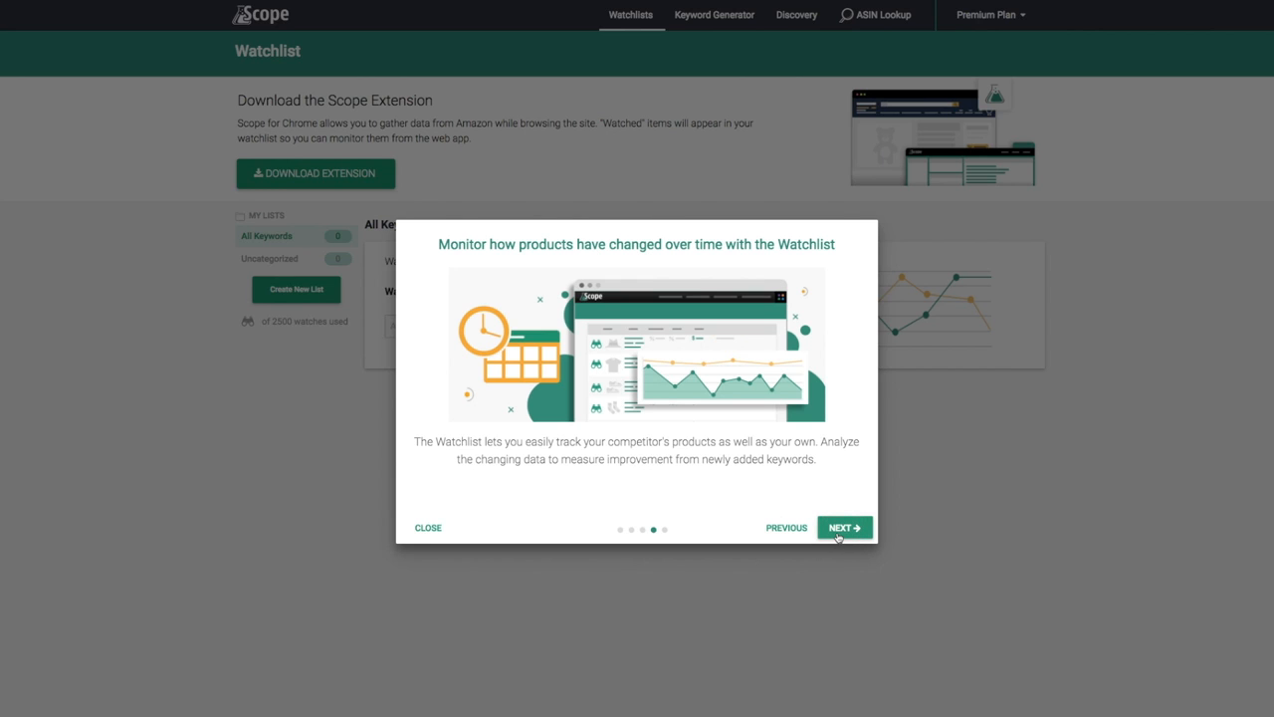
{"action": "mouse_move", "coordinate": [722, 490]}
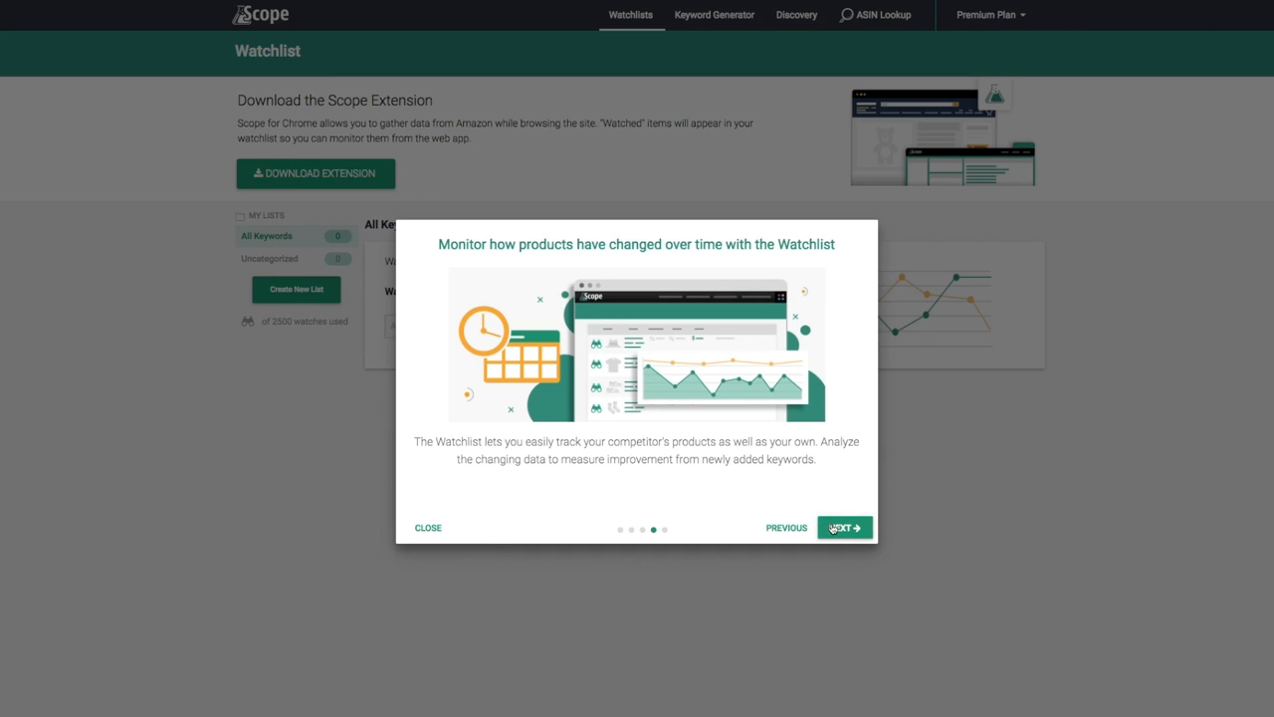
{"action": "left_click", "coordinate": [843, 527]}
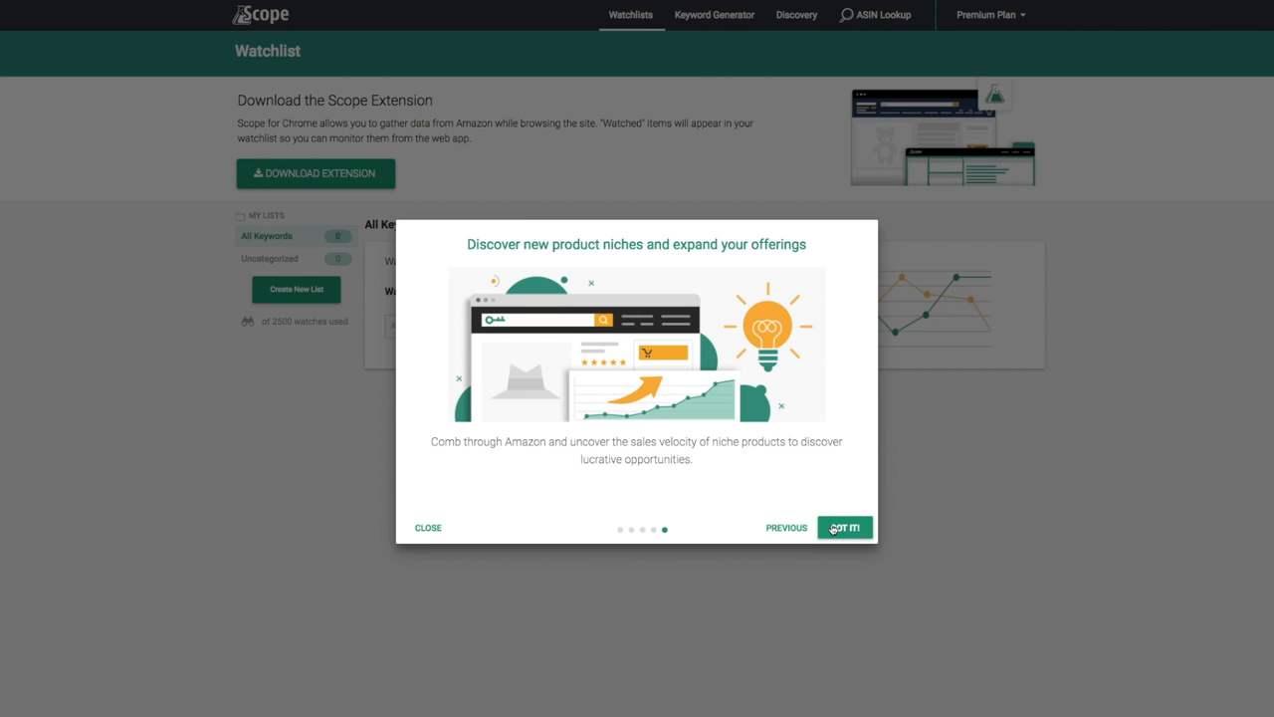
Dismiss the welcome tour with GOT IT! to reveal the empty Watchlist.
{"action": "left_click", "coordinate": [844, 527]}
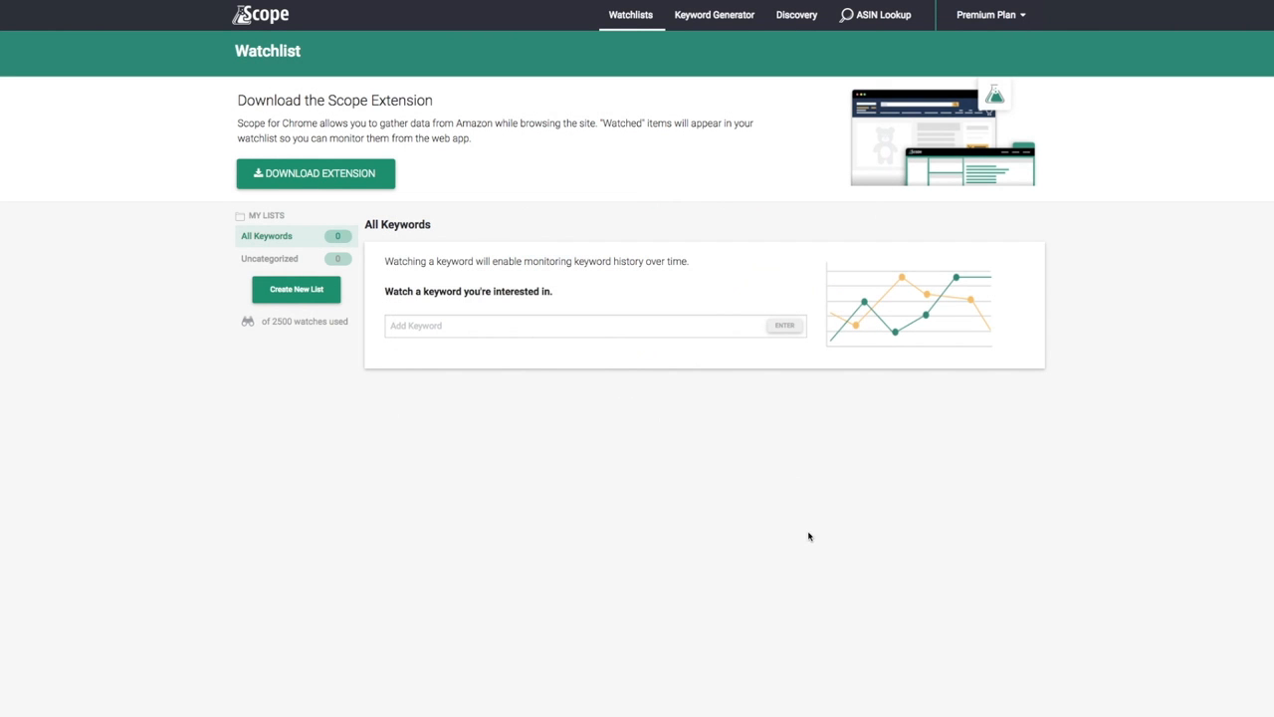
{"action": "mouse_move", "coordinate": [569, 479]}
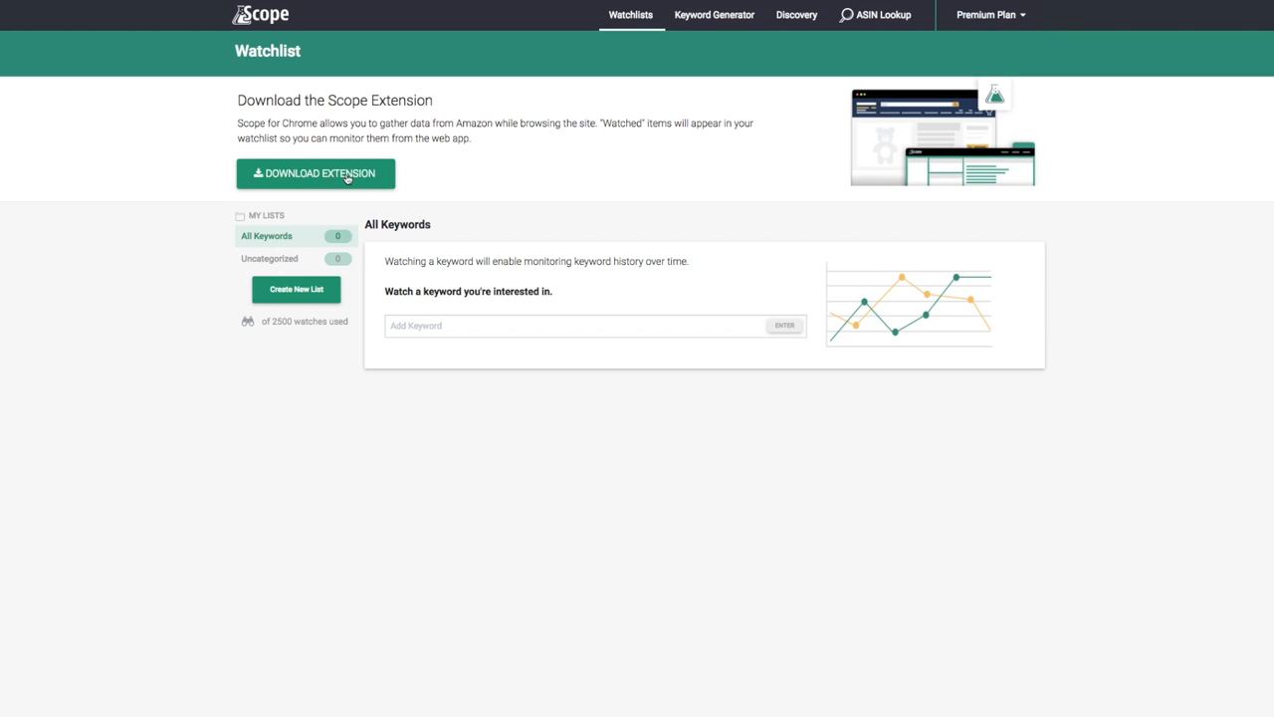
Download the Scope by SellerLabs extension from the Chrome Web Store and confirm adding it.
{"action": "left_click", "coordinate": [315, 174]}
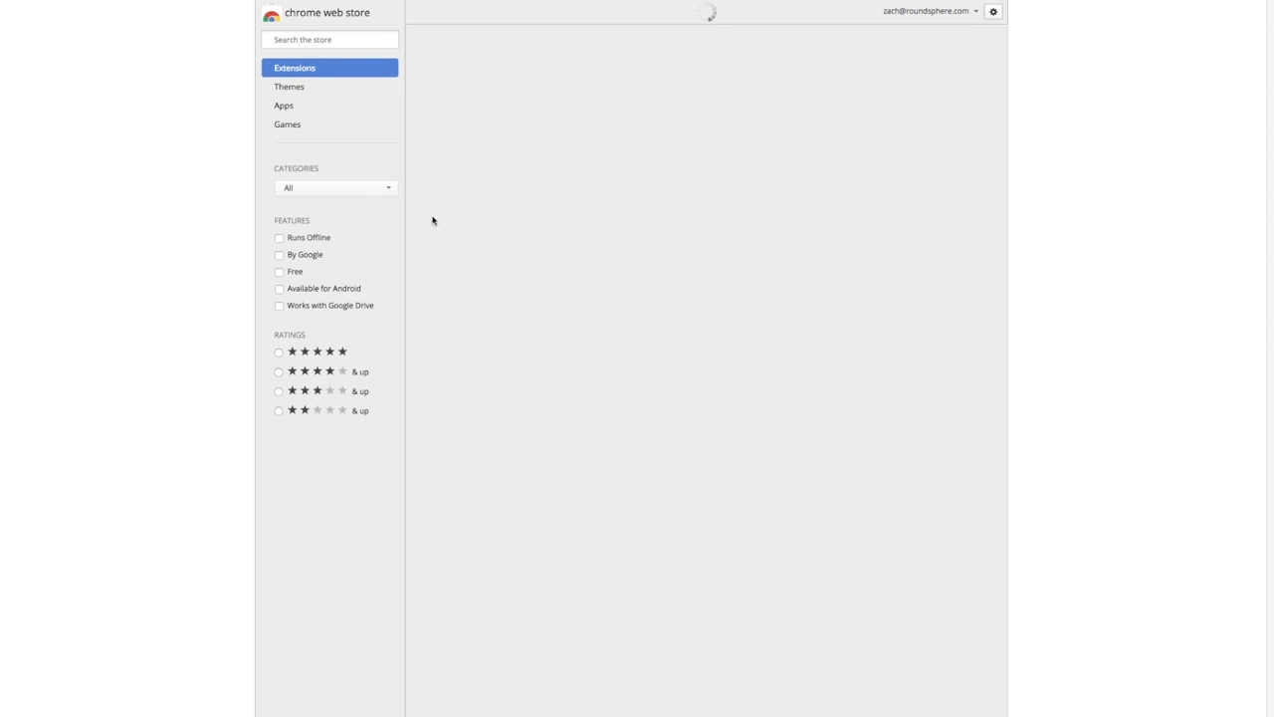
{"action": "mouse_move", "coordinate": [351, 121]}
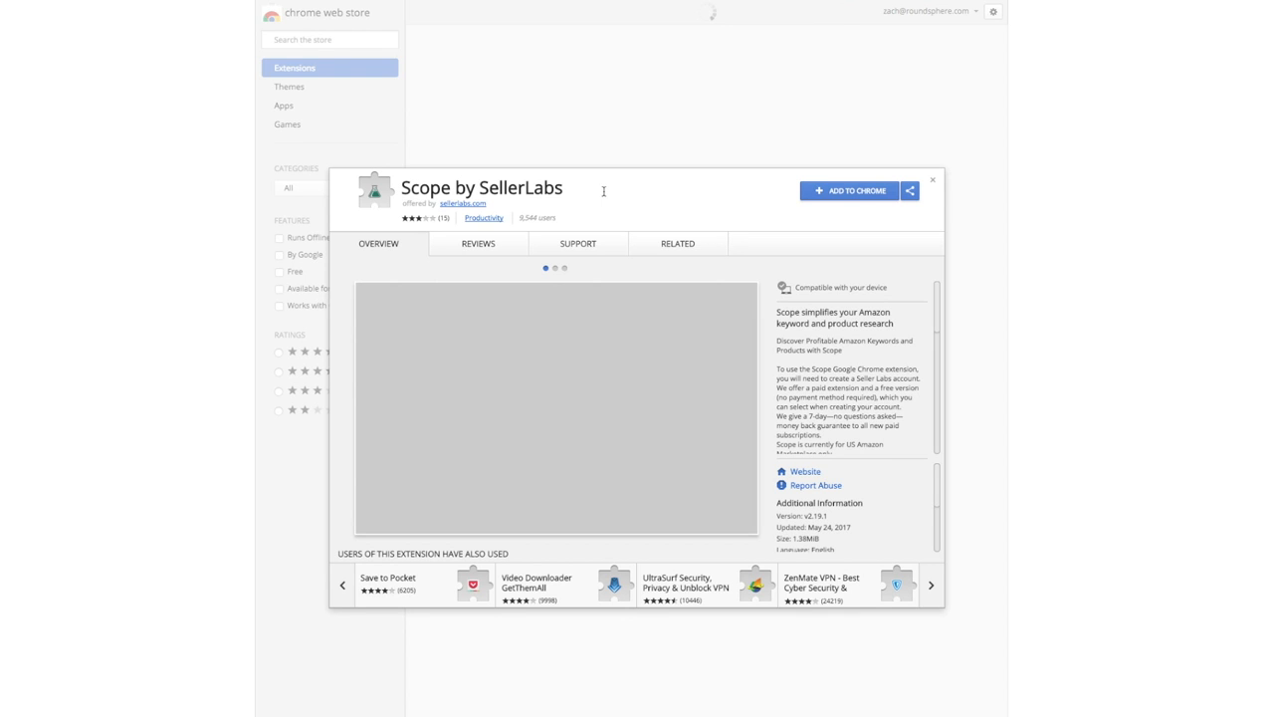
{"action": "mouse_move", "coordinate": [814, 209]}
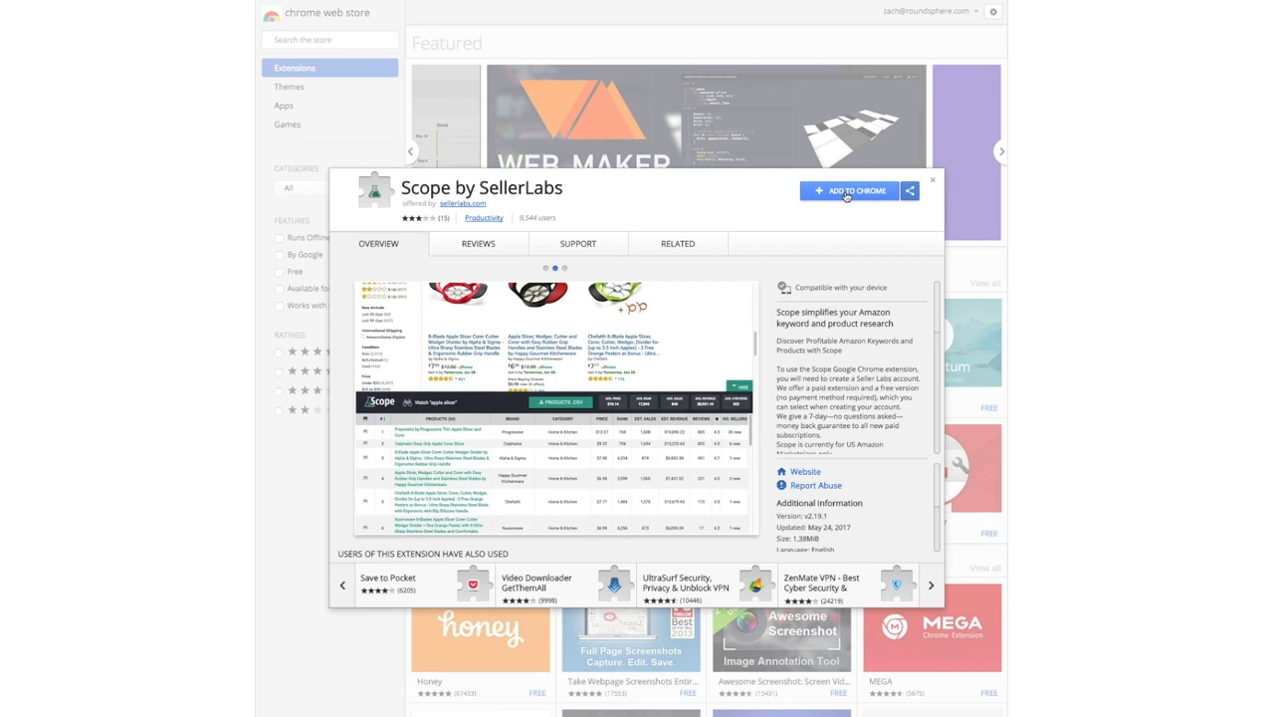
{"action": "left_click", "coordinate": [848, 190]}
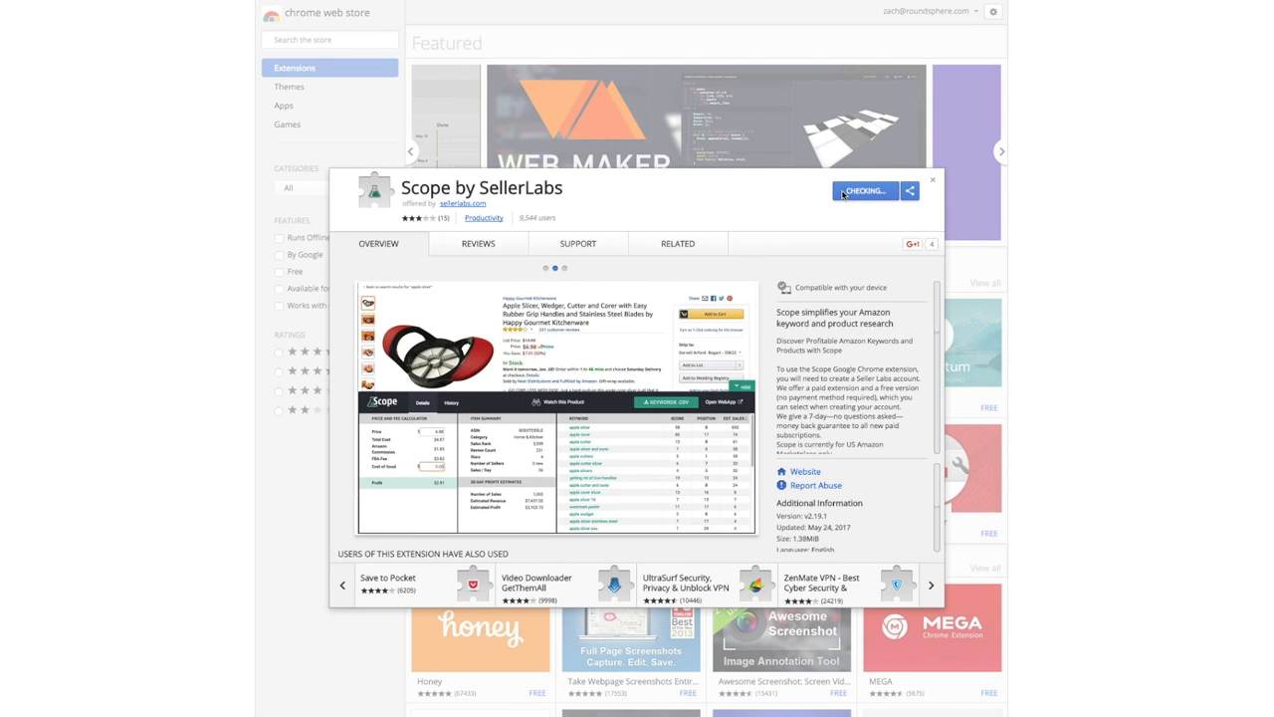
{"action": "left_click", "coordinate": [865, 190]}
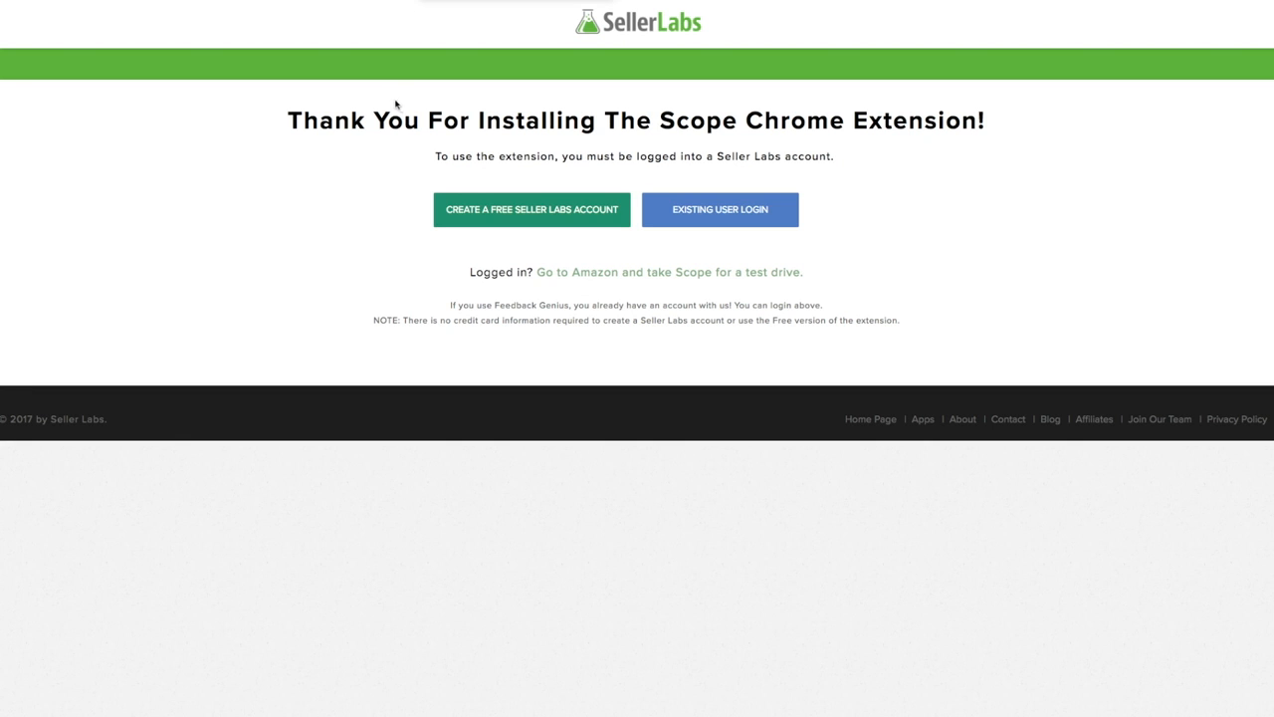
{"action": "mouse_move", "coordinate": [863, 182]}
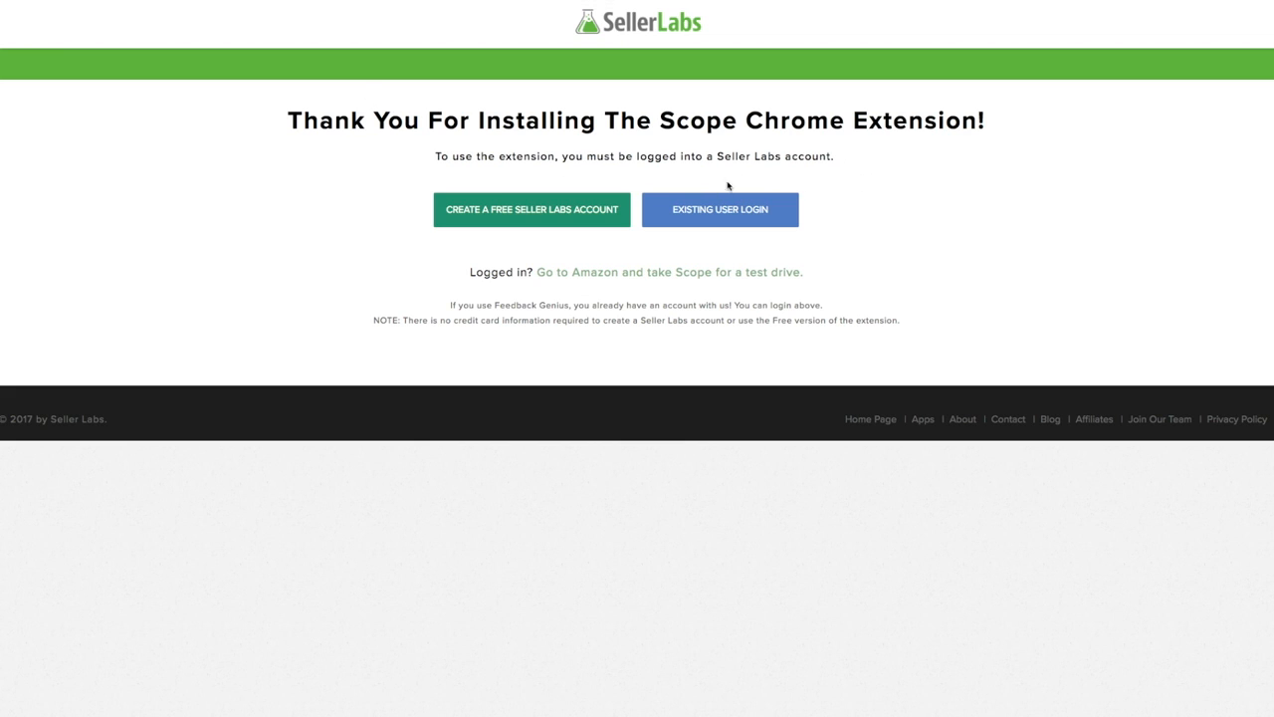
{"action": "mouse_move", "coordinate": [801, 188]}
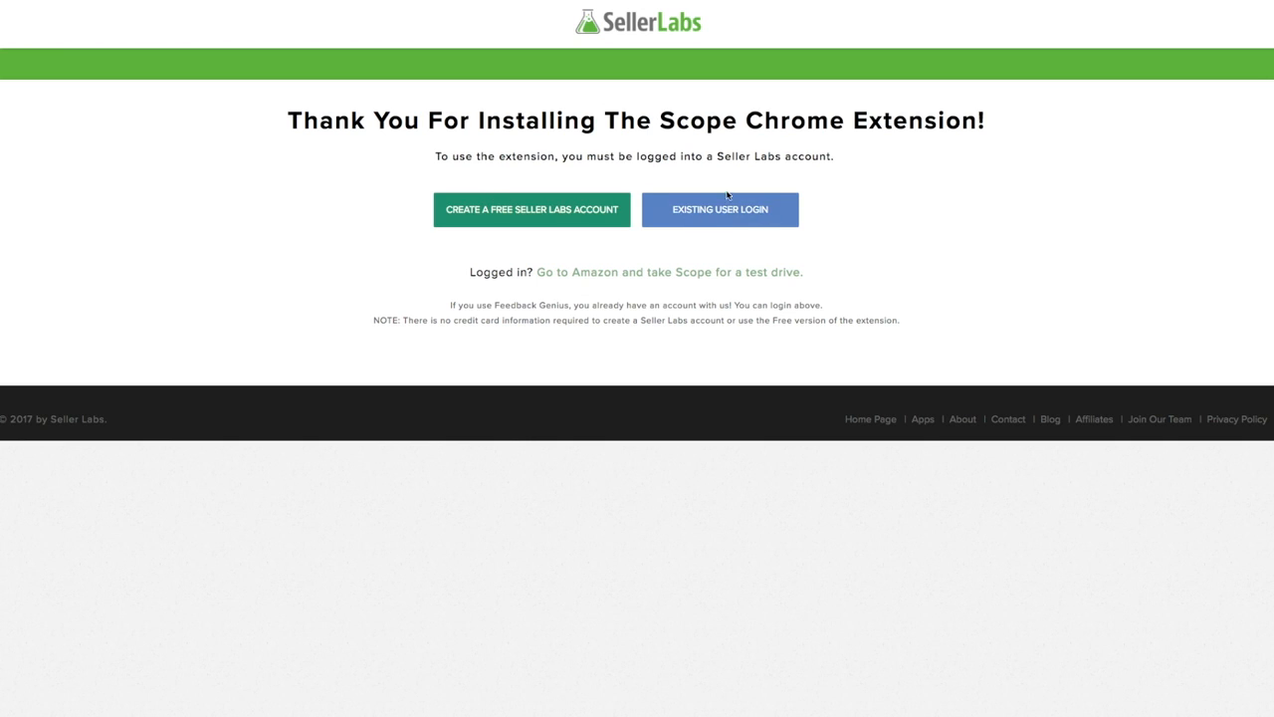
{"action": "mouse_move", "coordinate": [809, 248]}
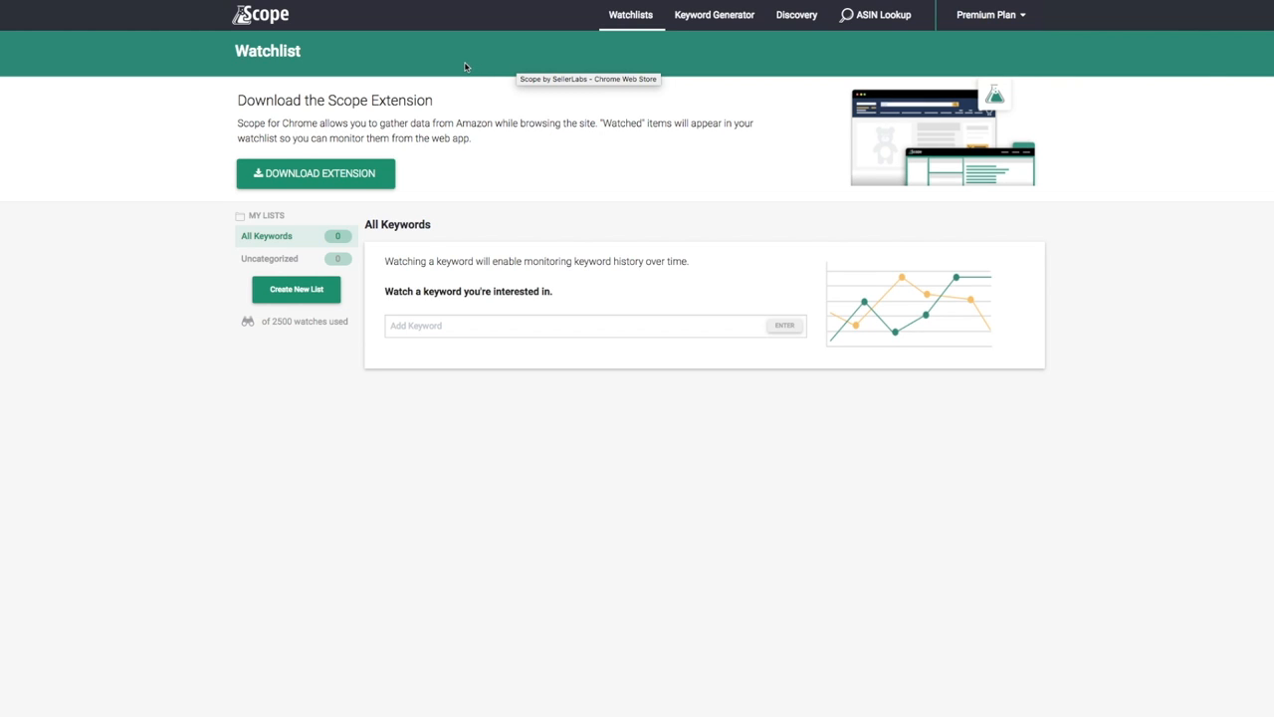
{"action": "mouse_move", "coordinate": [357, 50]}
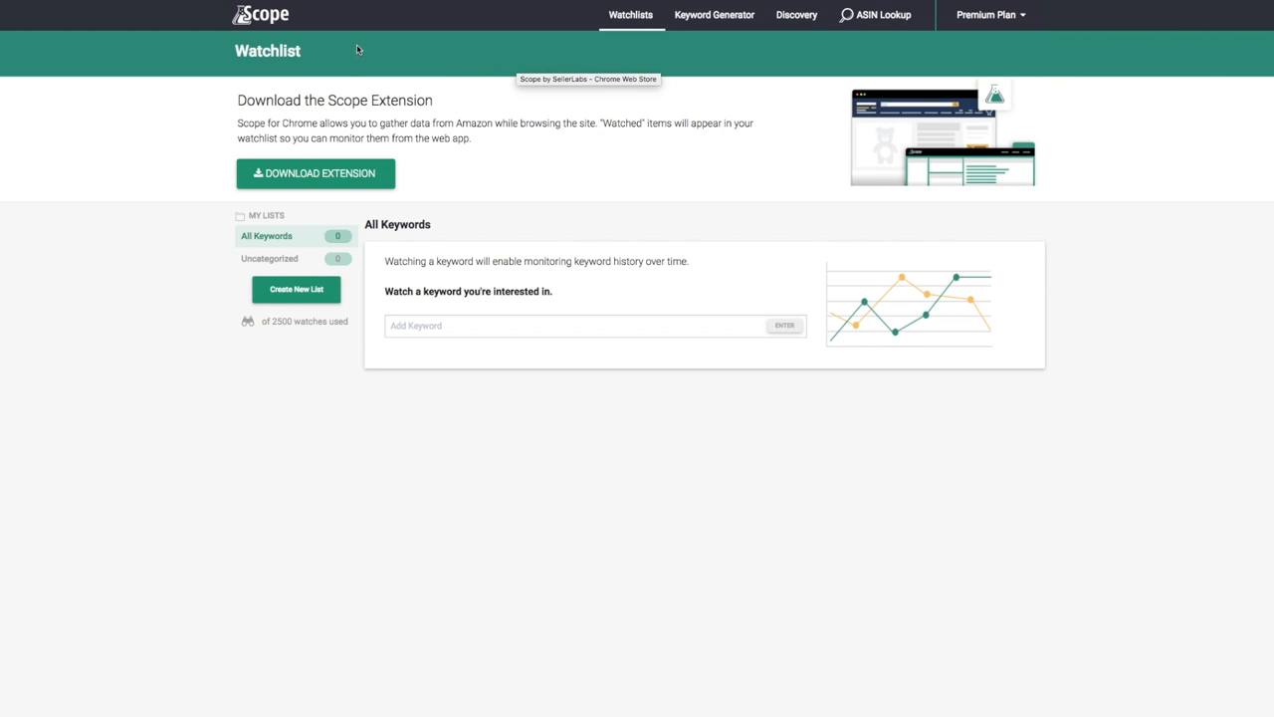
{"action": "mouse_move", "coordinate": [544, 438]}
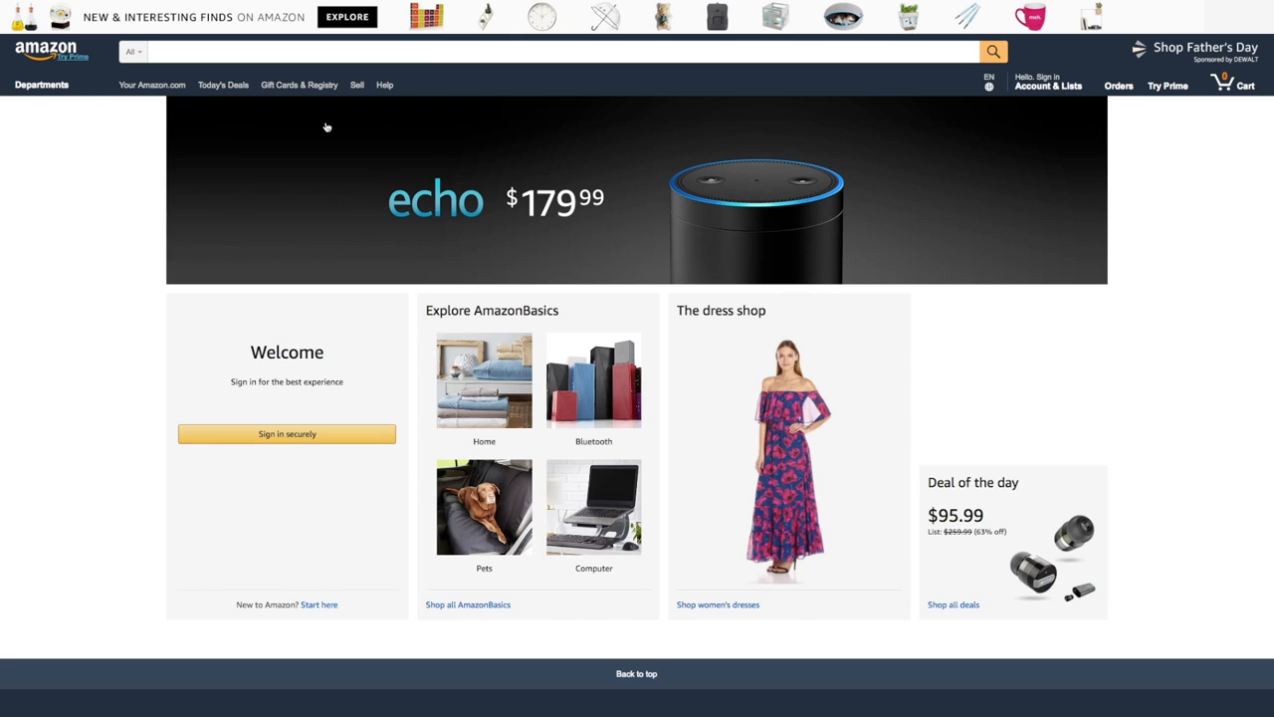
Open the Scope extension's welcome panel from the Chrome toolbar on Amazon.com.
{"action": "left_click", "coordinate": [183, 50]}
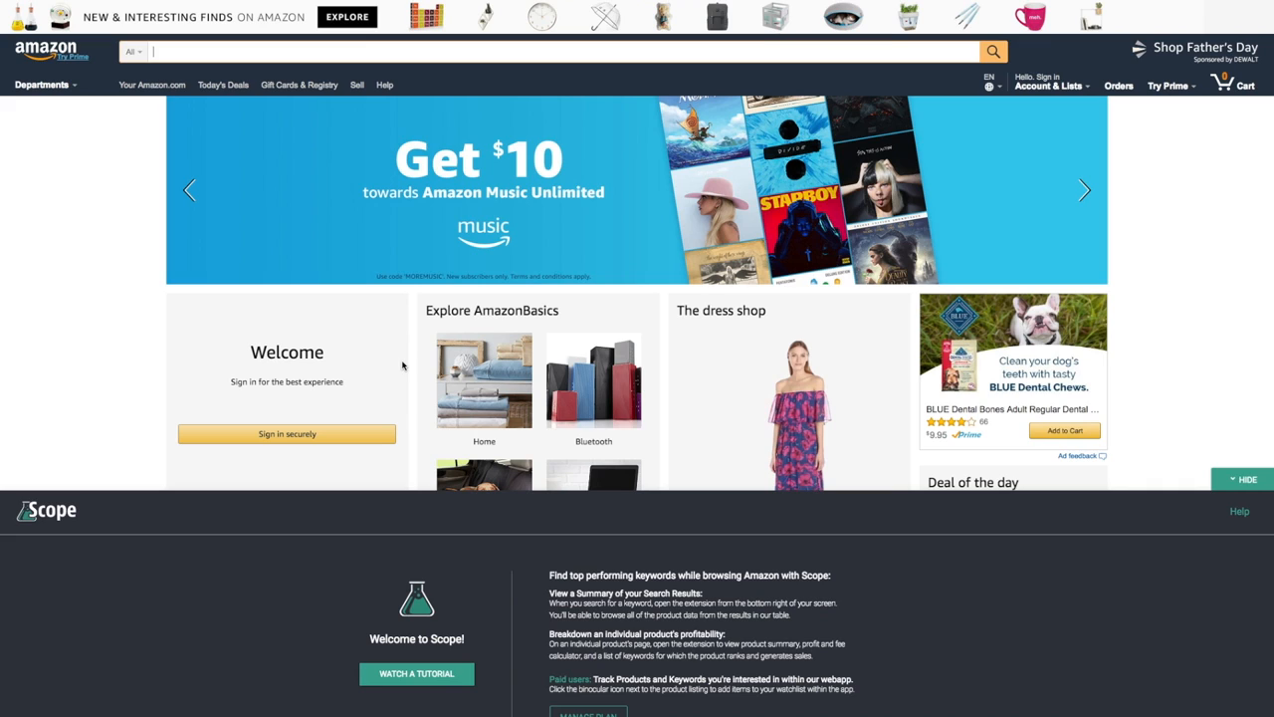
{"action": "mouse_move", "coordinate": [371, 309]}
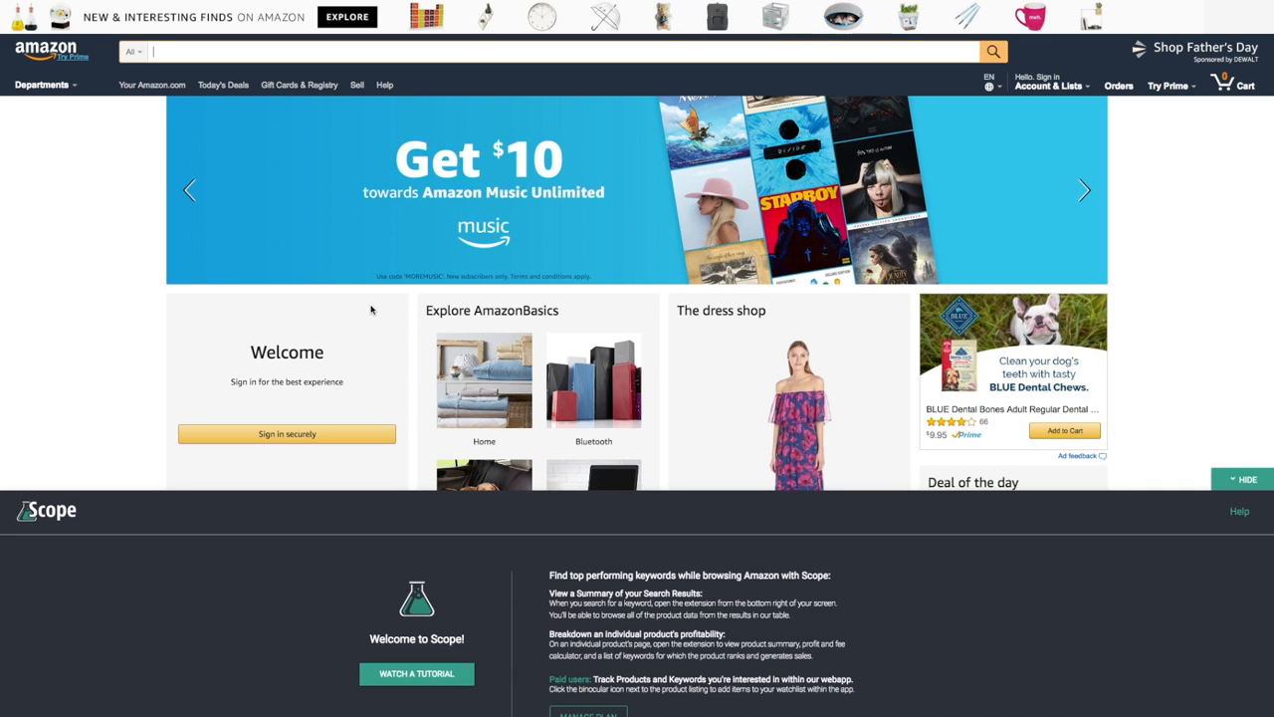
{"action": "left_click", "coordinate": [1084, 190]}
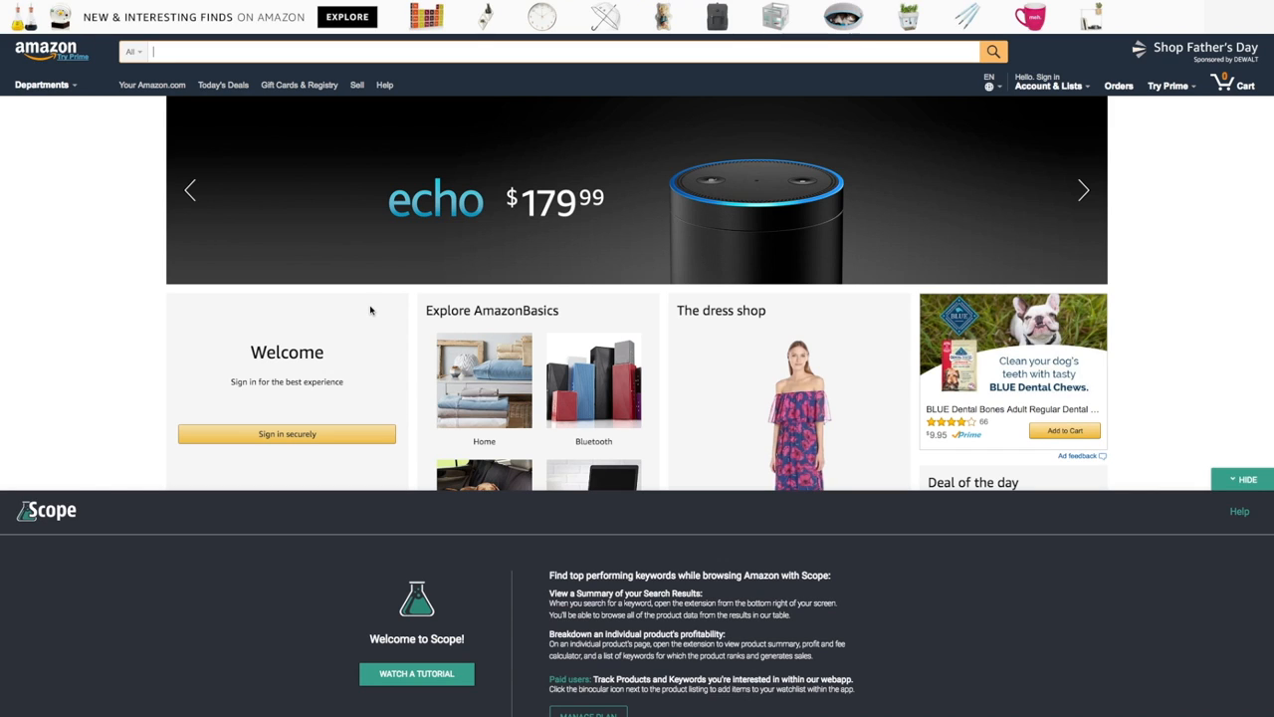
{"action": "mouse_move", "coordinate": [438, 350]}
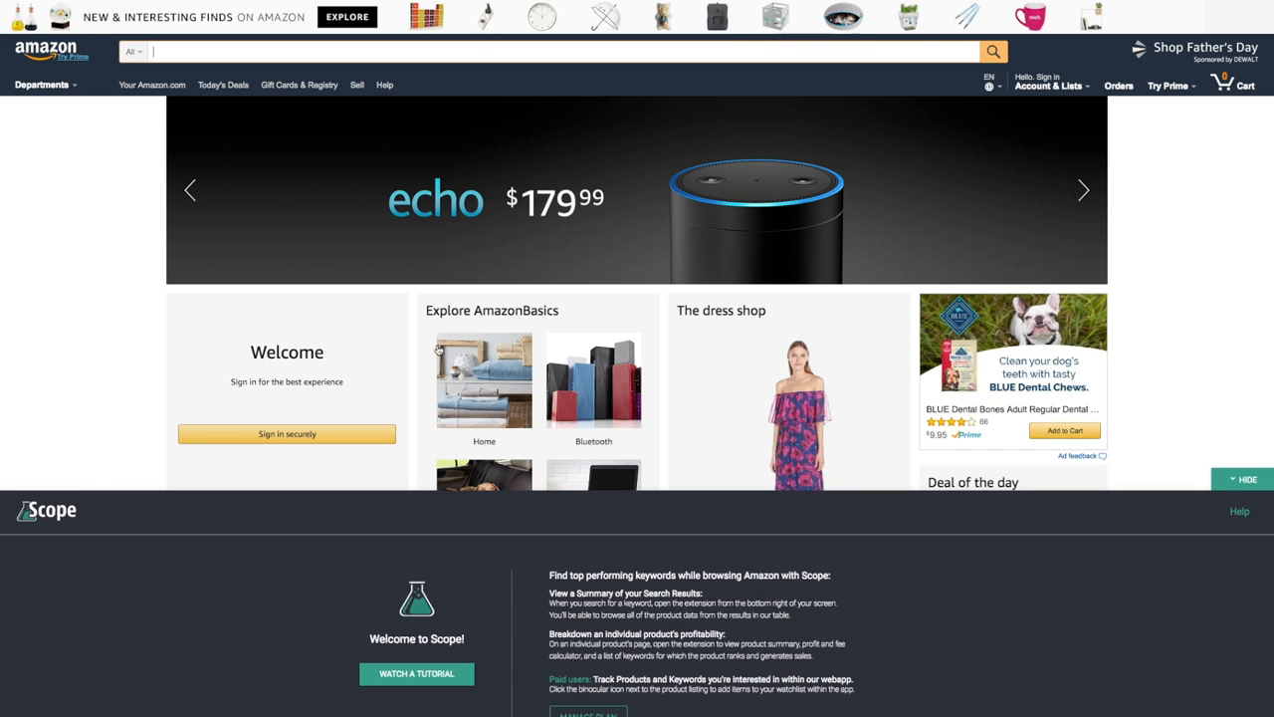
{"action": "mouse_move", "coordinate": [103, 225]}
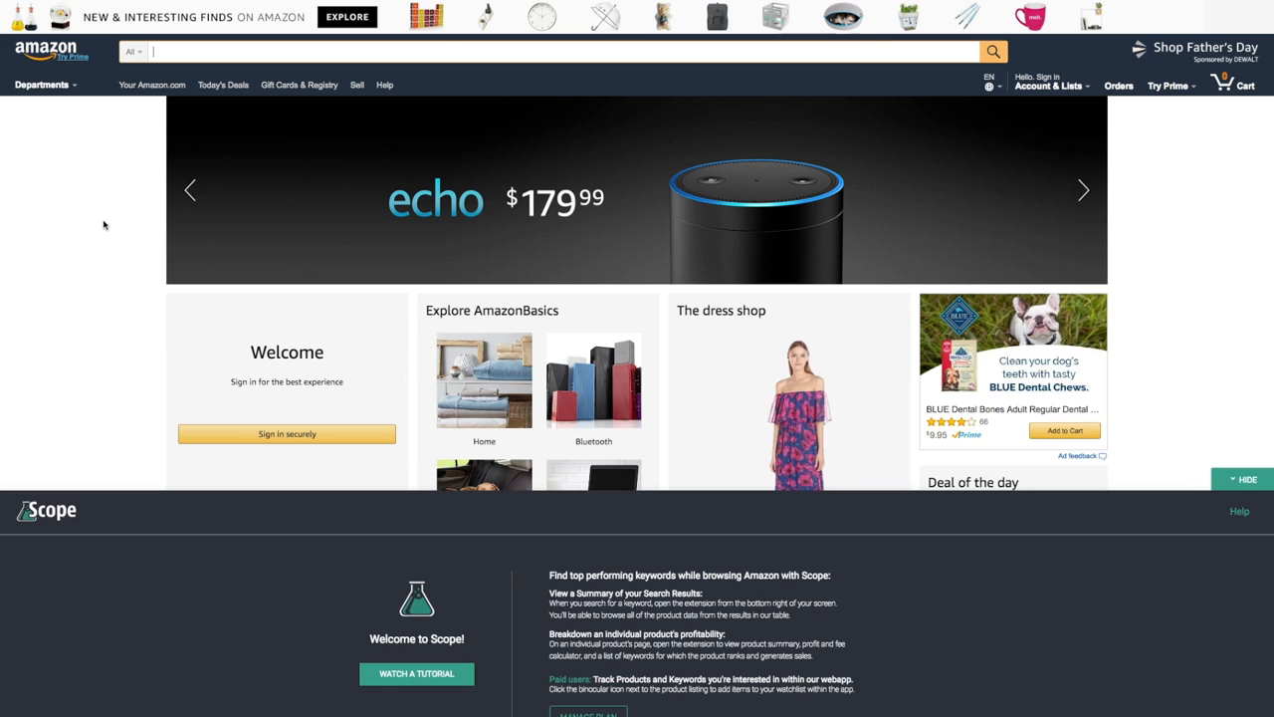
{"action": "mouse_move", "coordinate": [208, 154]}
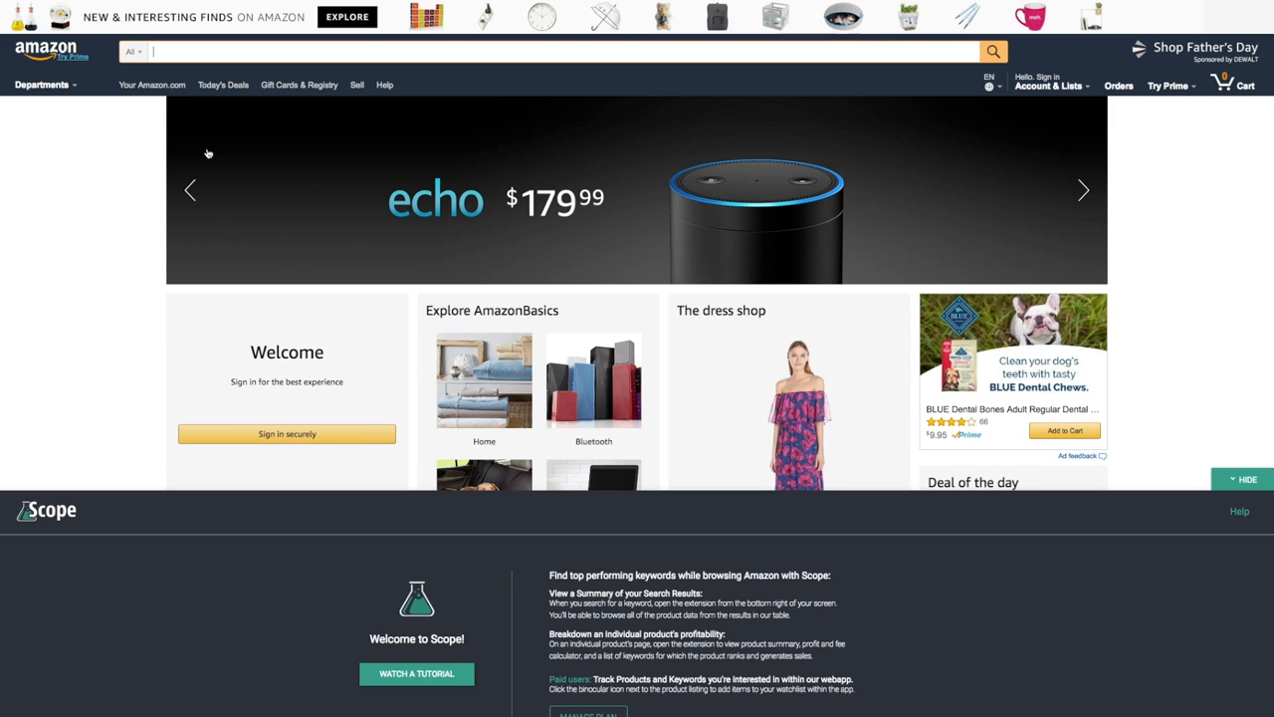
Search Amazon for 'apple slicer' so Scope loads the results' product metrics.
{"action": "type", "text": "apple s"}
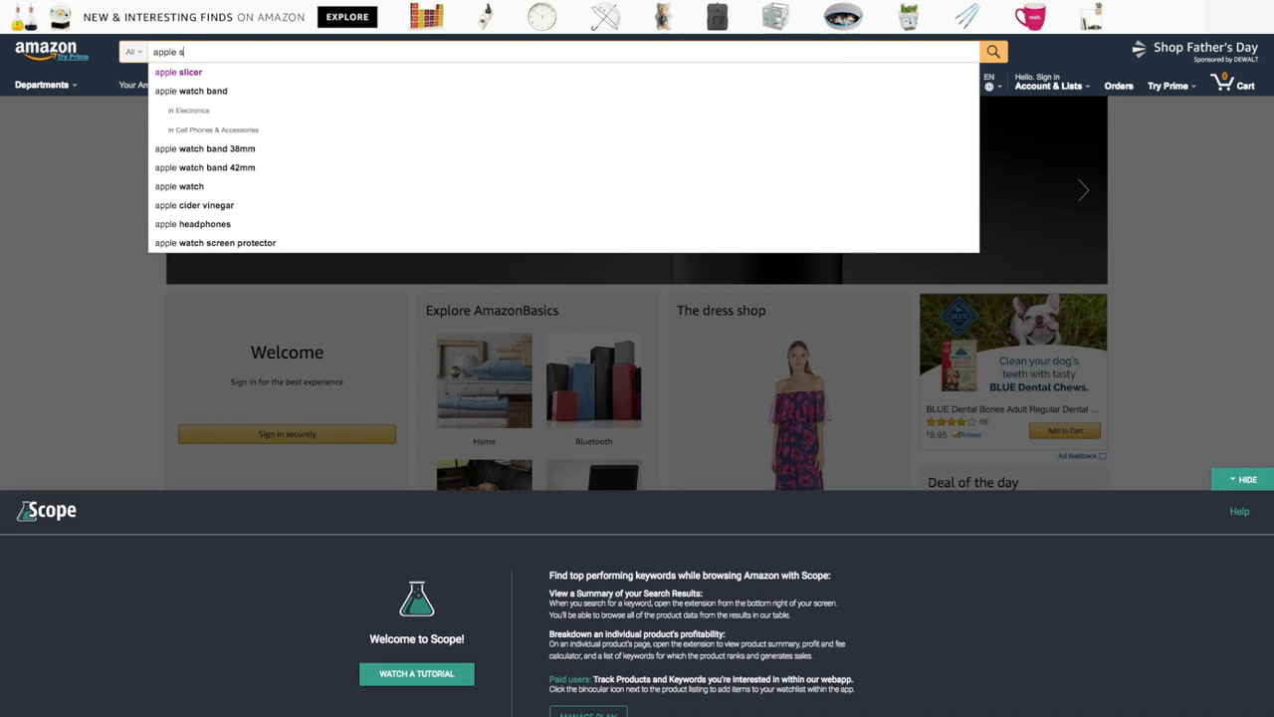
{"action": "left_click", "coordinate": [178, 72]}
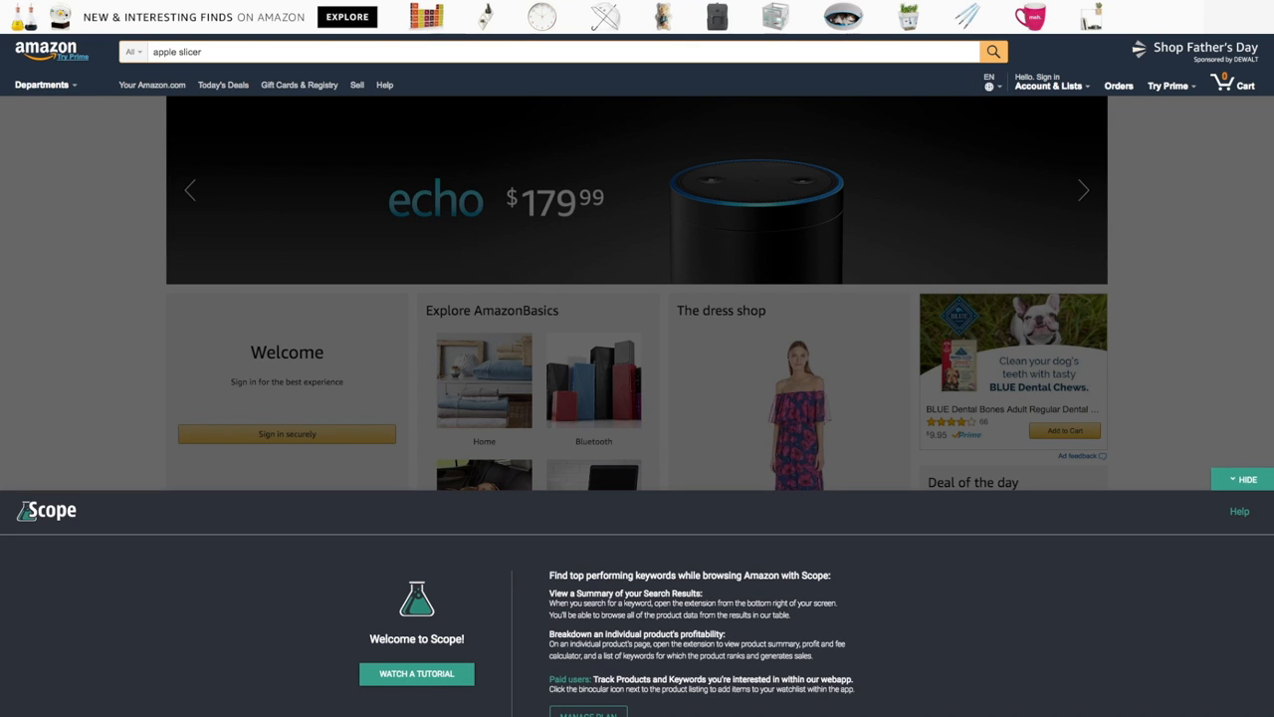
{"action": "left_click", "coordinate": [992, 51]}
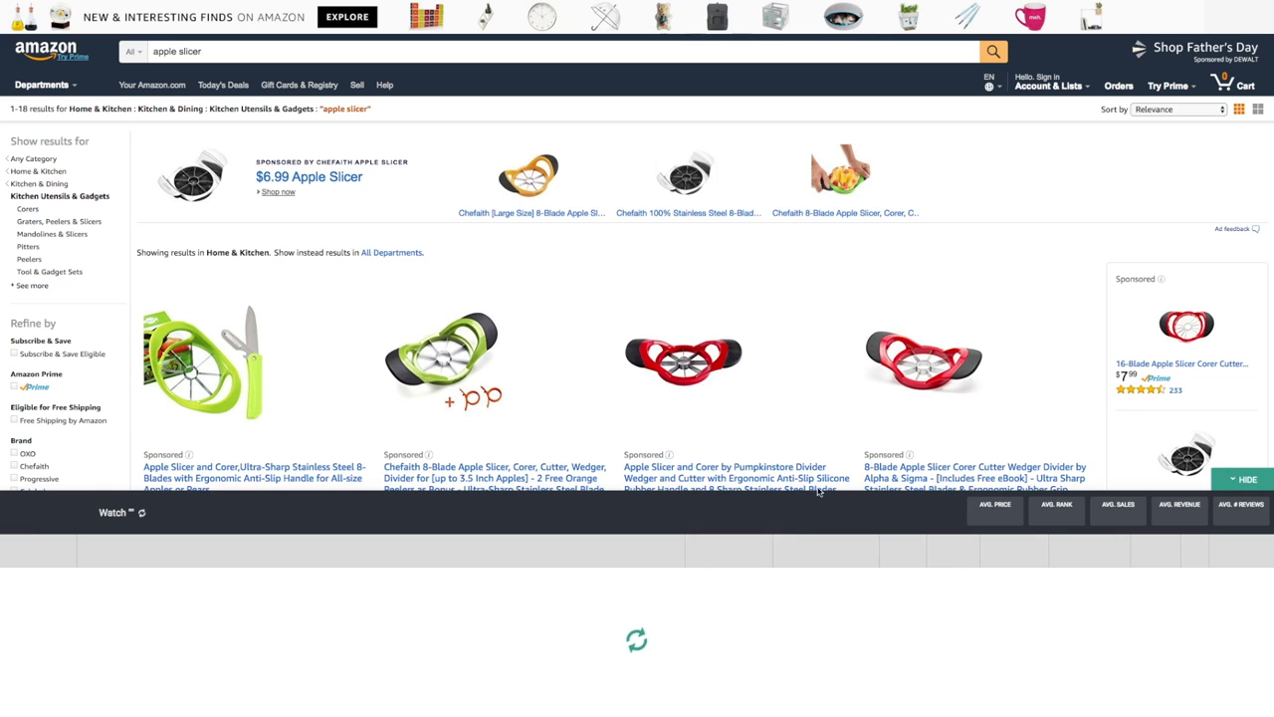
{"action": "mouse_move", "coordinate": [835, 551]}
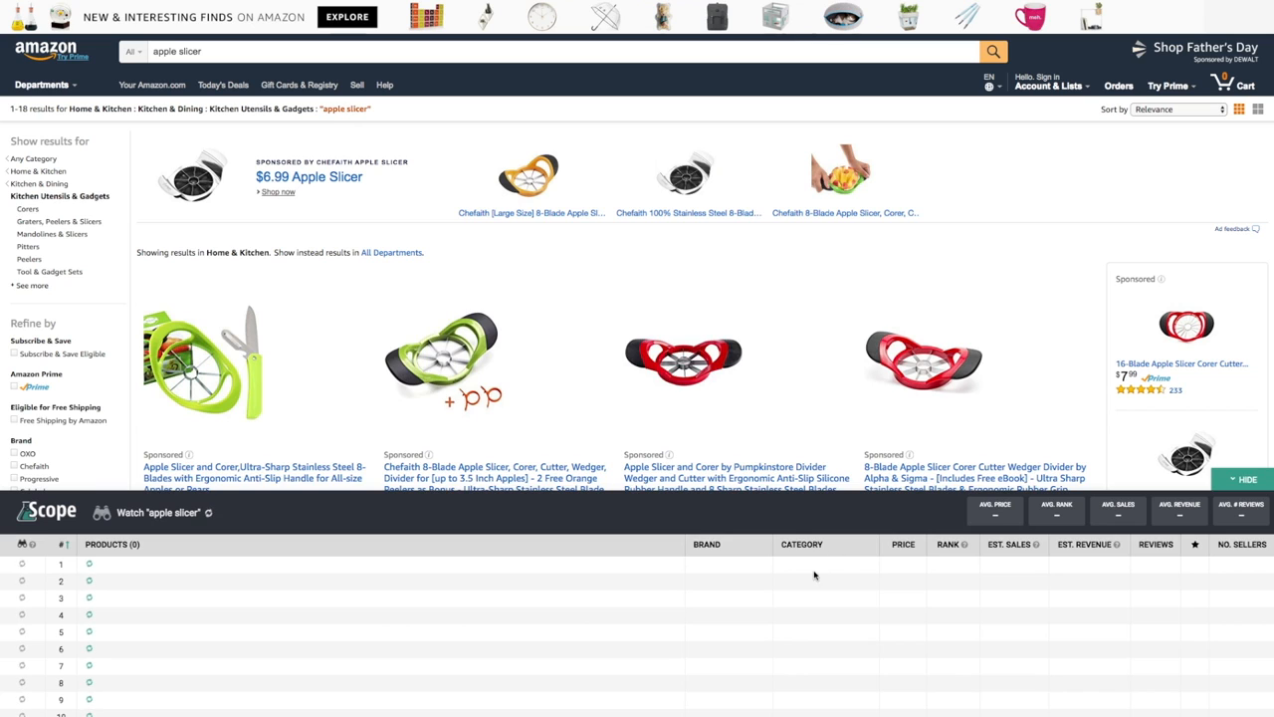
{"action": "mouse_move", "coordinate": [235, 552]}
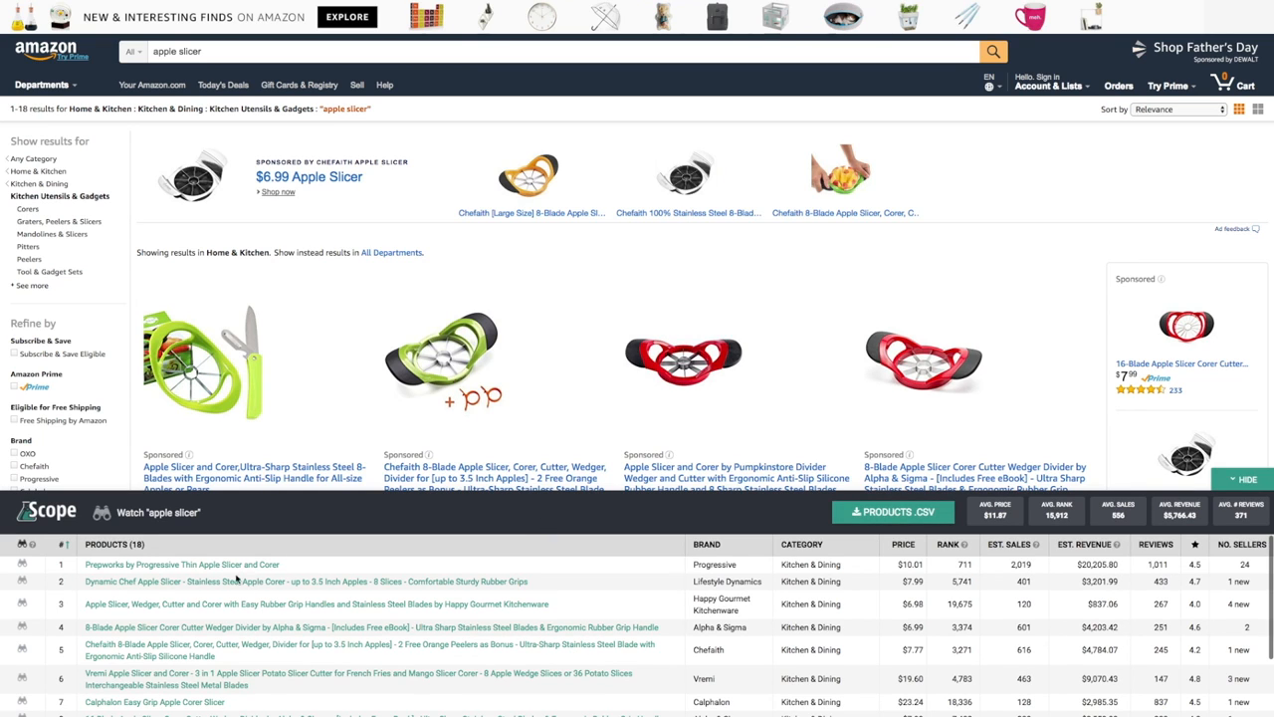
{"action": "scroll", "scroll_direction": "down", "scroll_amount": 3}
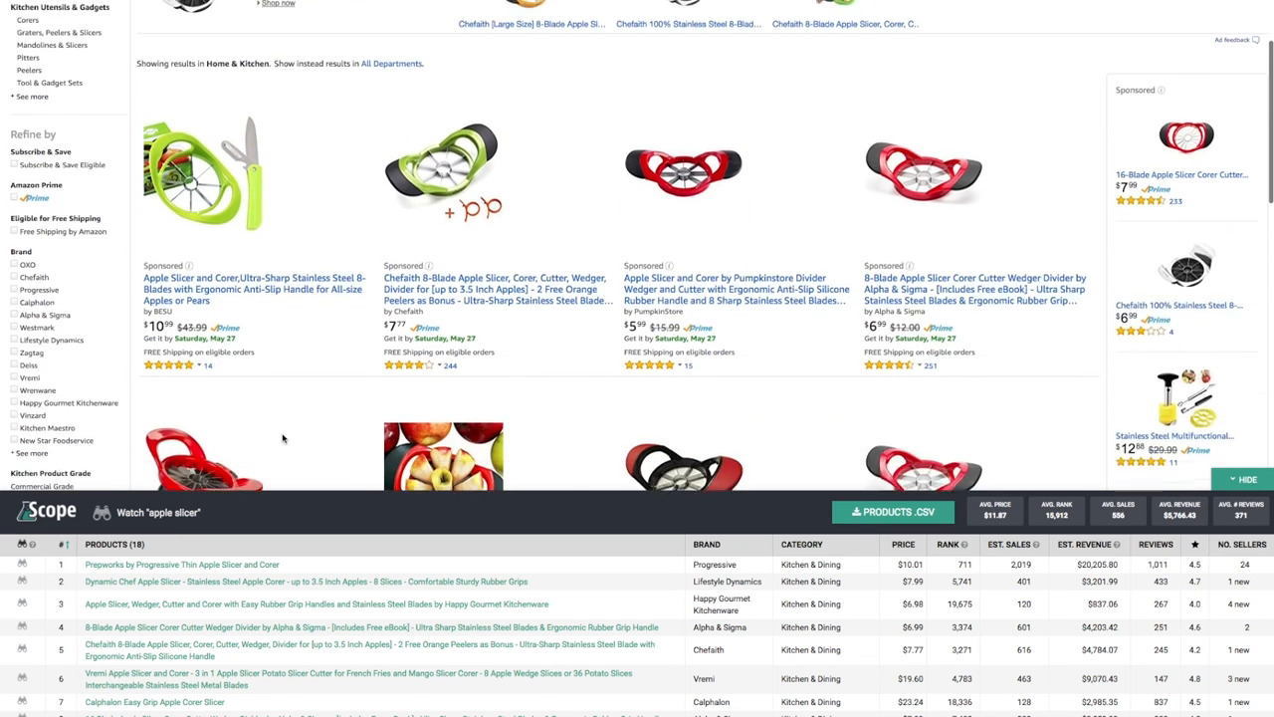
{"action": "scroll", "scroll_direction": "down", "scroll_amount": 3}
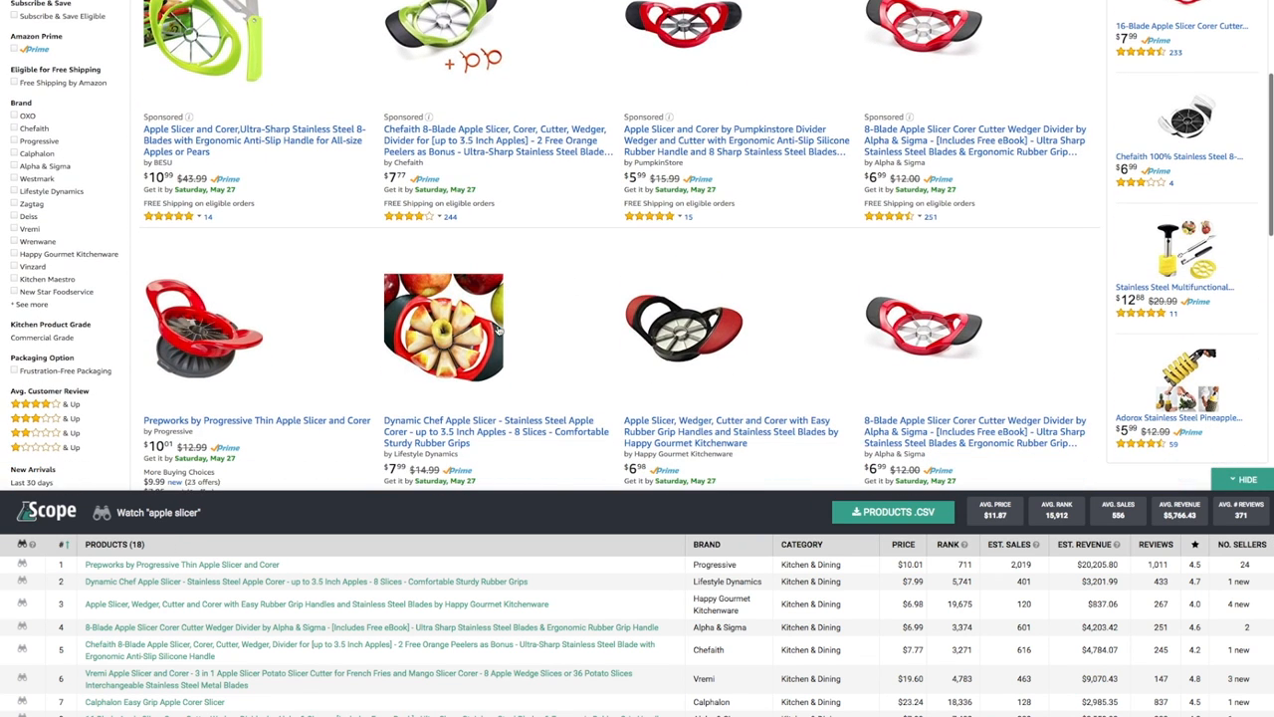
{"action": "scroll", "scroll_direction": "down", "scroll_amount": 3}
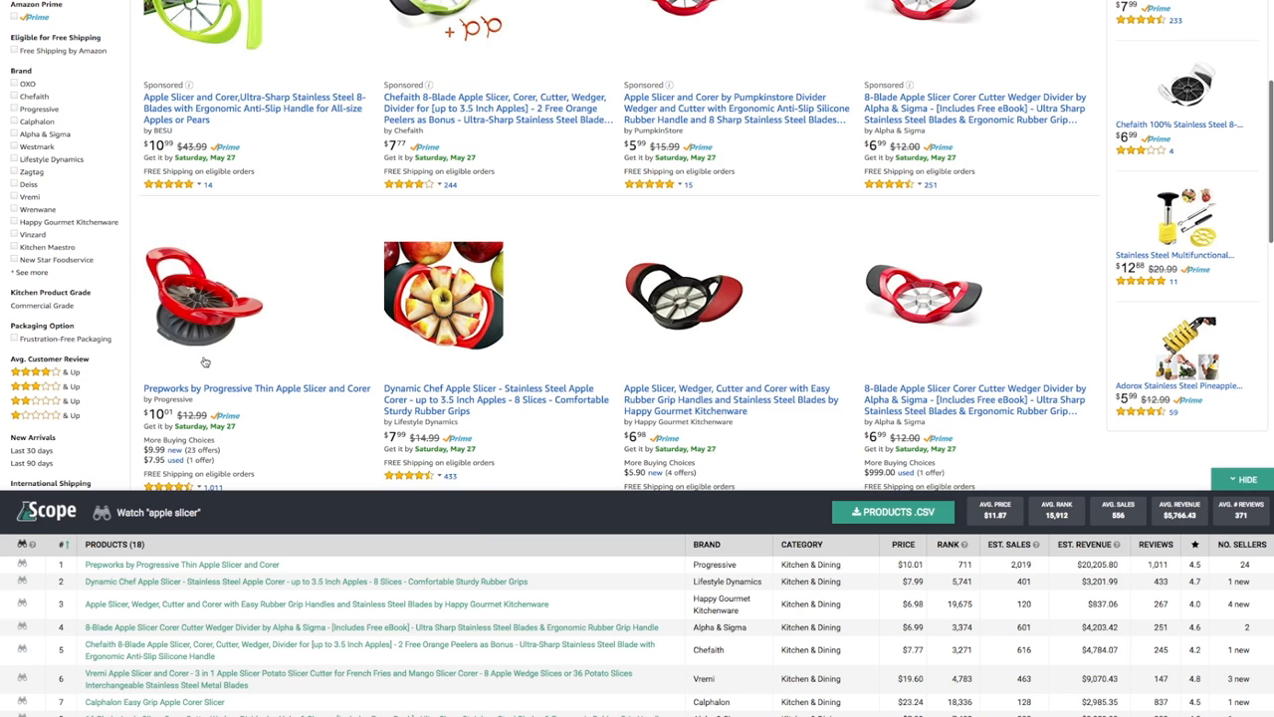
{"action": "mouse_move", "coordinate": [819, 159]}
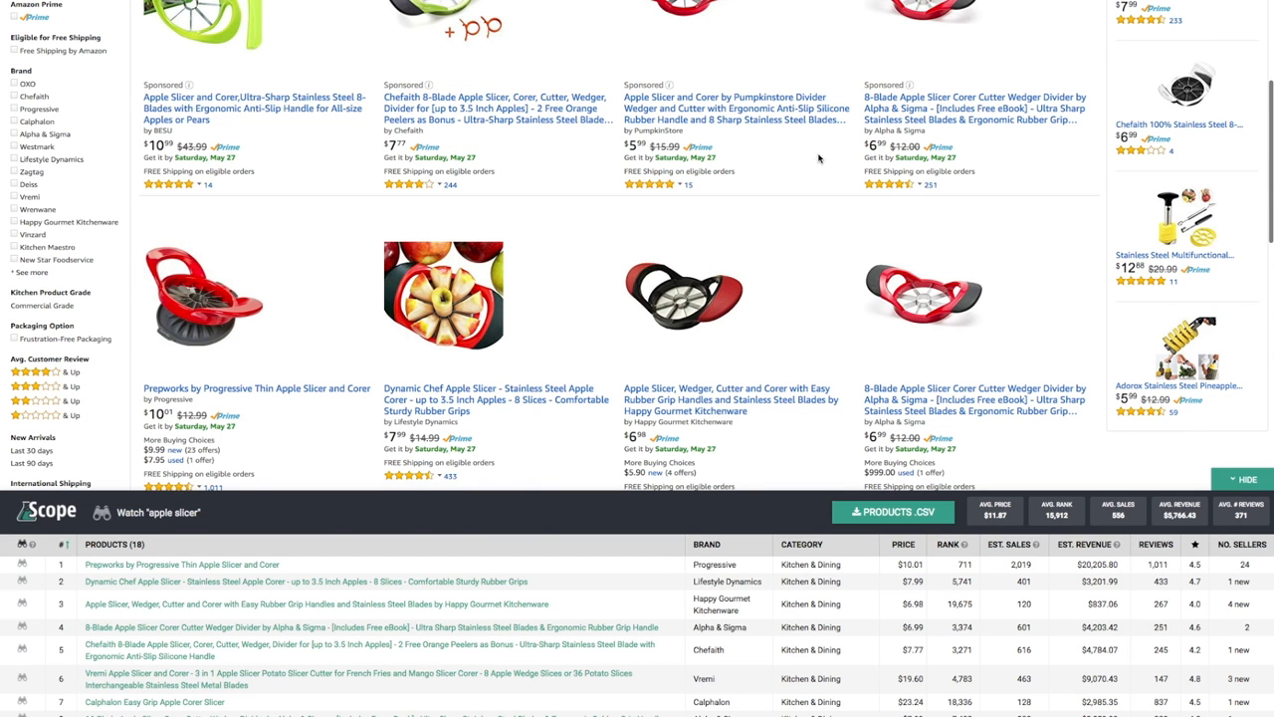
{"action": "scroll", "scroll_direction": "up", "scroll_amount": 3}
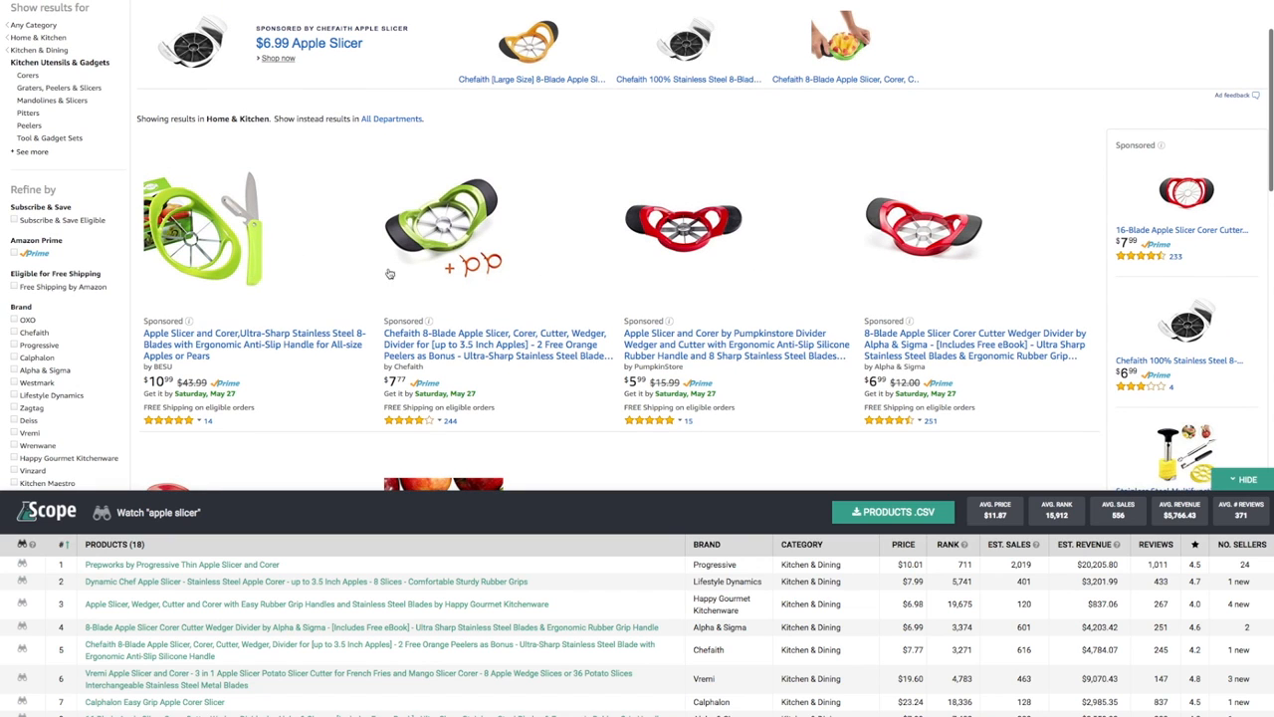
{"action": "mouse_move", "coordinate": [603, 342]}
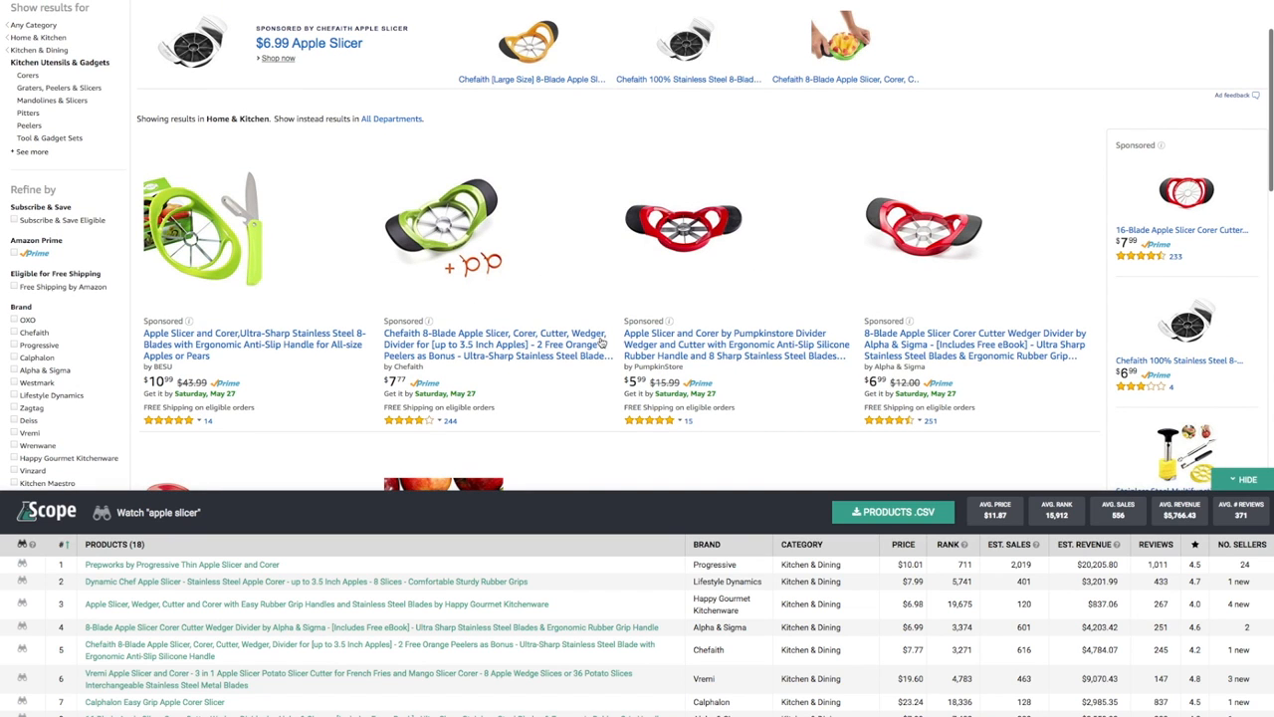
{"action": "scroll", "scroll_direction": "down", "scroll_amount": 3}
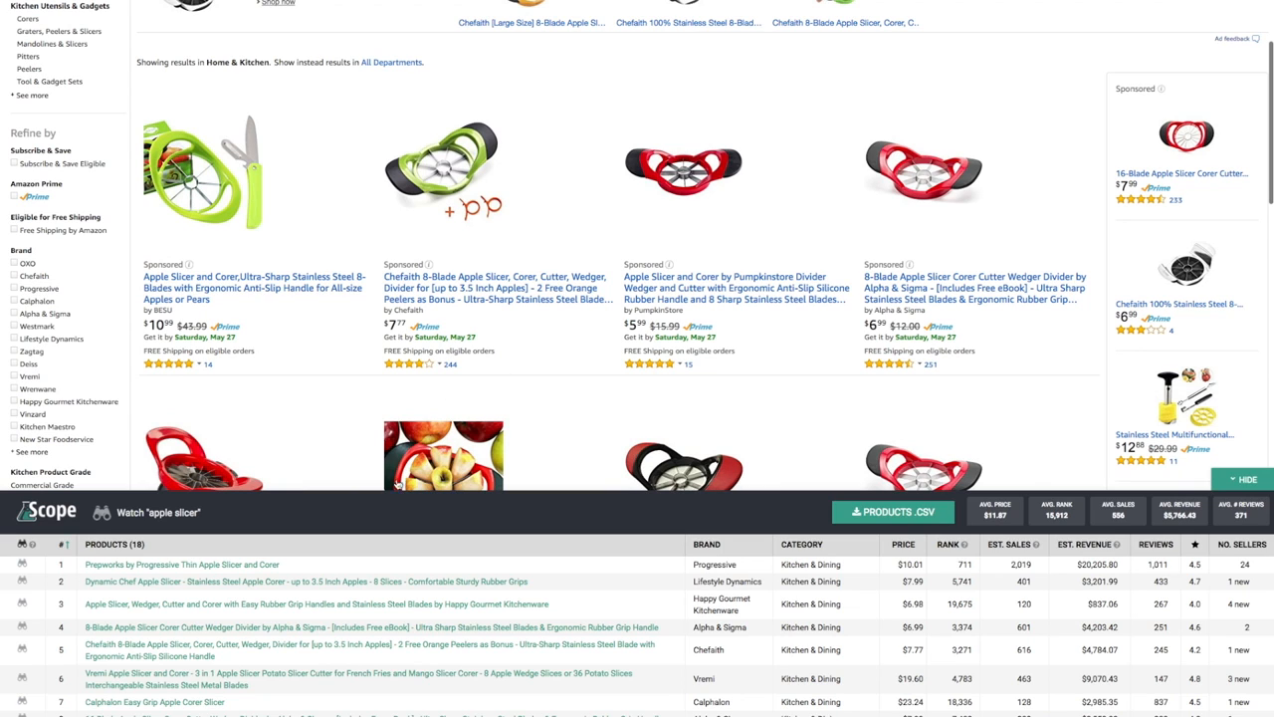
{"action": "mouse_move", "coordinate": [153, 571]}
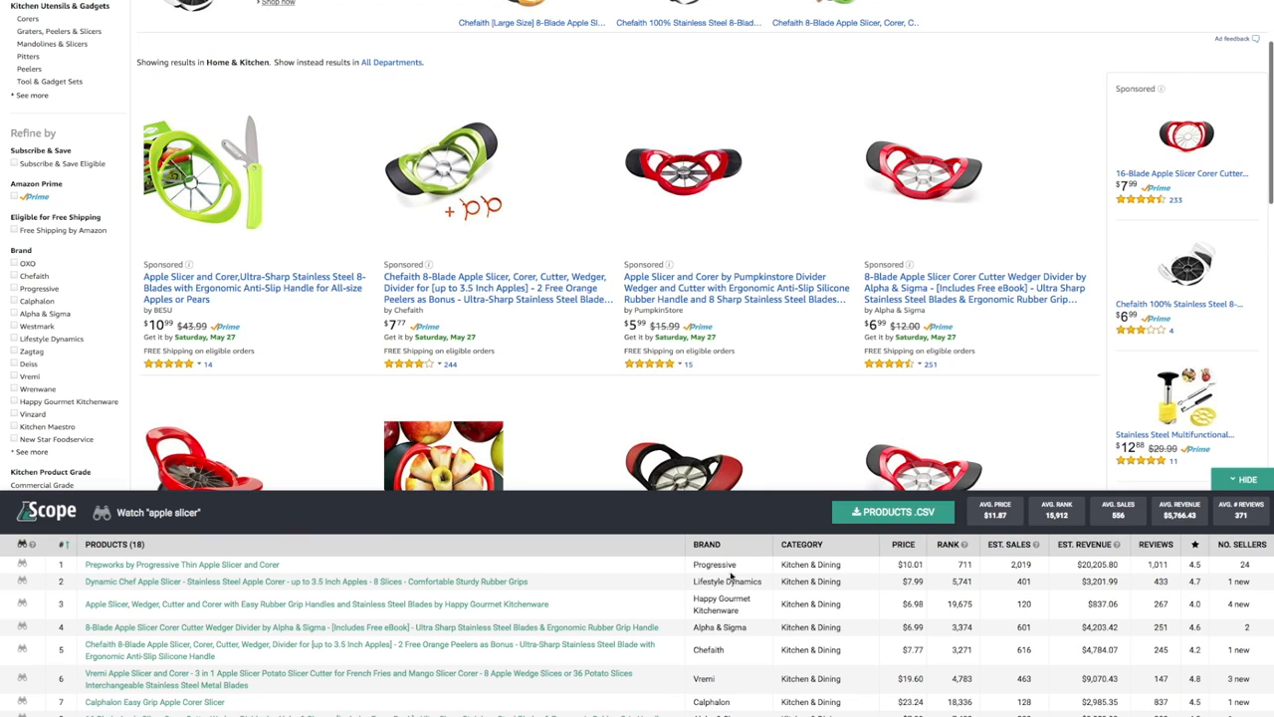
{"action": "mouse_move", "coordinate": [819, 600]}
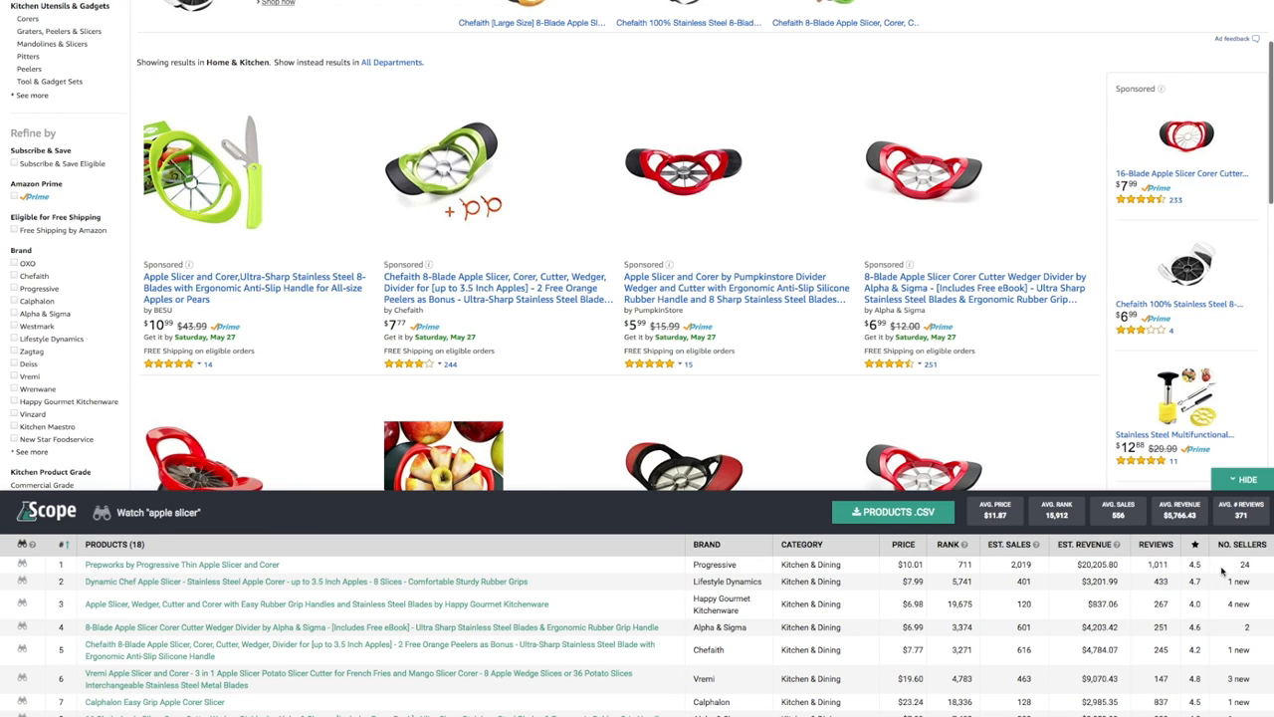
{"action": "mouse_move", "coordinate": [1259, 577]}
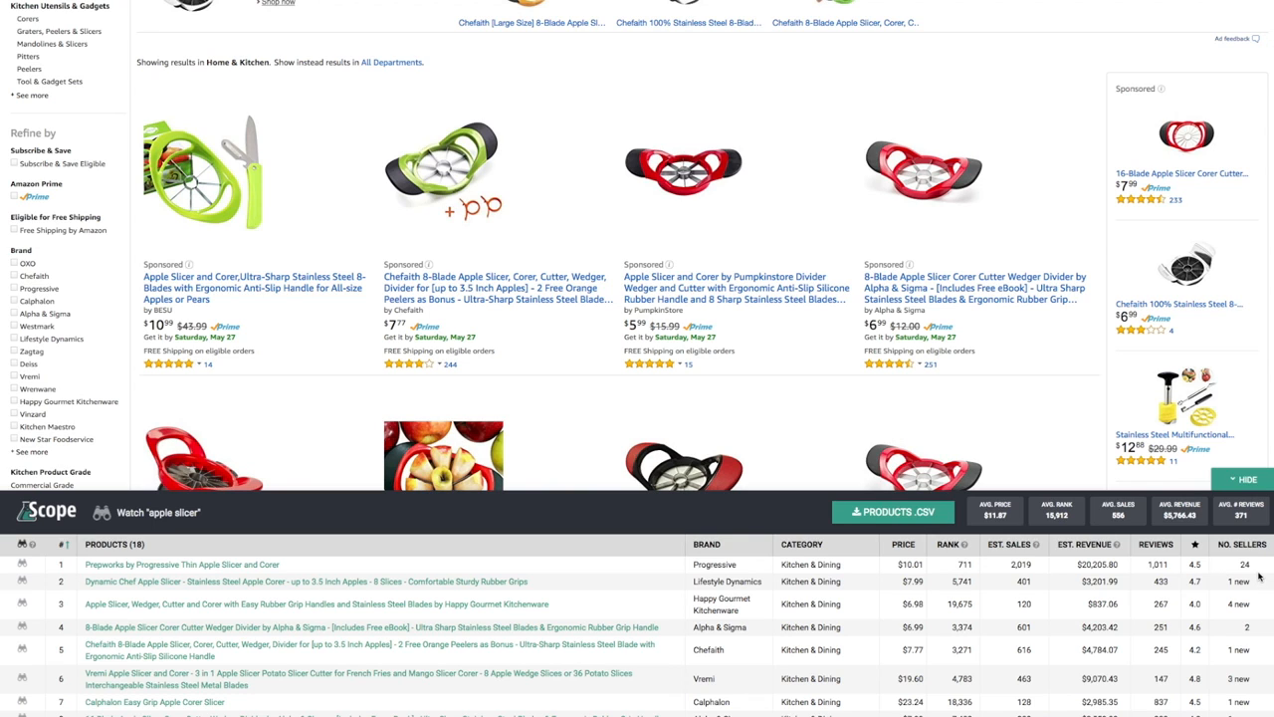
{"action": "mouse_move", "coordinate": [1258, 575]}
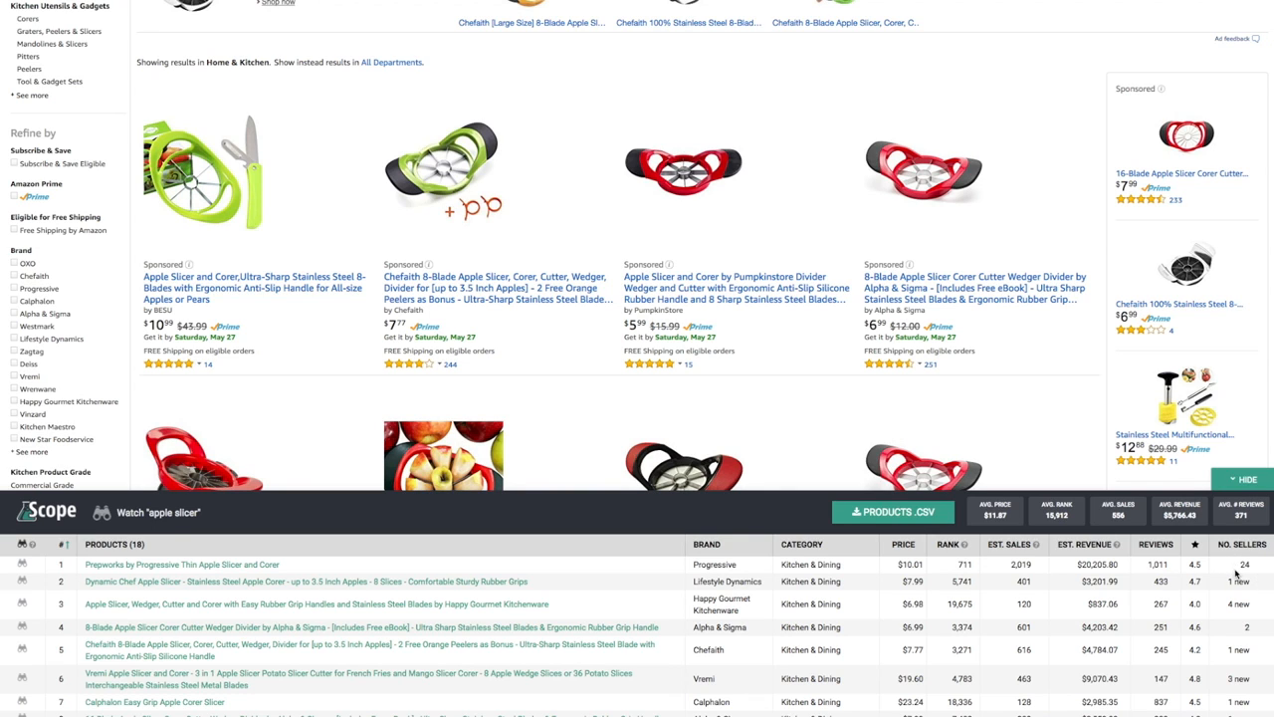
{"action": "scroll", "scroll_direction": "down", "scroll_amount": 3}
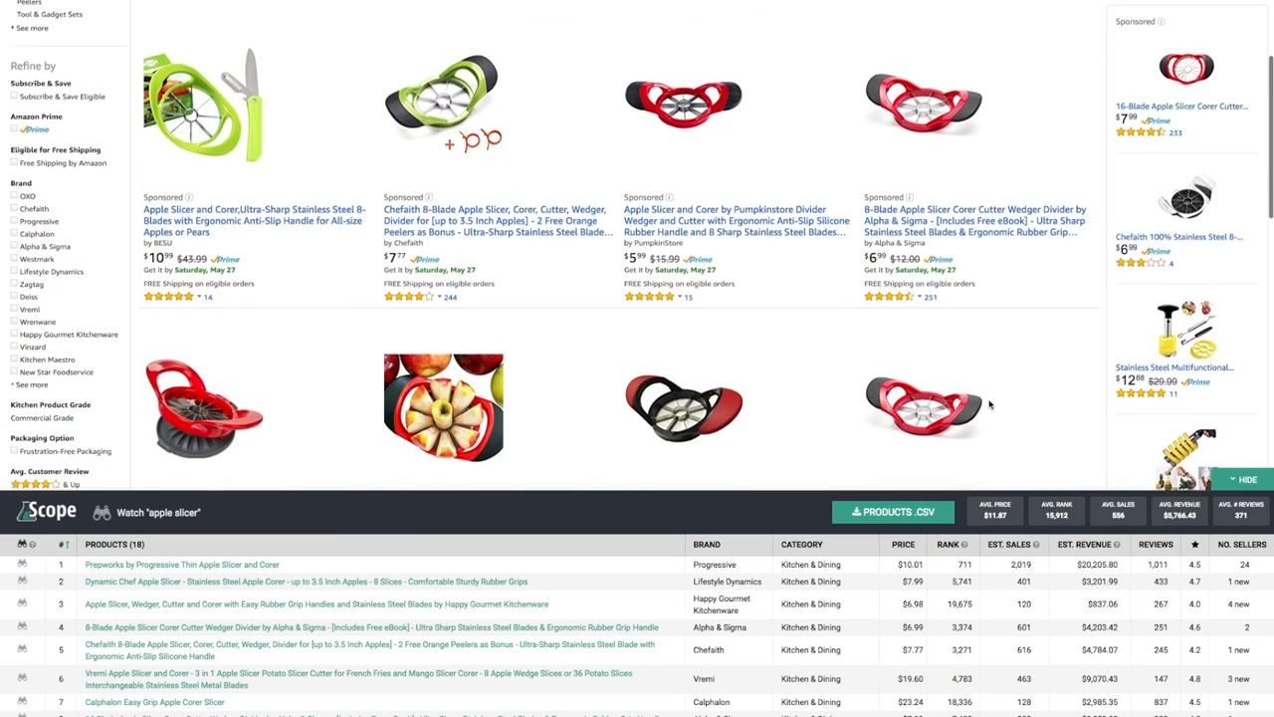
{"action": "scroll", "scroll_direction": "down", "scroll_amount": 3}
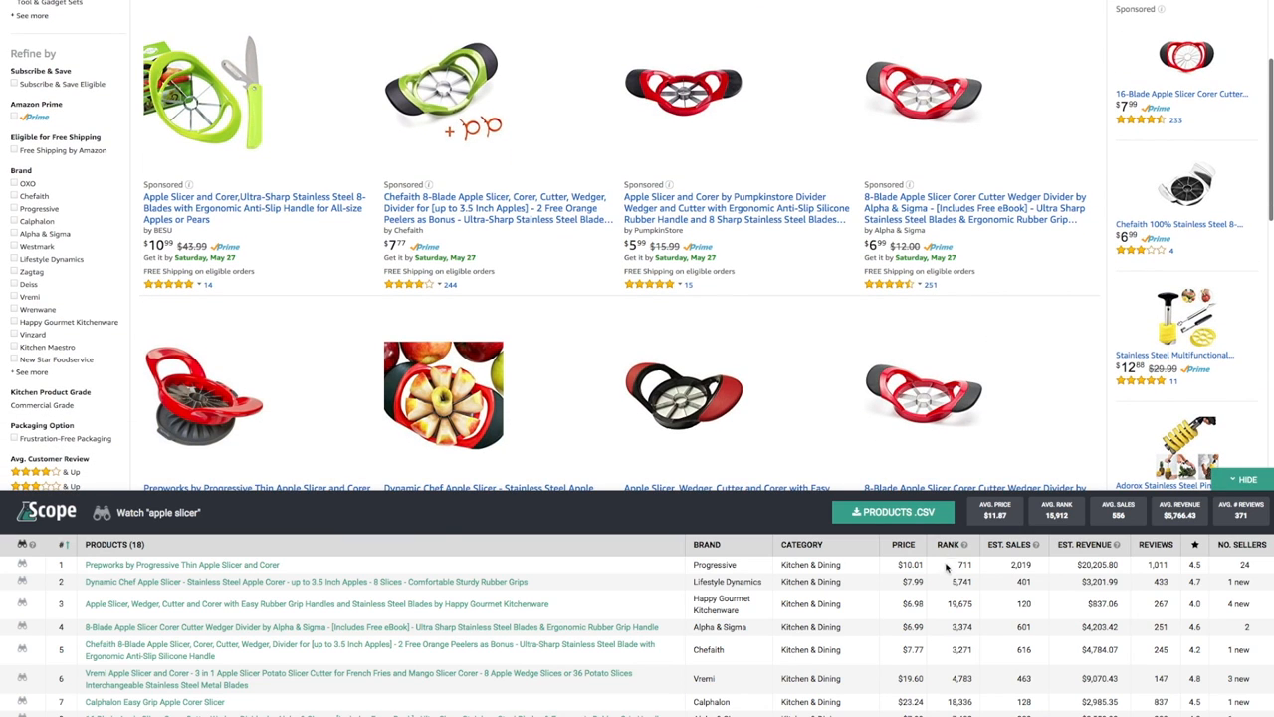
{"action": "mouse_move", "coordinate": [947, 565]}
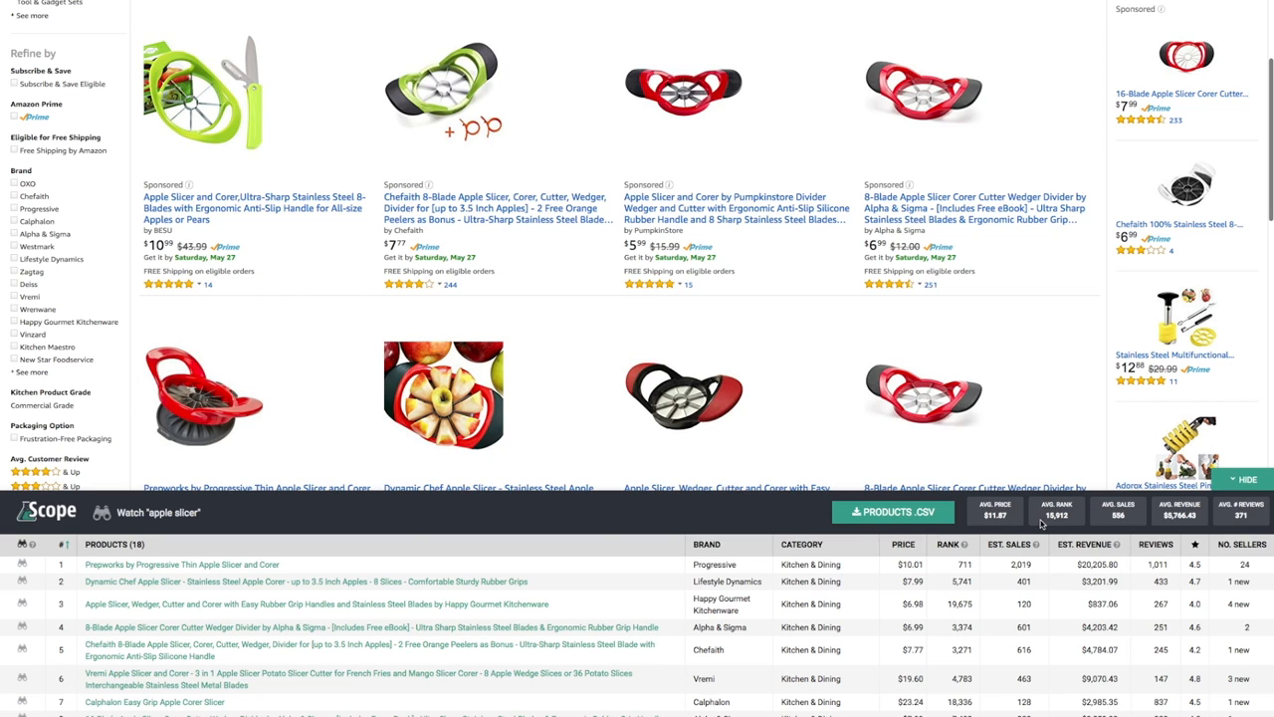
{"action": "mouse_move", "coordinate": [1141, 513]}
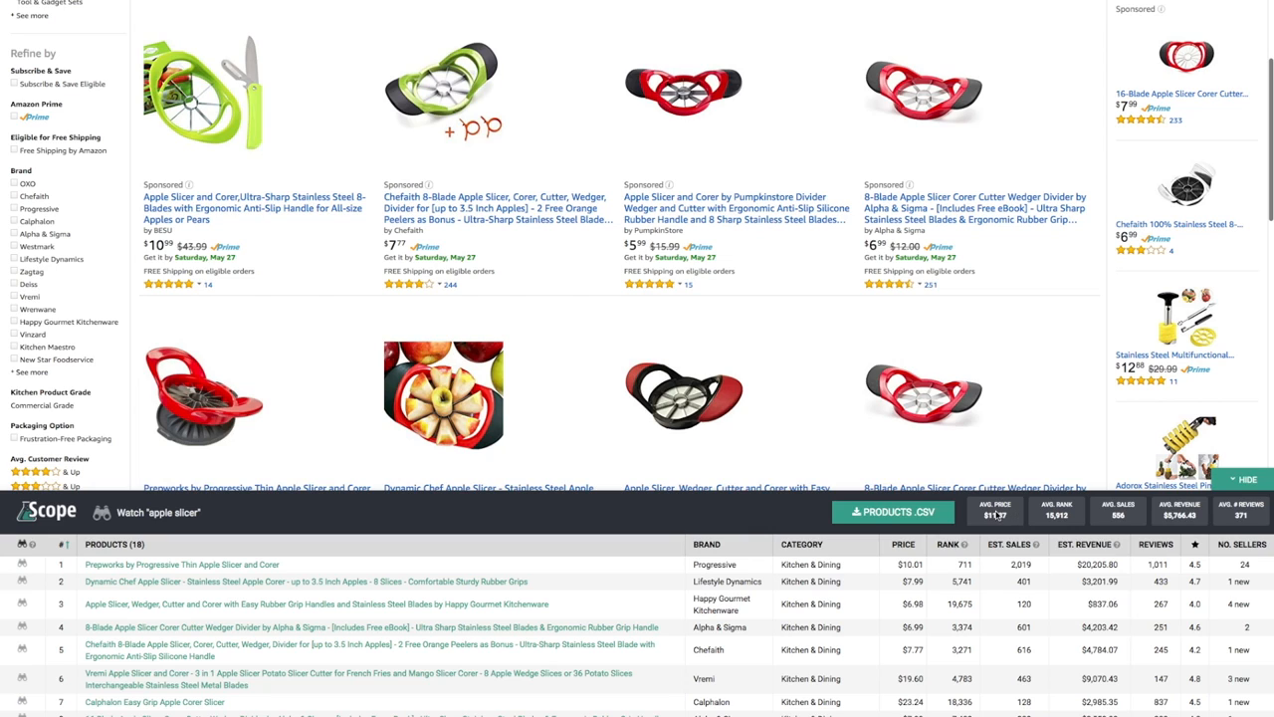
{"action": "mouse_move", "coordinate": [995, 514]}
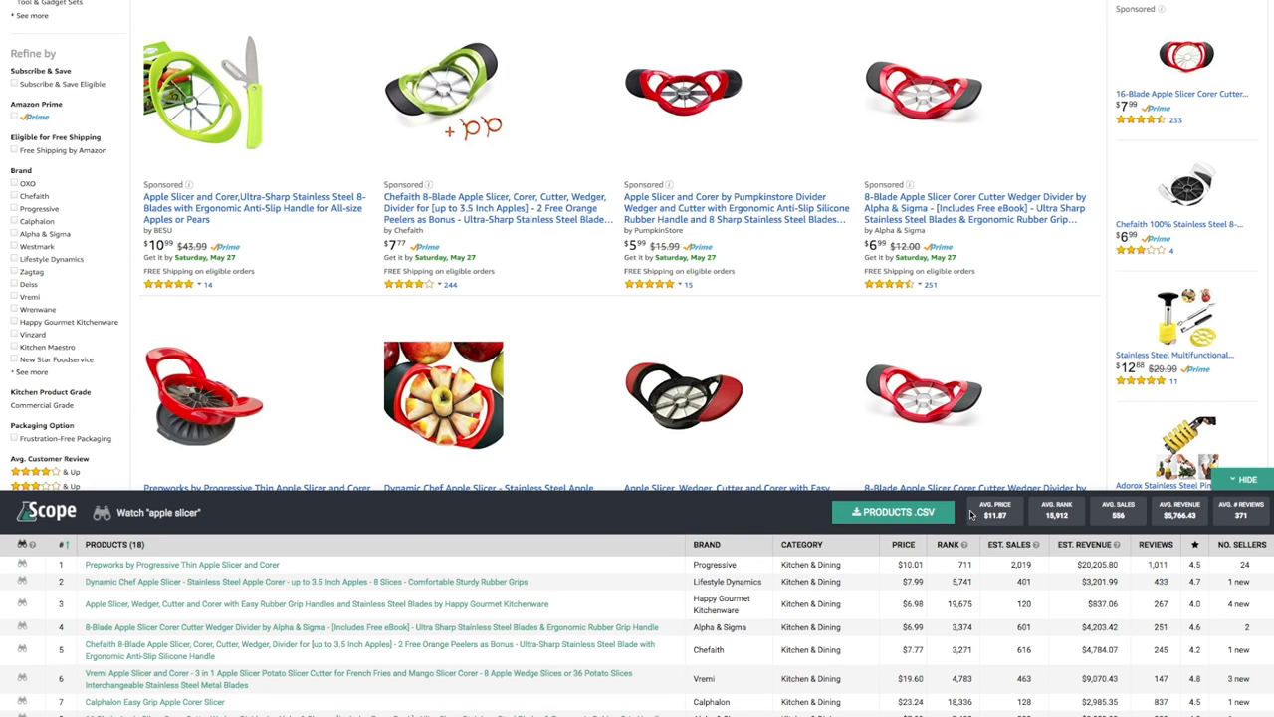
{"action": "mouse_move", "coordinate": [987, 525]}
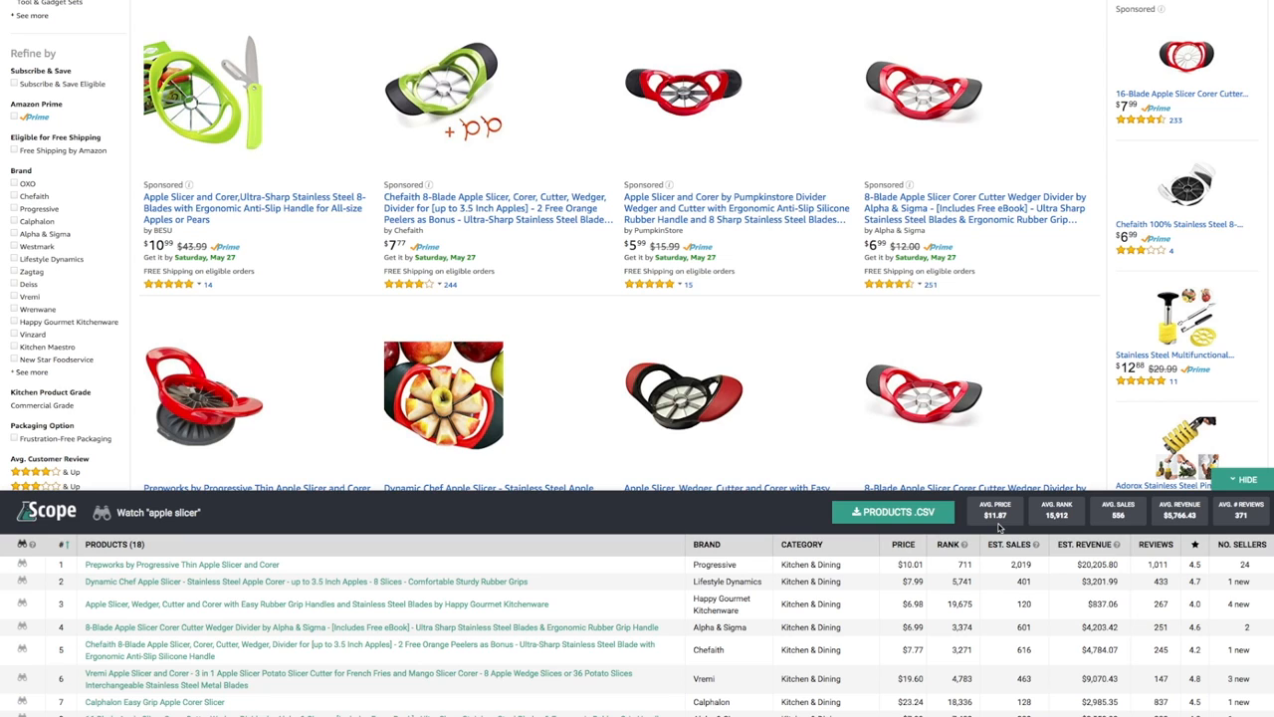
{"action": "mouse_move", "coordinate": [1060, 524]}
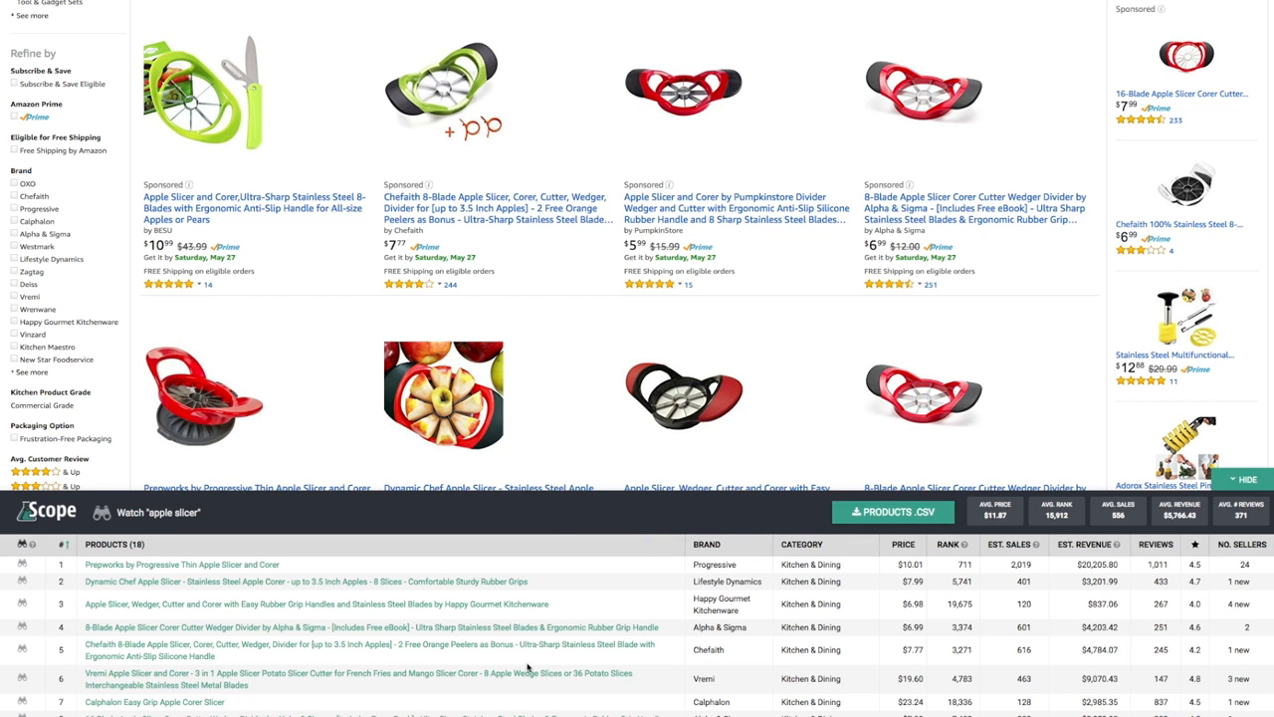
{"action": "scroll", "scroll_direction": "down", "scroll_amount": 3}
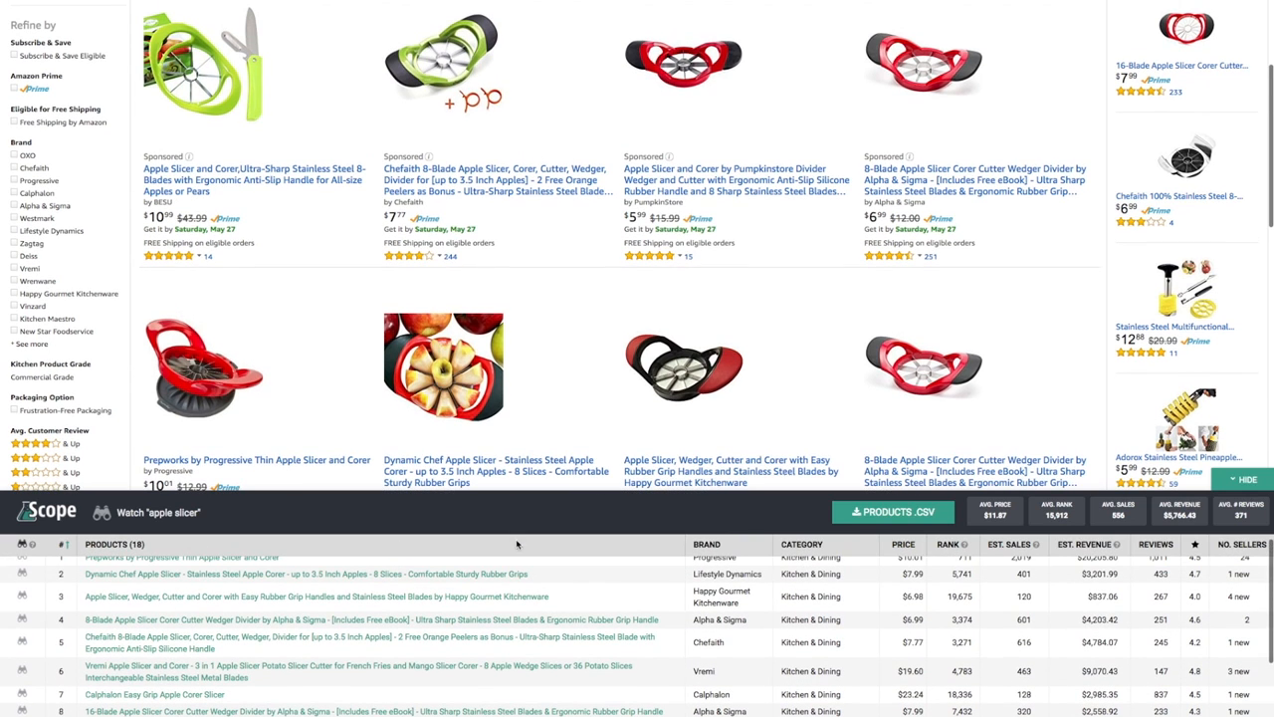
Scroll the Scope panel to watch the 'apple slicer' keyword.
{"action": "scroll", "scroll_direction": "down", "scroll_amount": 3}
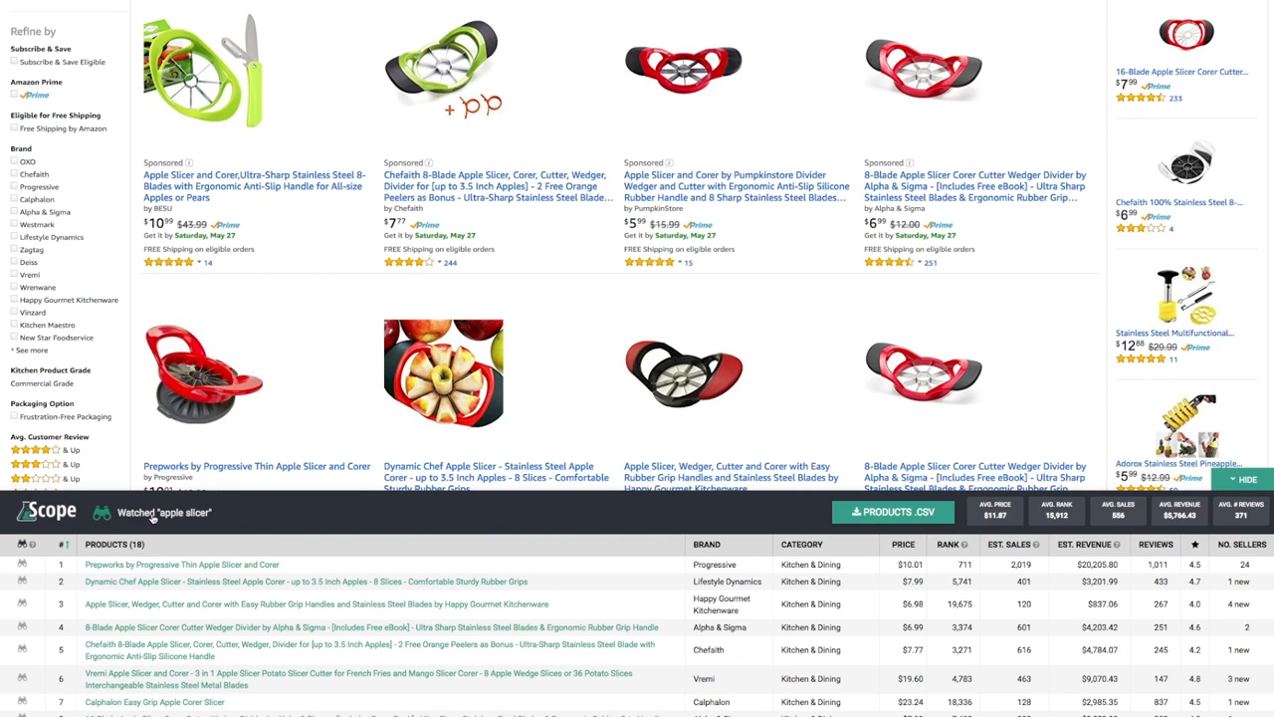
{"action": "mouse_move", "coordinate": [232, 515]}
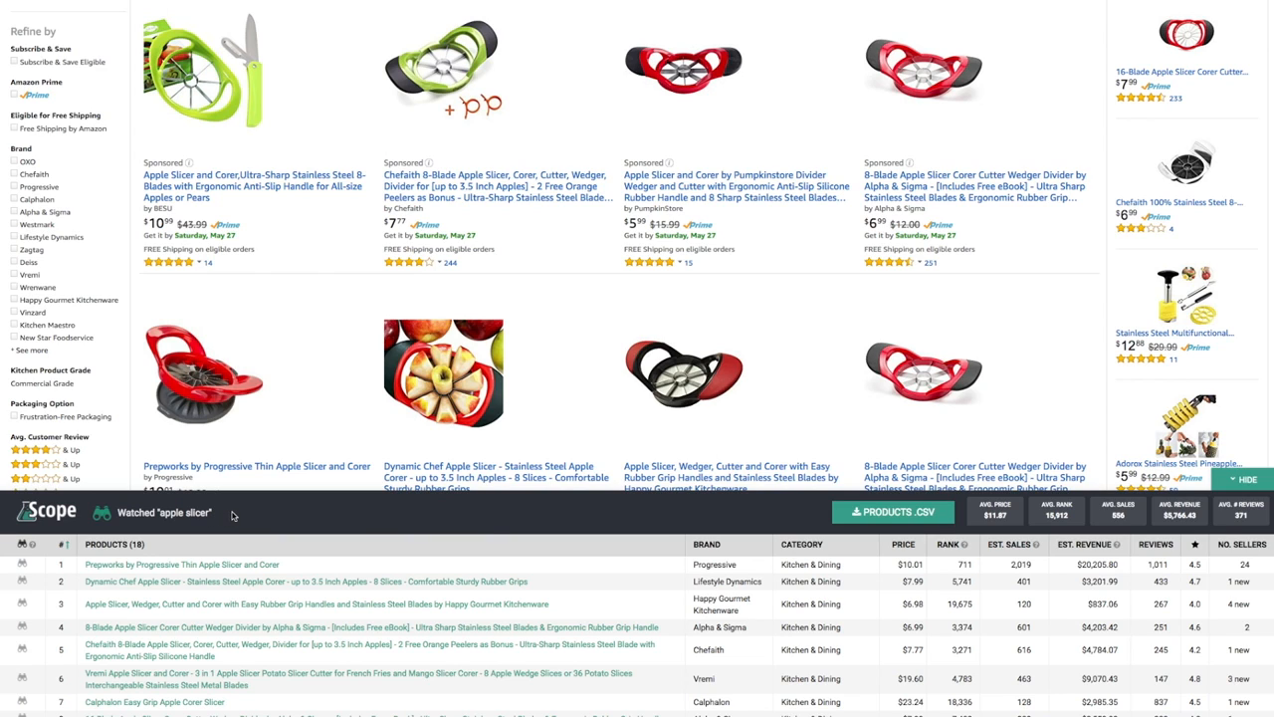
{"action": "mouse_move", "coordinate": [287, 456]}
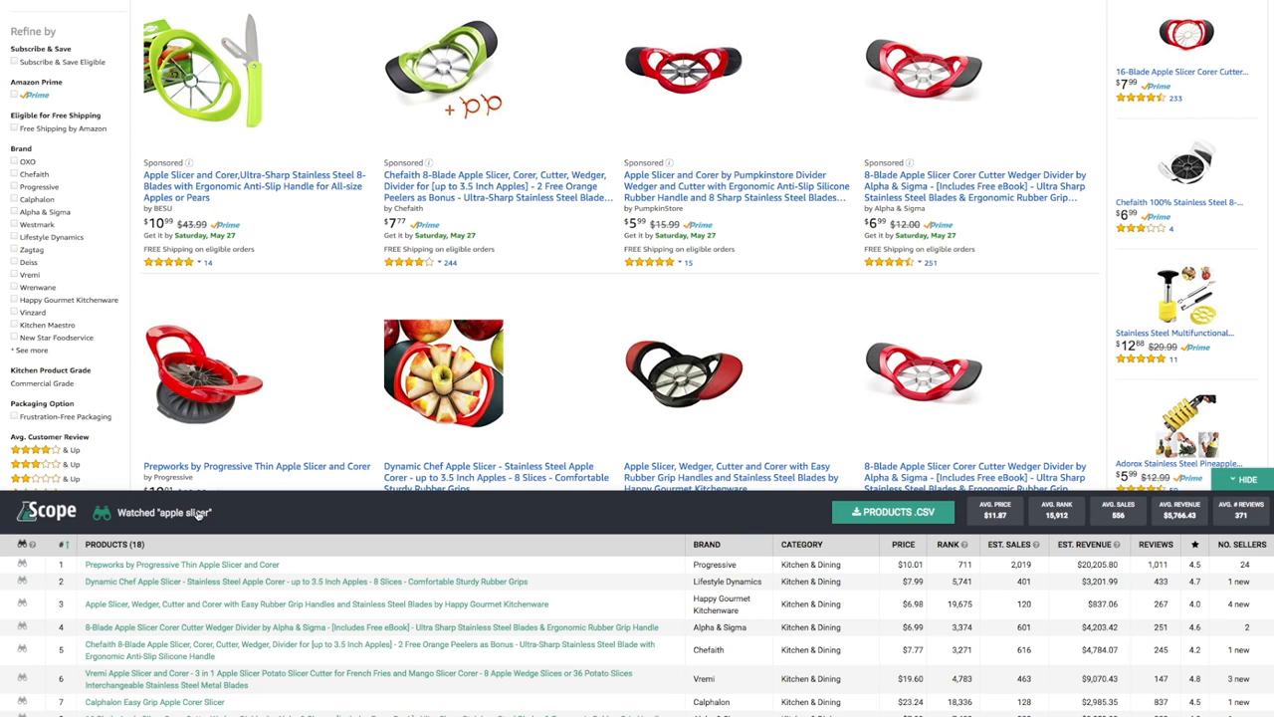
{"action": "mouse_move", "coordinate": [192, 528]}
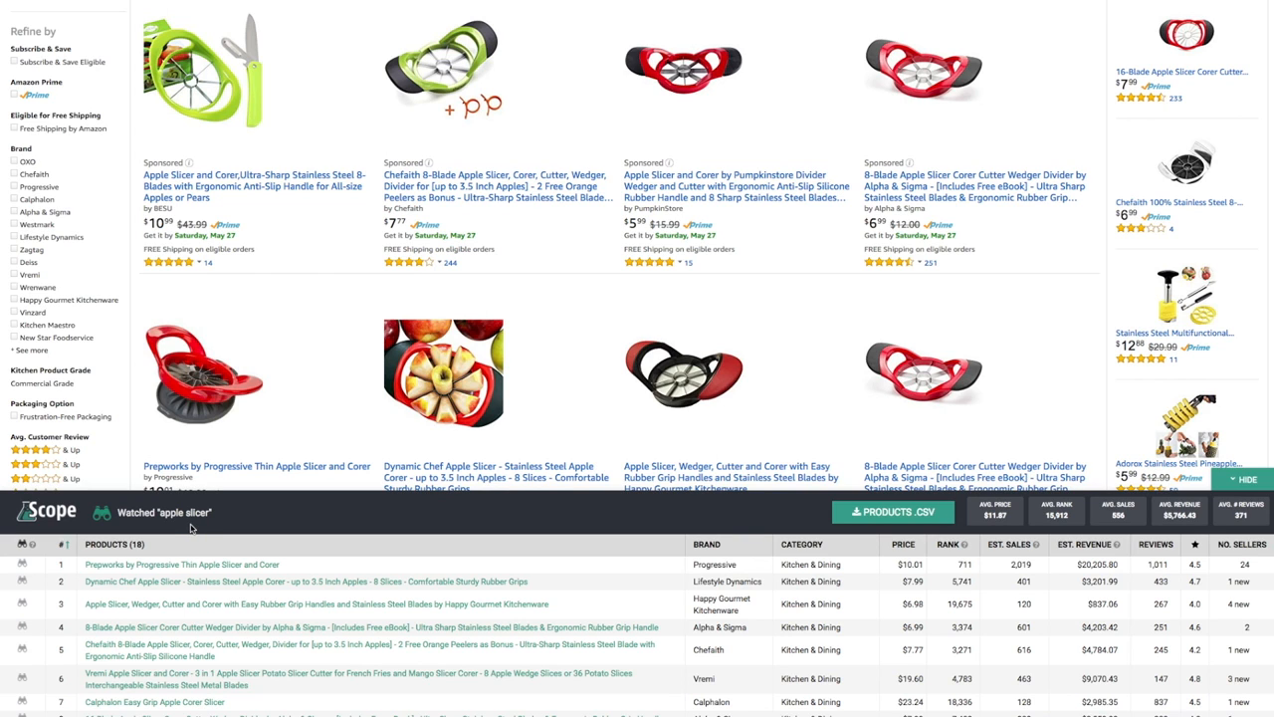
{"action": "scroll", "scroll_direction": "down", "scroll_amount": 3}
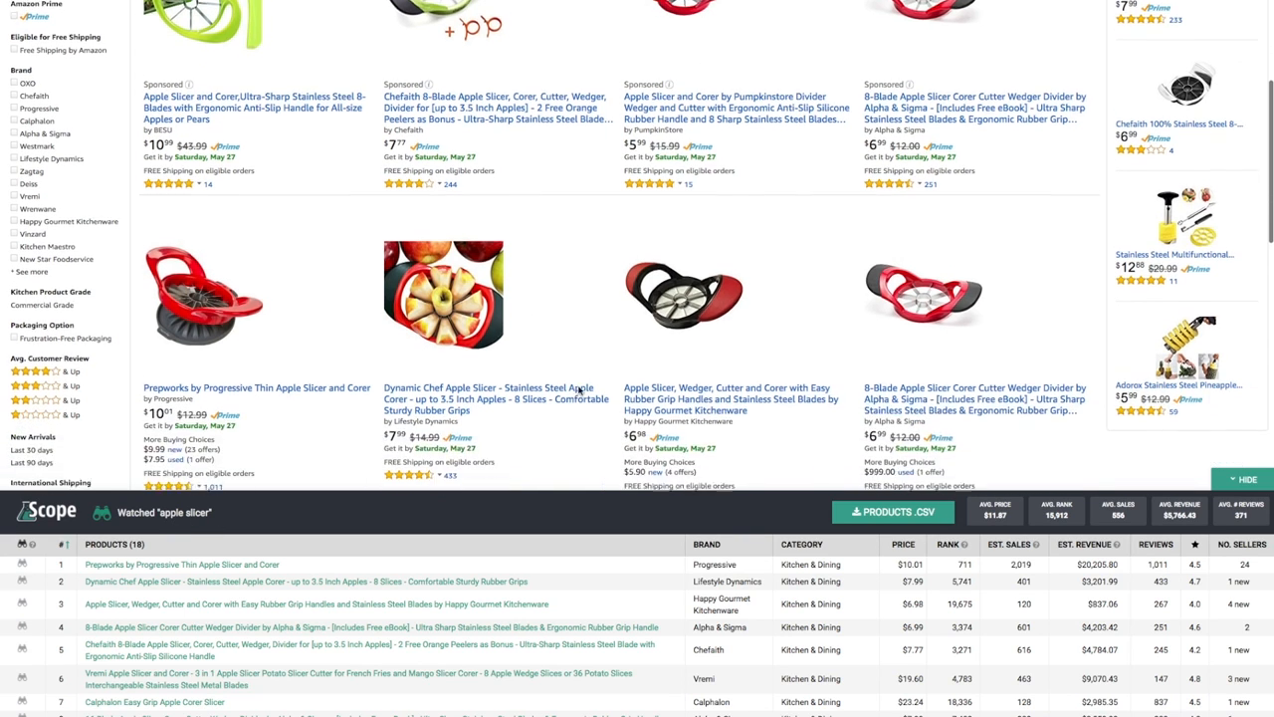
{"action": "scroll", "scroll_direction": "down", "scroll_amount": 3}
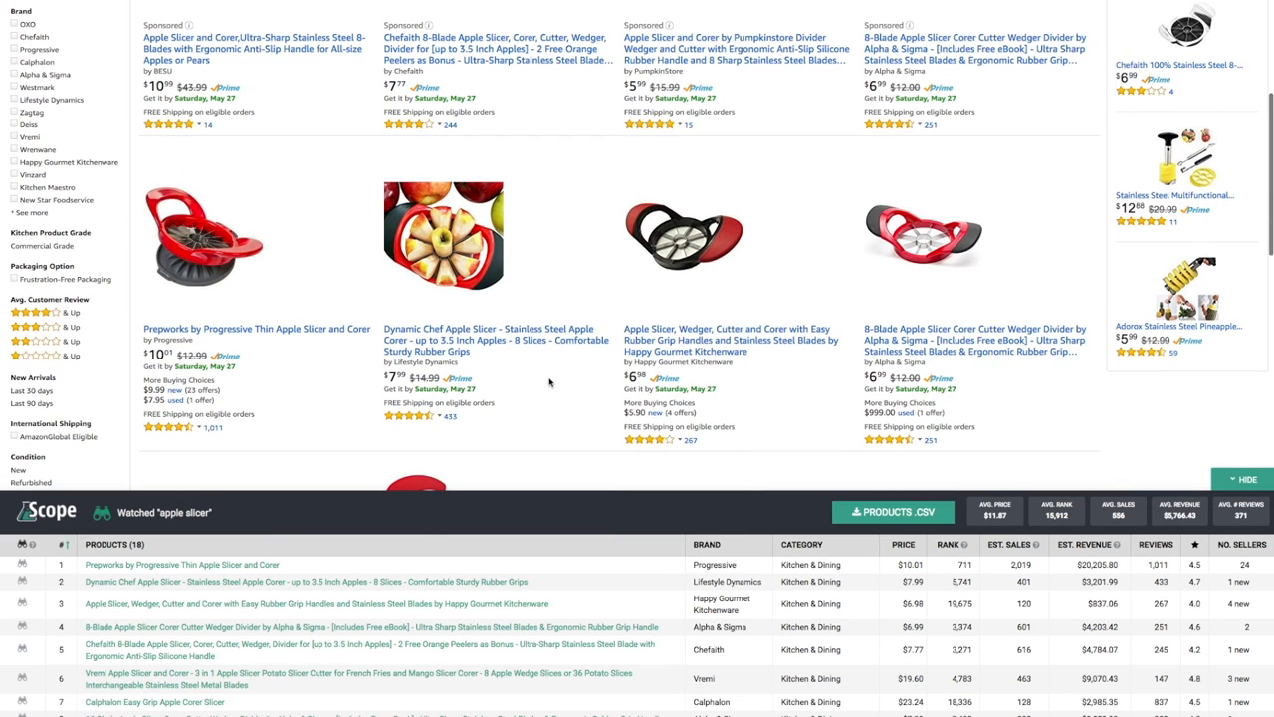
{"action": "mouse_move", "coordinate": [647, 351]}
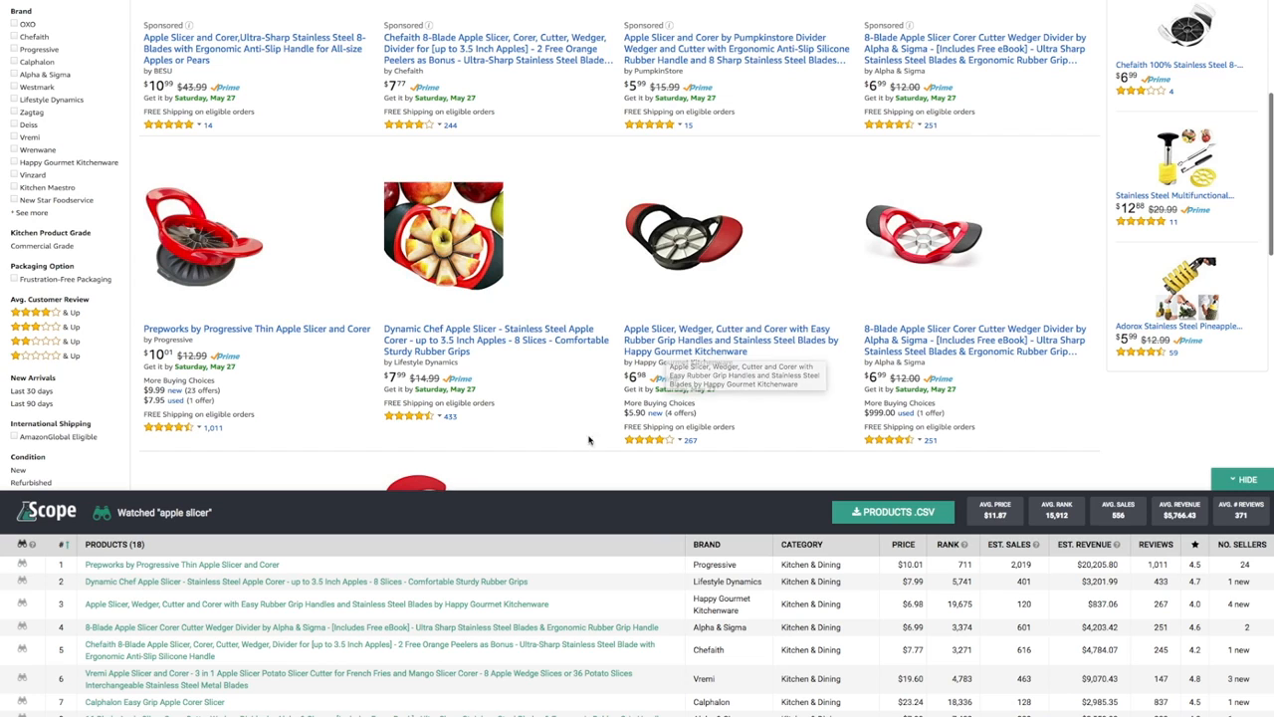
{"action": "mouse_move", "coordinate": [667, 372]}
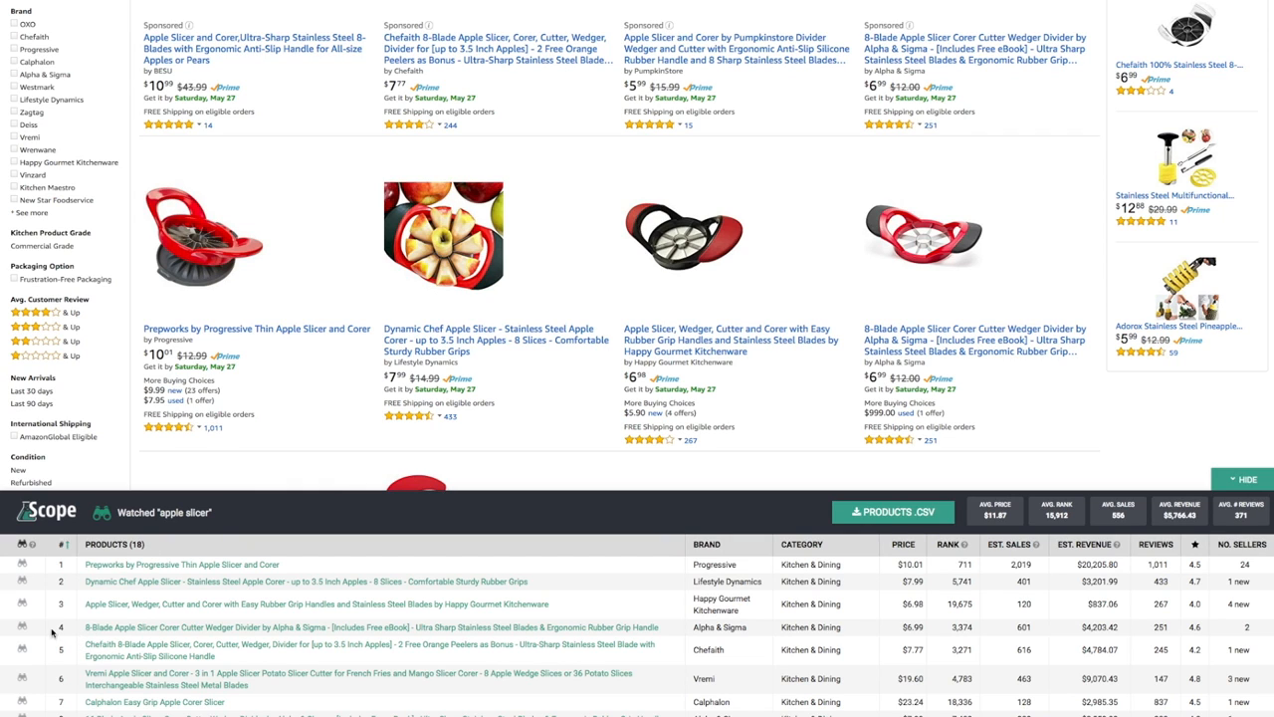
{"action": "mouse_move", "coordinate": [25, 627]}
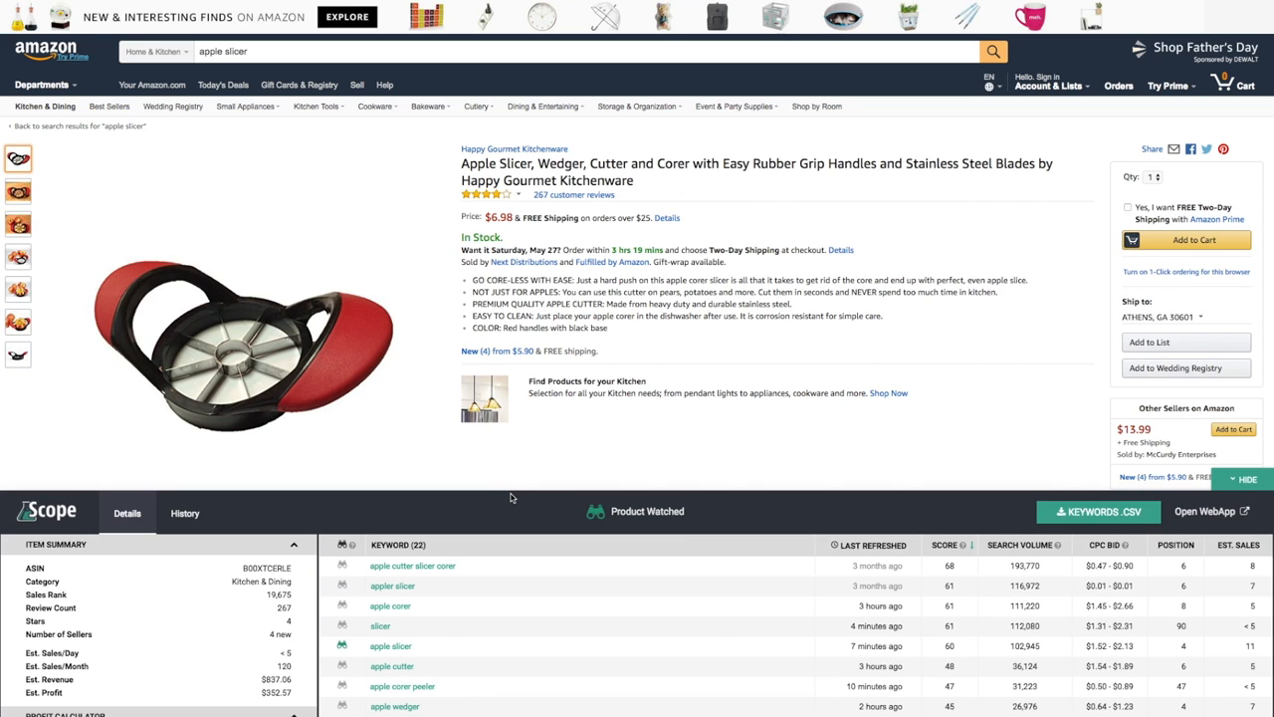
{"action": "mouse_move", "coordinate": [655, 620]}
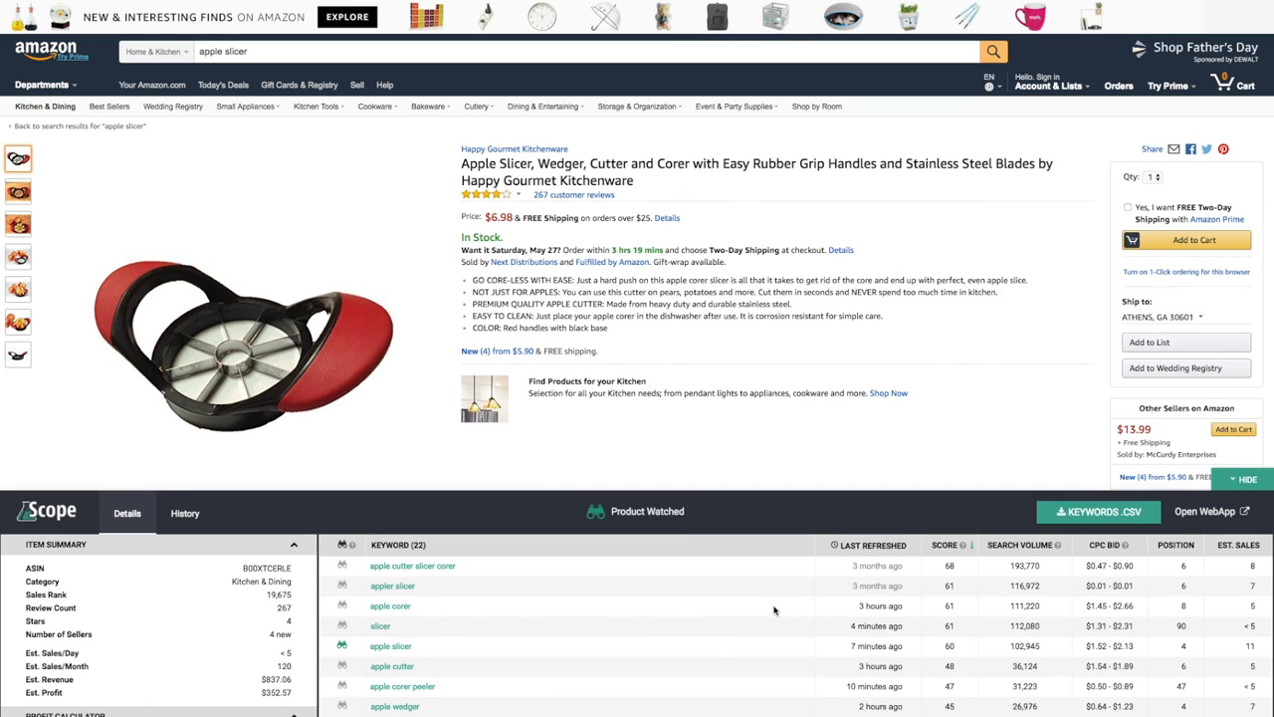
{"action": "mouse_move", "coordinate": [884, 707]}
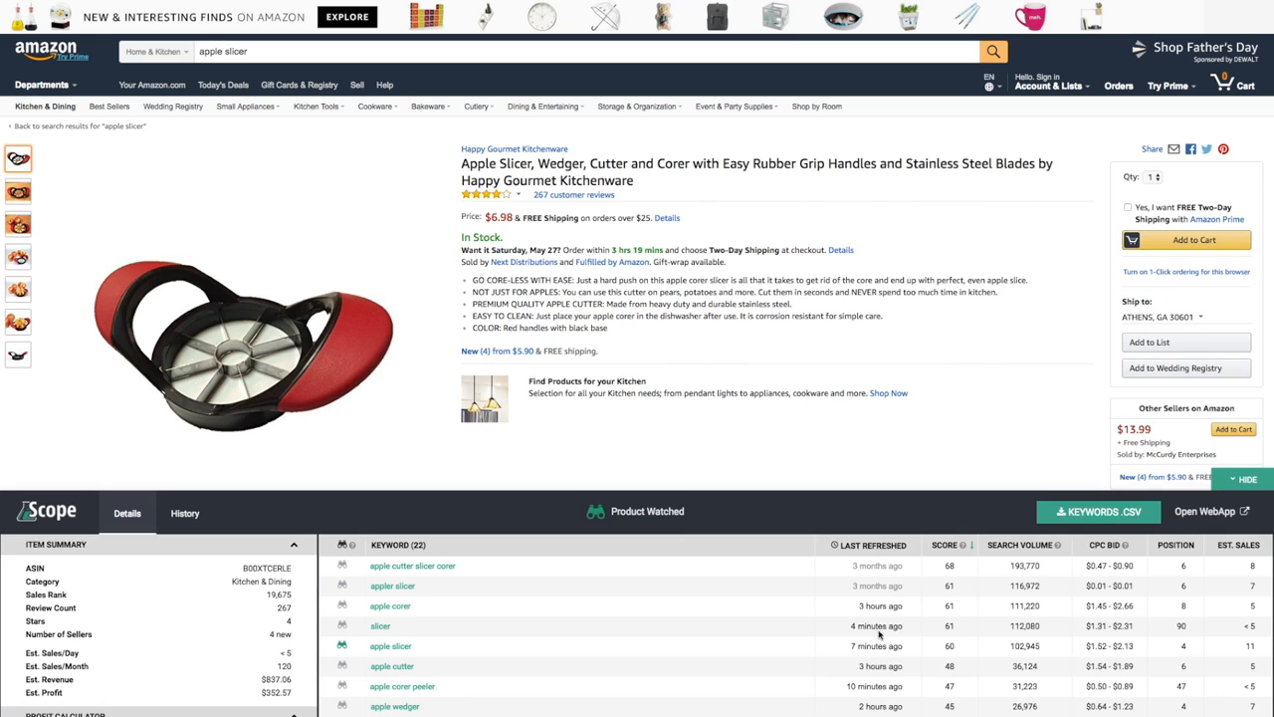
{"action": "mouse_move", "coordinate": [355, 648]}
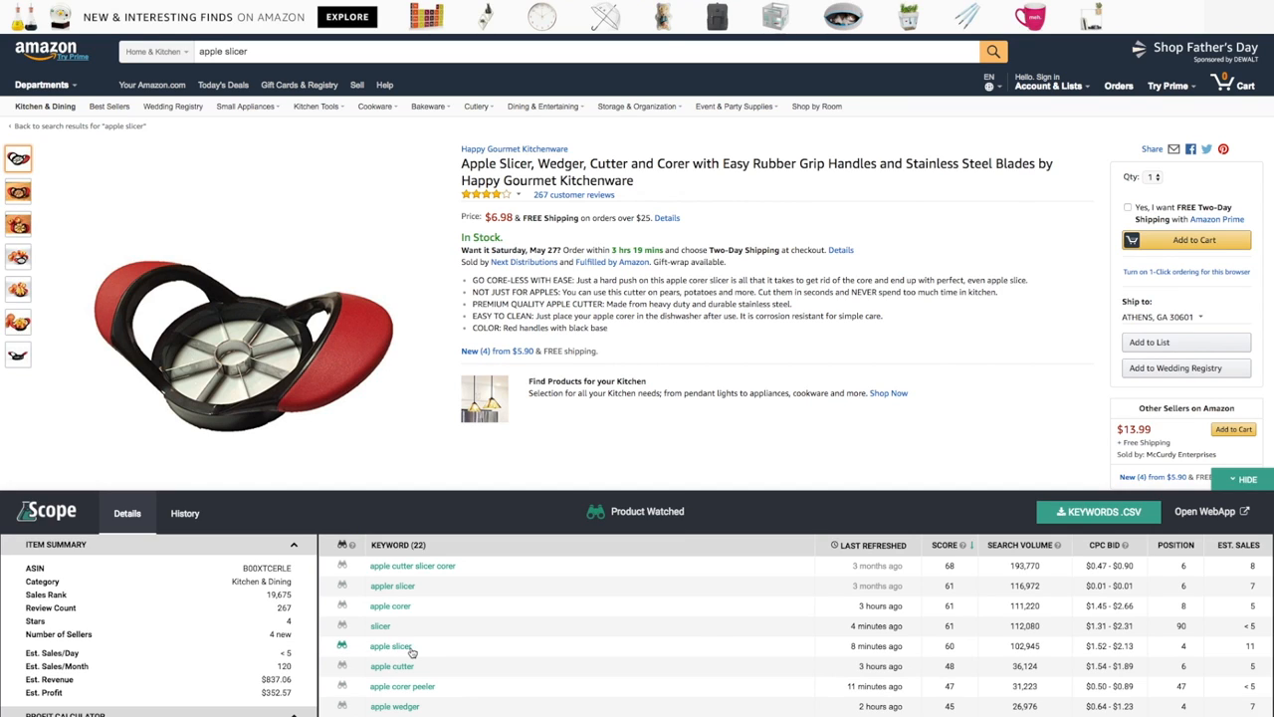
{"action": "mouse_move", "coordinate": [628, 657]}
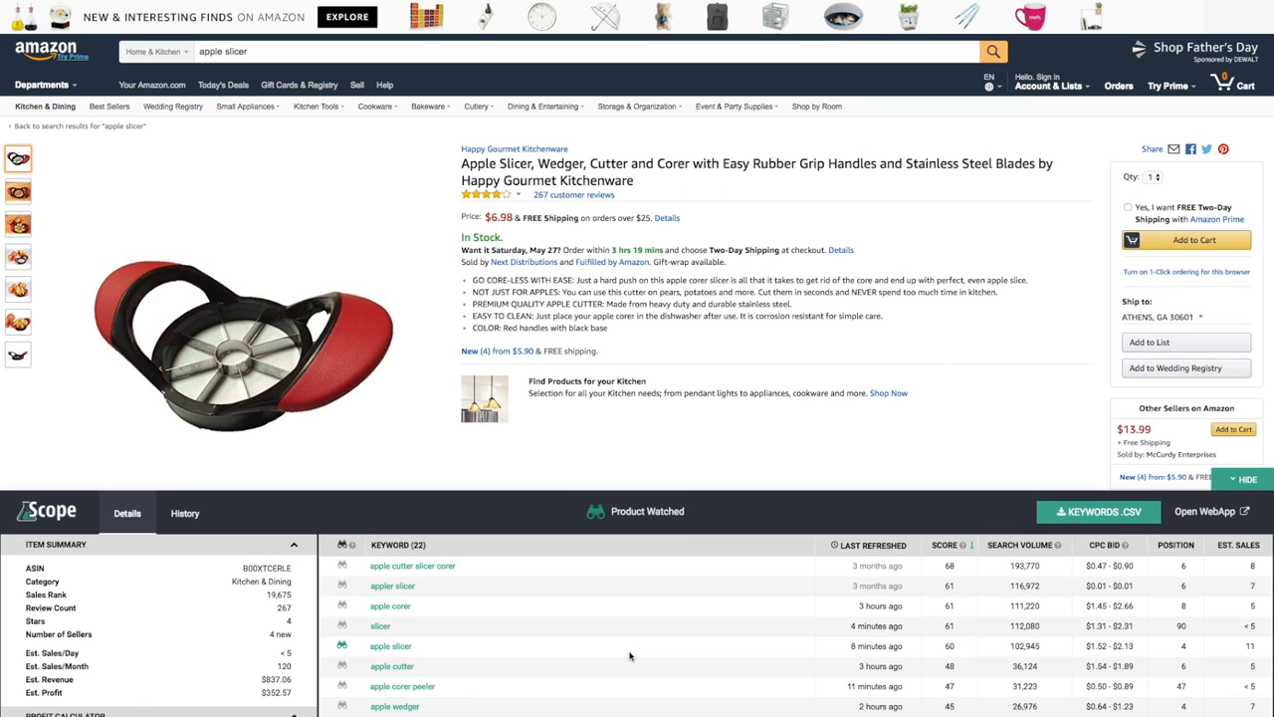
{"action": "mouse_move", "coordinate": [602, 654]}
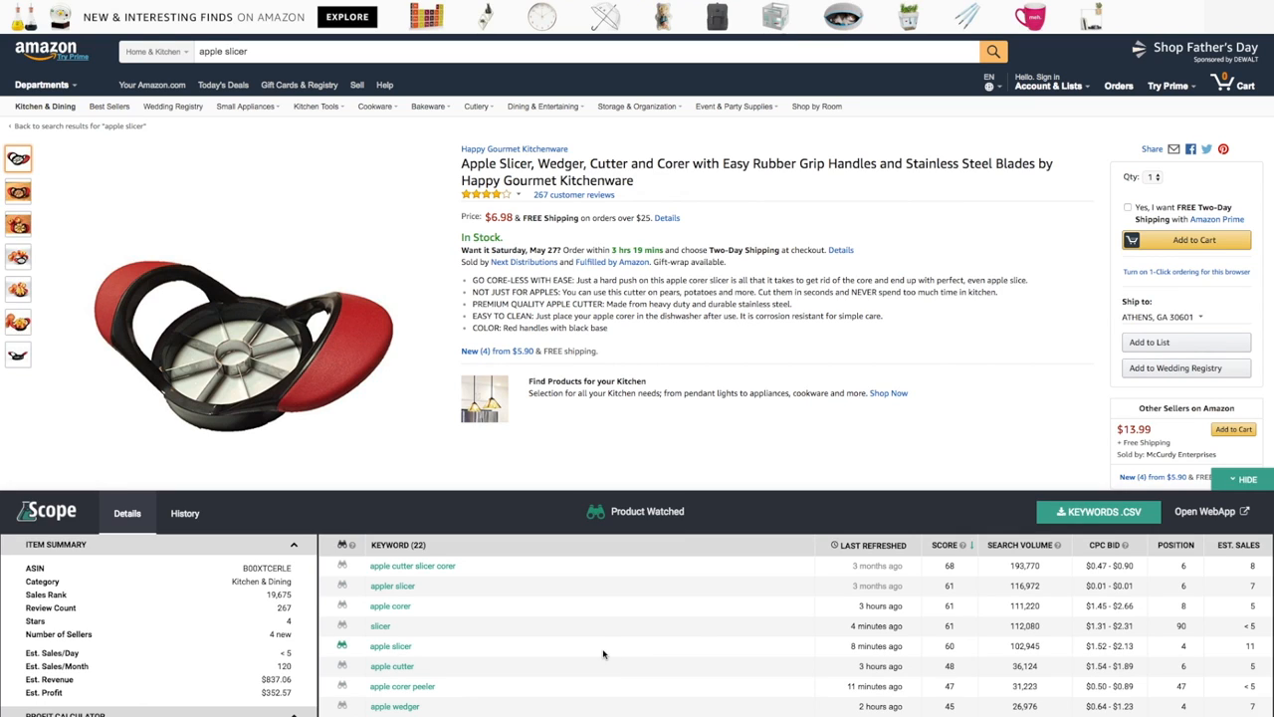
{"action": "mouse_move", "coordinate": [913, 669]}
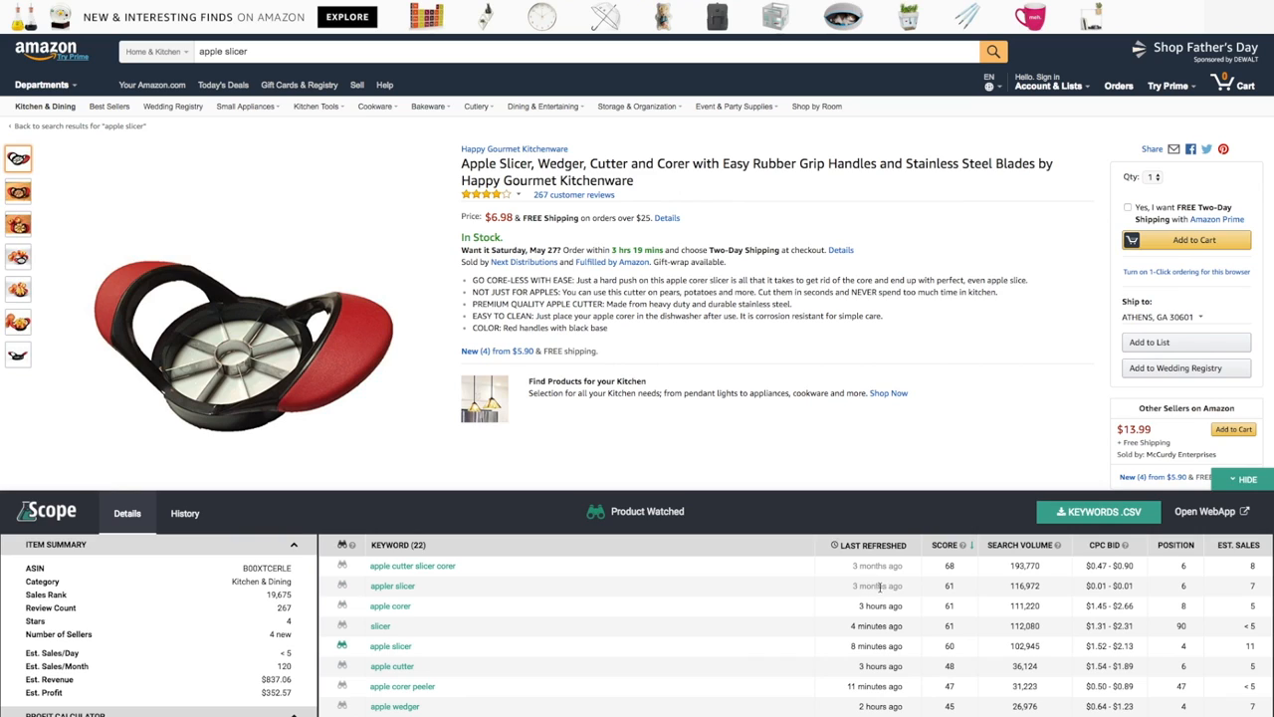
{"action": "mouse_move", "coordinate": [393, 572]}
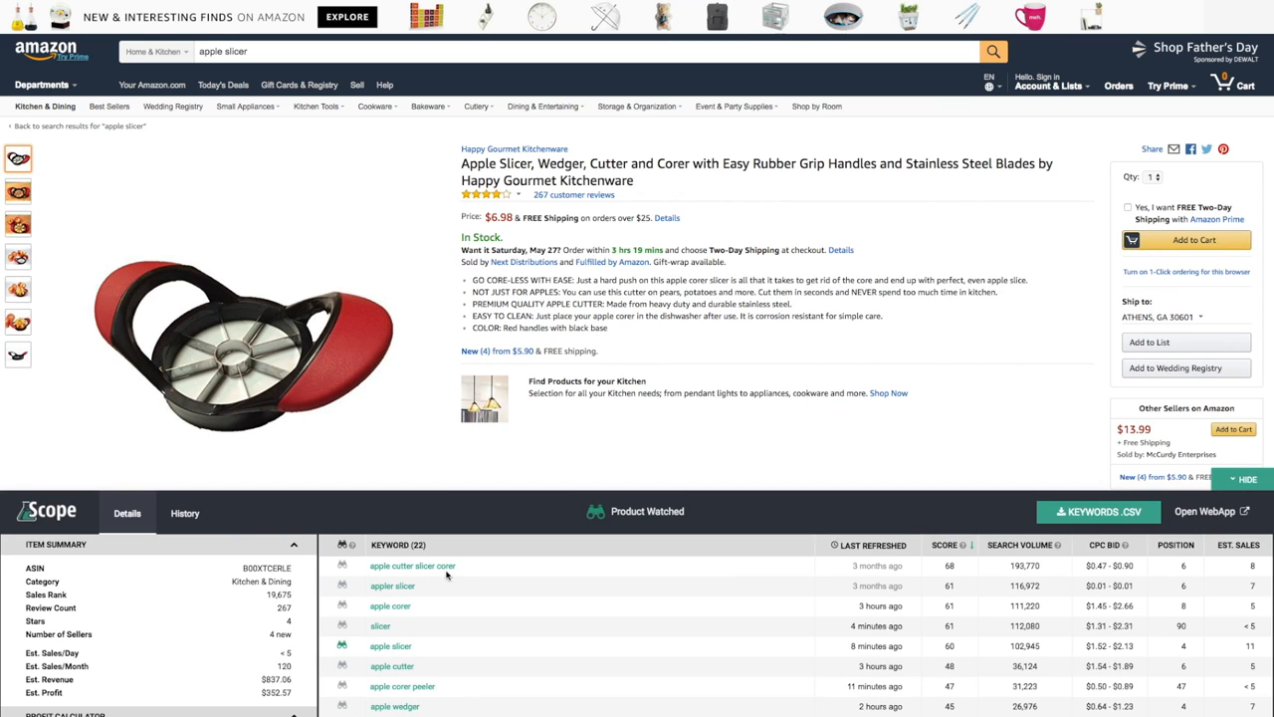
{"action": "mouse_move", "coordinate": [955, 573]}
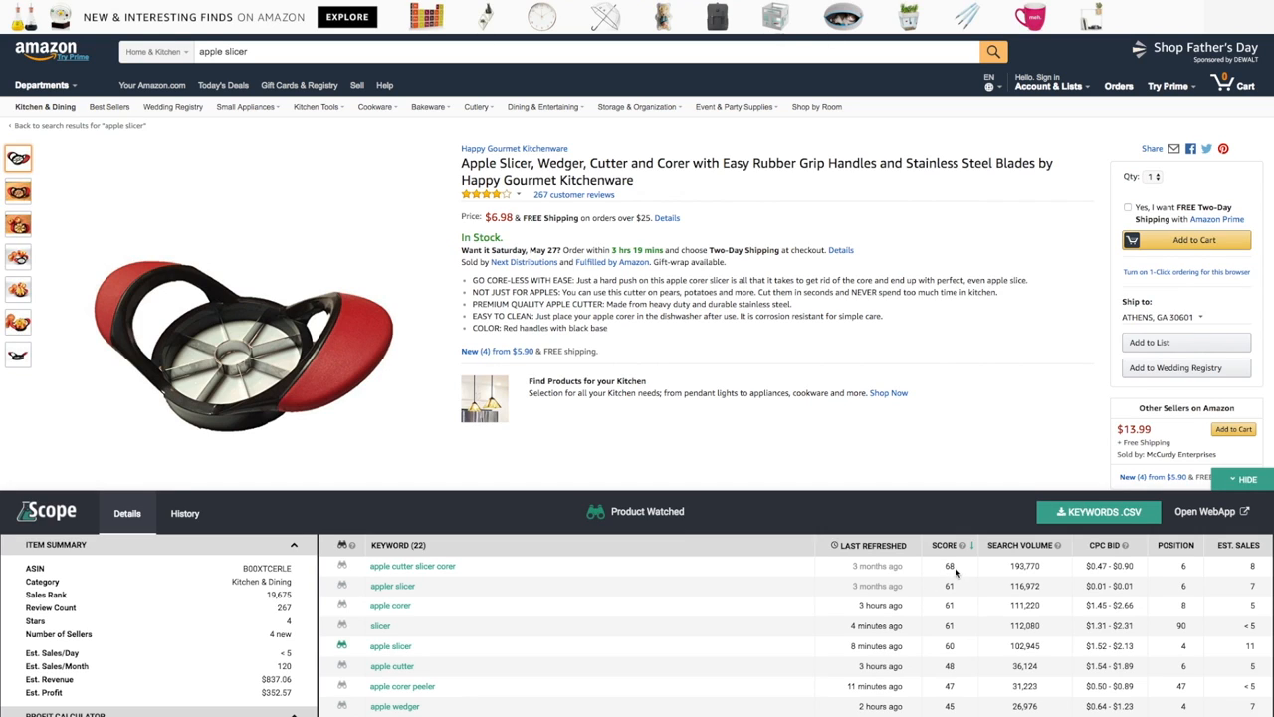
{"action": "mouse_move", "coordinate": [928, 585]}
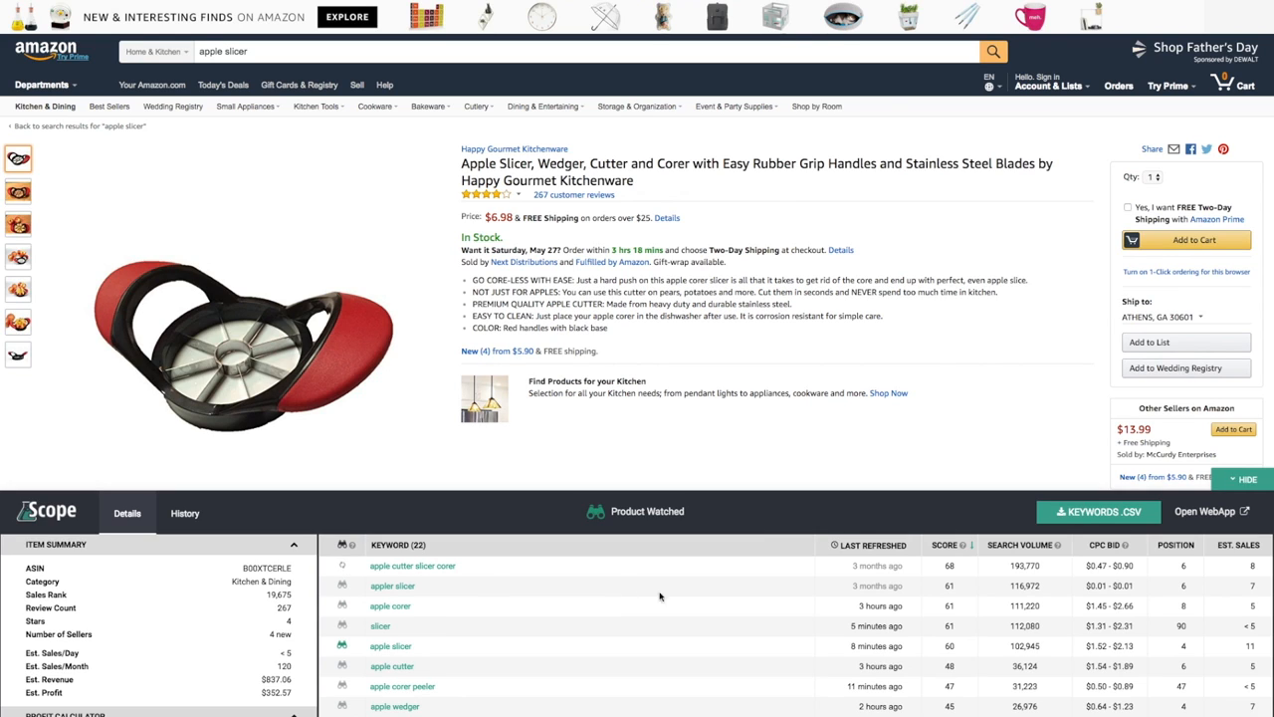
{"action": "mouse_move", "coordinate": [943, 585]}
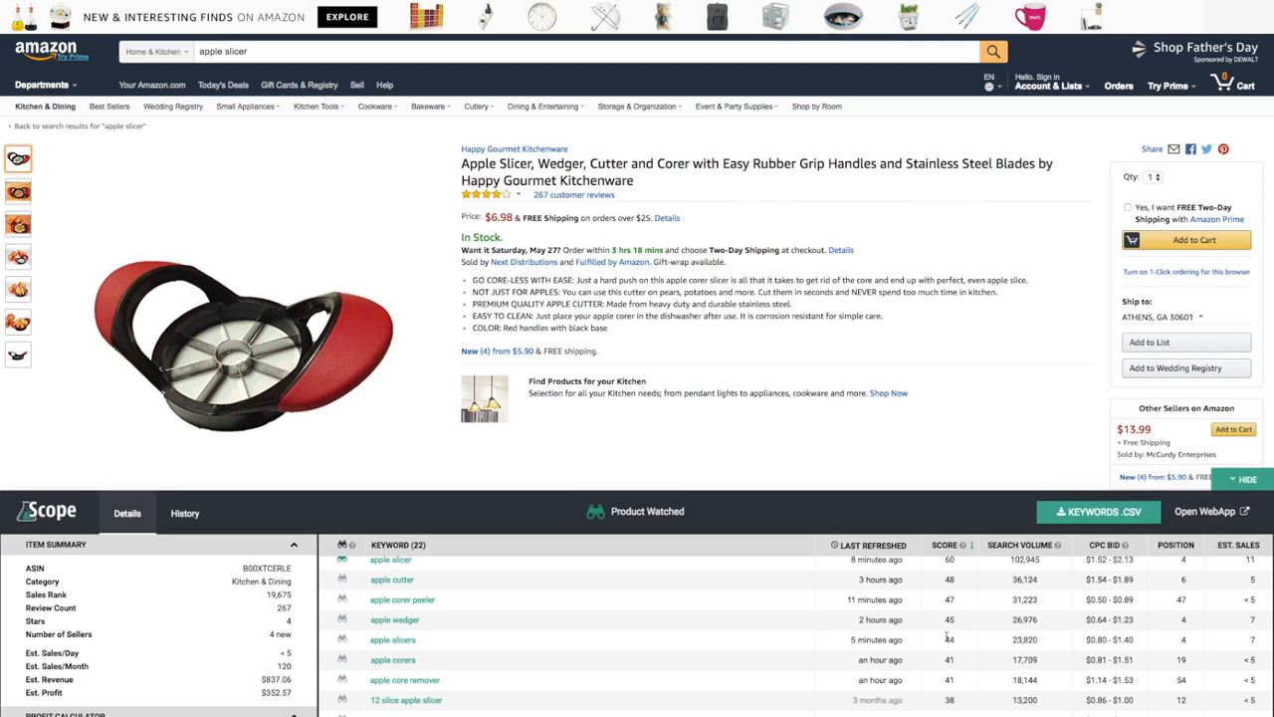
{"action": "mouse_move", "coordinate": [966, 647]}
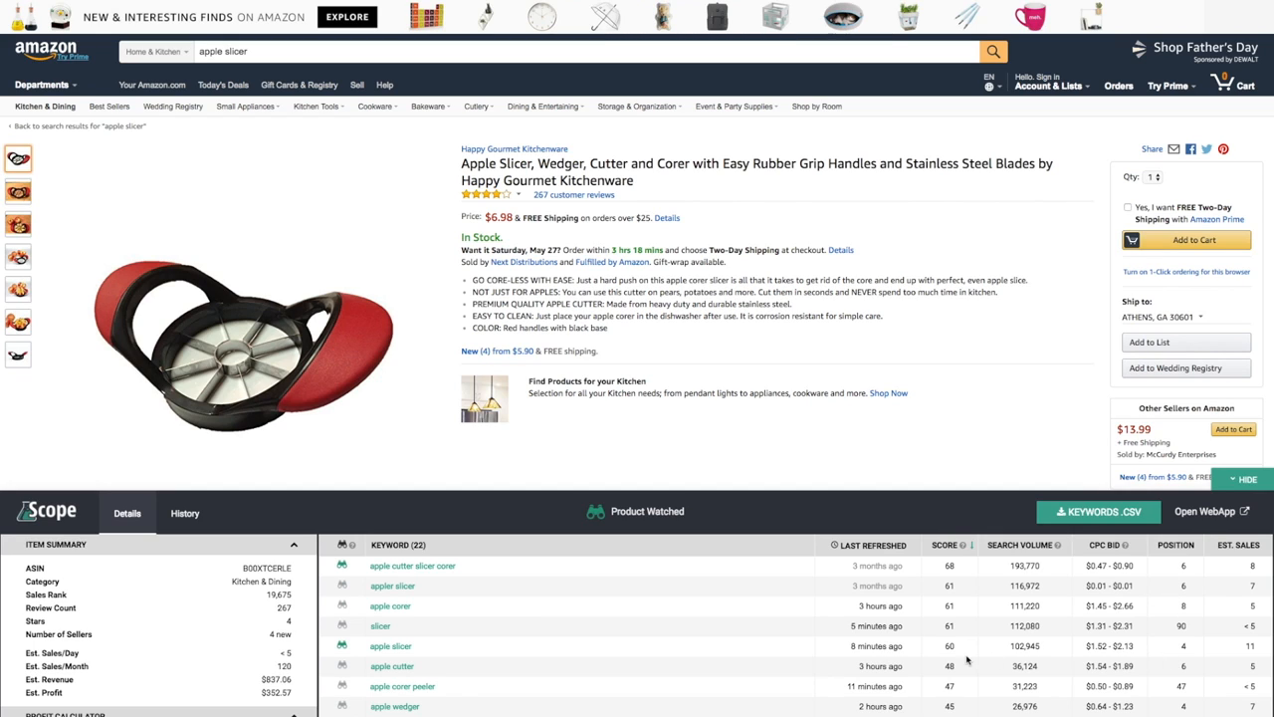
{"action": "mouse_move", "coordinate": [461, 652]}
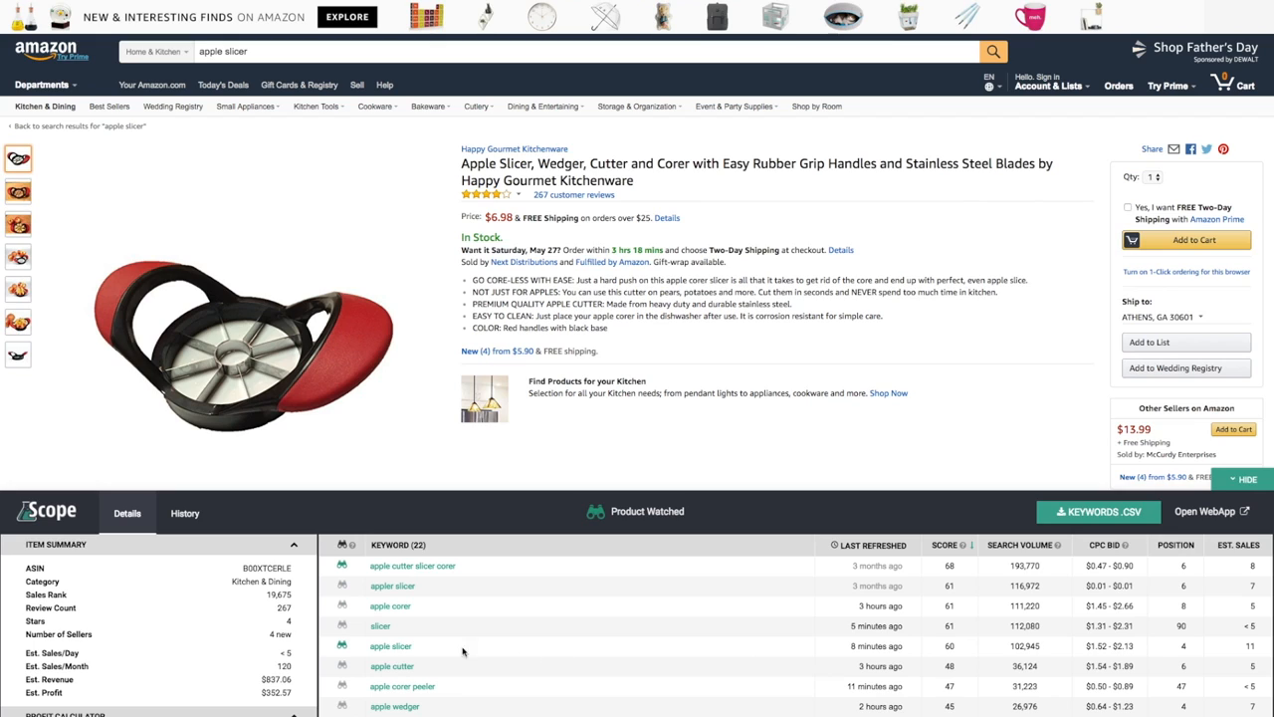
{"action": "mouse_move", "coordinate": [1103, 664]}
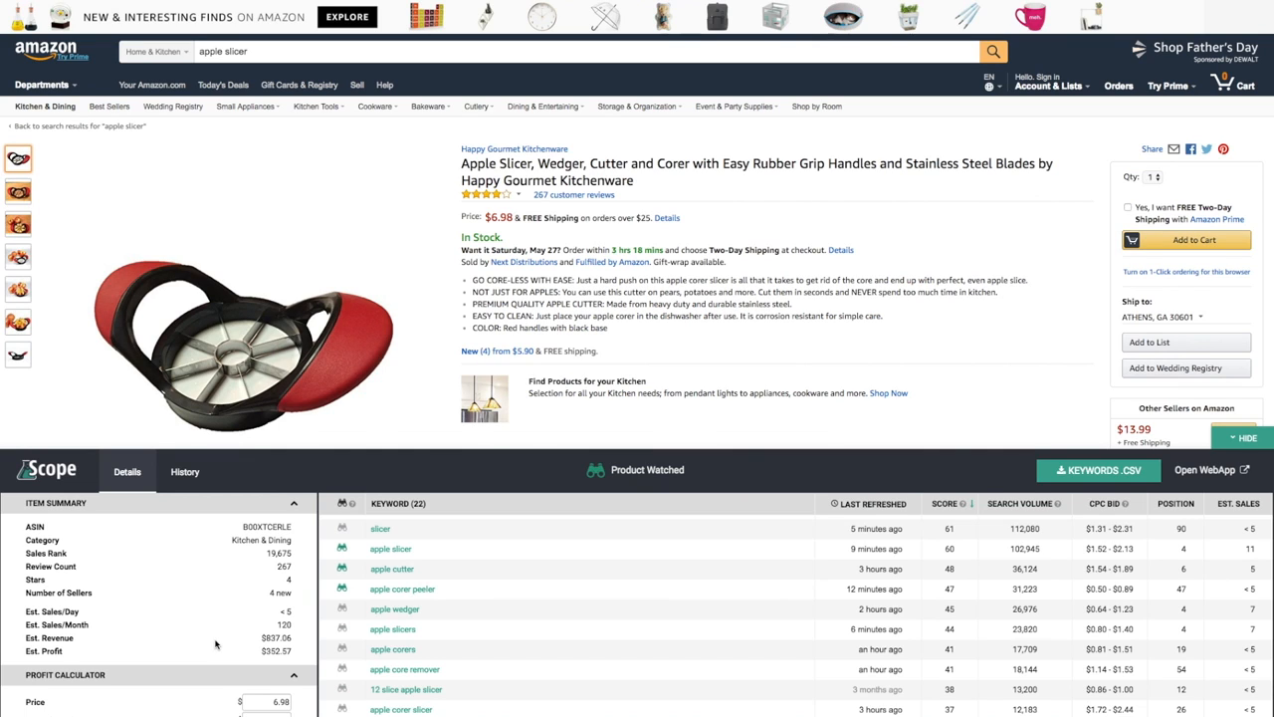
{"action": "mouse_move", "coordinate": [156, 641]}
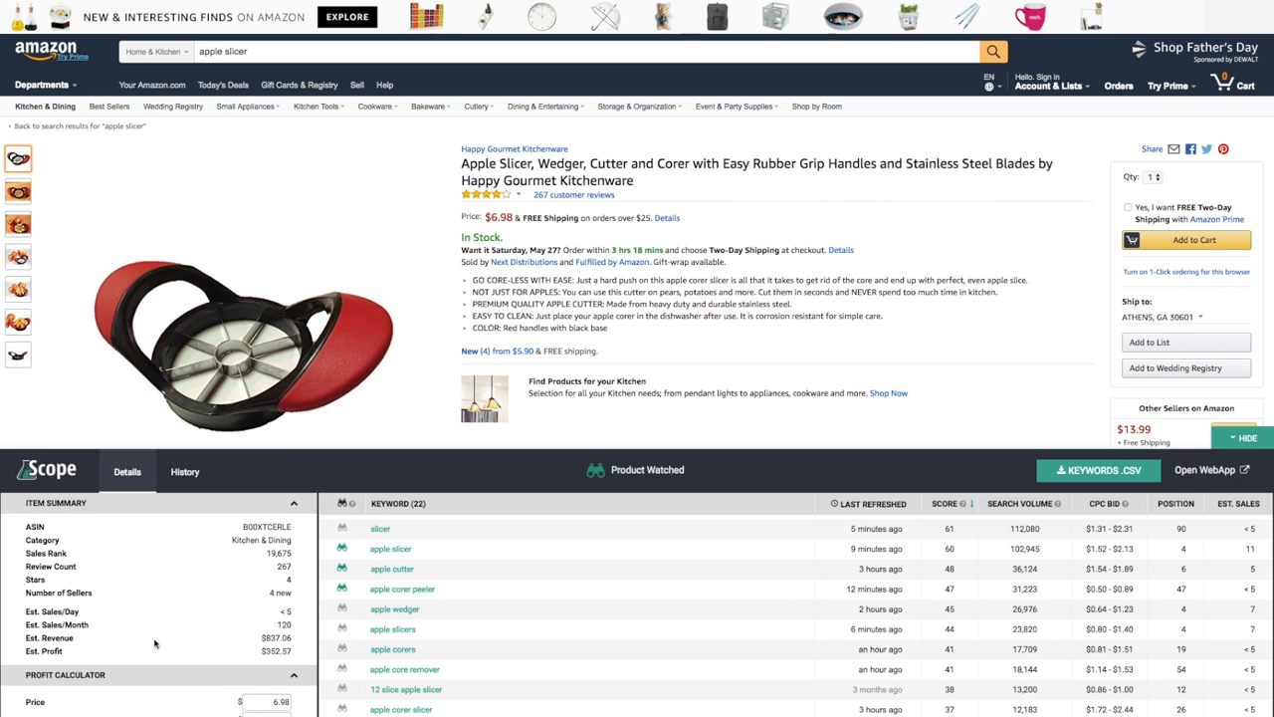
{"action": "mouse_move", "coordinate": [209, 652]}
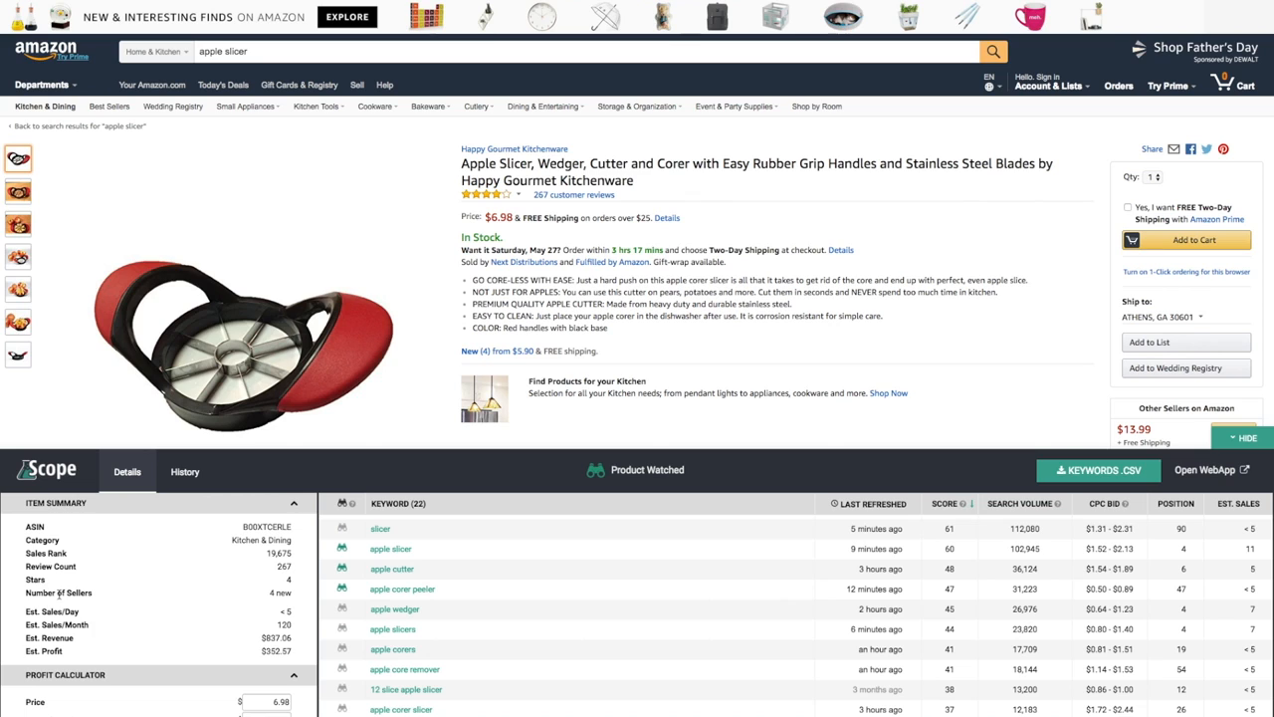
{"action": "mouse_move", "coordinate": [178, 635]}
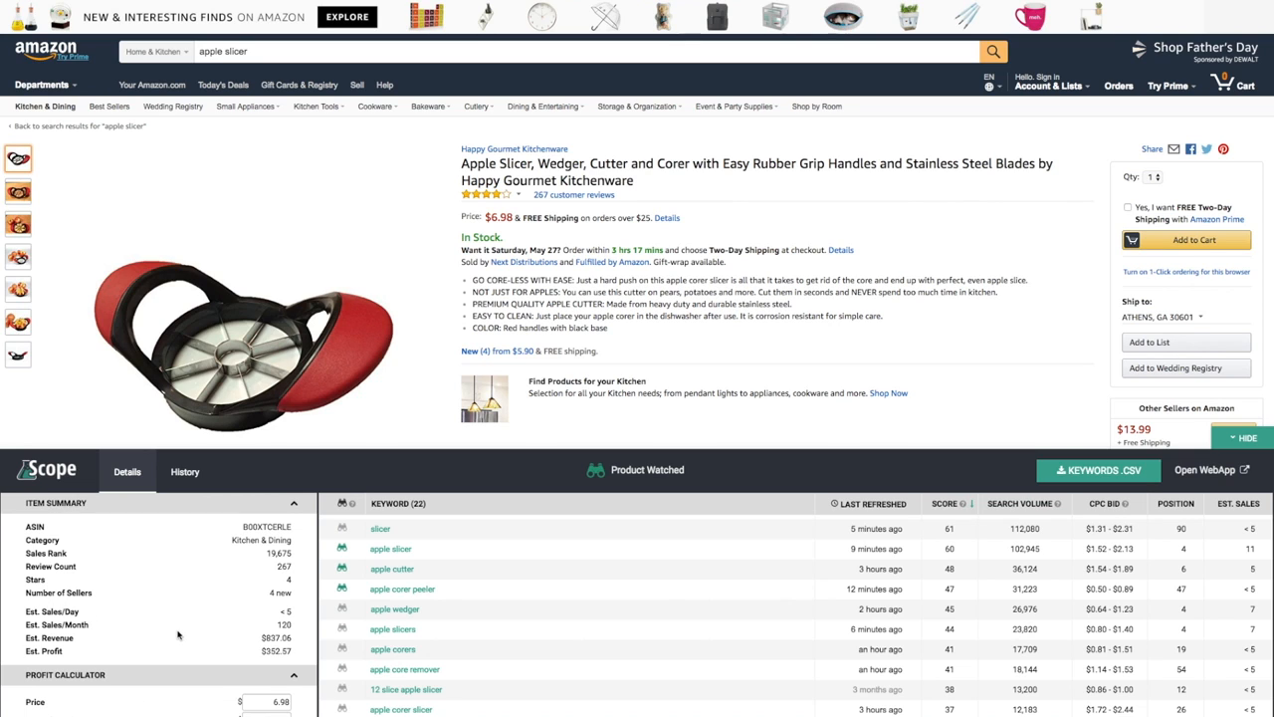
Enter a $1.00 cost of goods in the Profit Calculator, then view History.
{"action": "scroll", "scroll_direction": "down", "scroll_amount": 3}
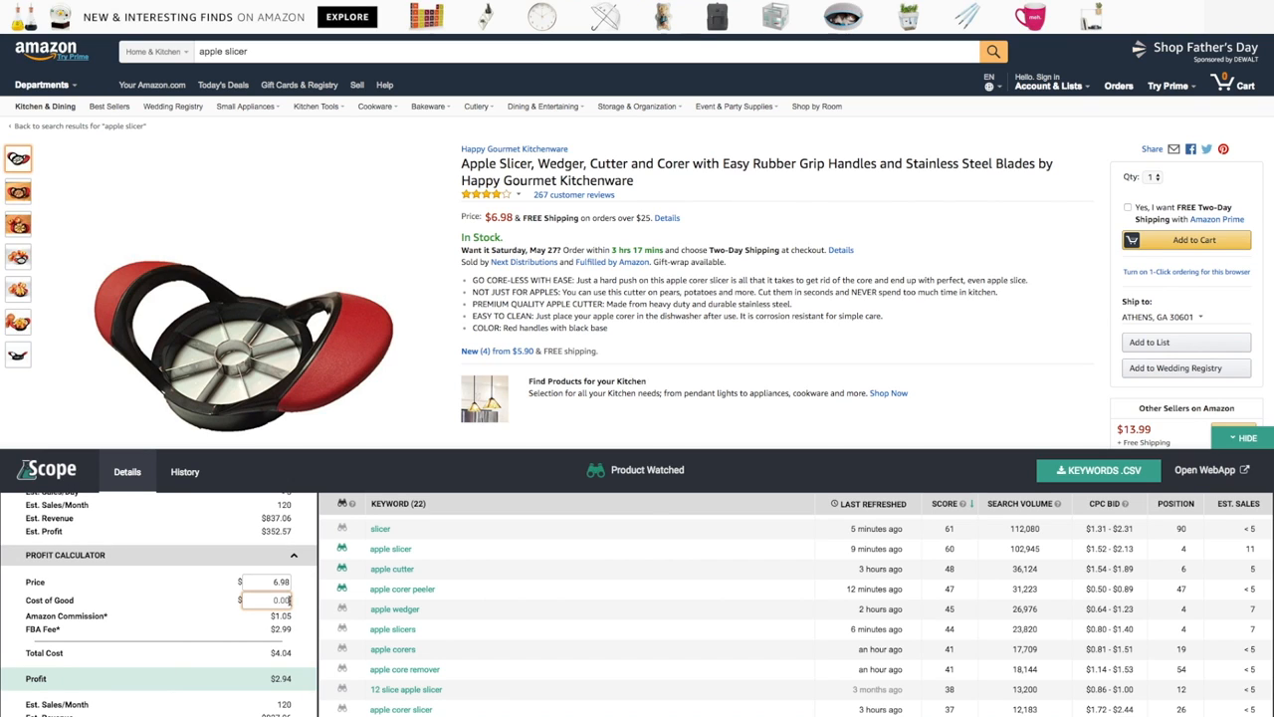
{"action": "type", "text": "1"}
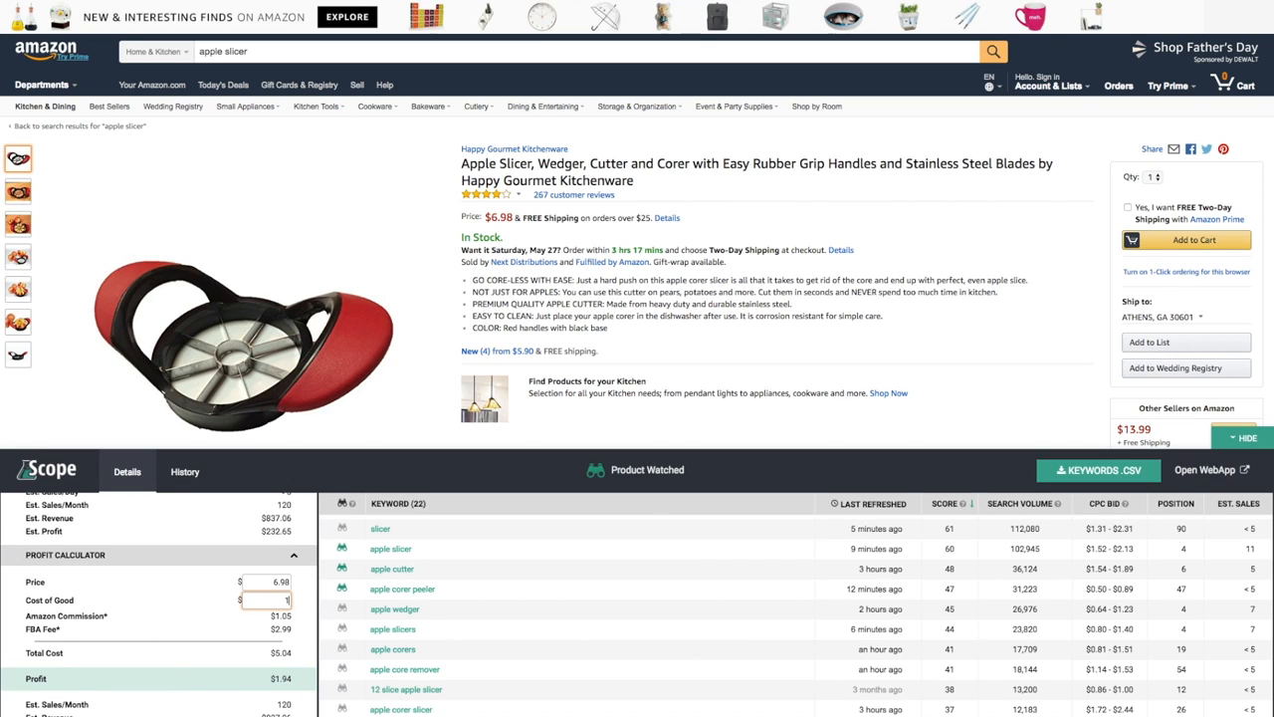
{"action": "type", "text": "1.00"}
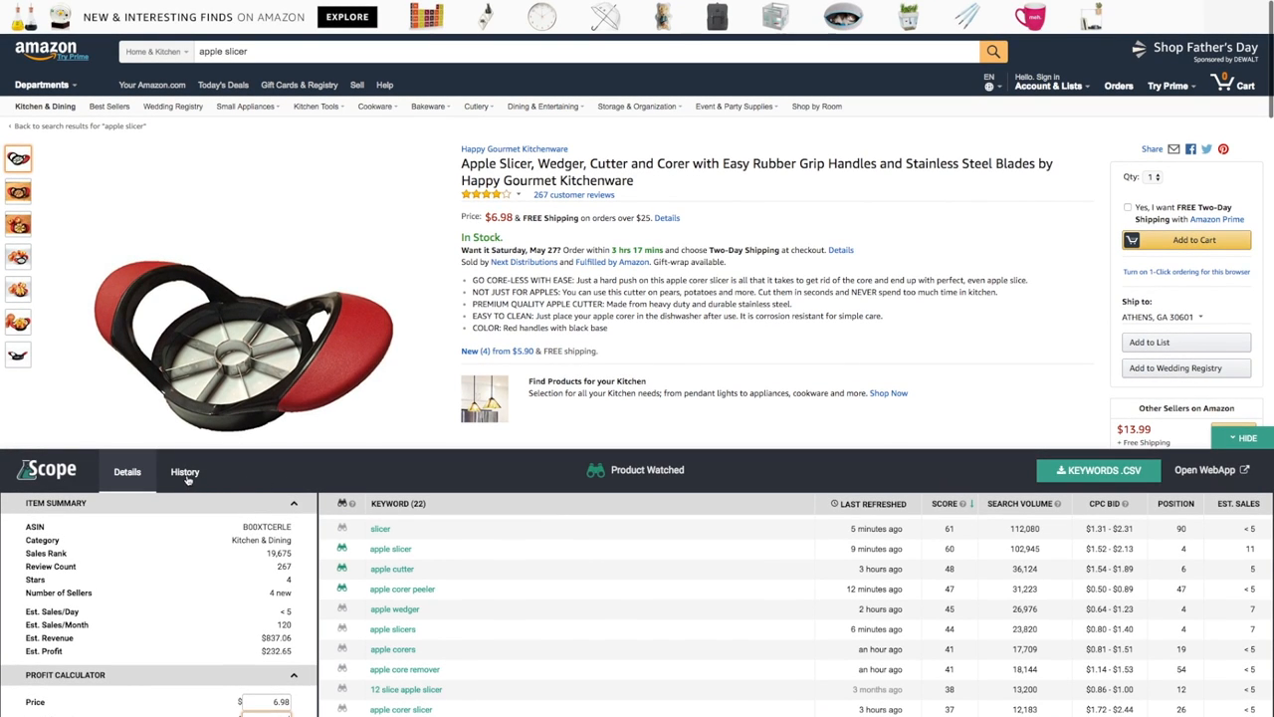
{"action": "left_click", "coordinate": [185, 471]}
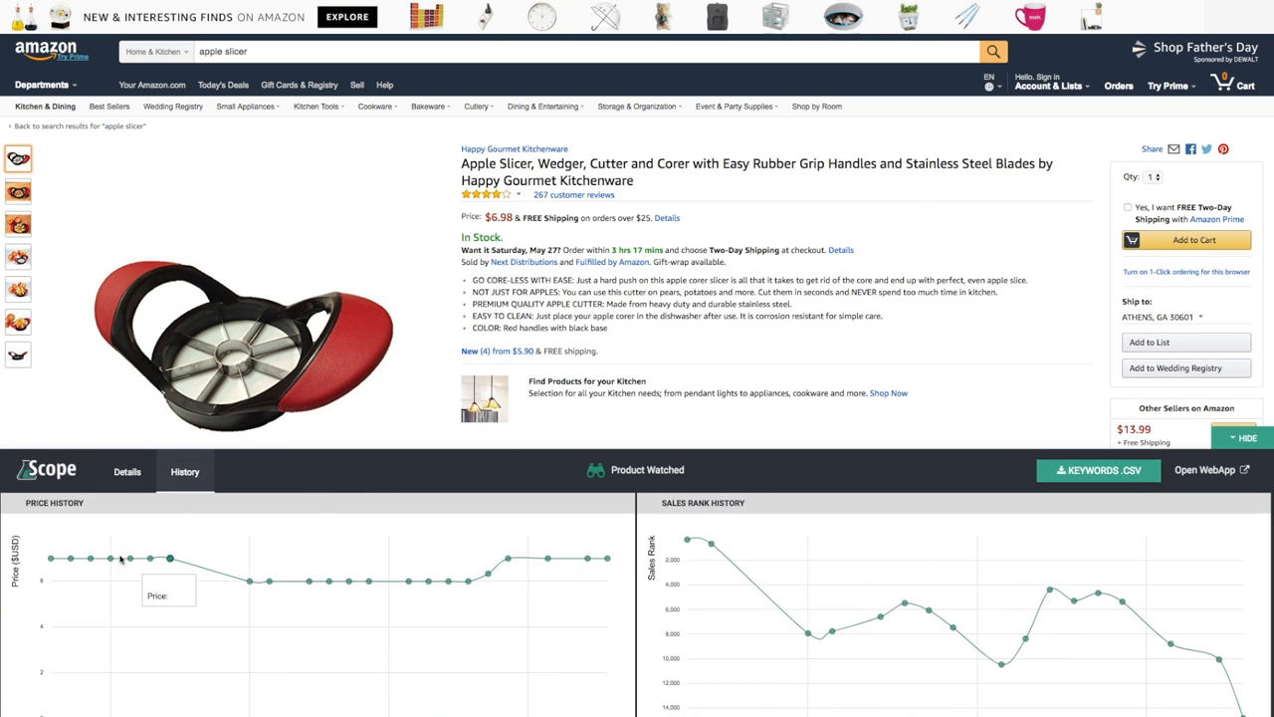
{"action": "mouse_move", "coordinate": [301, 589]}
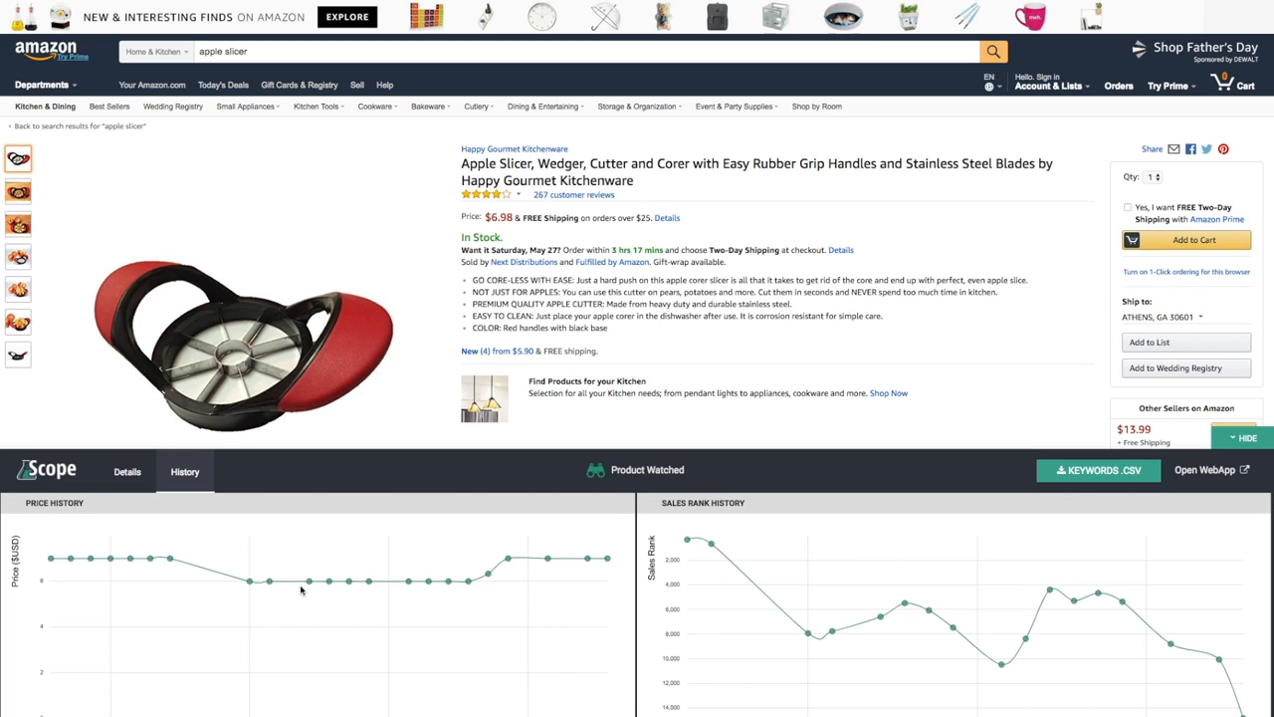
{"action": "mouse_move", "coordinate": [393, 586]}
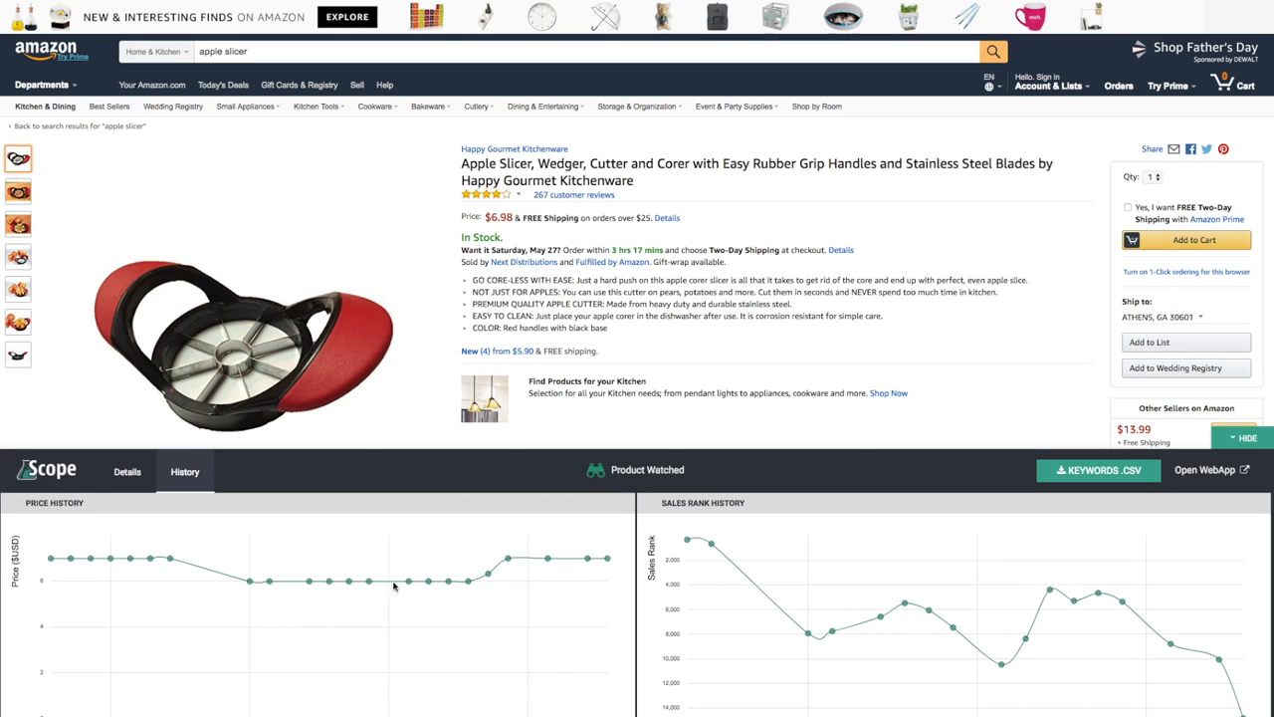
{"action": "mouse_move", "coordinate": [512, 554]}
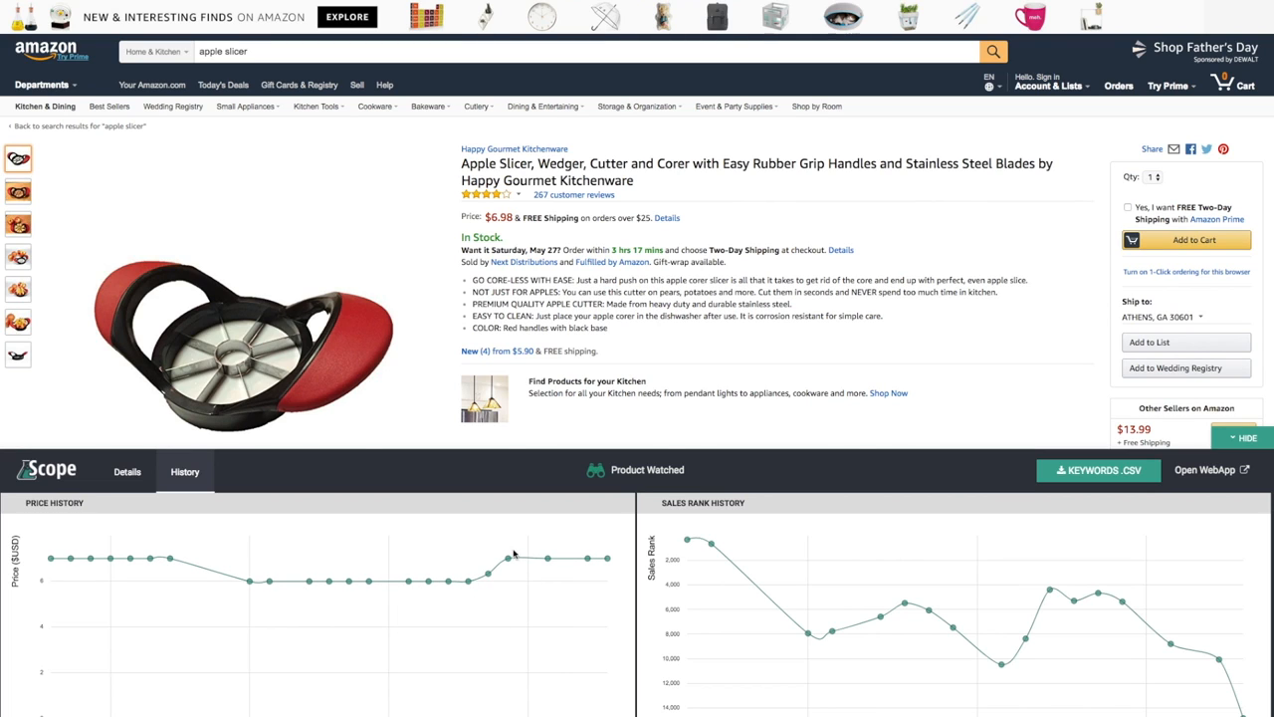
{"action": "mouse_move", "coordinate": [456, 563]}
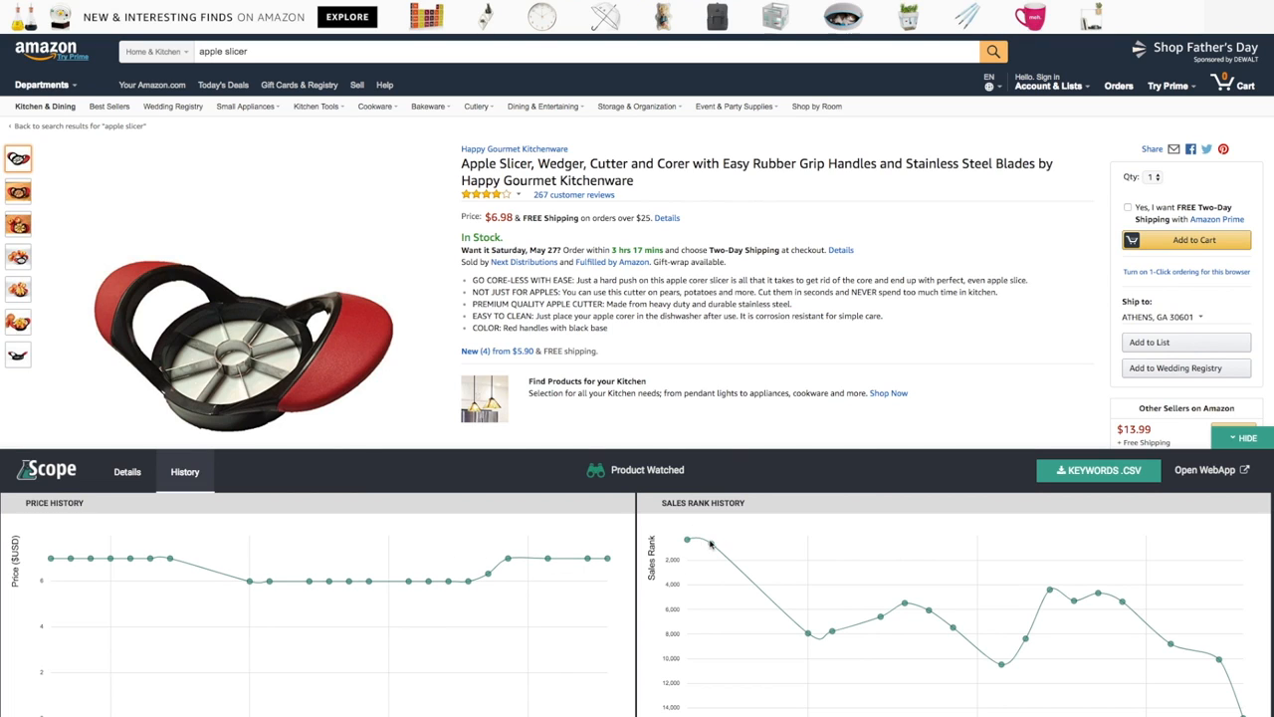
{"action": "mouse_move", "coordinate": [824, 631]}
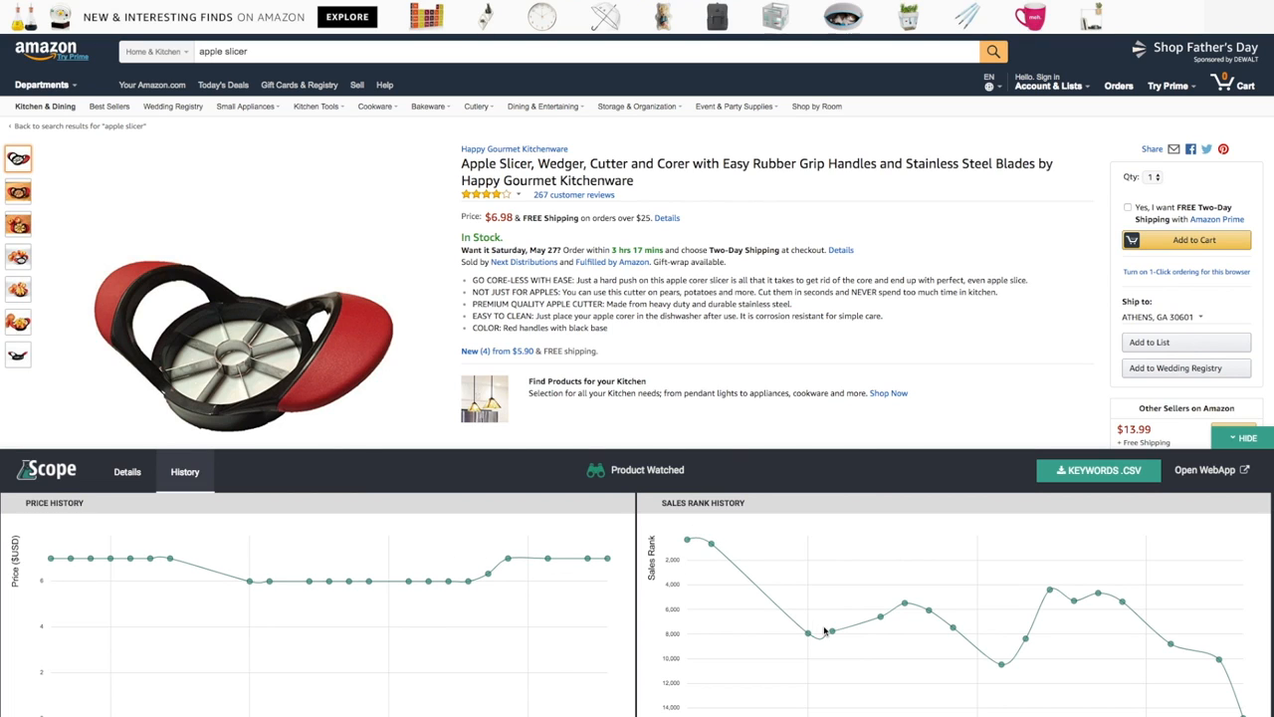
{"action": "mouse_move", "coordinate": [829, 632]}
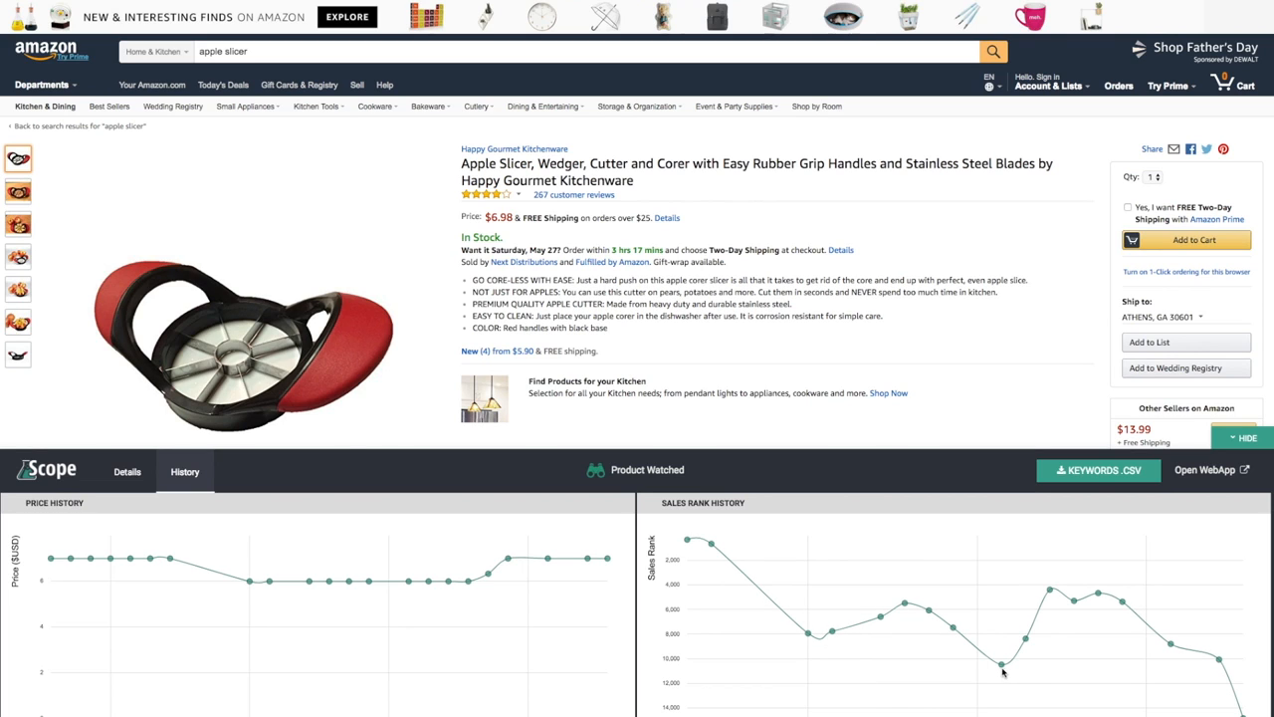
{"action": "mouse_move", "coordinate": [1115, 611]}
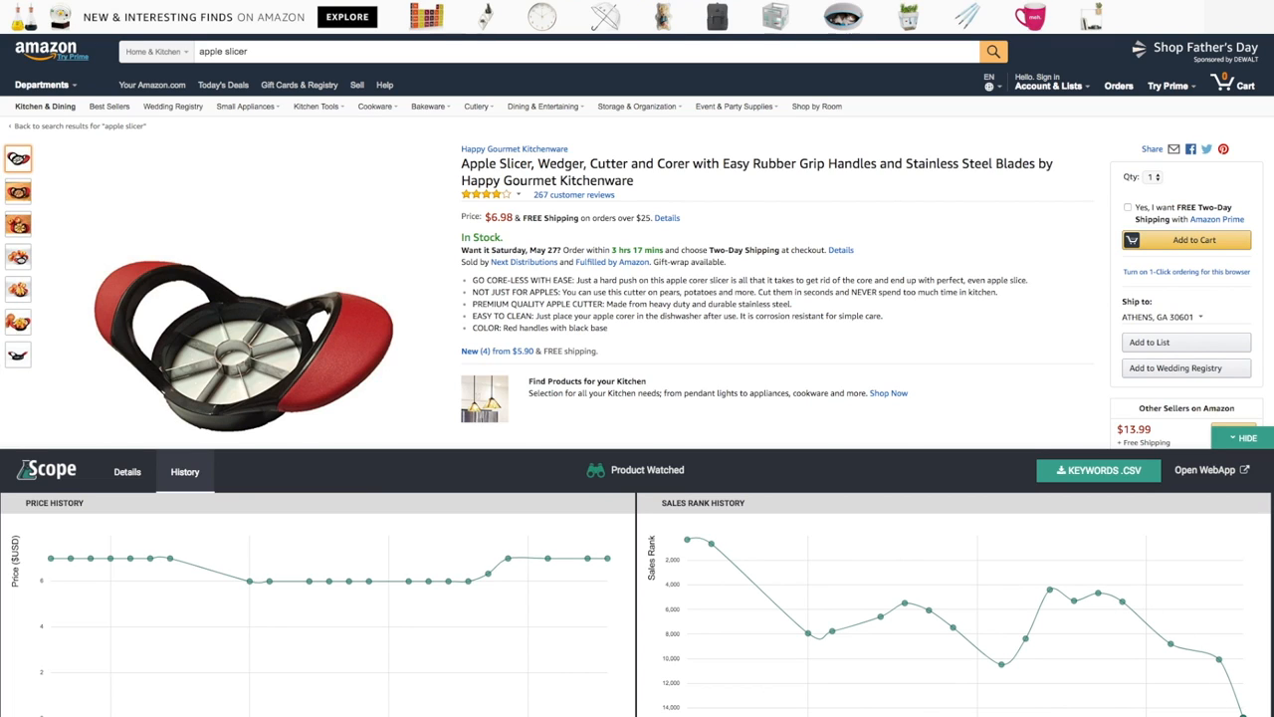
{"action": "mouse_move", "coordinate": [1218, 660]}
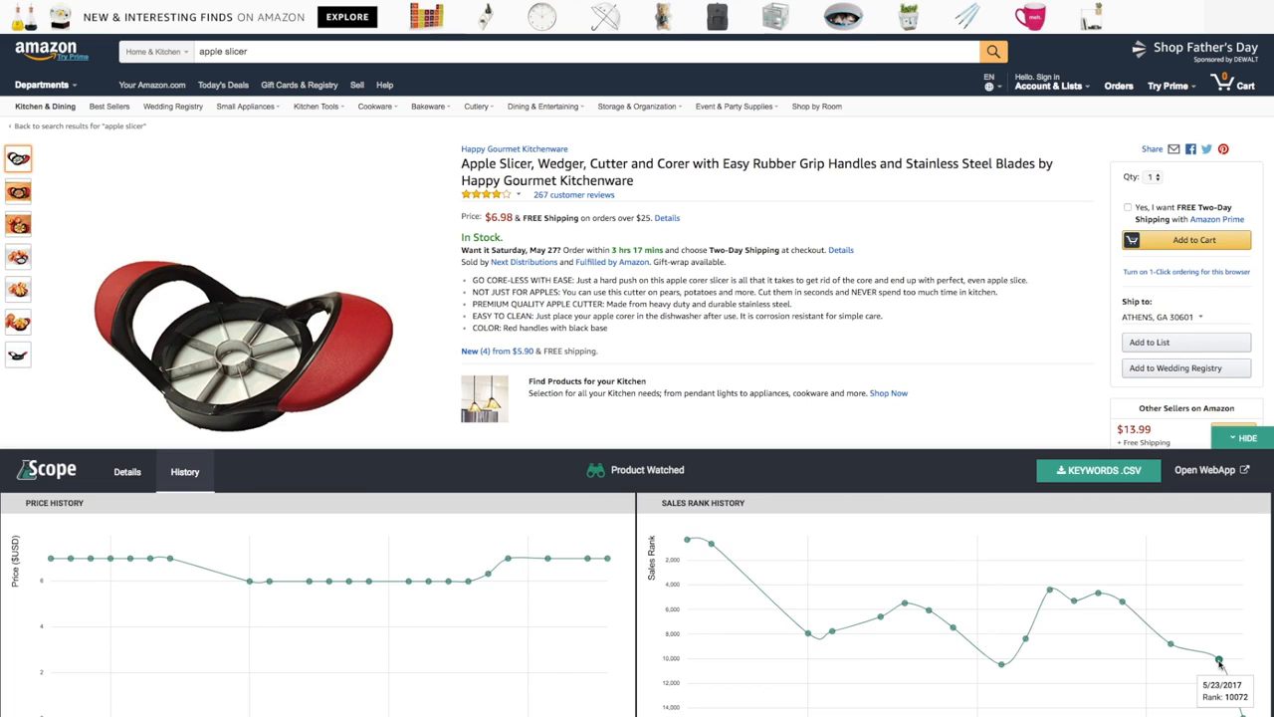
{"action": "mouse_move", "coordinate": [1070, 598]}
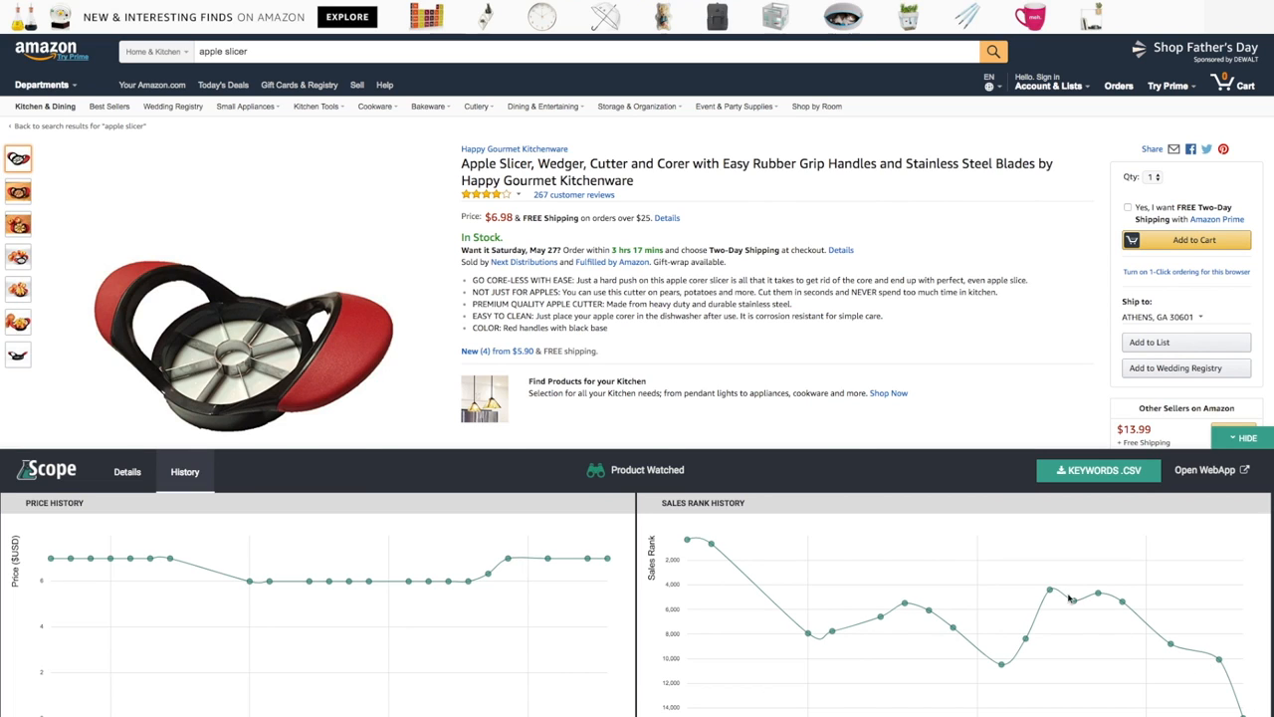
{"action": "mouse_move", "coordinate": [1048, 590]}
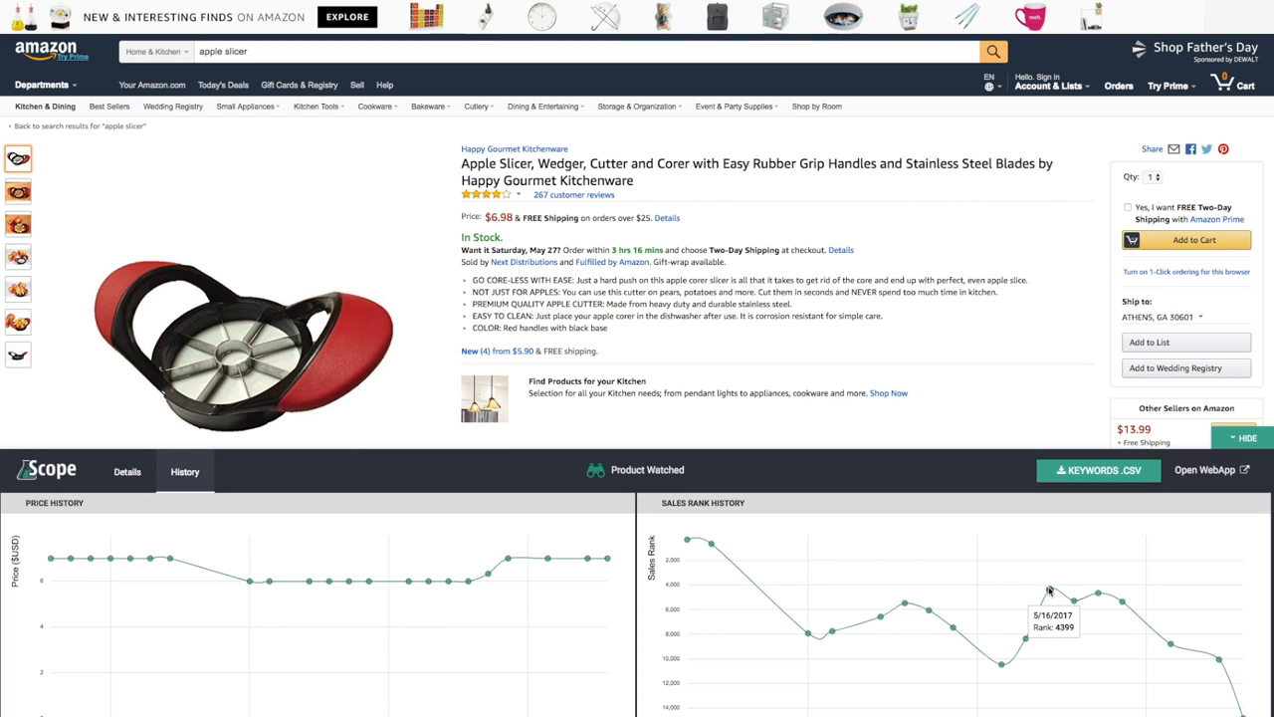
{"action": "mouse_move", "coordinate": [210, 530]}
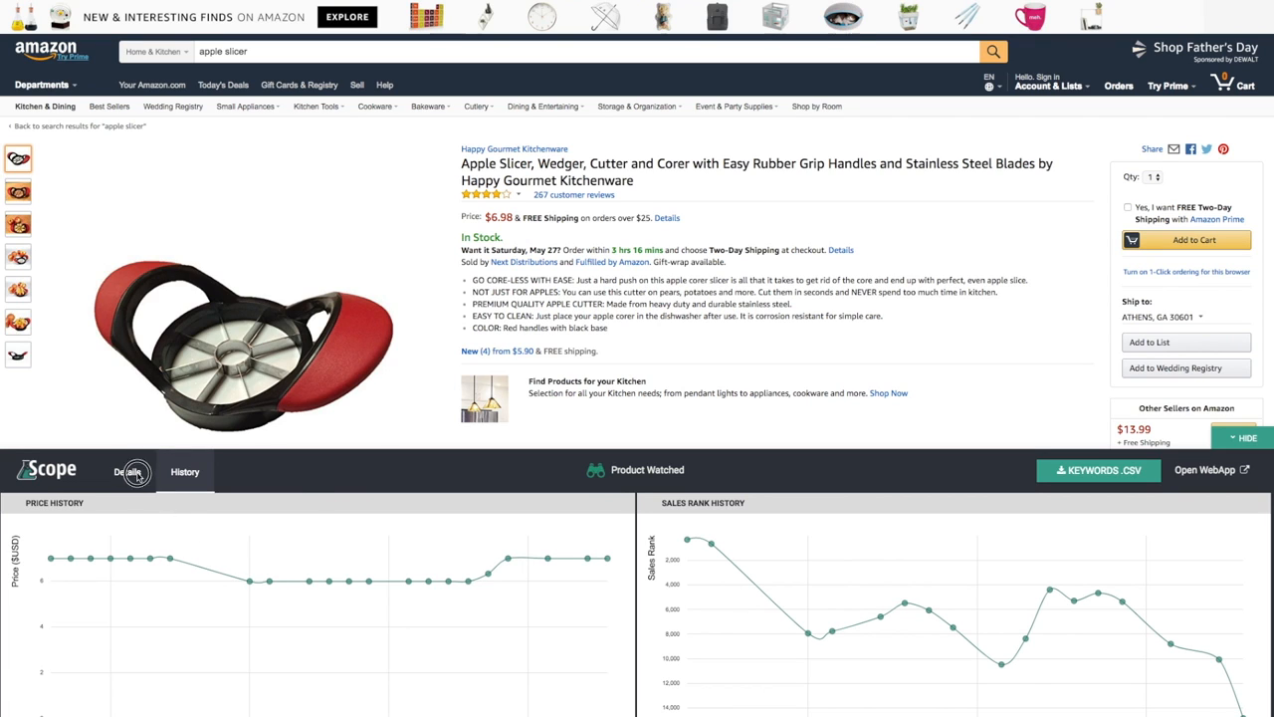
Return to the Details tab showing the item summary and 22 keywords.
{"action": "left_click", "coordinate": [126, 471]}
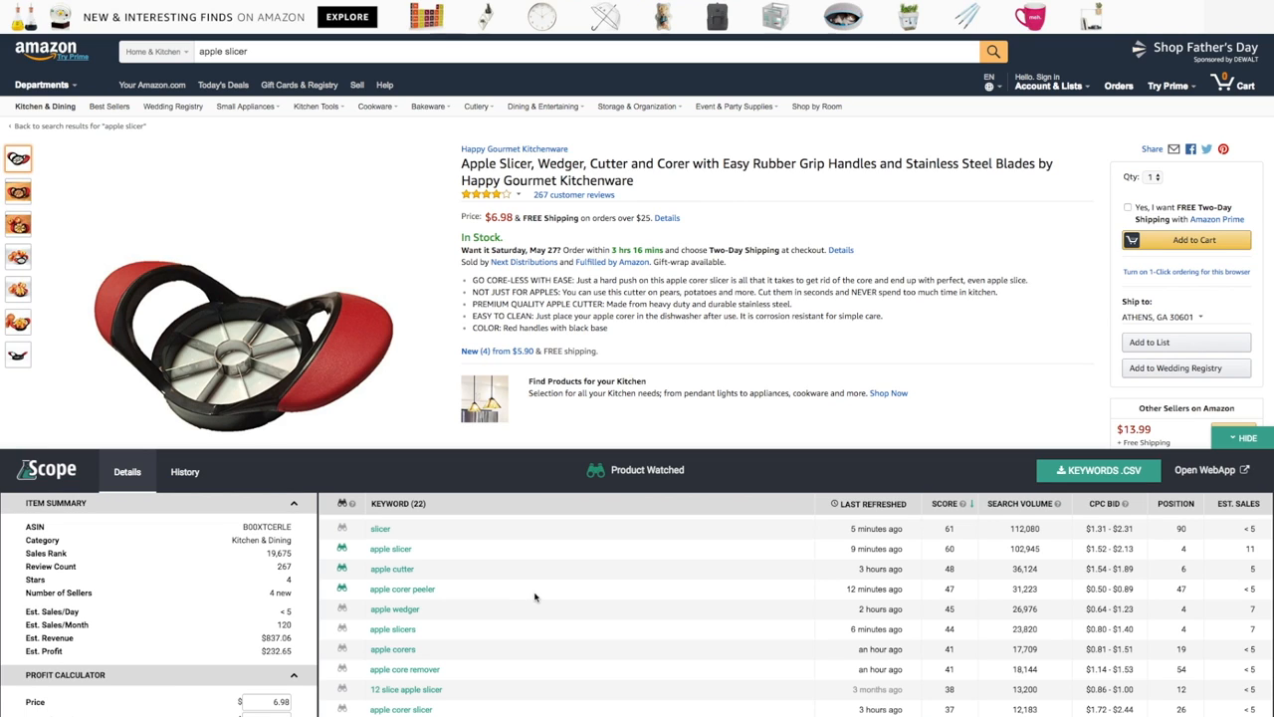
{"action": "mouse_move", "coordinate": [656, 594]}
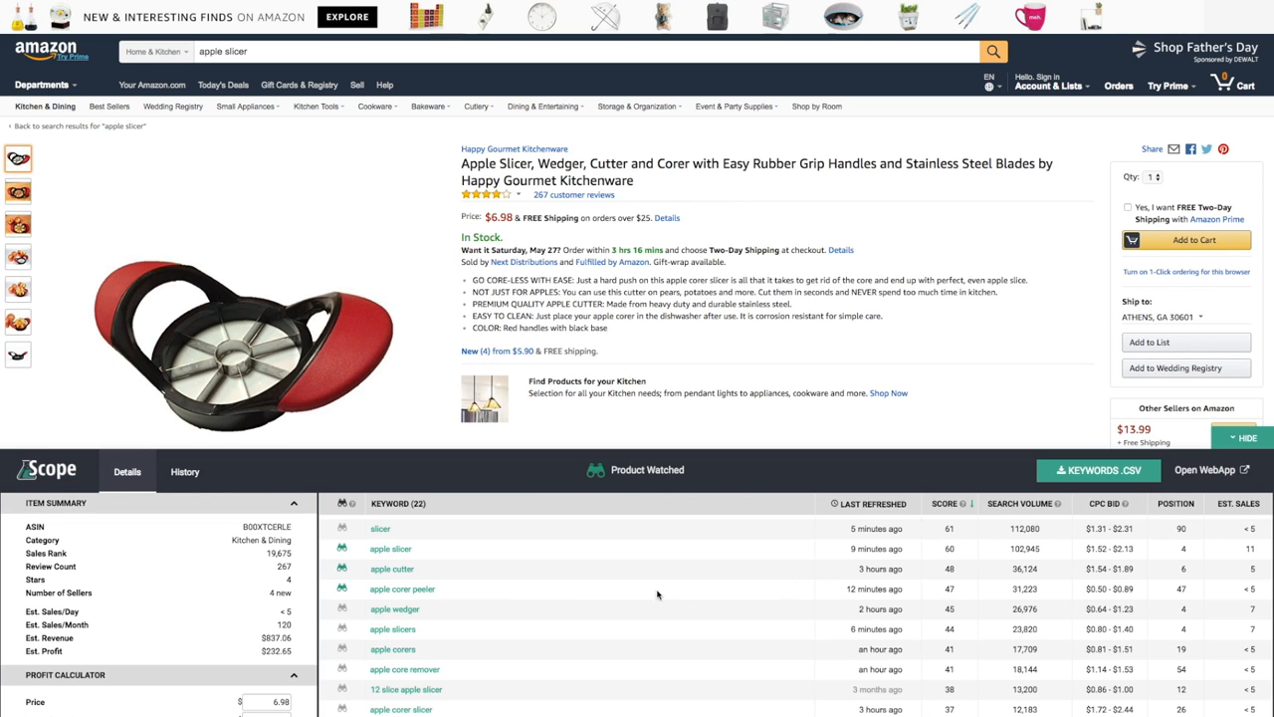
{"action": "mouse_move", "coordinate": [1053, 525]}
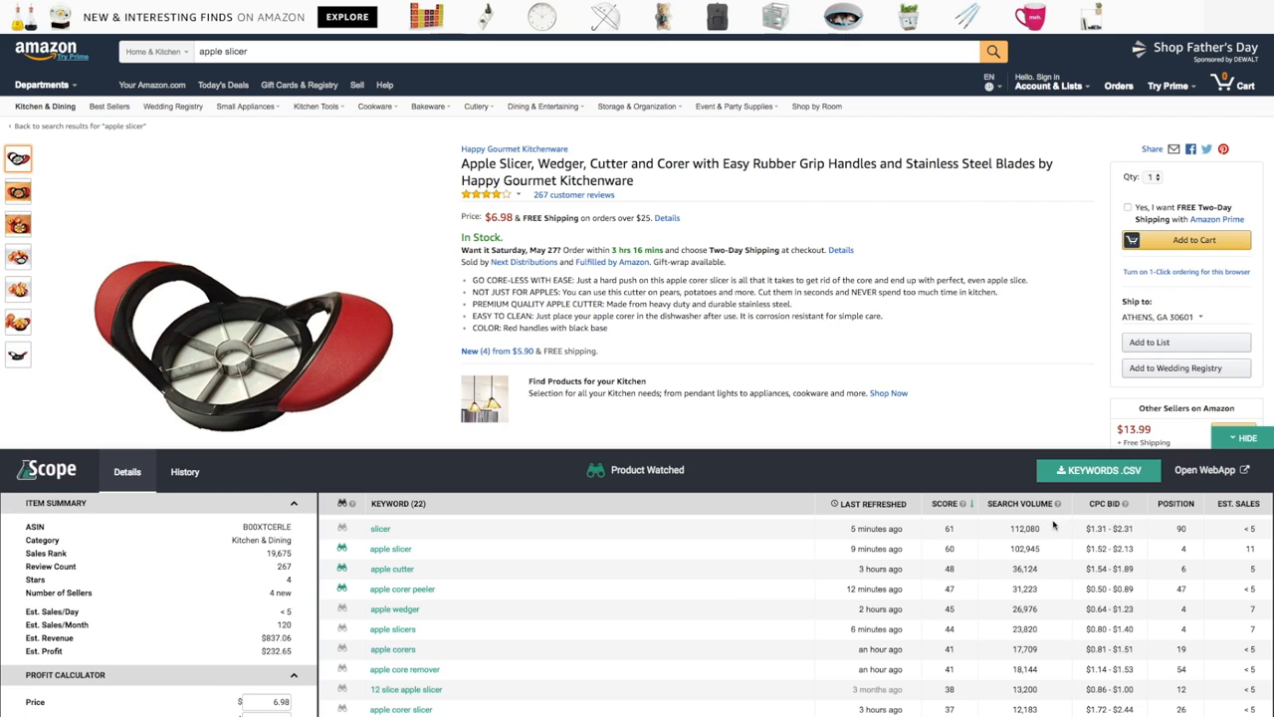
{"action": "mouse_move", "coordinate": [1123, 481]}
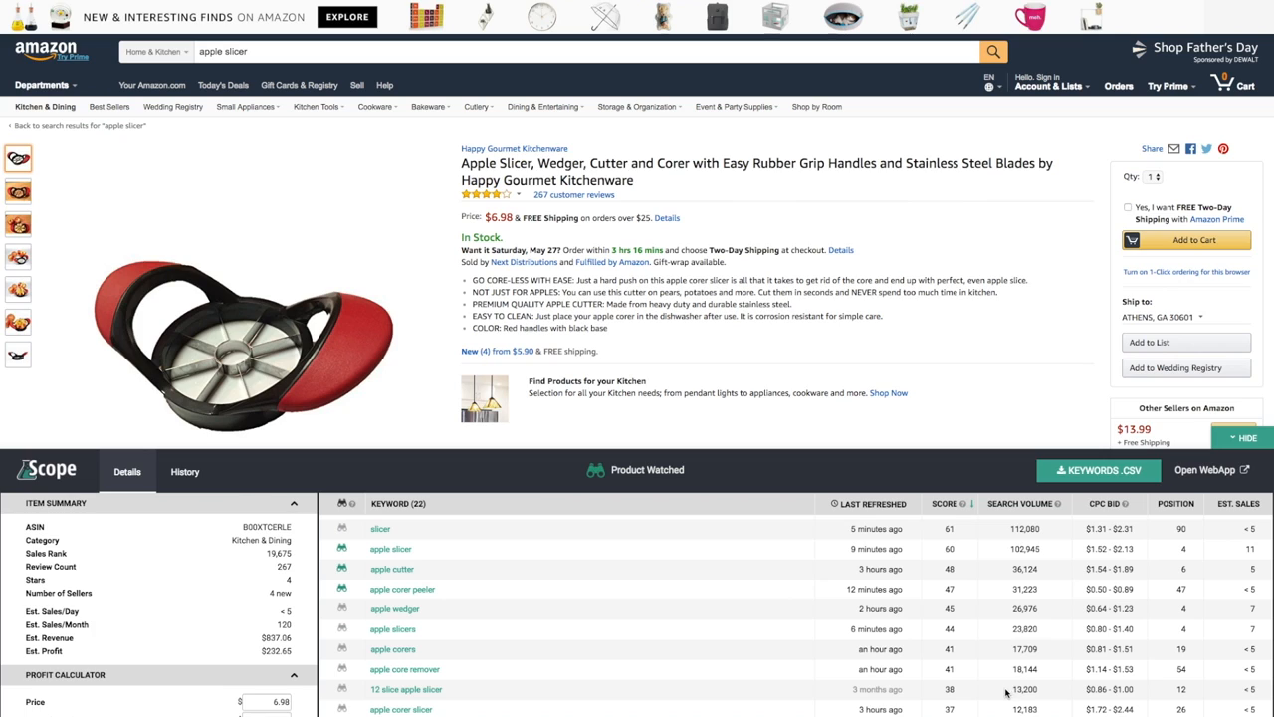
{"action": "mouse_move", "coordinate": [615, 627]}
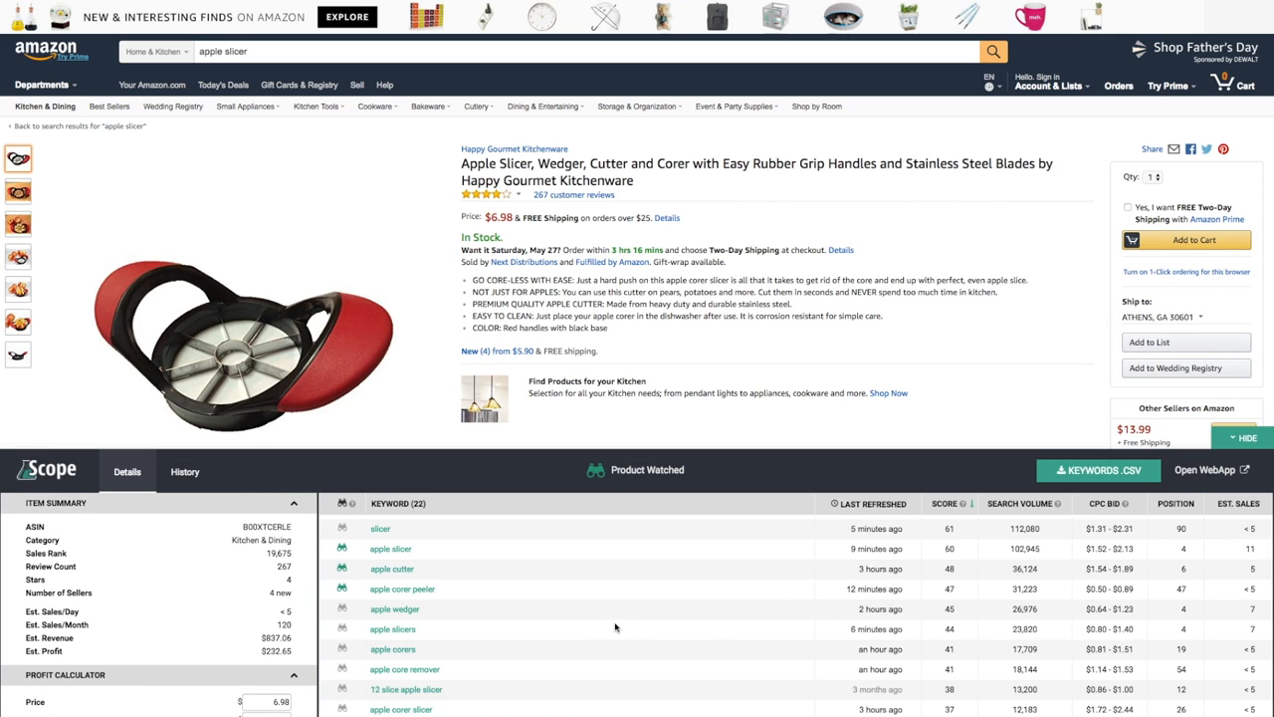
{"action": "mouse_move", "coordinate": [608, 614]}
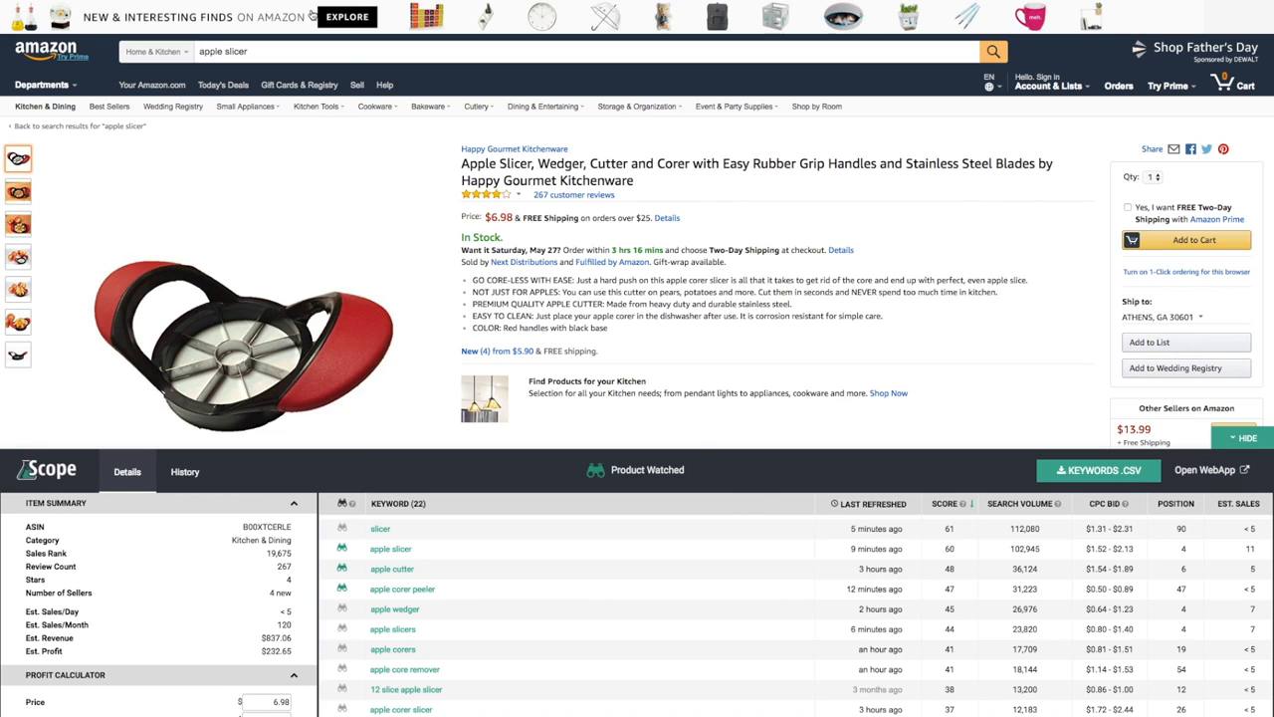
{"action": "mouse_move", "coordinate": [761, 445]}
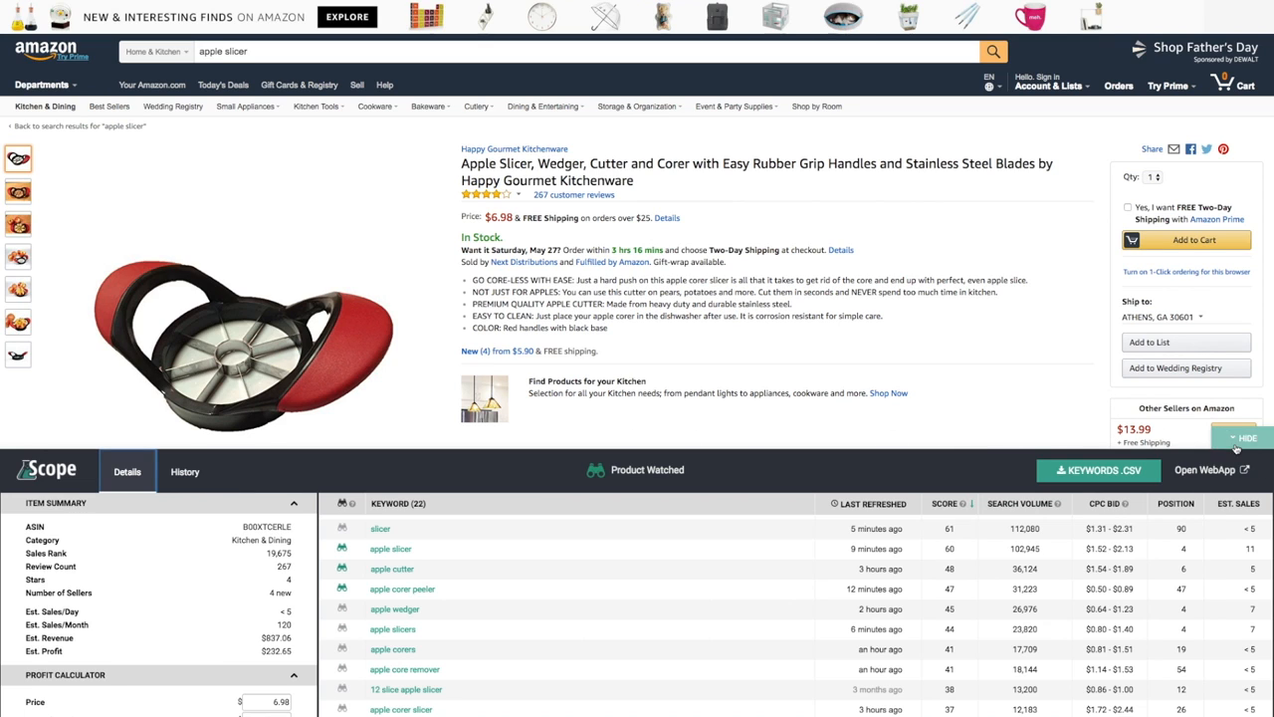
Load the apple slicer's product page in the Scope web app via Open WebApp.
{"action": "left_click", "coordinate": [1246, 438]}
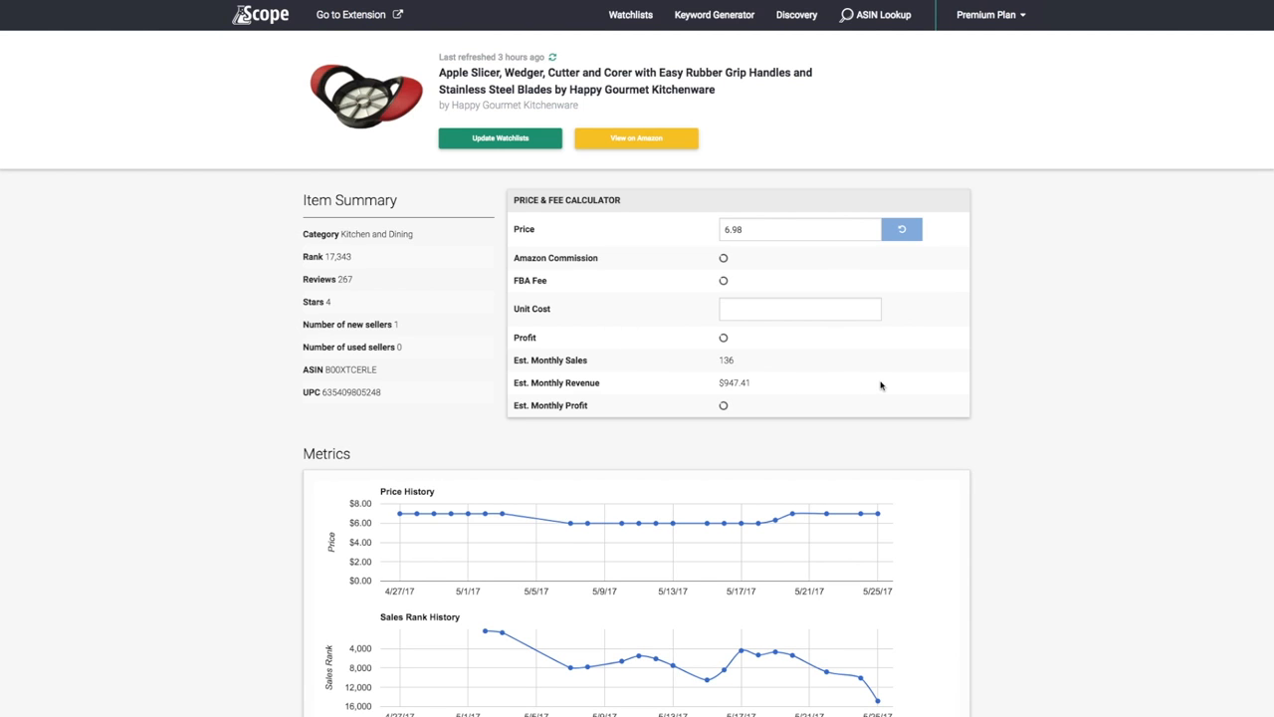
Scroll the product page past fees, $399.05 profit and review charts to Keywords (22).
{"action": "left_click", "coordinate": [902, 229]}
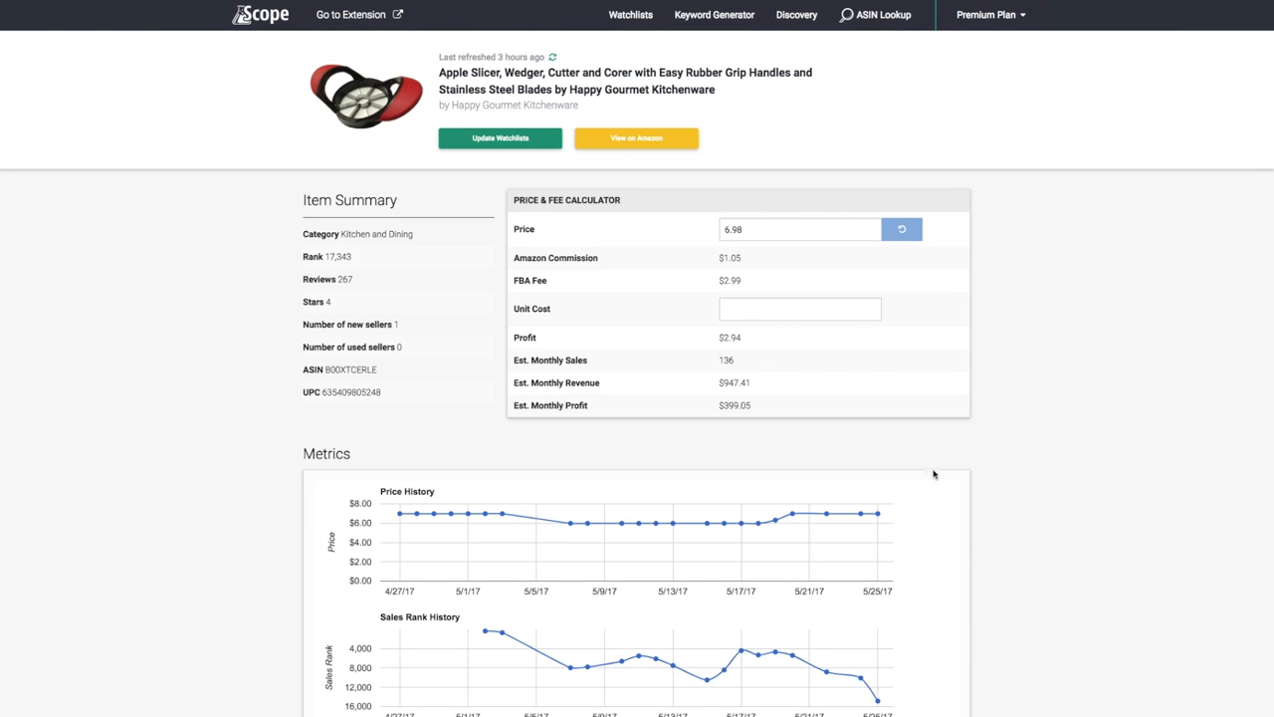
{"action": "scroll", "scroll_direction": "down", "scroll_amount": 3}
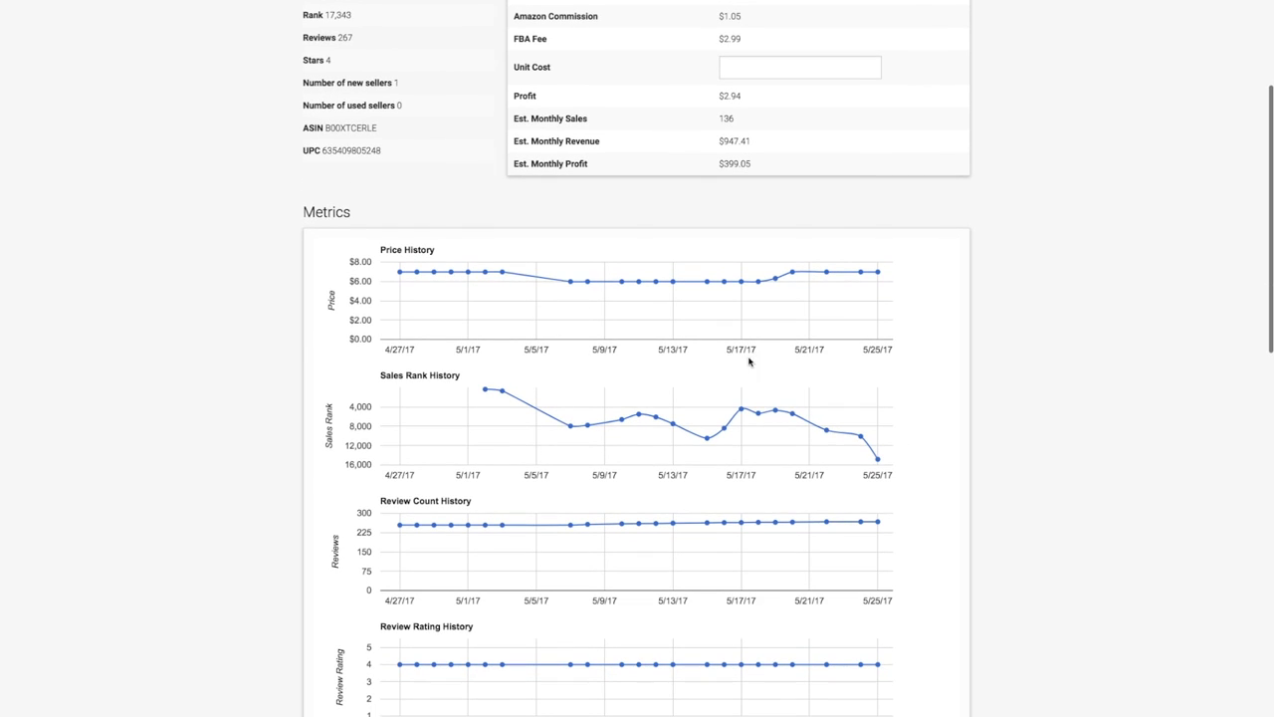
{"action": "mouse_move", "coordinate": [555, 298]}
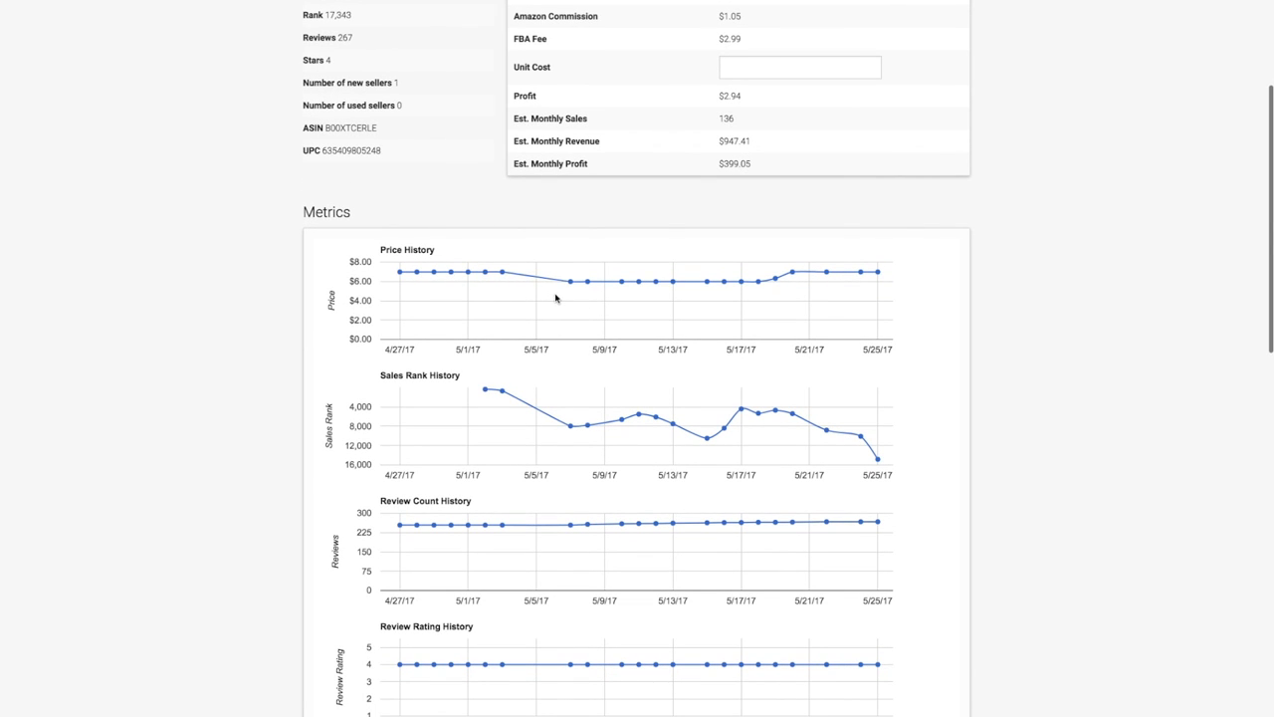
{"action": "mouse_move", "coordinate": [501, 389]}
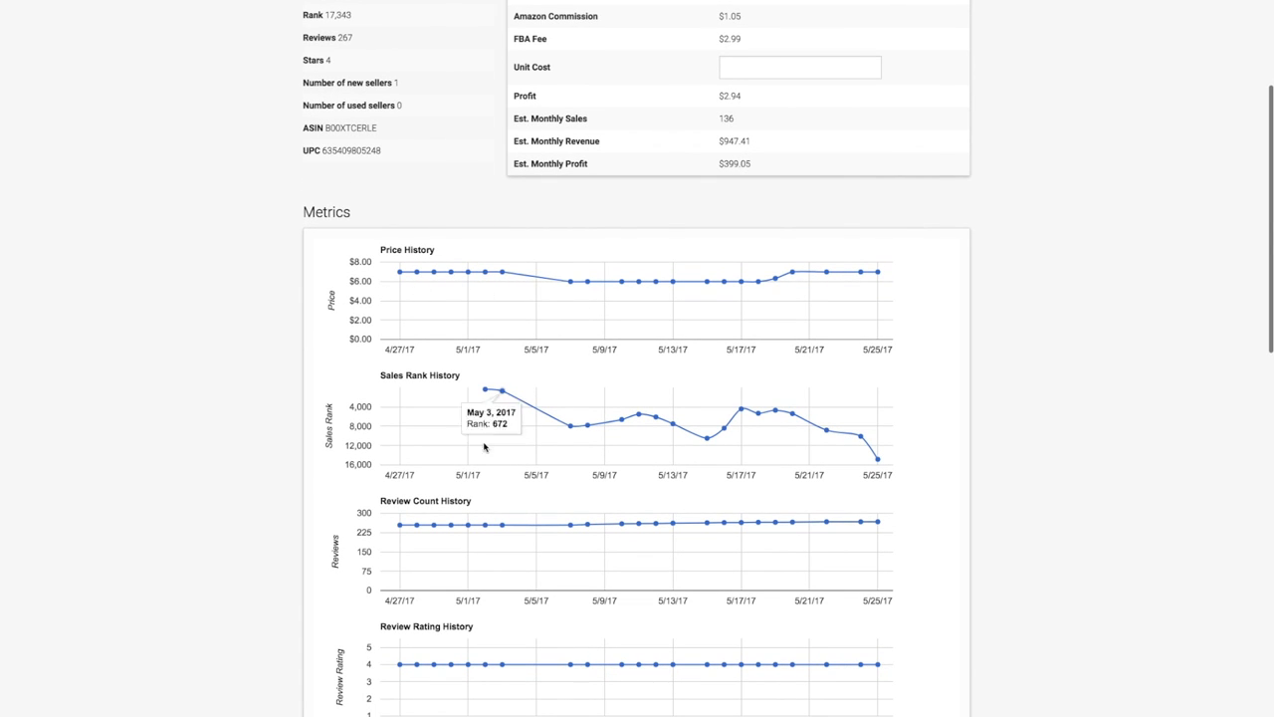
{"action": "mouse_move", "coordinate": [647, 509]}
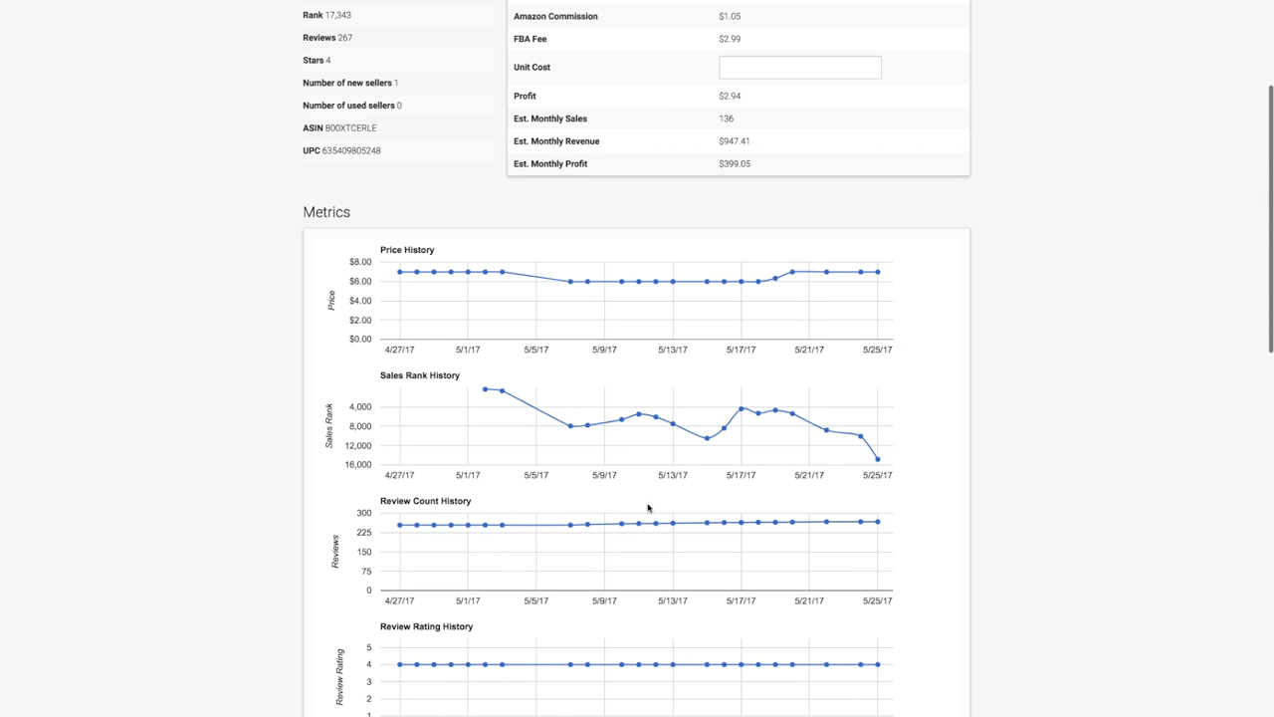
{"action": "mouse_move", "coordinate": [457, 614]}
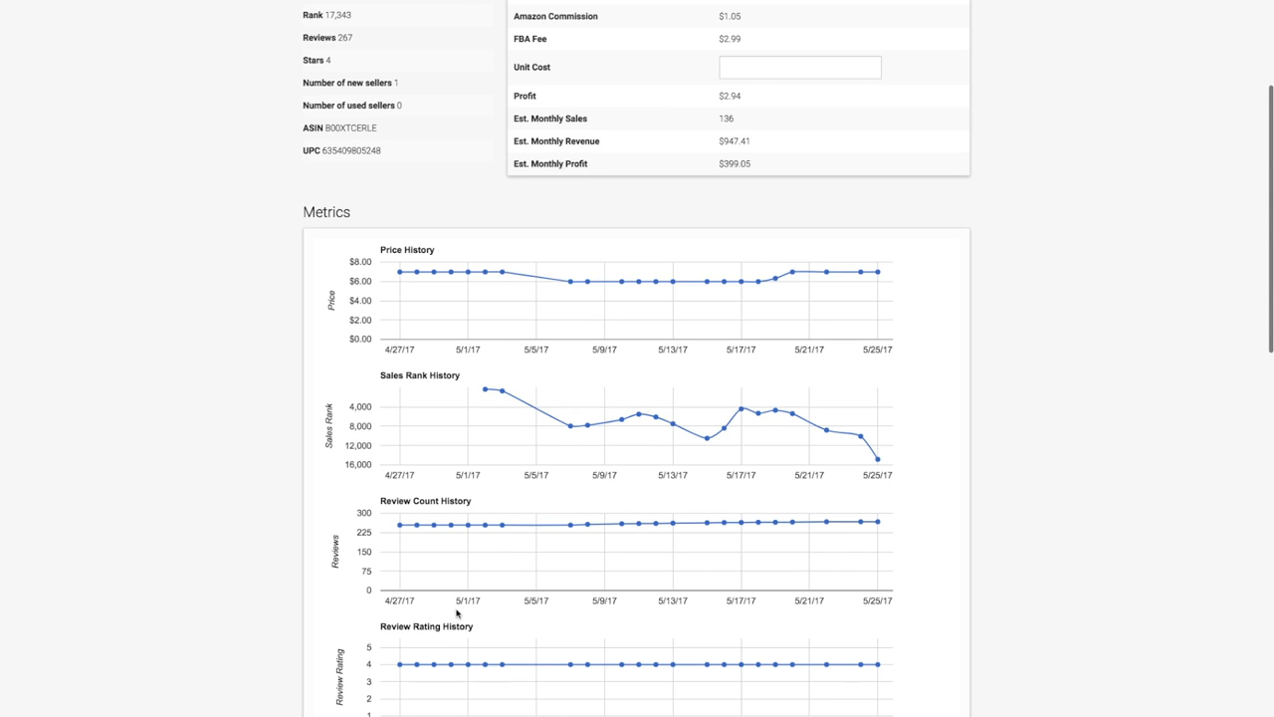
{"action": "scroll", "scroll_direction": "down", "scroll_amount": 3}
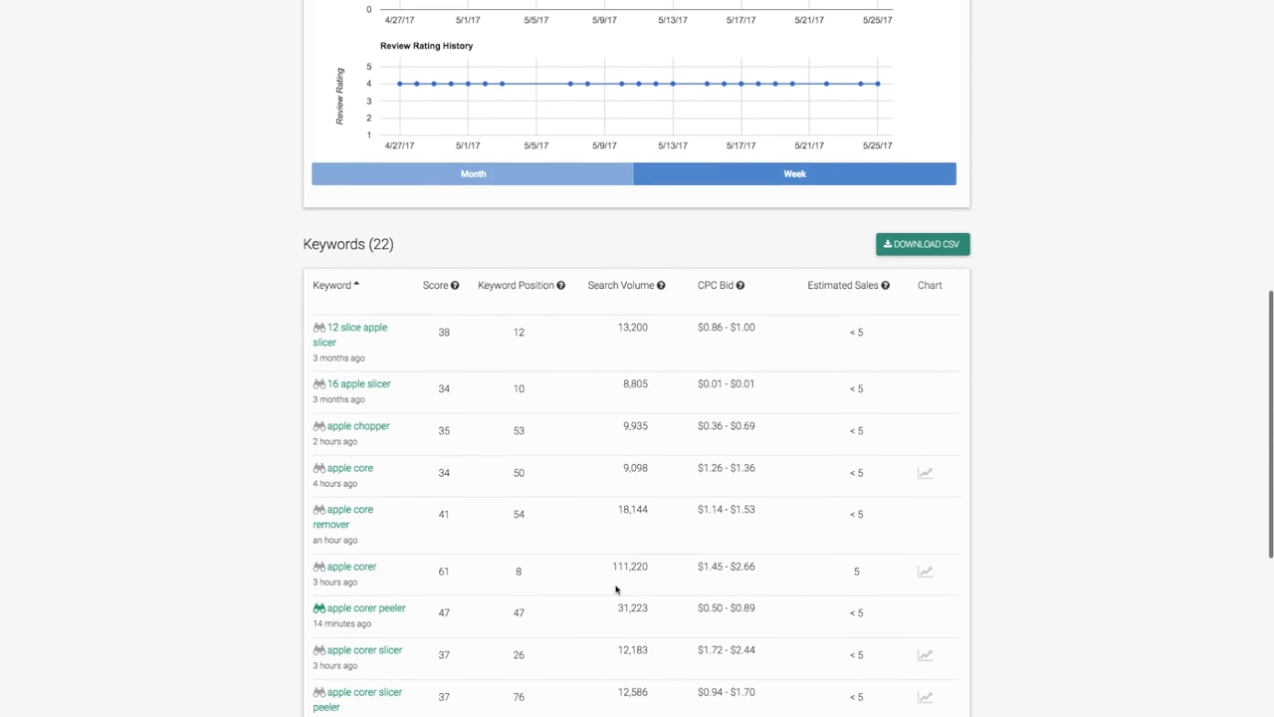
{"action": "scroll", "scroll_direction": "down", "scroll_amount": 3}
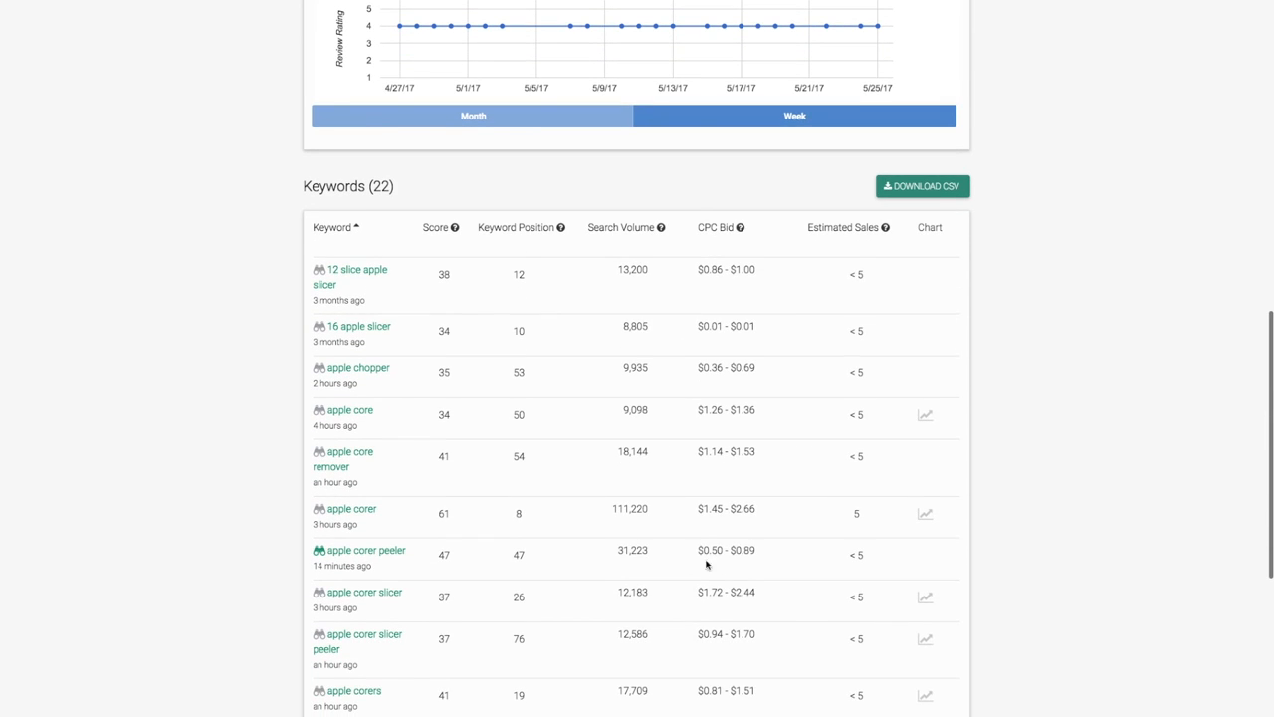
{"action": "scroll", "scroll_direction": "down", "scroll_amount": 3}
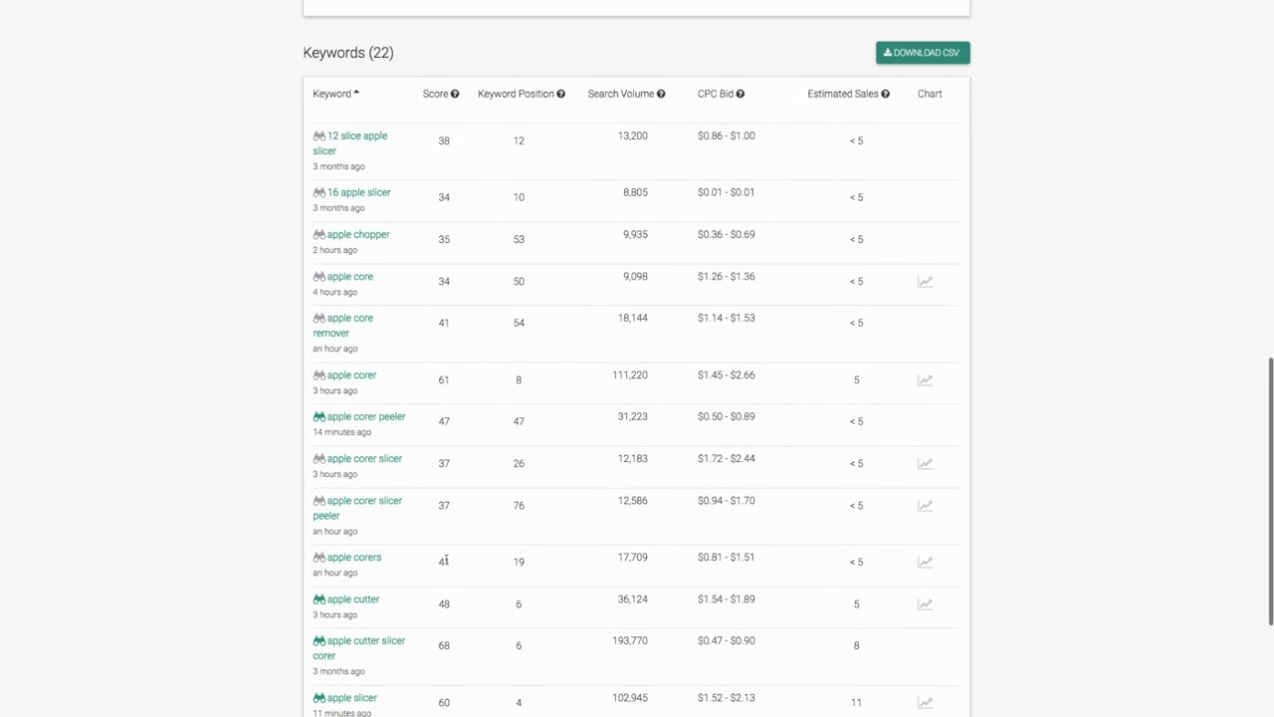
{"action": "scroll", "scroll_direction": "down", "scroll_amount": 3}
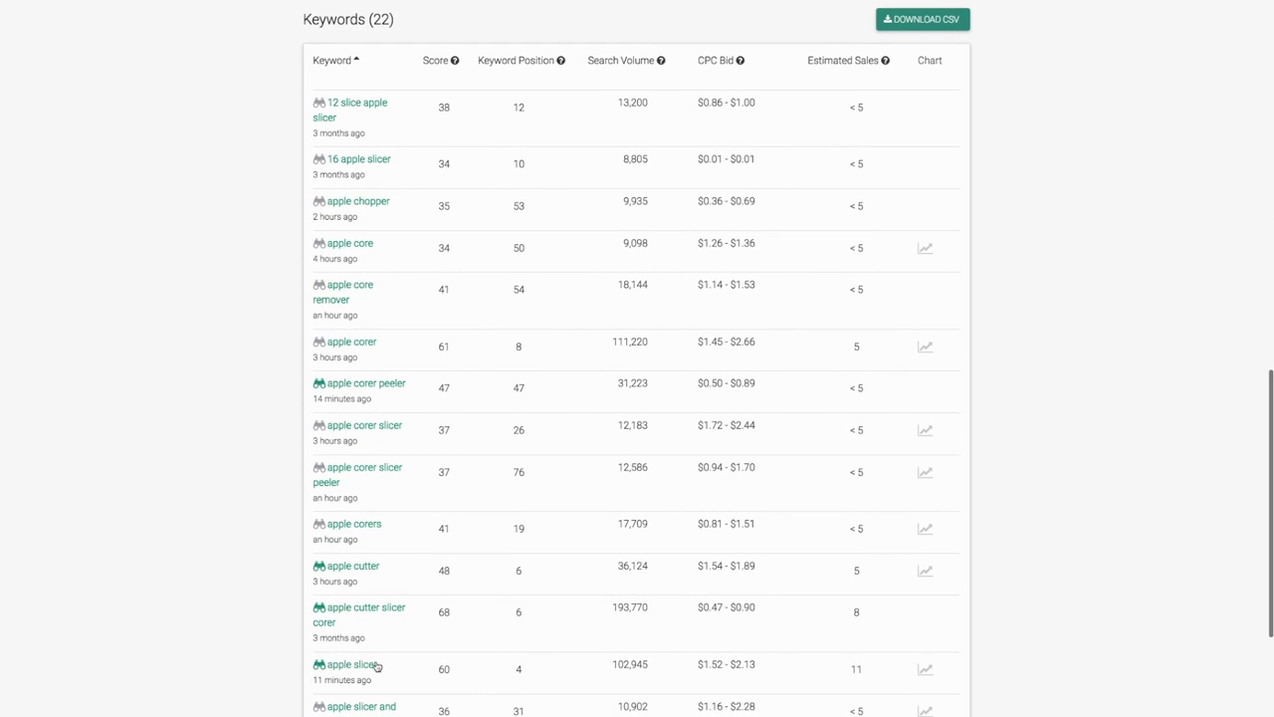
{"action": "mouse_move", "coordinate": [308, 660]}
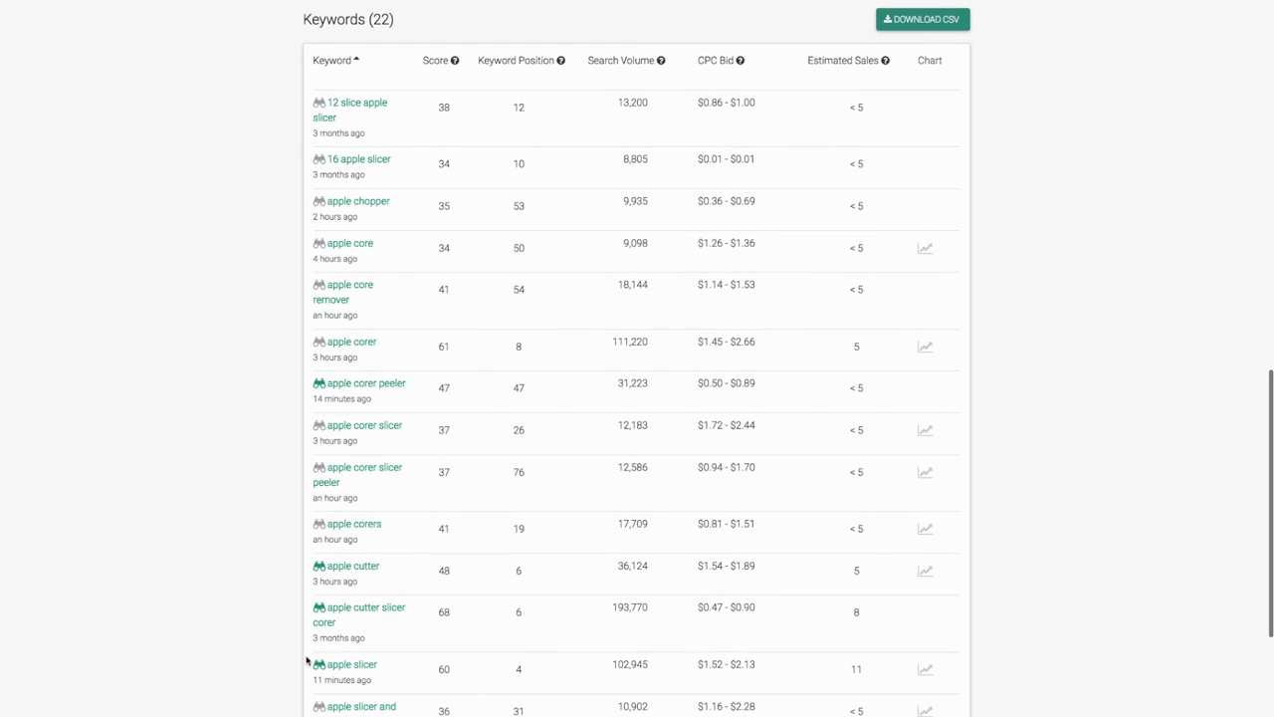
{"action": "scroll", "scroll_direction": "down", "scroll_amount": 3}
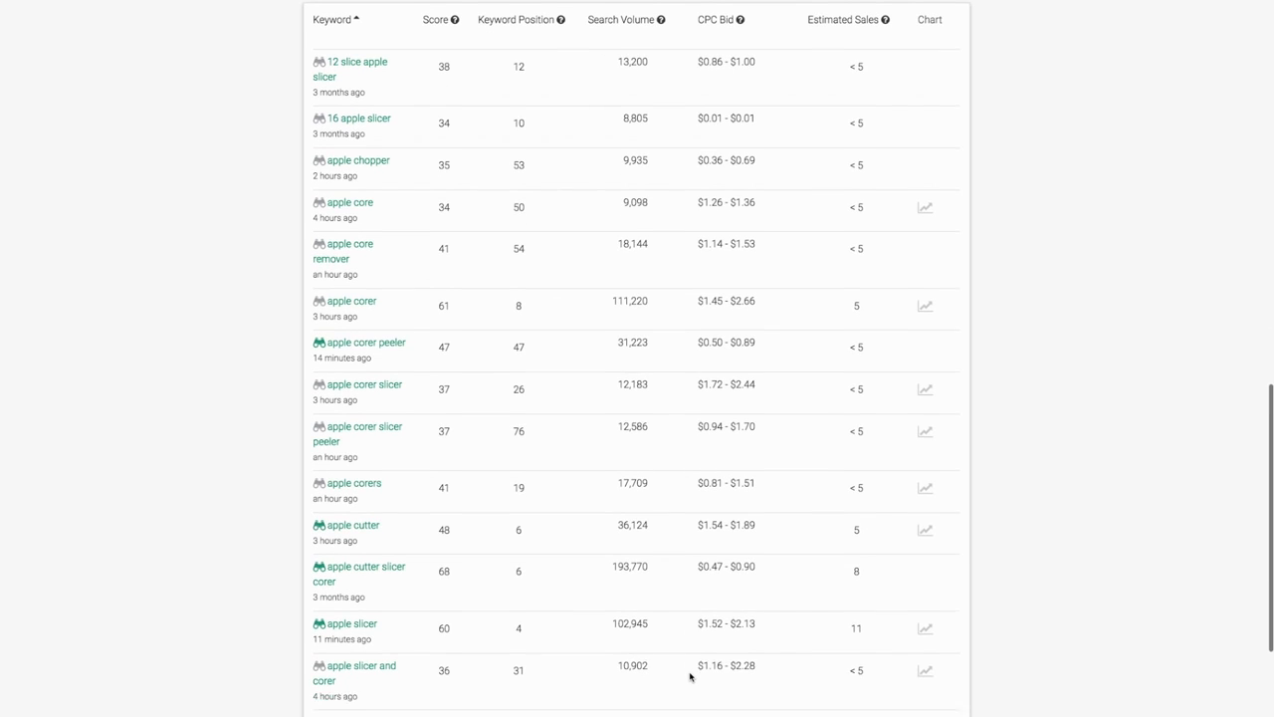
{"action": "scroll", "scroll_direction": "down", "scroll_amount": 3}
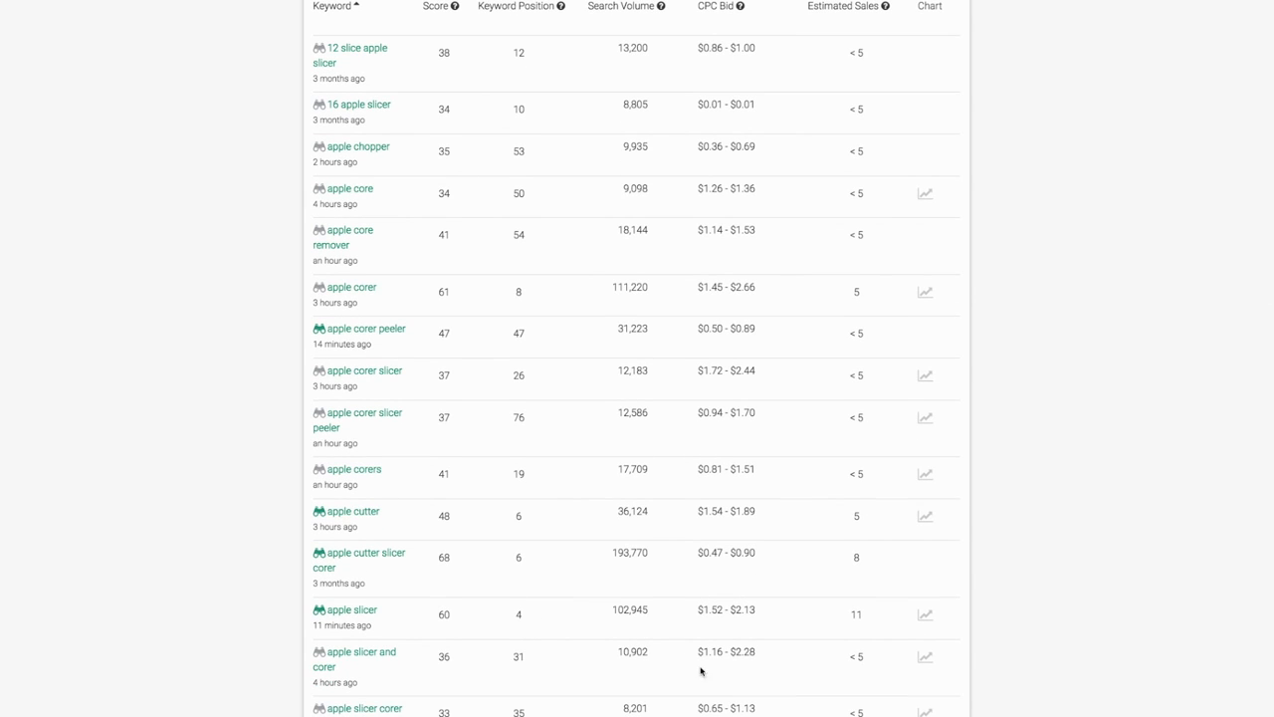
{"action": "mouse_move", "coordinate": [909, 628]}
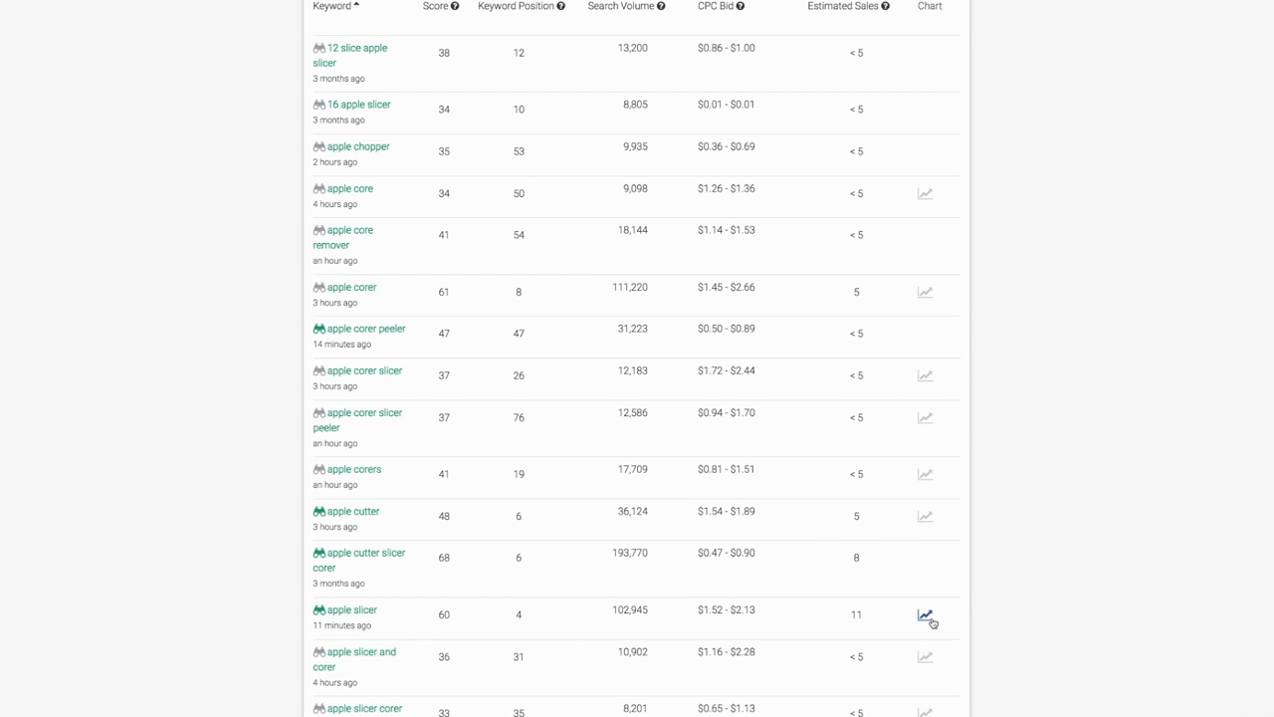
Expand the 'apple slicer' keyword row to view its position history from 4/27/17 to 5/25/17.
{"action": "left_click", "coordinate": [925, 614]}
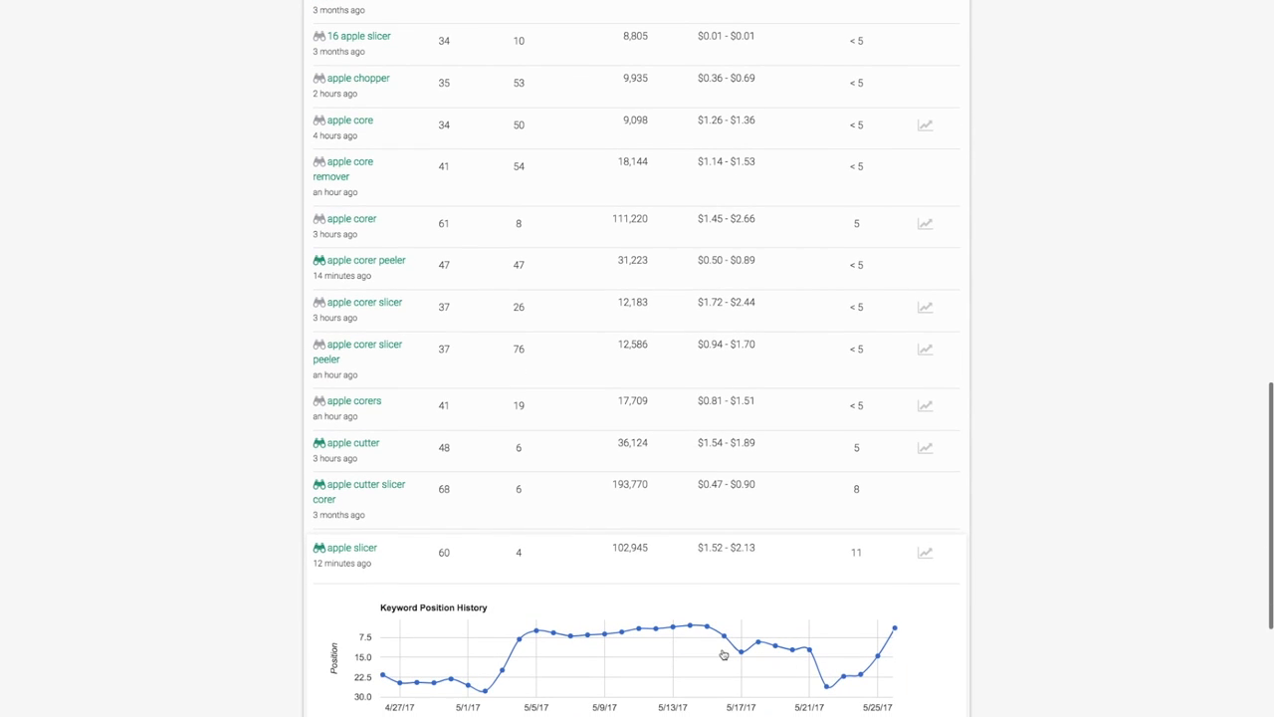
{"action": "scroll", "scroll_direction": "down", "scroll_amount": 3}
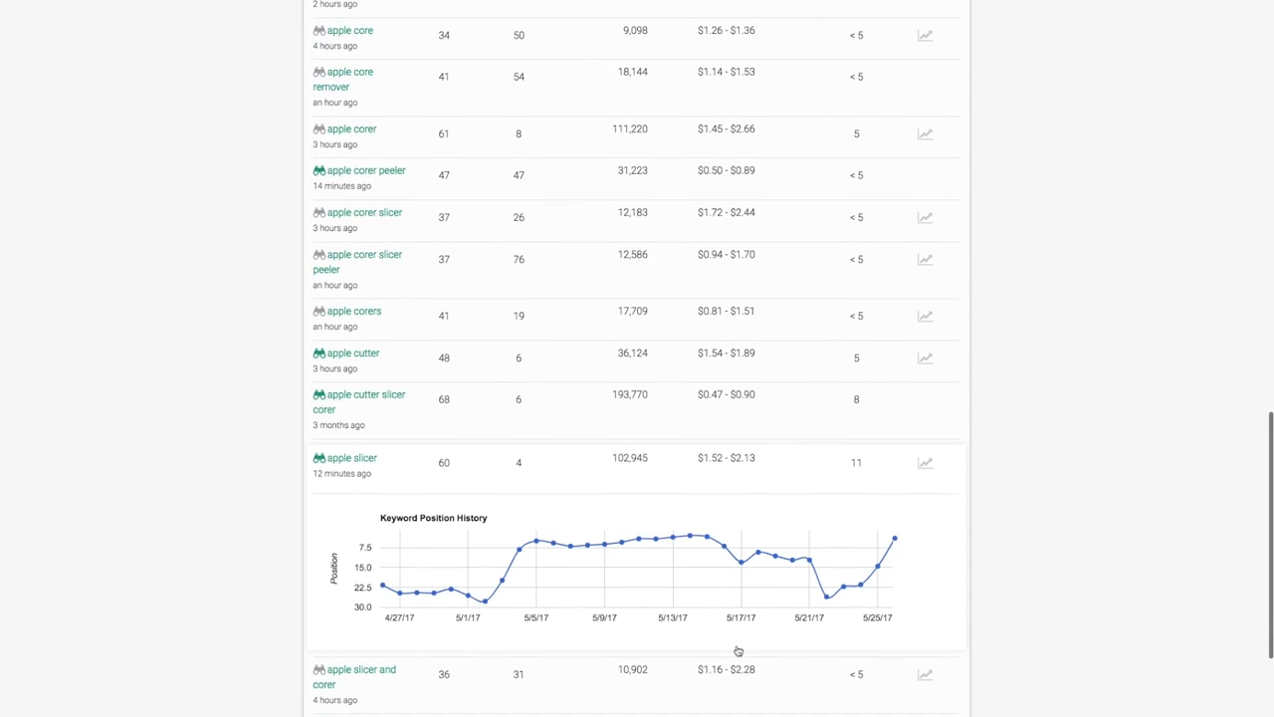
{"action": "scroll", "scroll_direction": "down", "scroll_amount": 3}
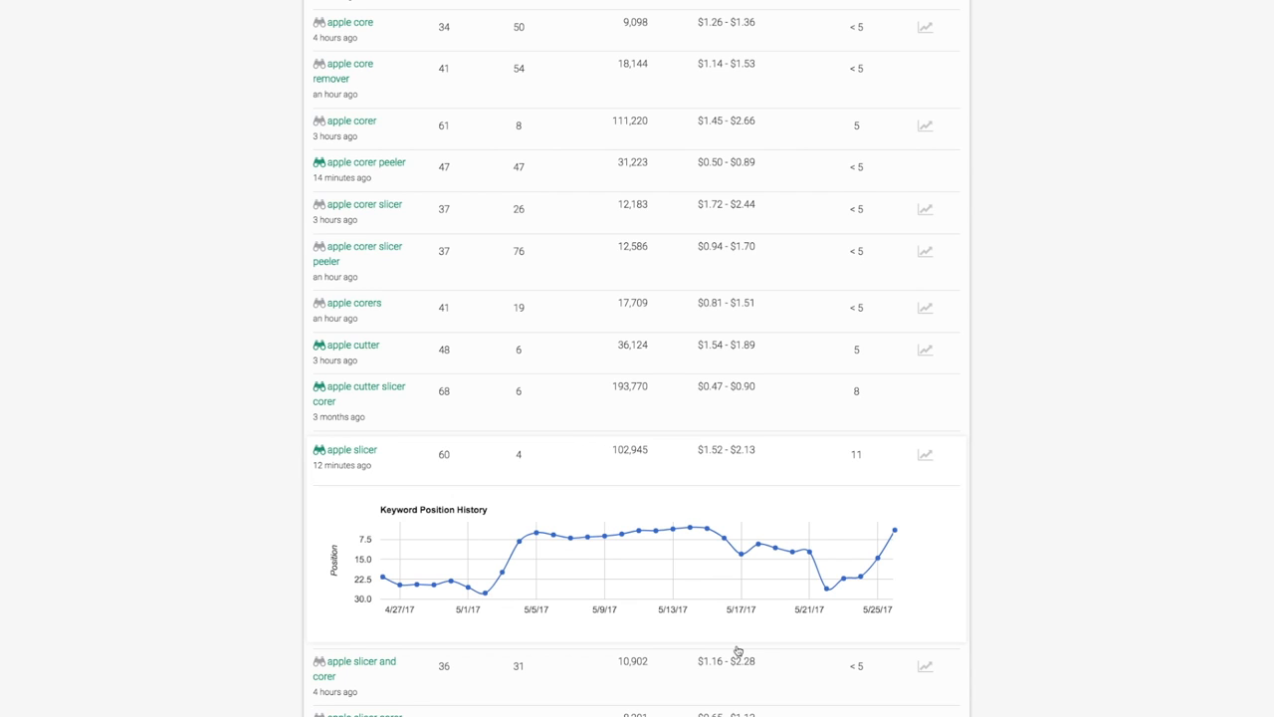
{"action": "mouse_move", "coordinate": [720, 574]}
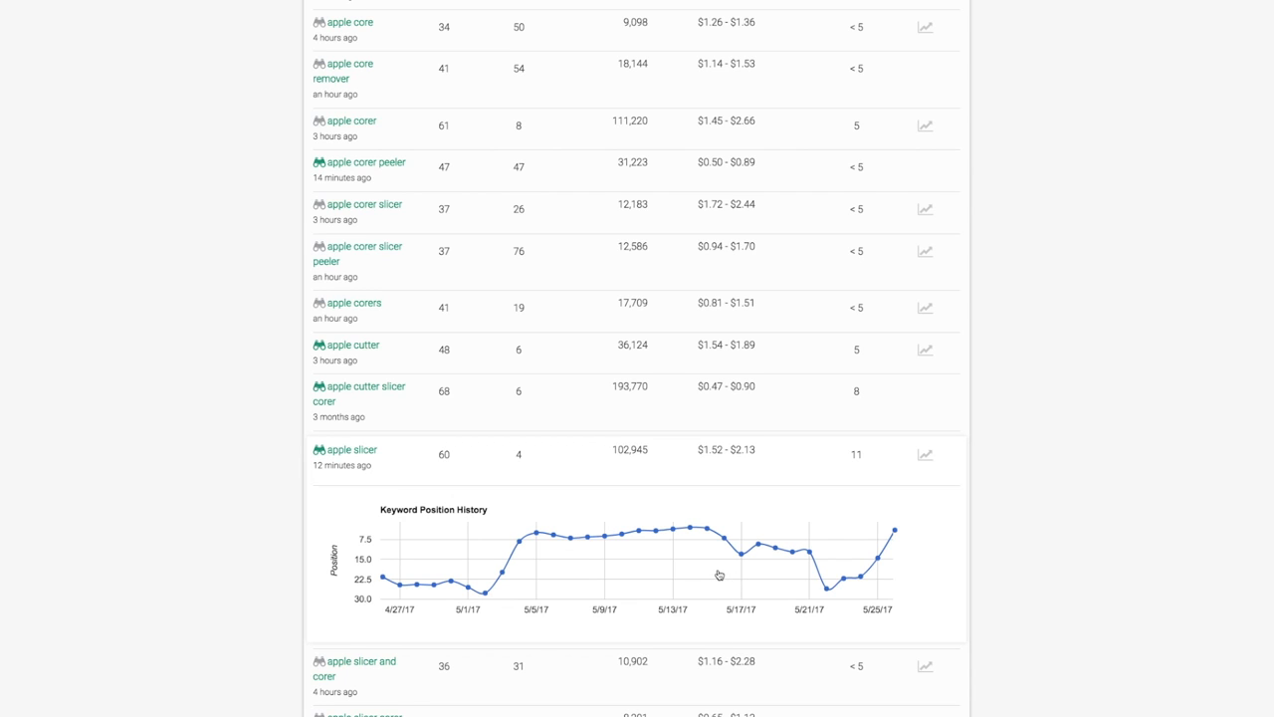
{"action": "mouse_move", "coordinate": [724, 541]}
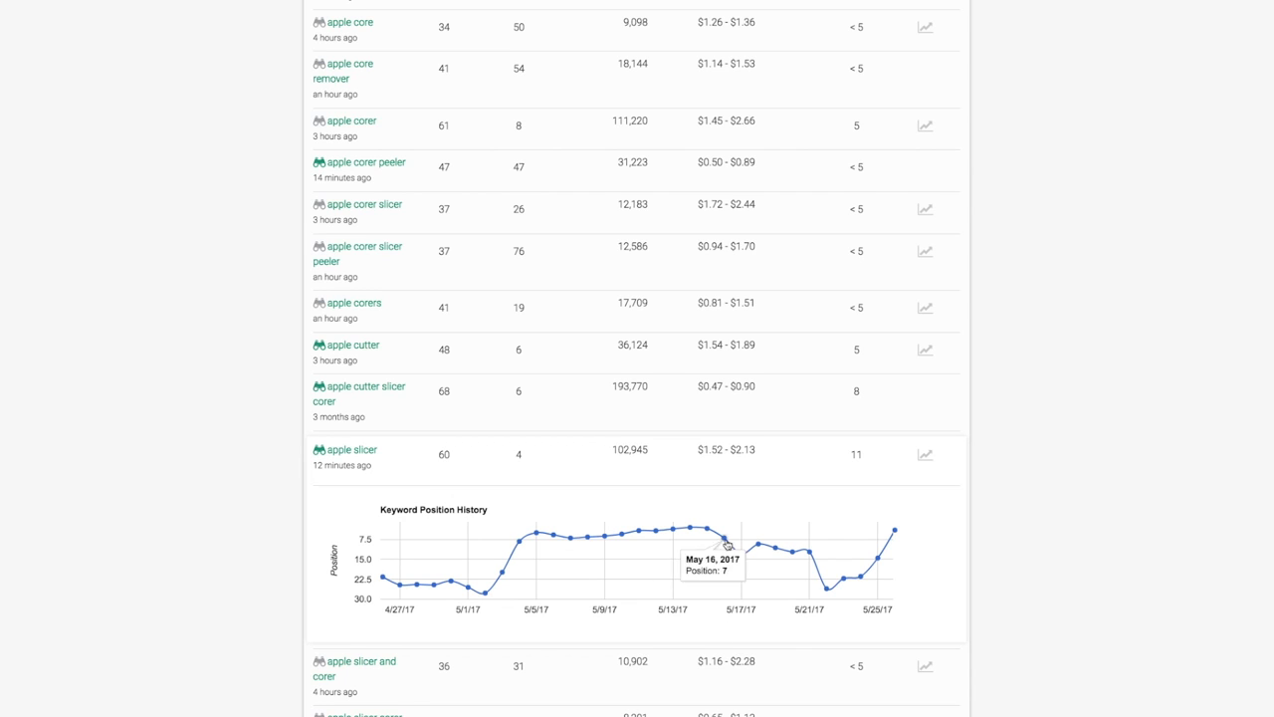
{"action": "mouse_move", "coordinate": [767, 553]}
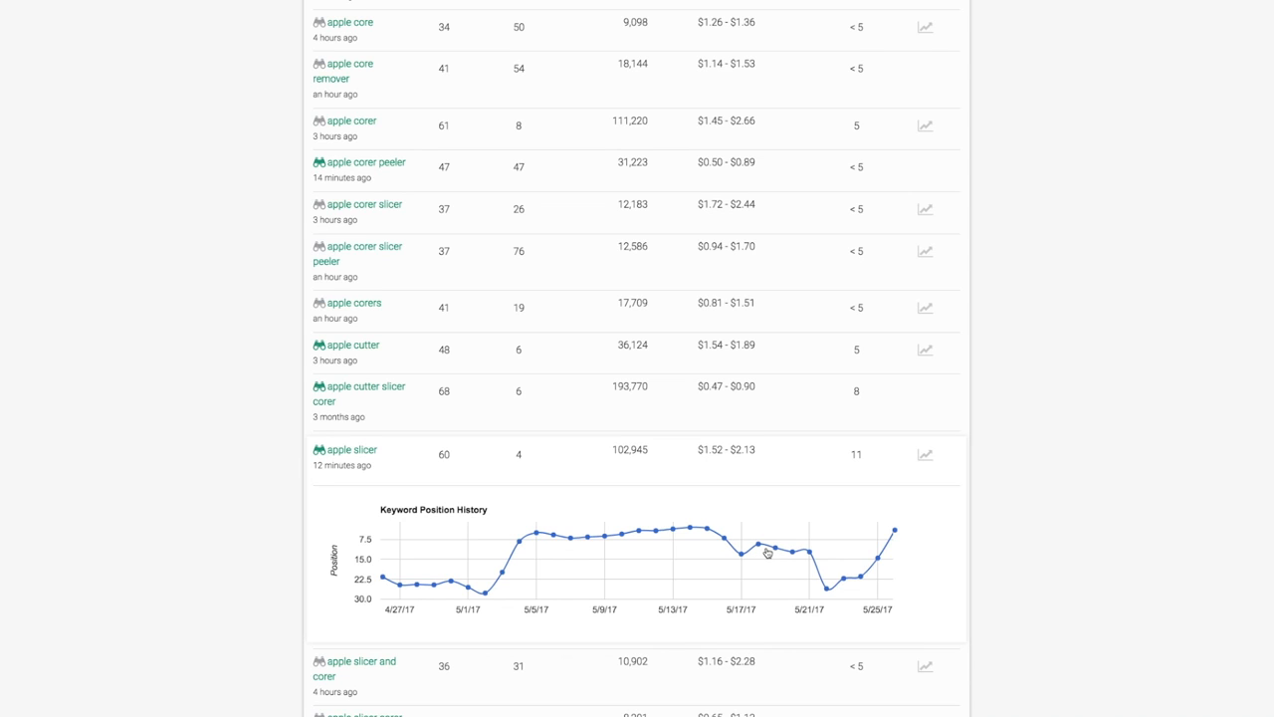
{"action": "mouse_move", "coordinate": [841, 479]}
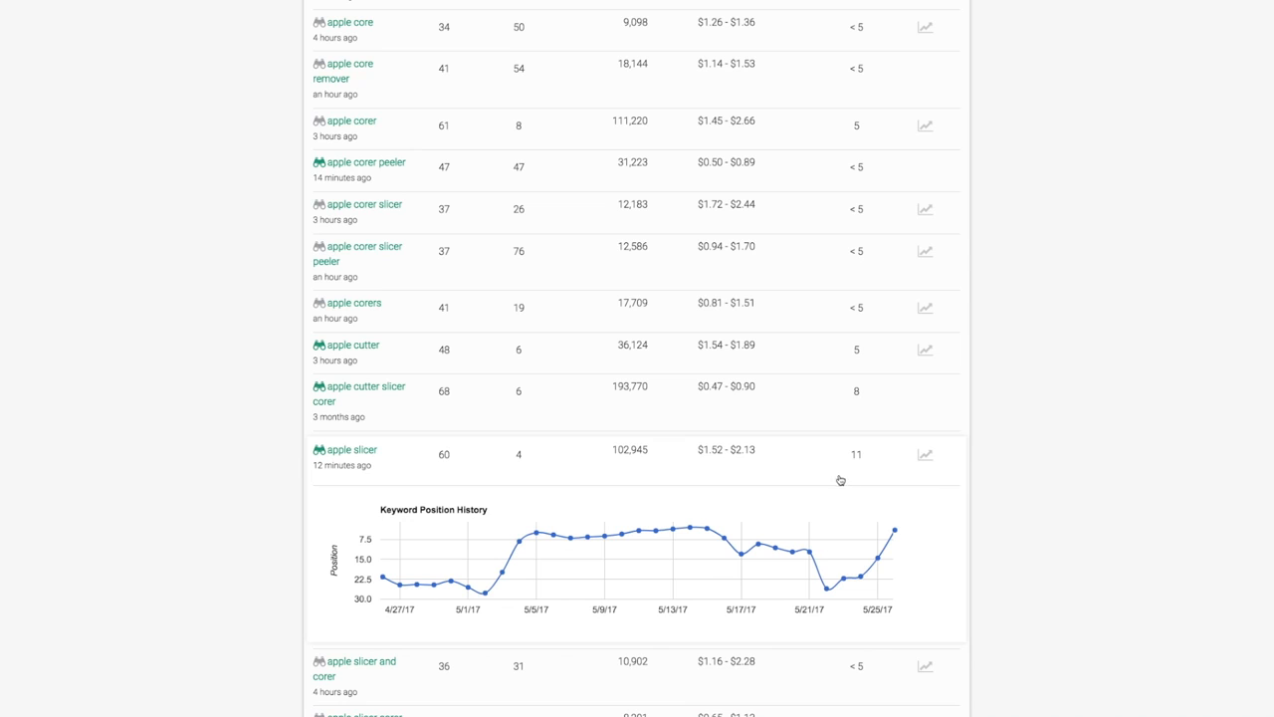
{"action": "mouse_move", "coordinate": [959, 471]}
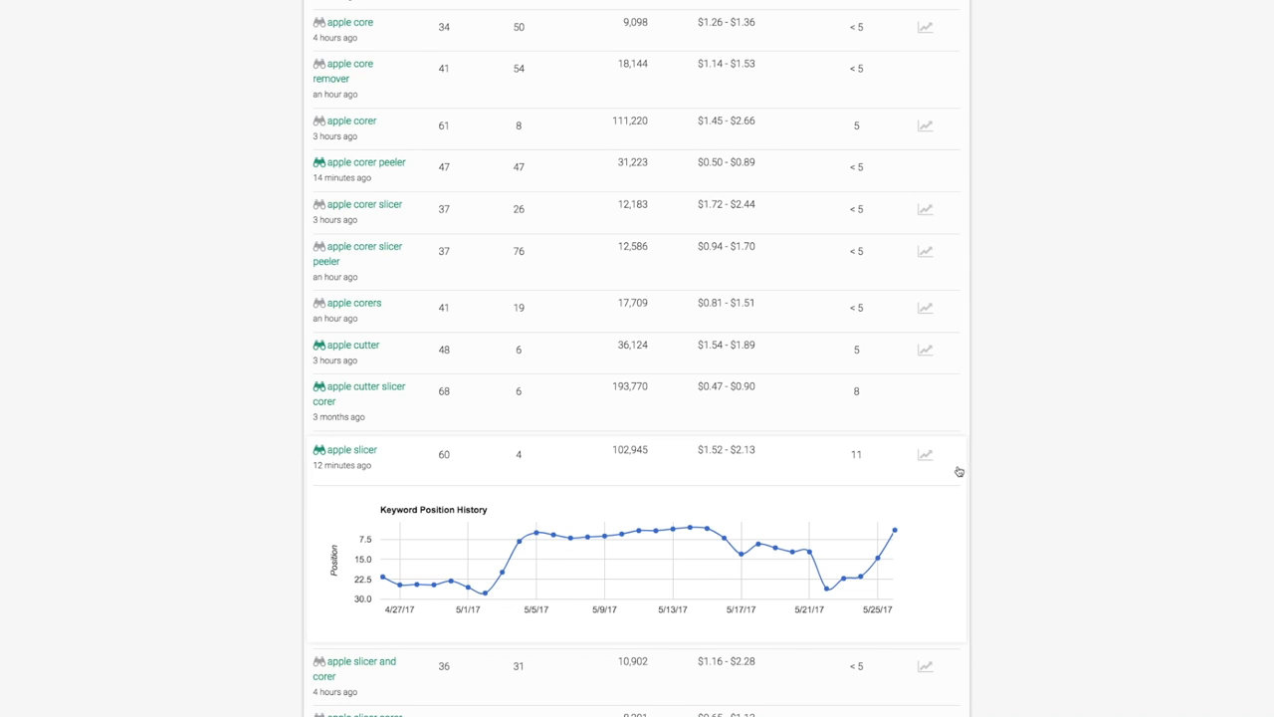
{"action": "mouse_move", "coordinate": [925, 456]}
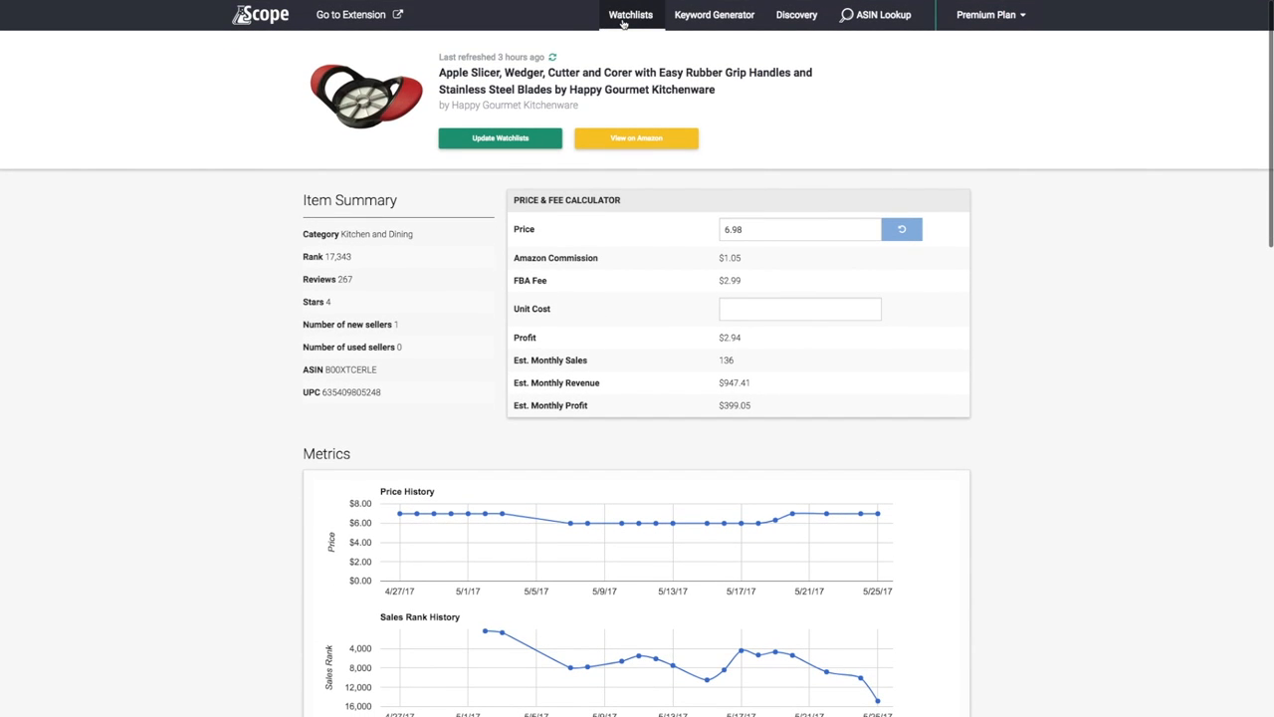
Go to the Watchlists page listing the six uncategorized apple slicer products.
{"action": "left_click", "coordinate": [631, 15]}
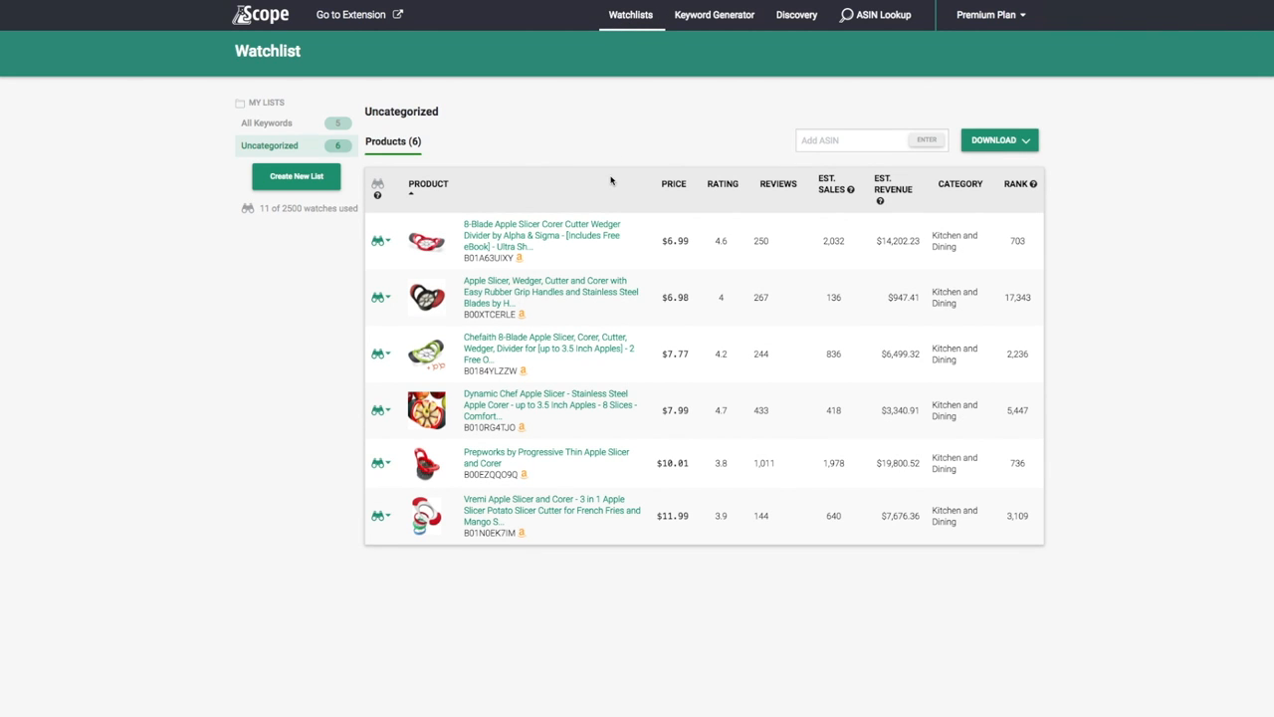
{"action": "mouse_move", "coordinate": [589, 178]}
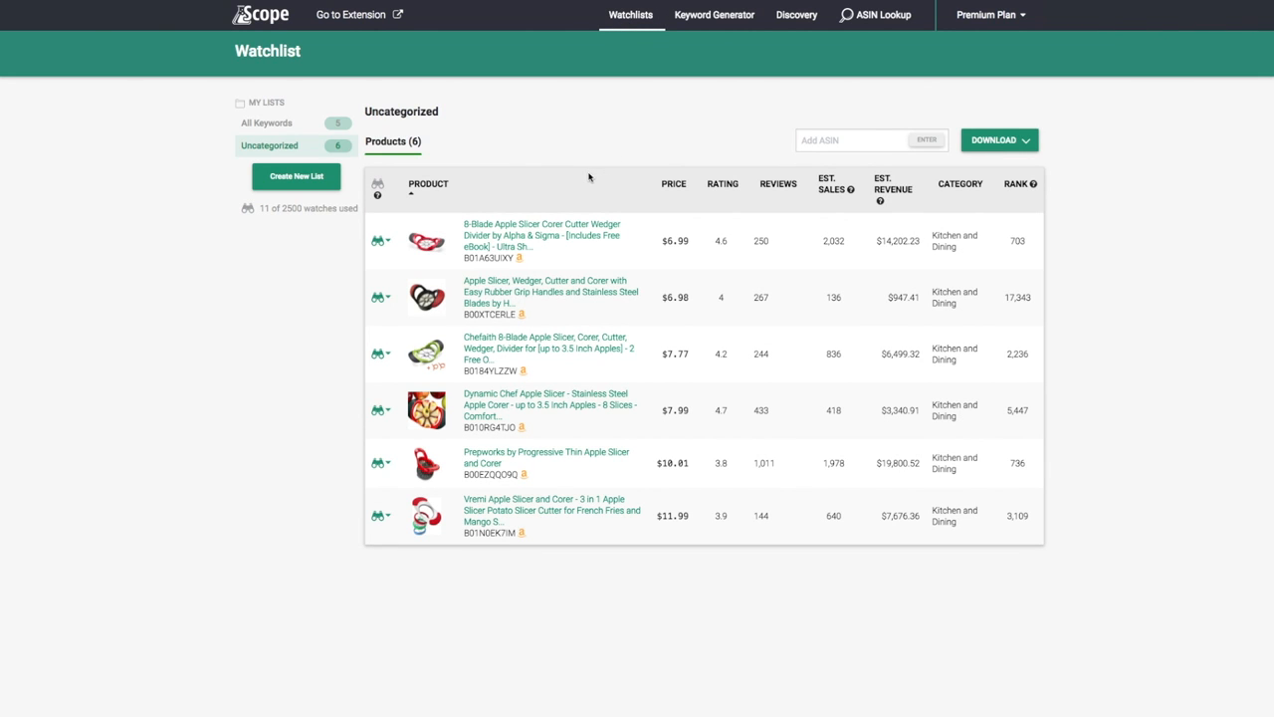
{"action": "mouse_move", "coordinate": [537, 170]}
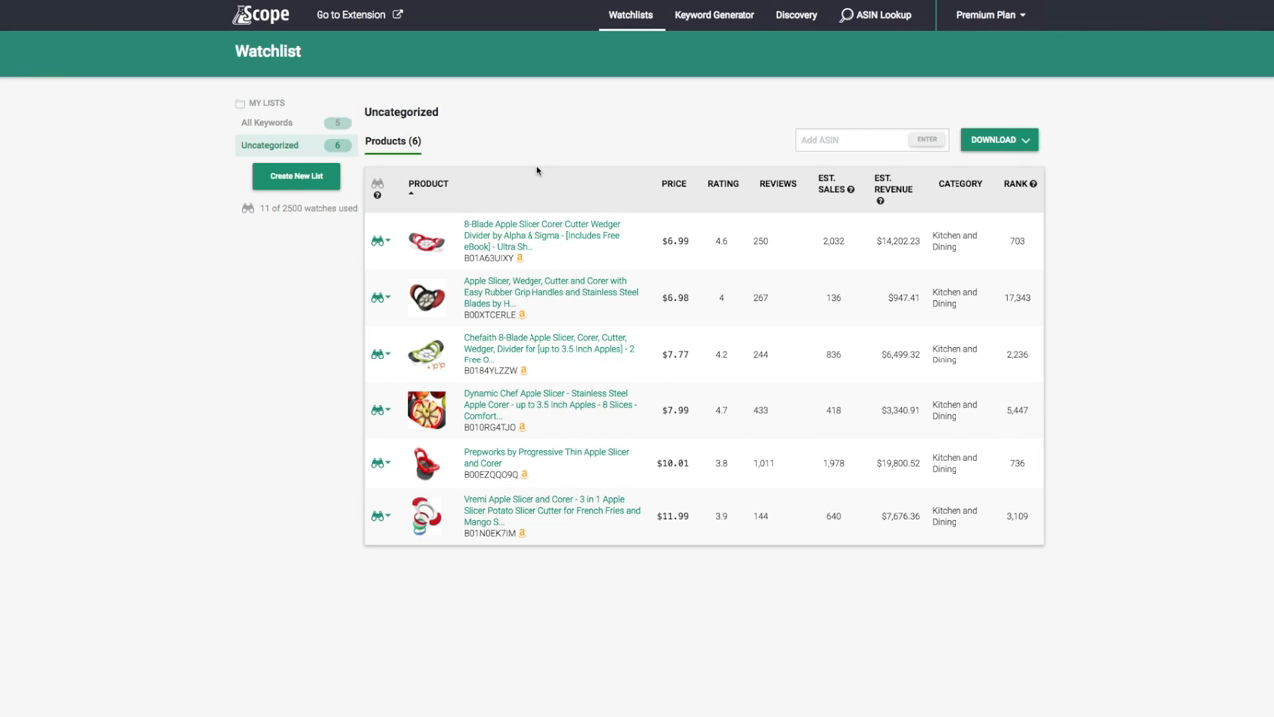
{"action": "mouse_move", "coordinate": [488, 407]}
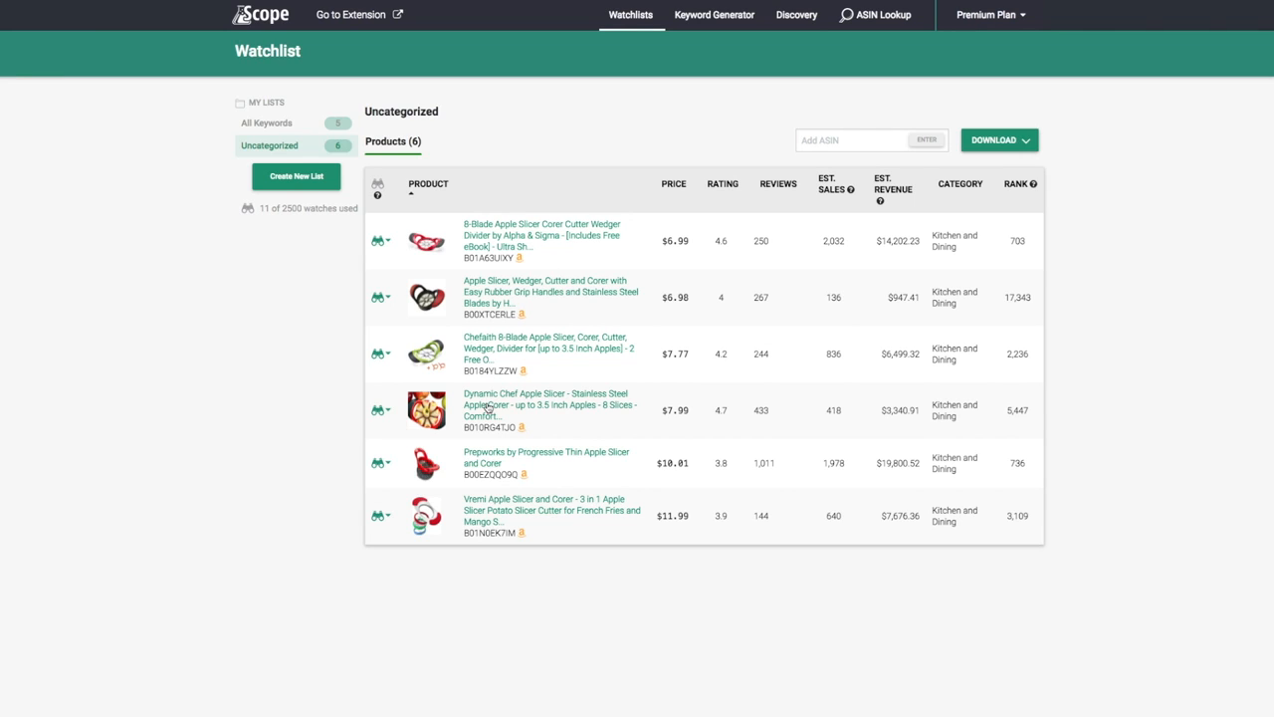
{"action": "mouse_move", "coordinate": [517, 520]}
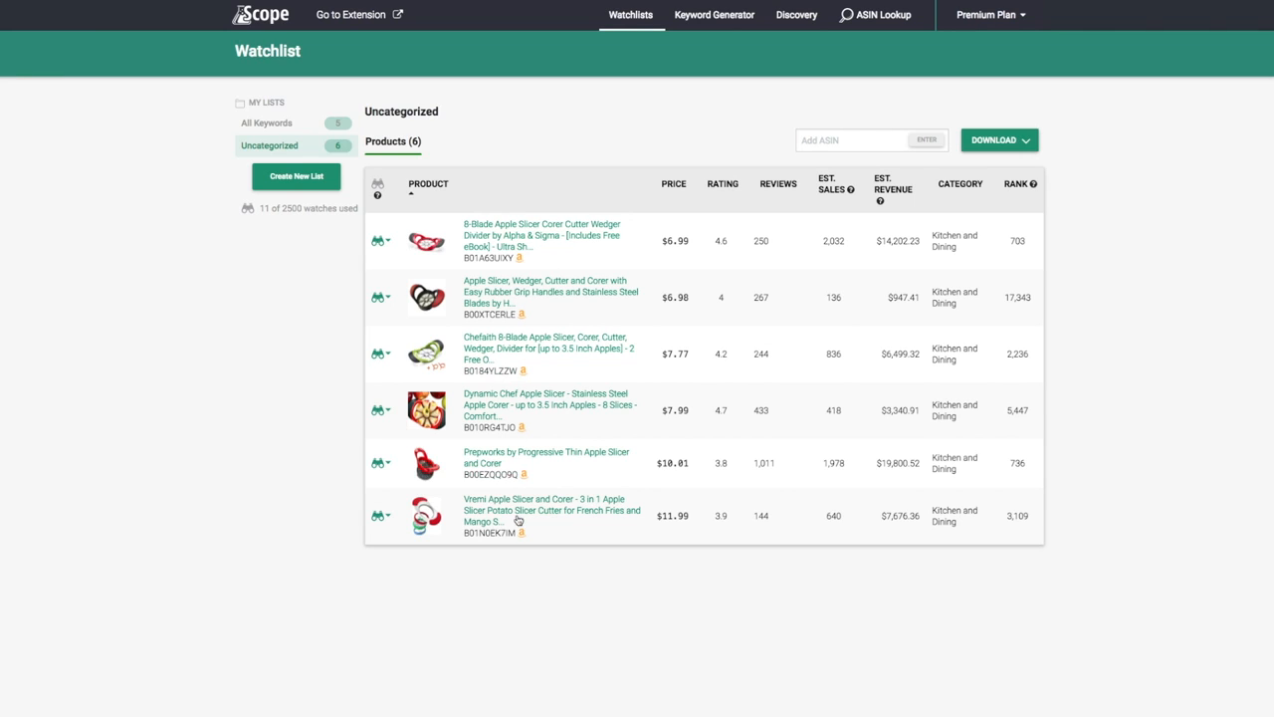
{"action": "mouse_move", "coordinate": [490, 507]}
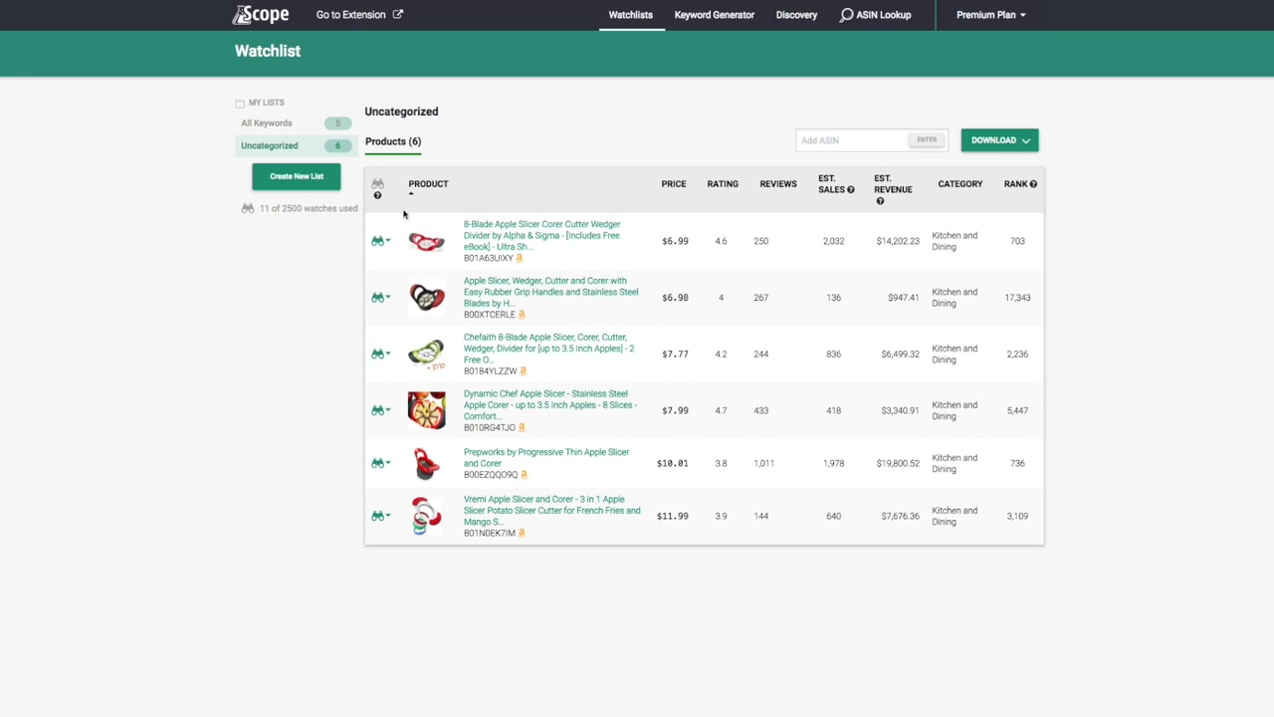
{"action": "mouse_move", "coordinate": [474, 233]}
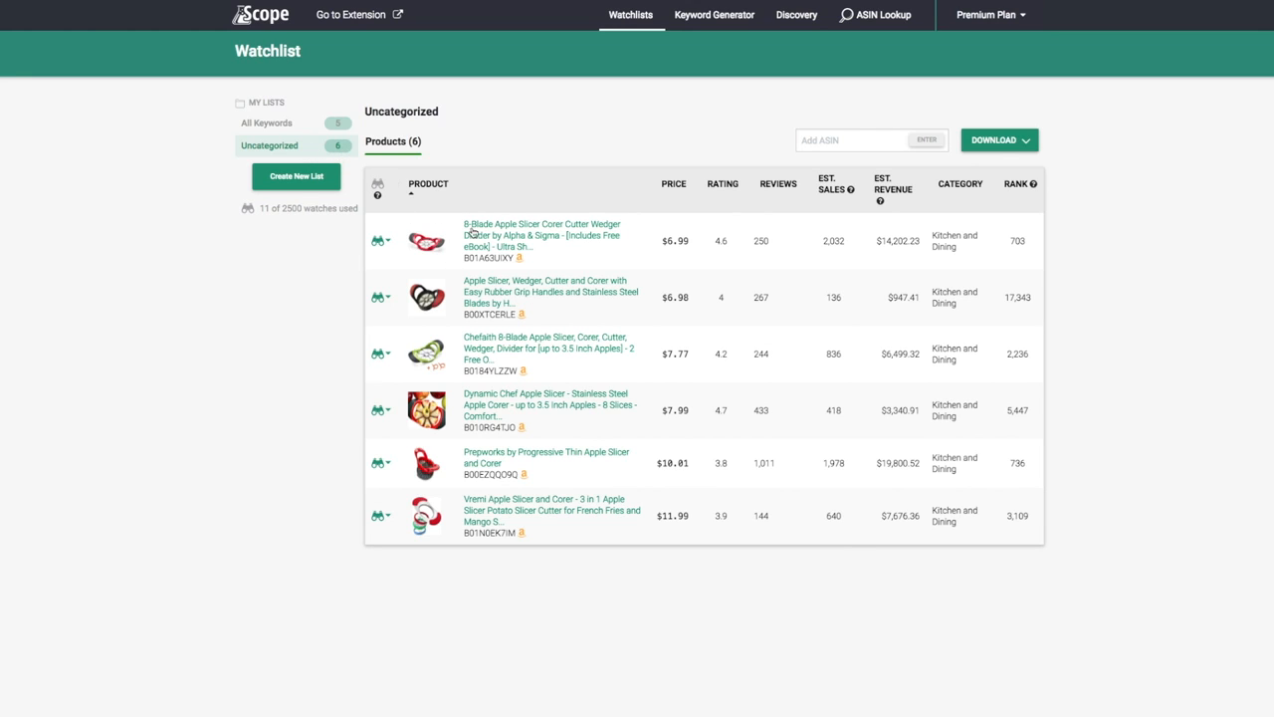
{"action": "mouse_move", "coordinate": [565, 320]}
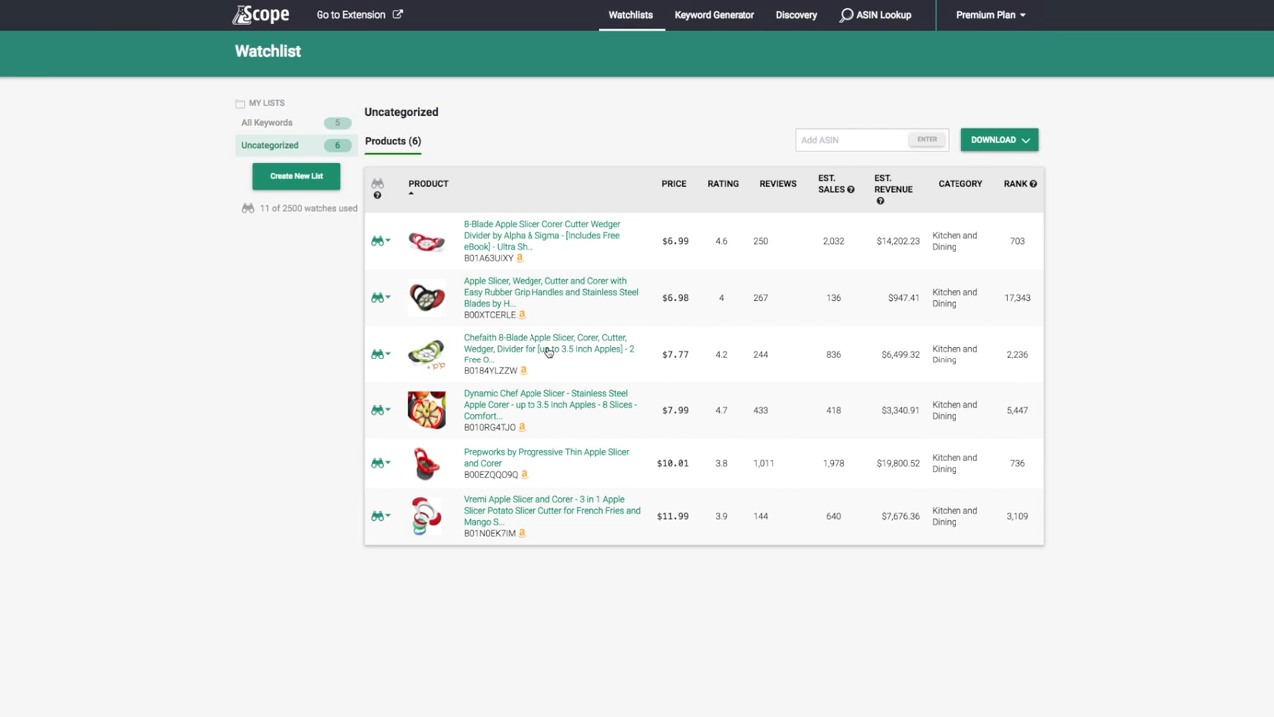
{"action": "mouse_move", "coordinate": [528, 324]}
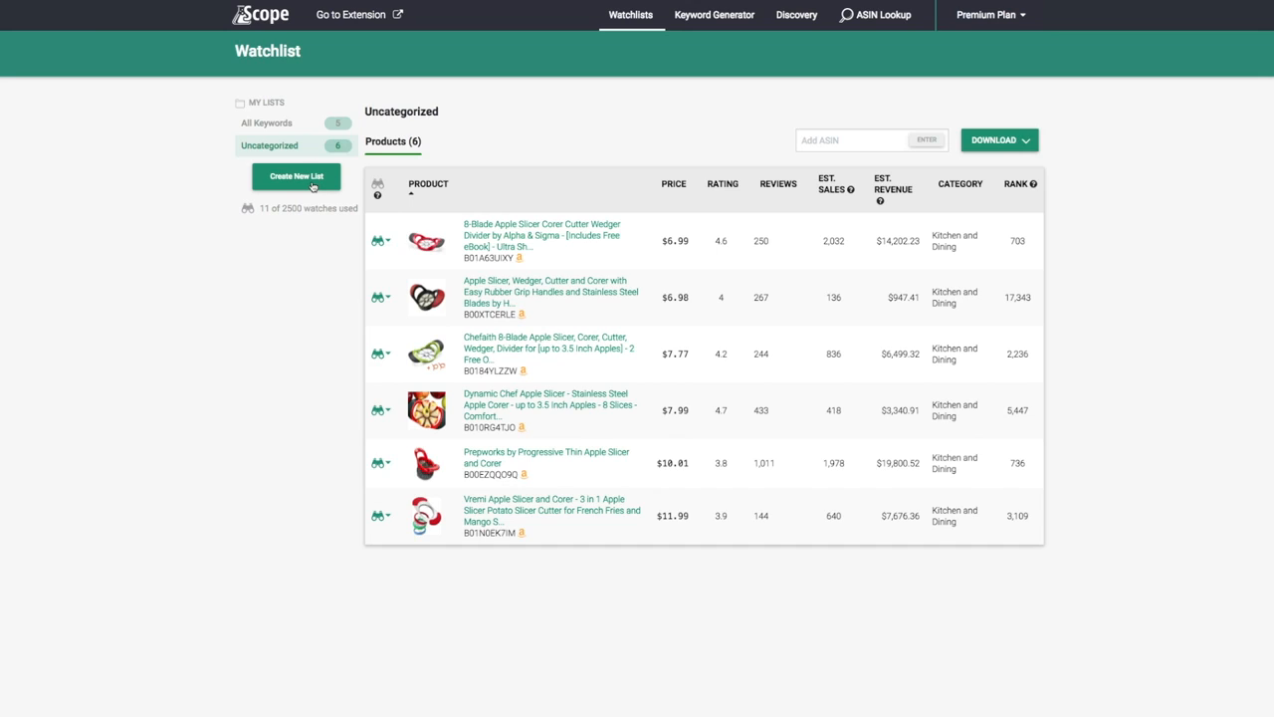
Create a new watchlist named 'apple slicer' with no products yet.
{"action": "left_click", "coordinate": [296, 176]}
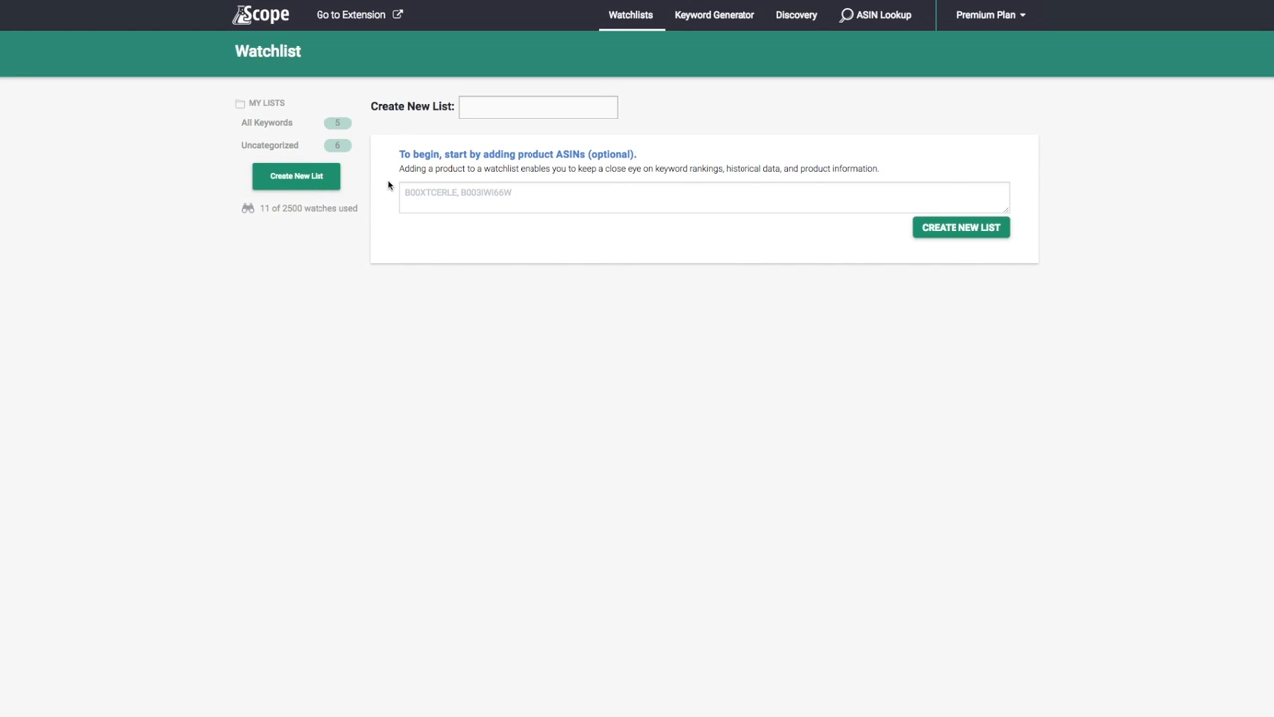
{"action": "type", "text": "apple slicer"}
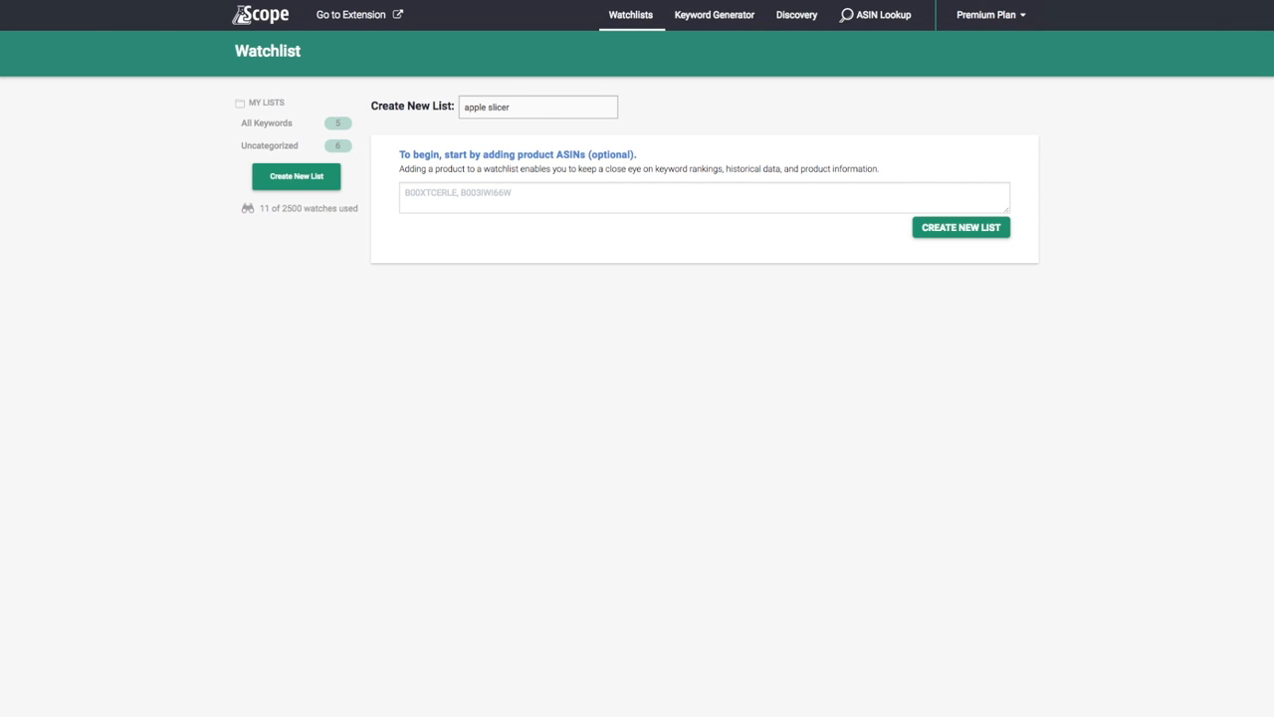
{"action": "mouse_move", "coordinate": [961, 227]}
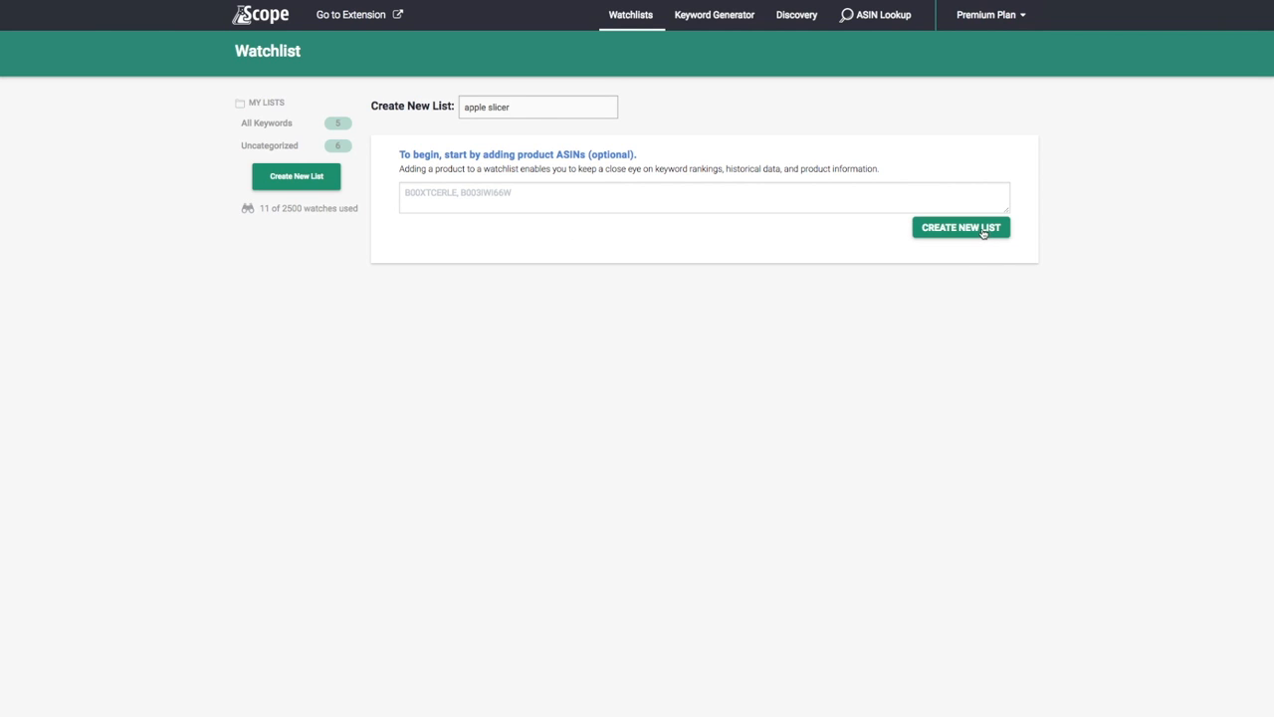
{"action": "left_click", "coordinate": [960, 227]}
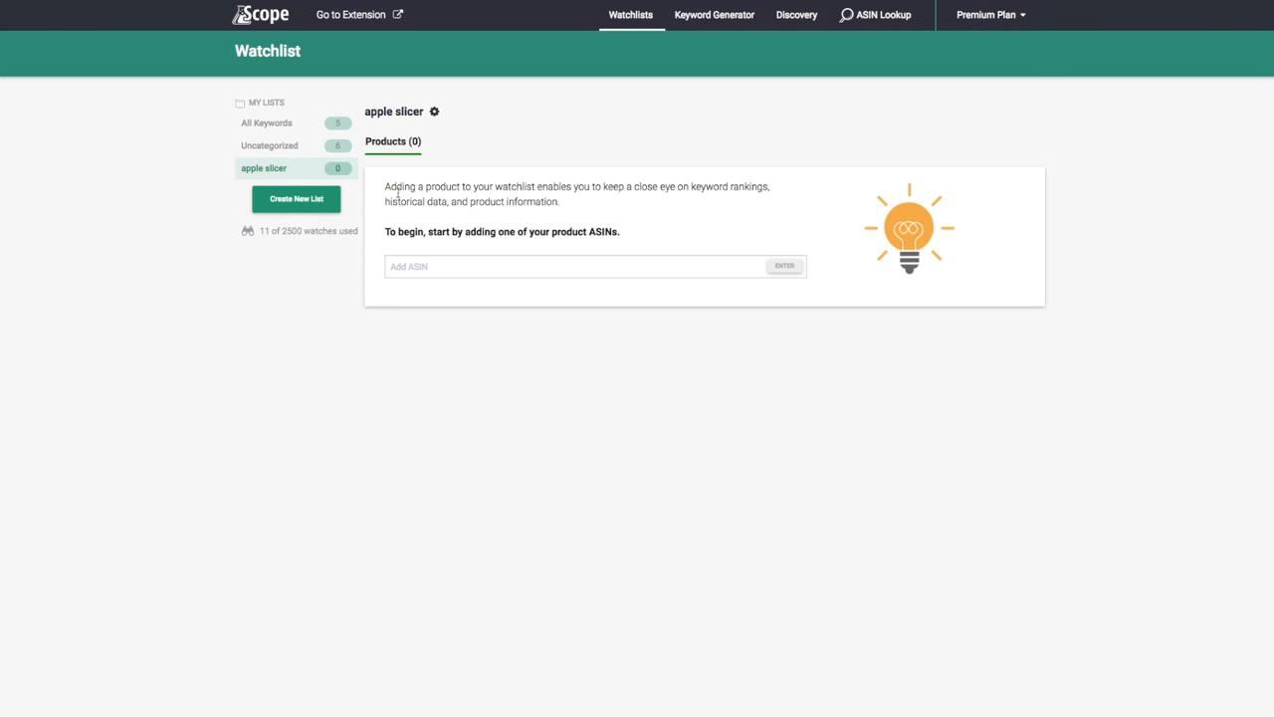
{"action": "mouse_move", "coordinate": [514, 285]}
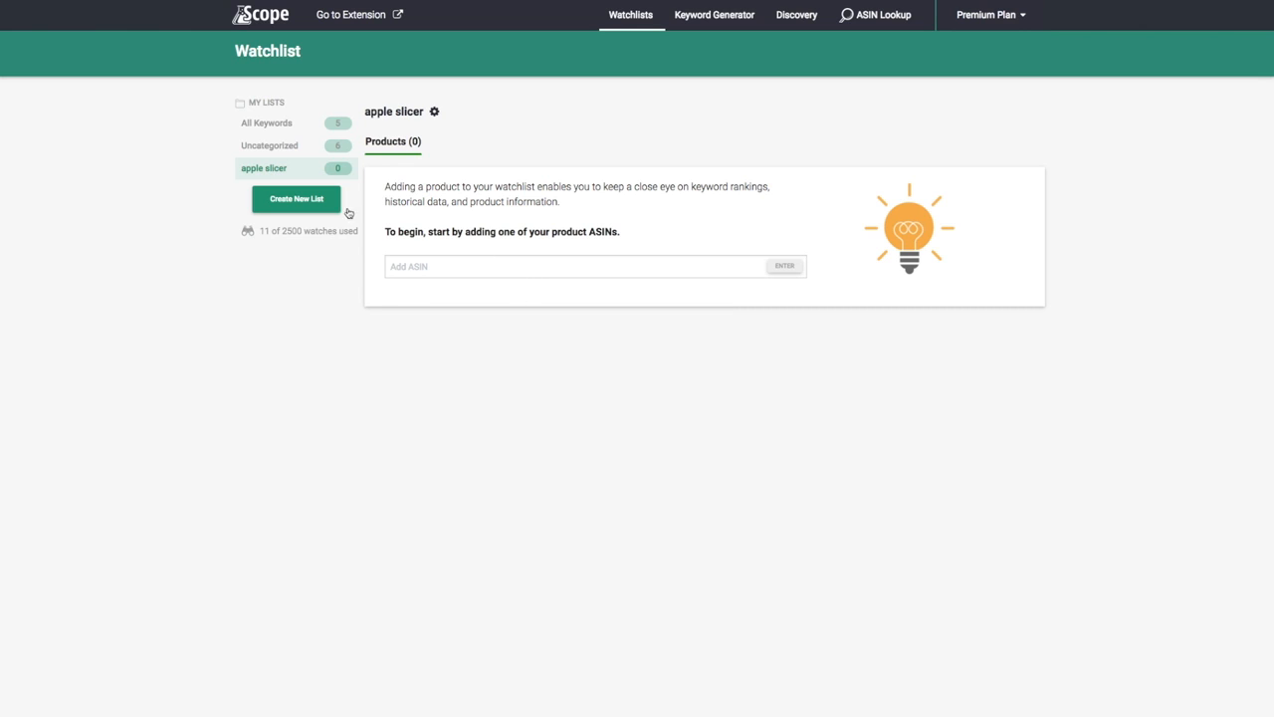
Move the 8-Blade Apple Slicer from Uncategorized into the 'apple slicer' list and view that list.
{"action": "left_click", "coordinate": [270, 146]}
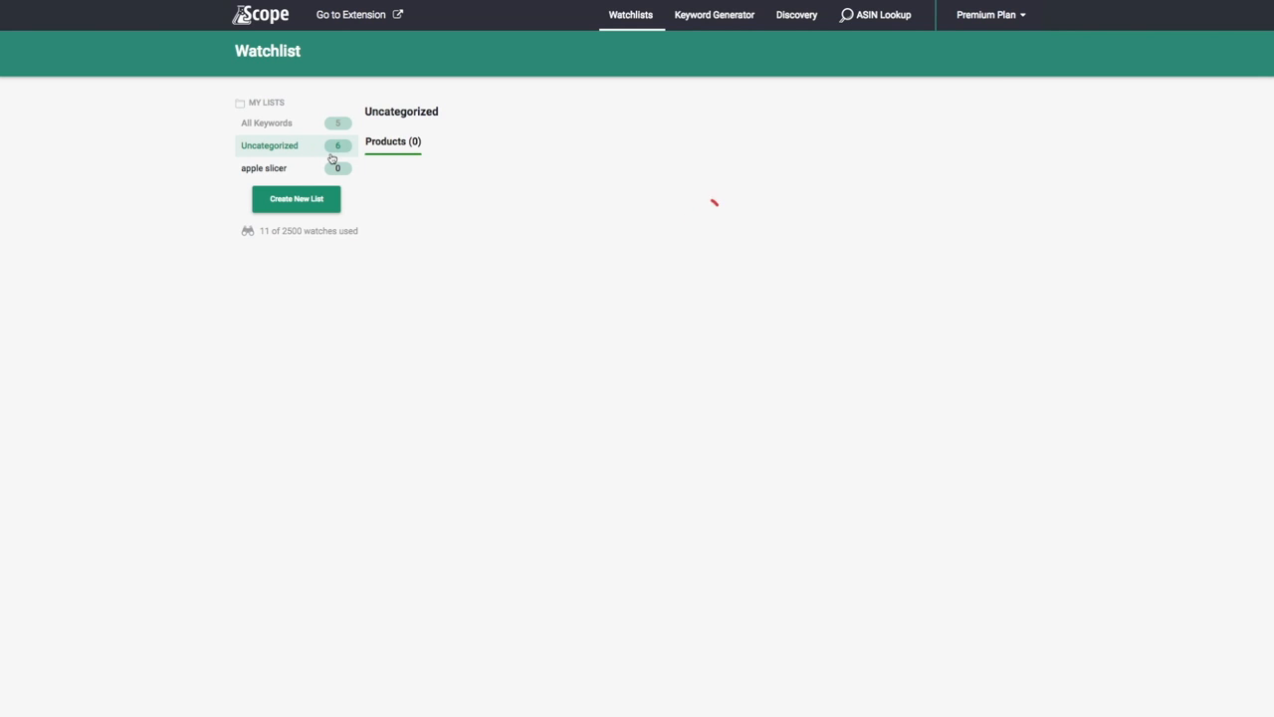
{"action": "left_click", "coordinate": [270, 145]}
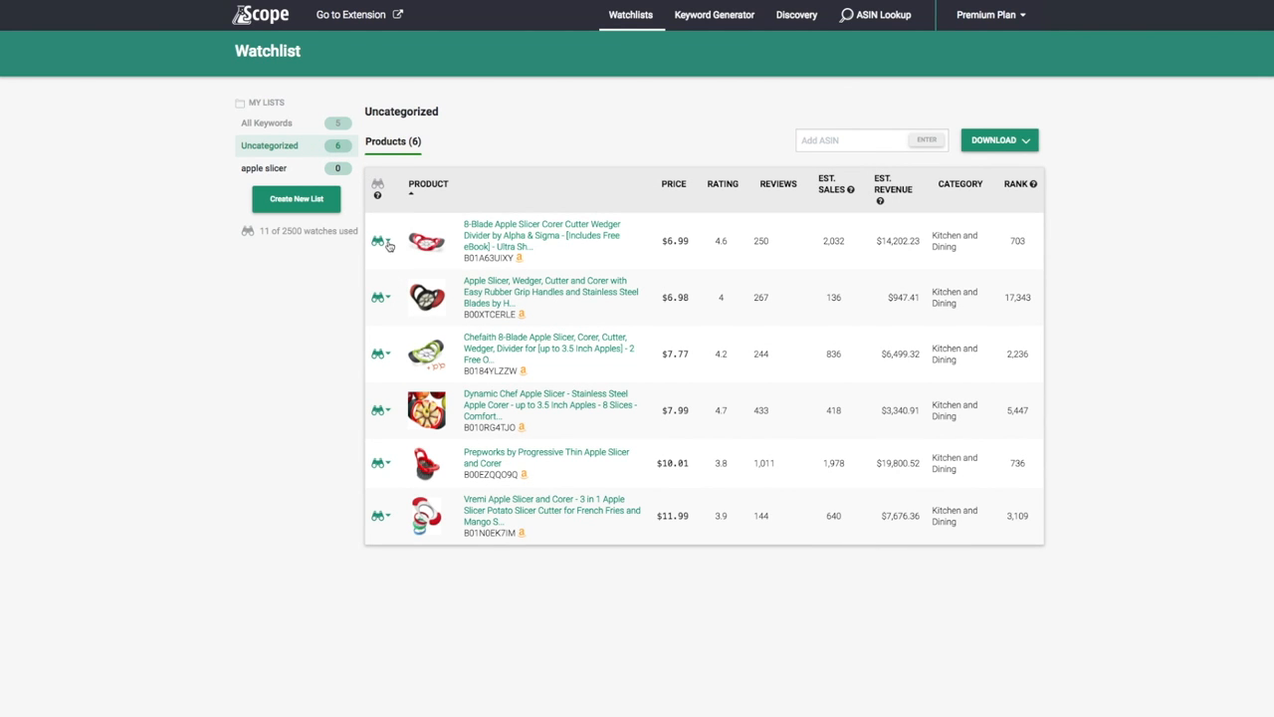
{"action": "left_click", "coordinate": [382, 241]}
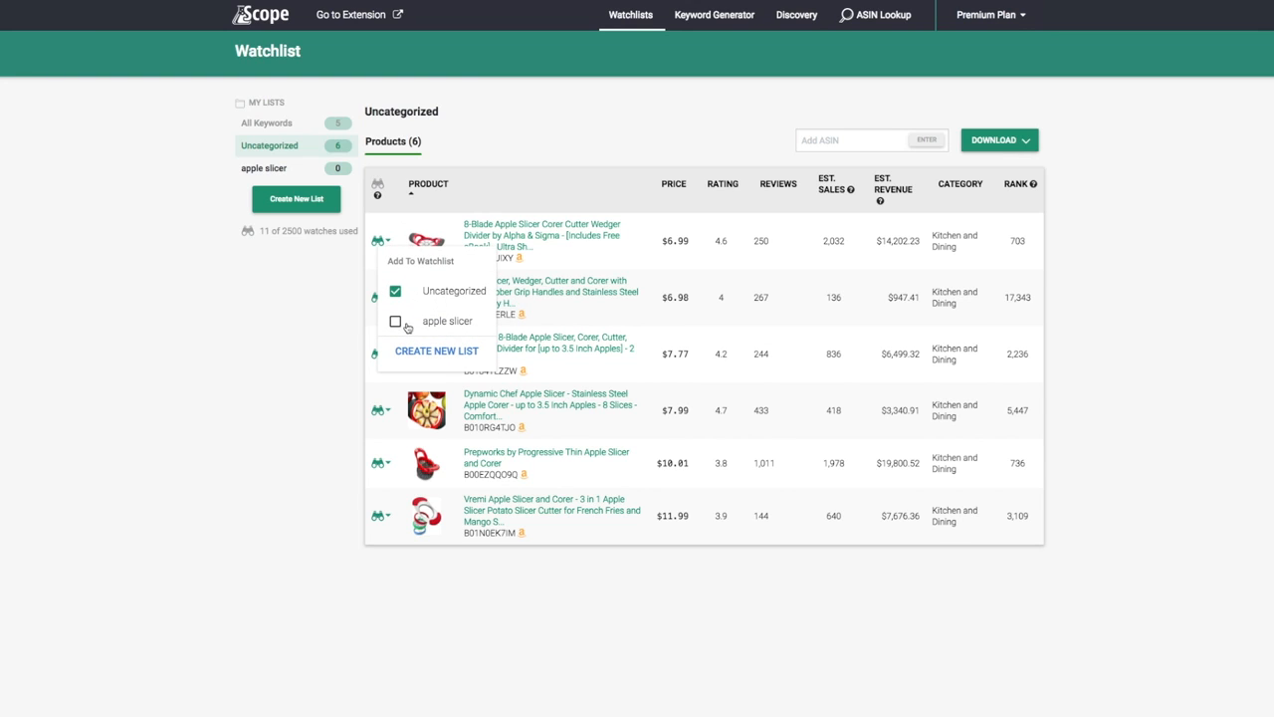
{"action": "mouse_move", "coordinate": [444, 321]}
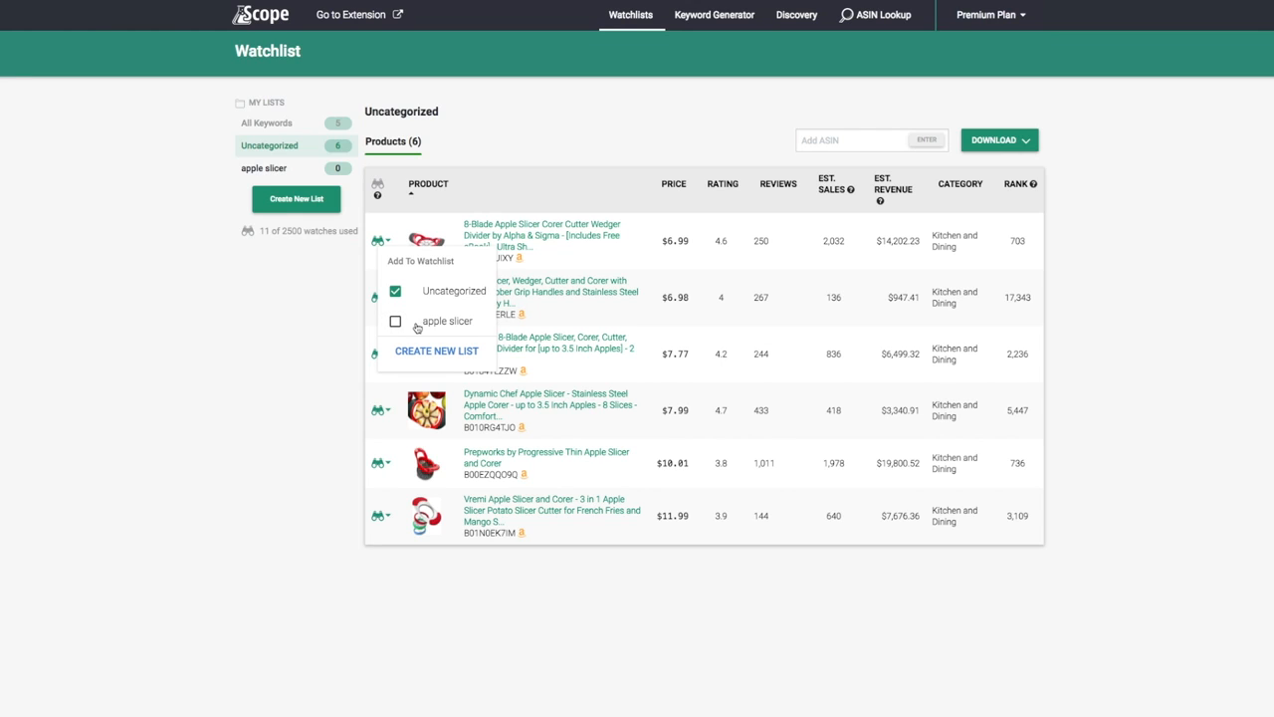
{"action": "left_click", "coordinate": [395, 321]}
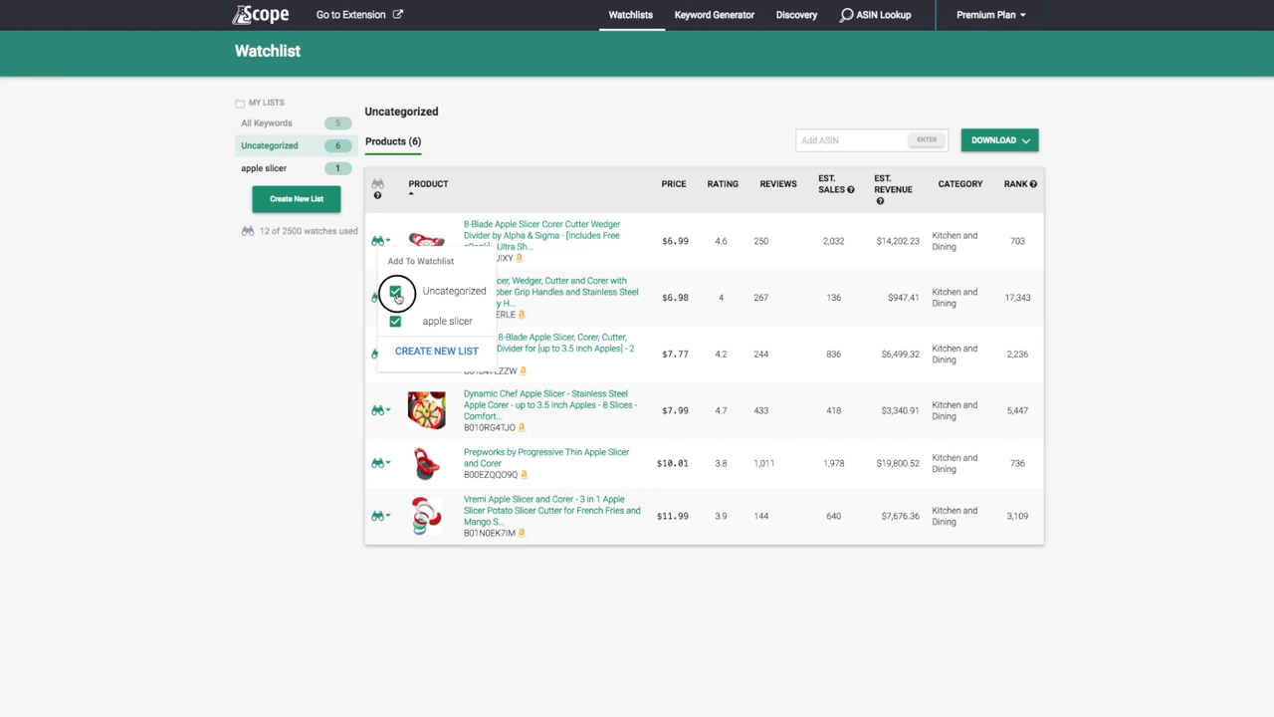
{"action": "left_click", "coordinate": [395, 291]}
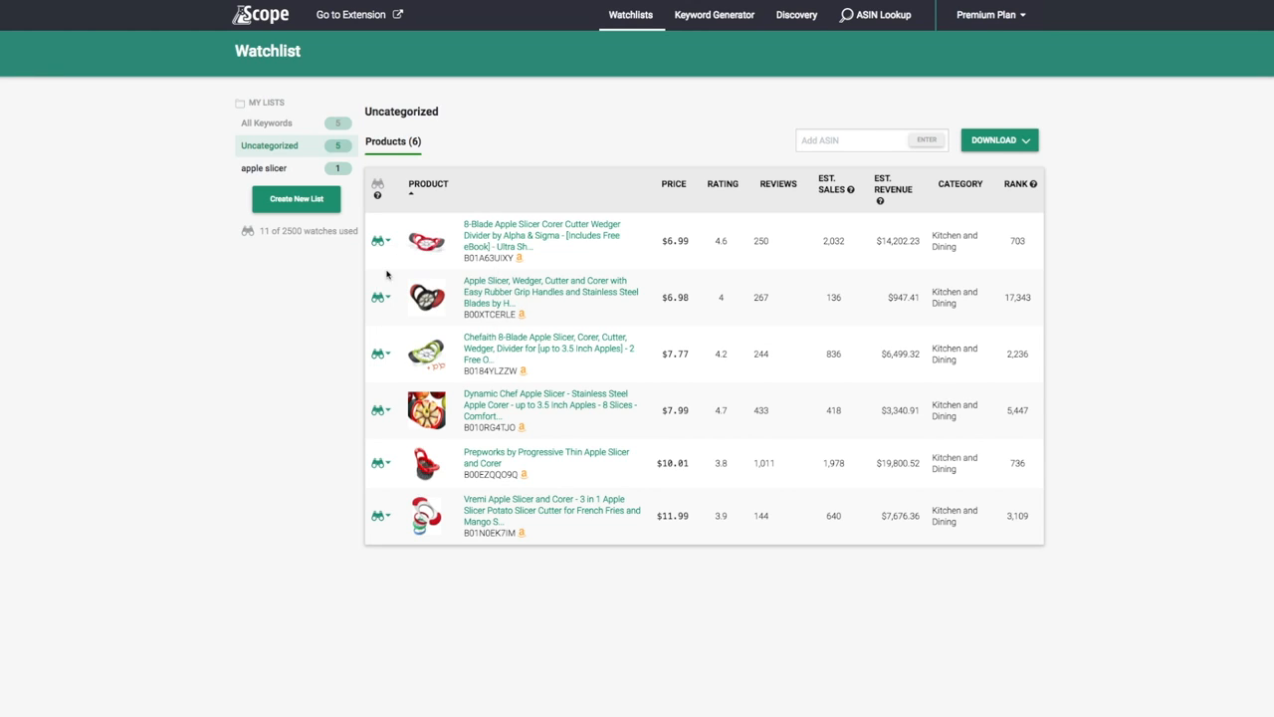
{"action": "left_click", "coordinate": [264, 167]}
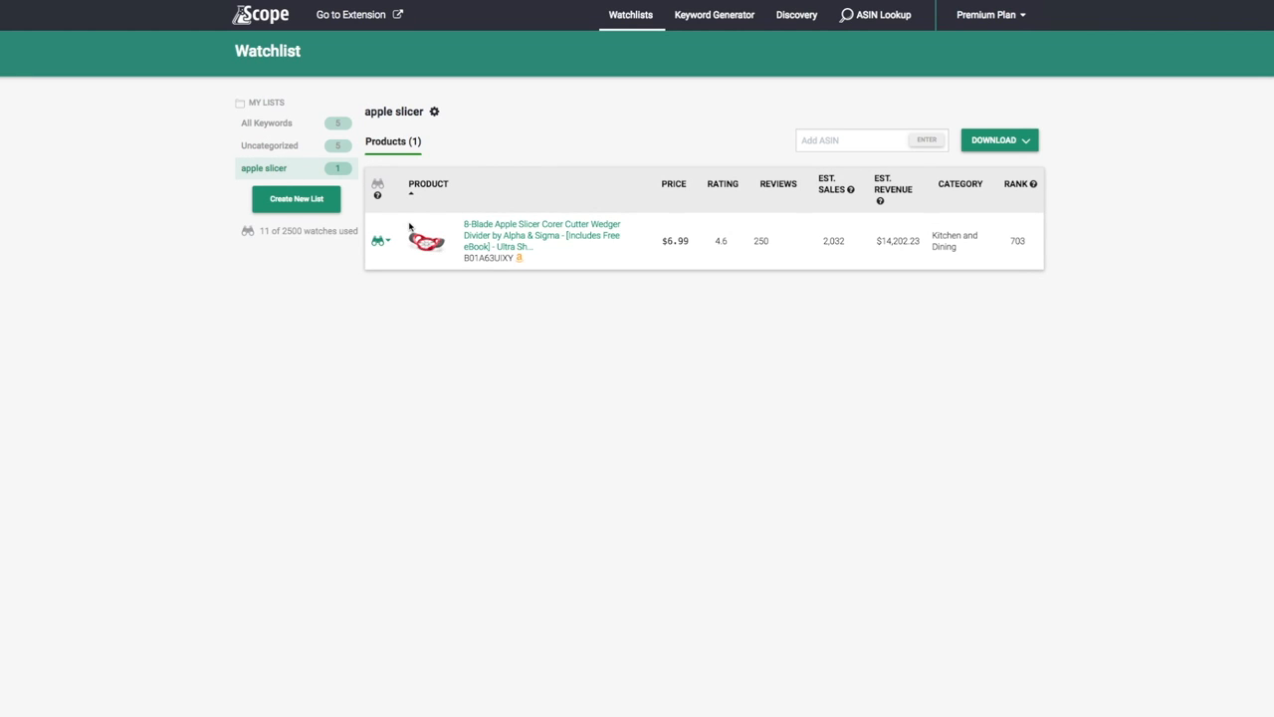
{"action": "mouse_move", "coordinate": [467, 252]}
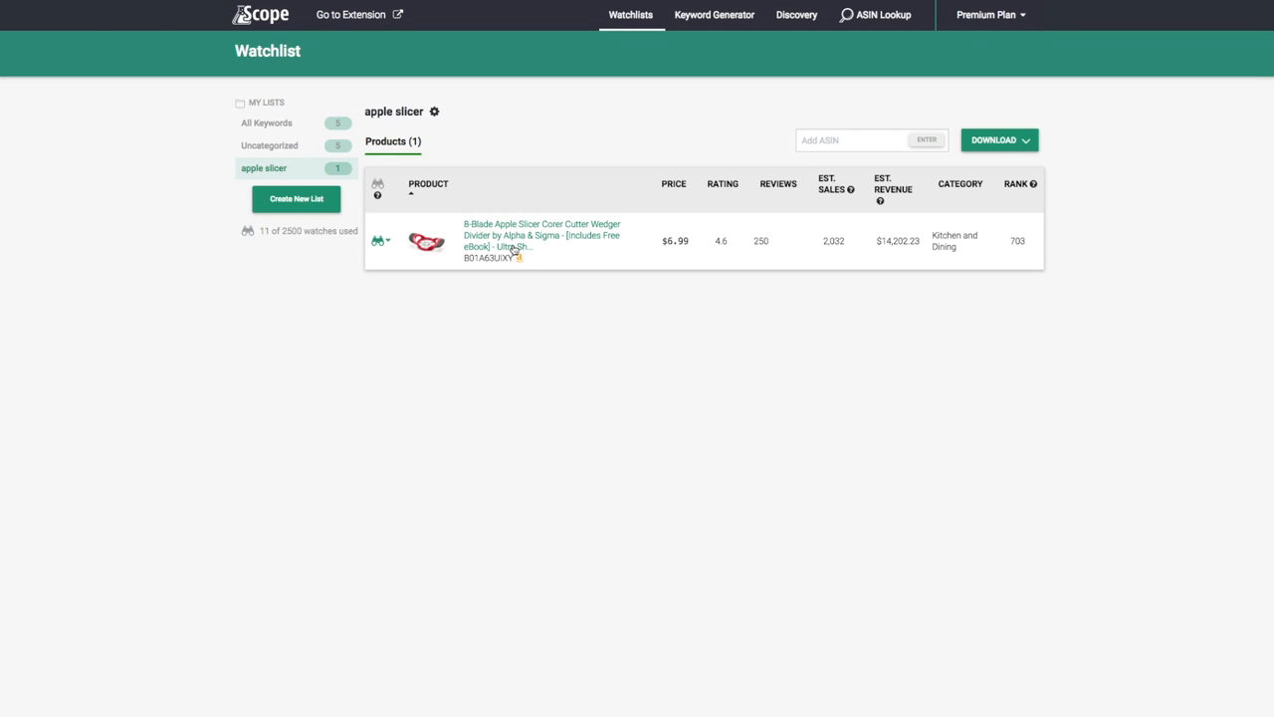
{"action": "mouse_move", "coordinate": [445, 214]}
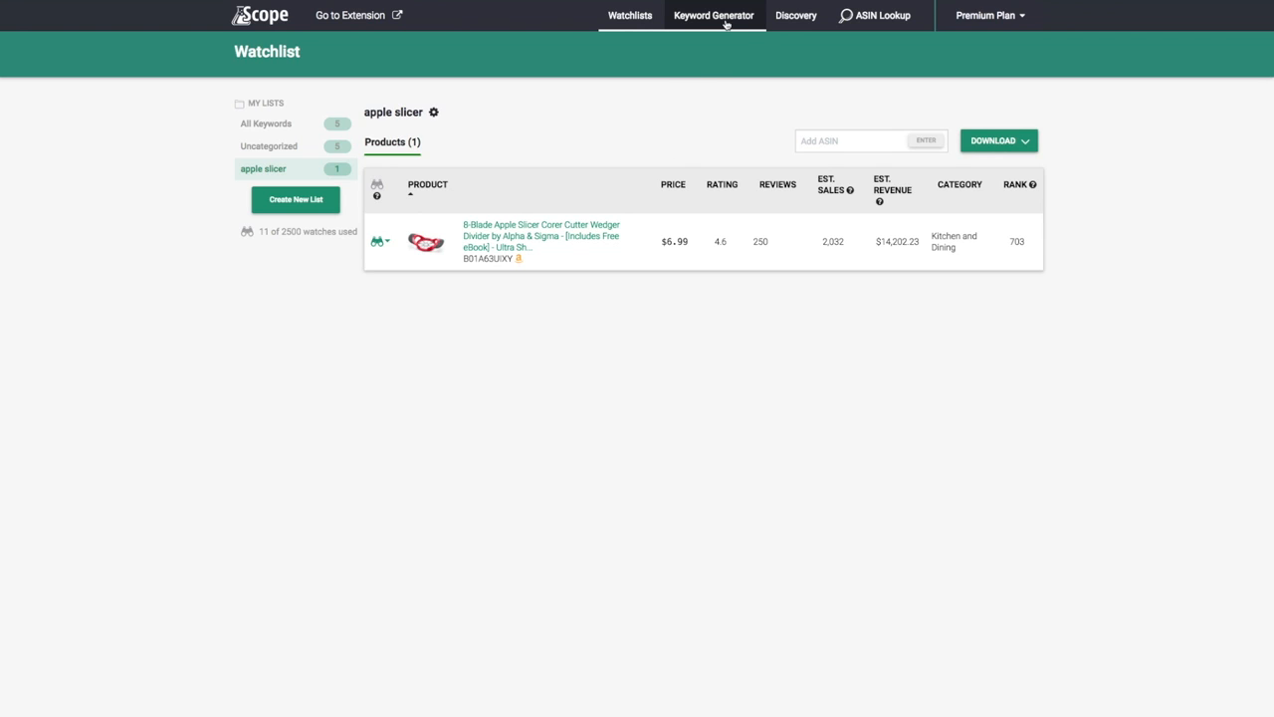
Submit 'apple slicer' in the Keyword Generator to request keyword ideas.
{"action": "left_click", "coordinate": [713, 15]}
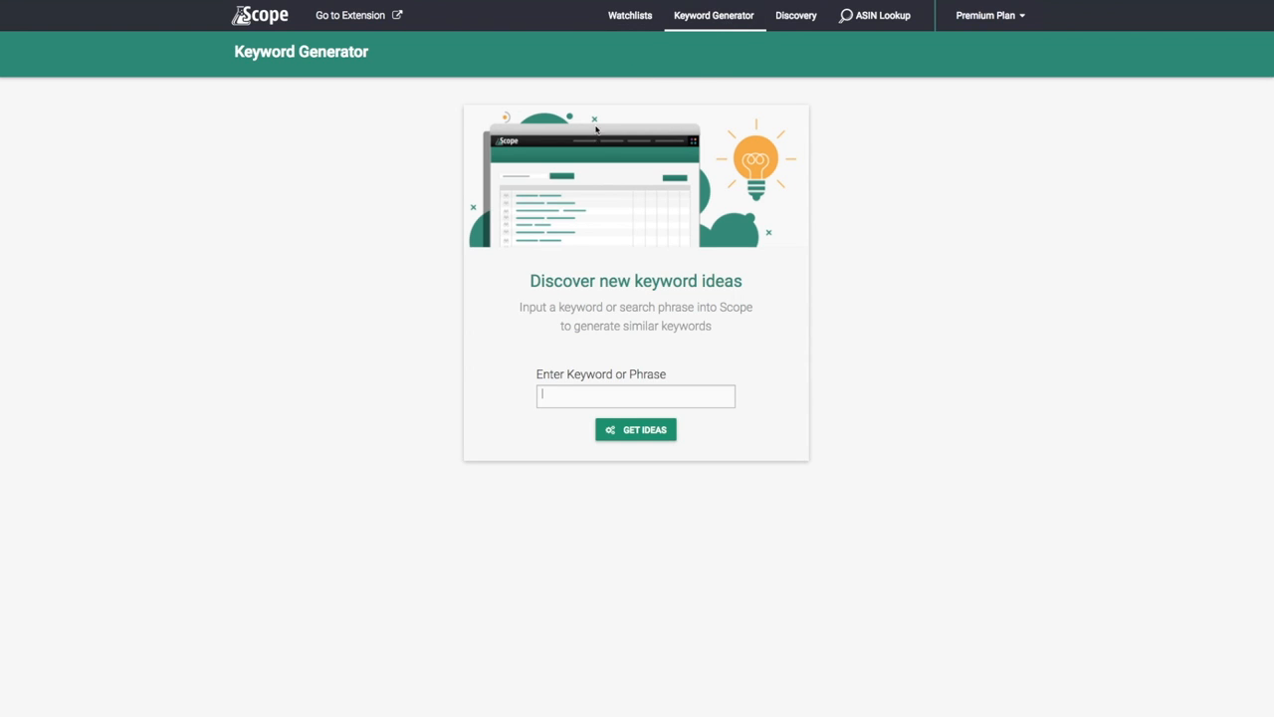
{"action": "mouse_move", "coordinate": [487, 234]}
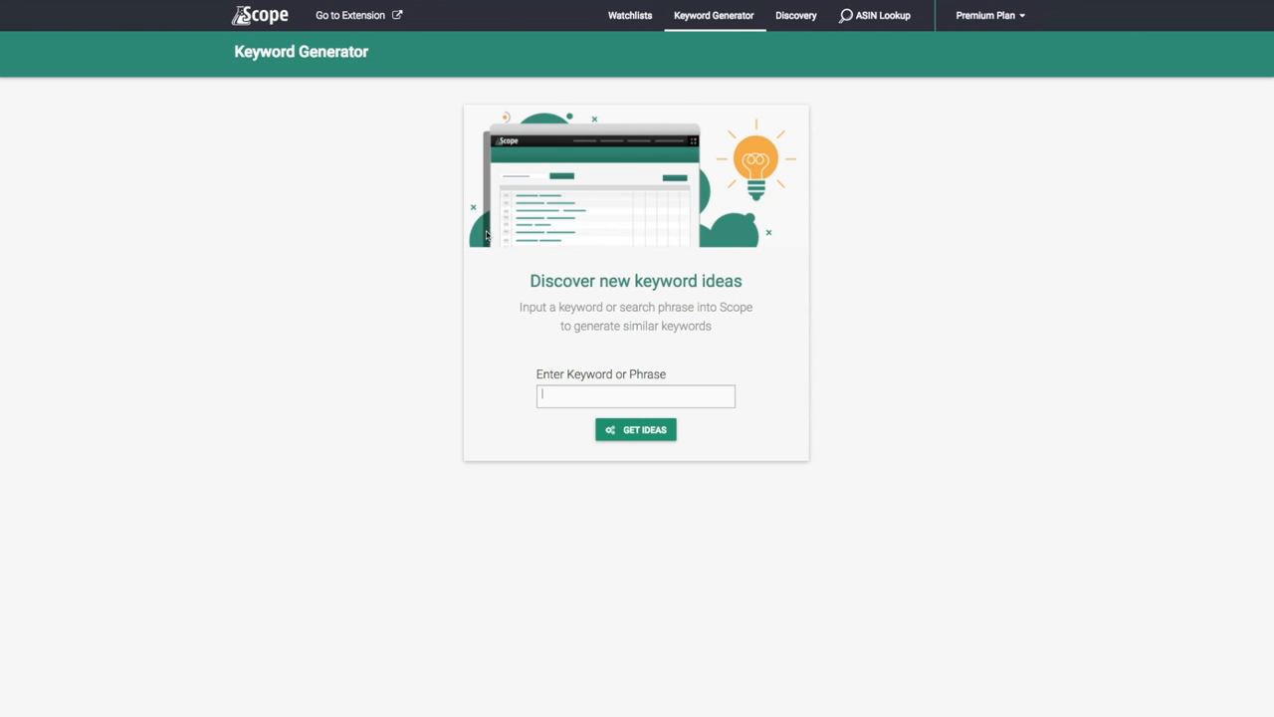
{"action": "mouse_move", "coordinate": [574, 365]}
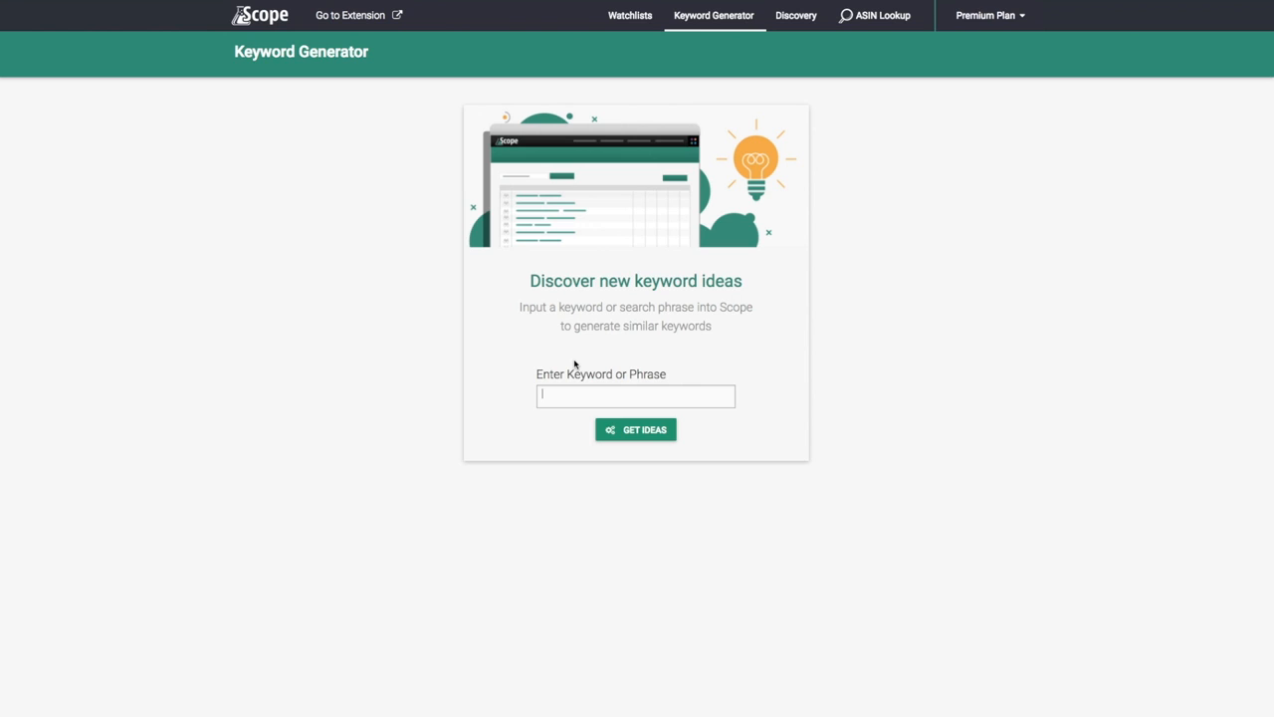
{"action": "type", "text": "a"}
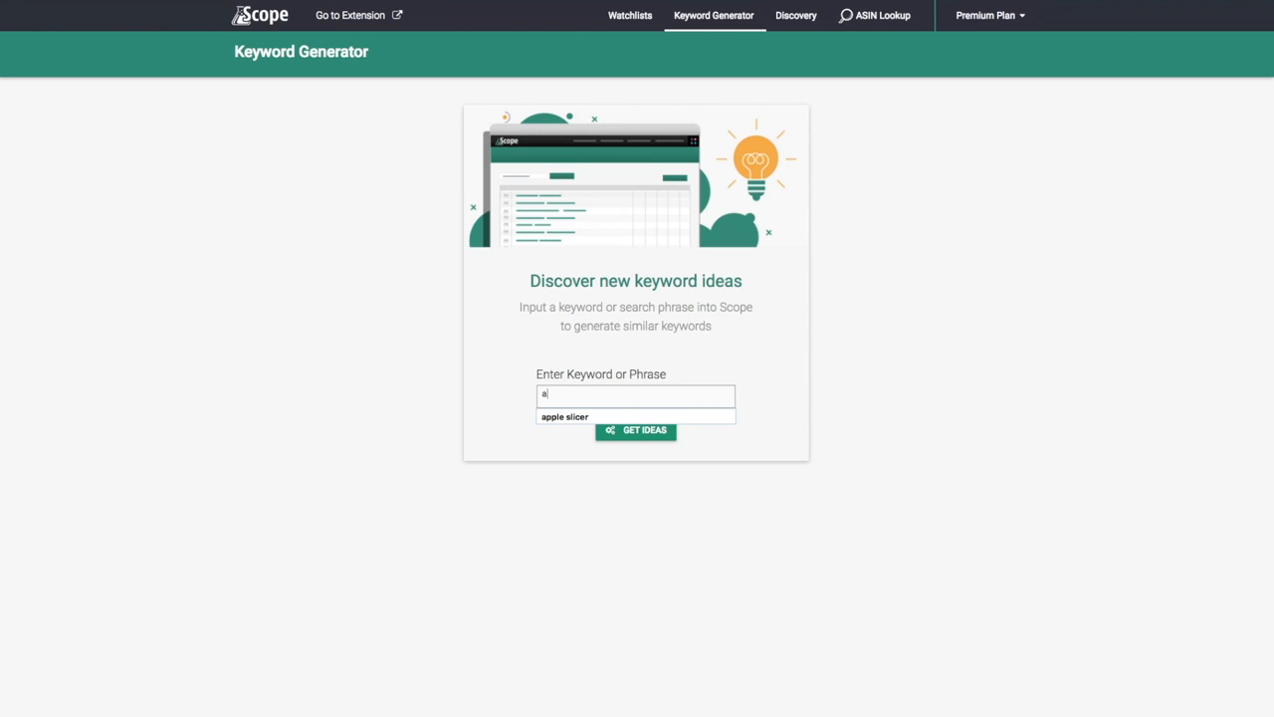
{"action": "left_click", "coordinate": [565, 416]}
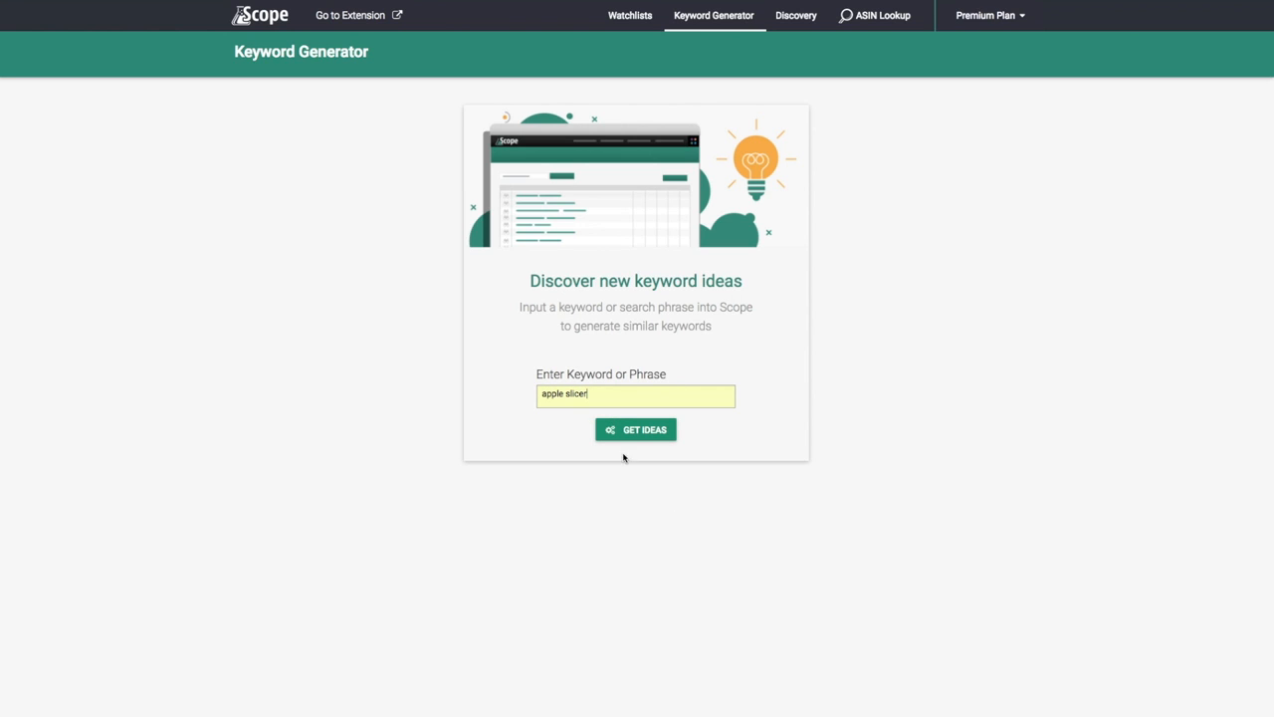
{"action": "left_click", "coordinate": [635, 429]}
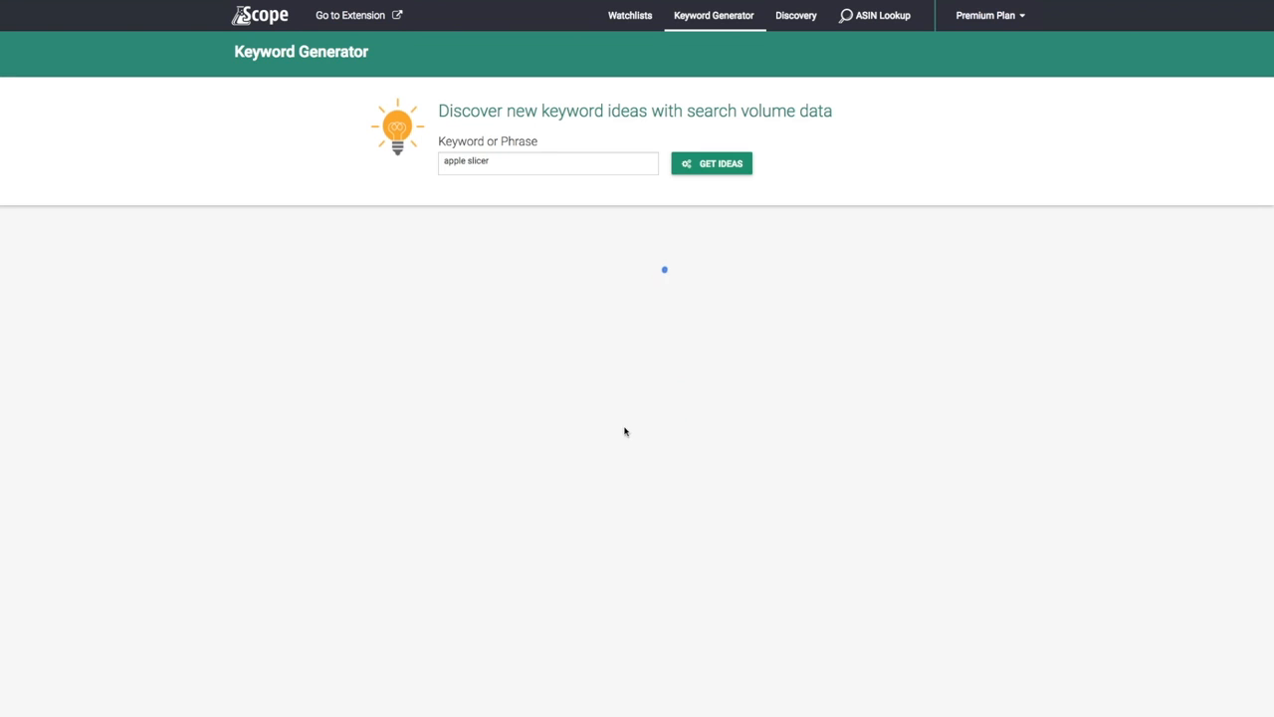
Sort the 100 apple slicer keyword ideas by Score, highest first, and scroll through them.
{"action": "left_click", "coordinate": [711, 162]}
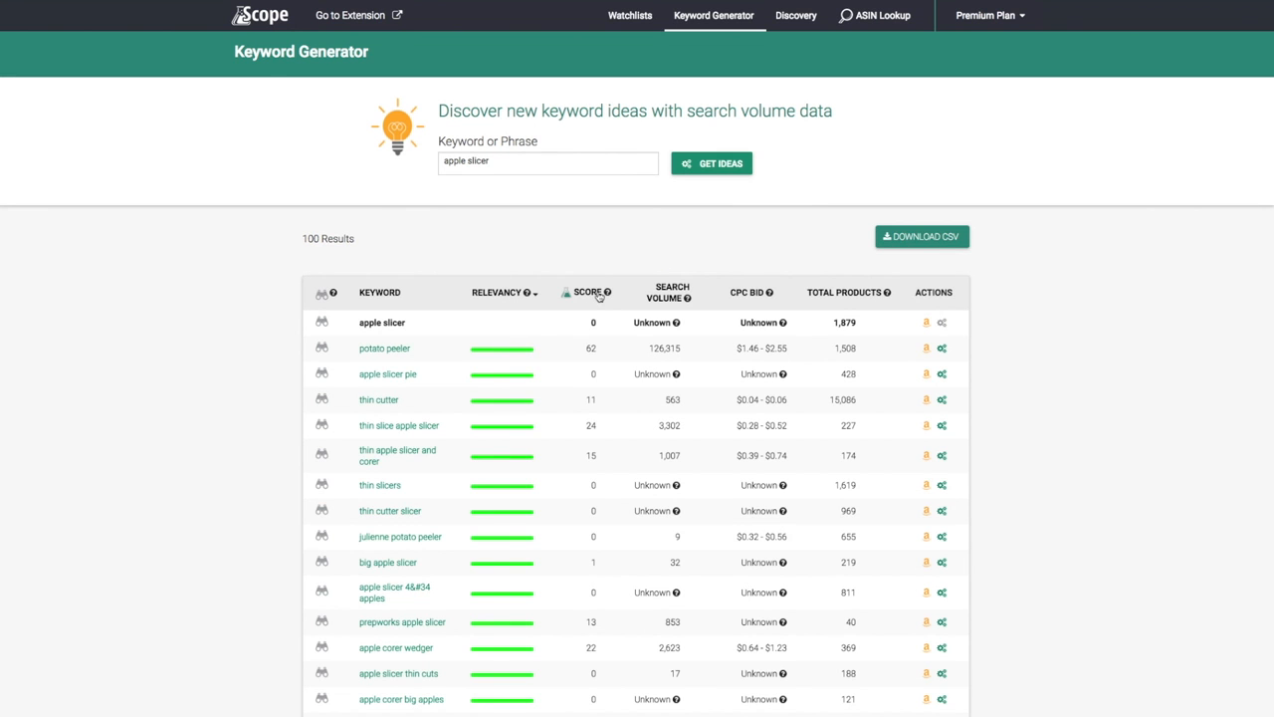
{"action": "left_click", "coordinate": [587, 291]}
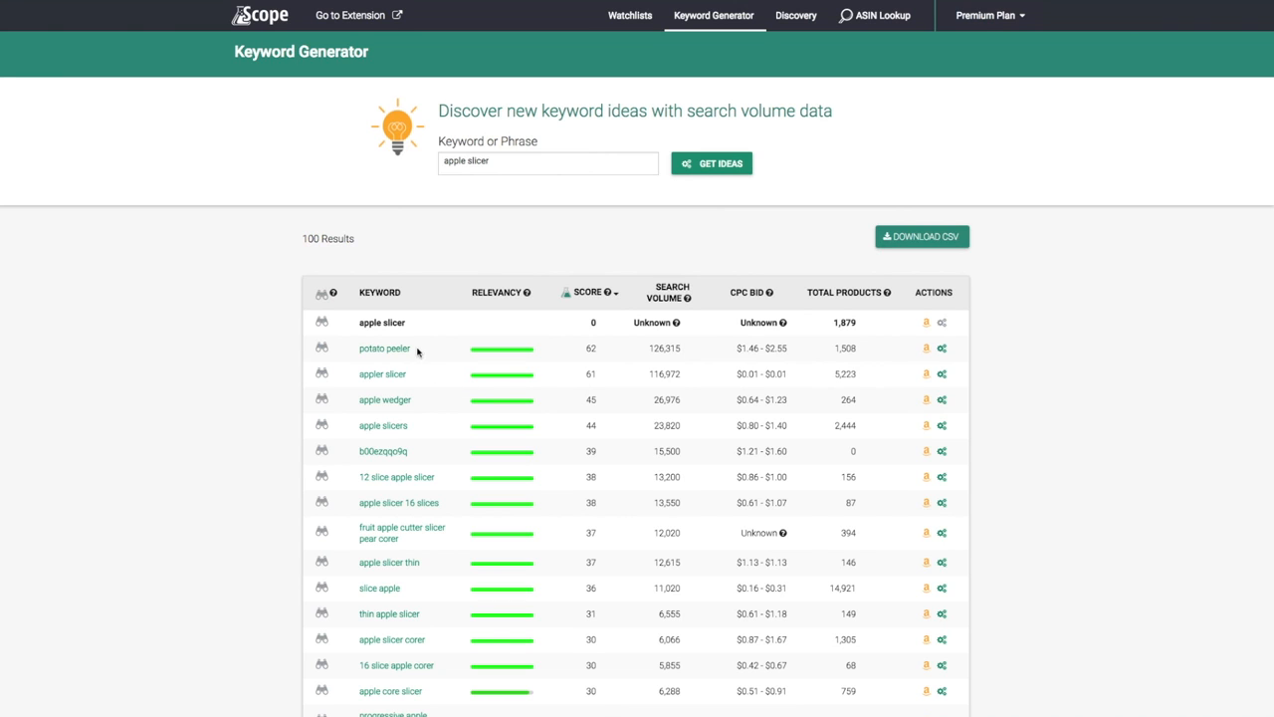
{"action": "mouse_move", "coordinate": [398, 354]}
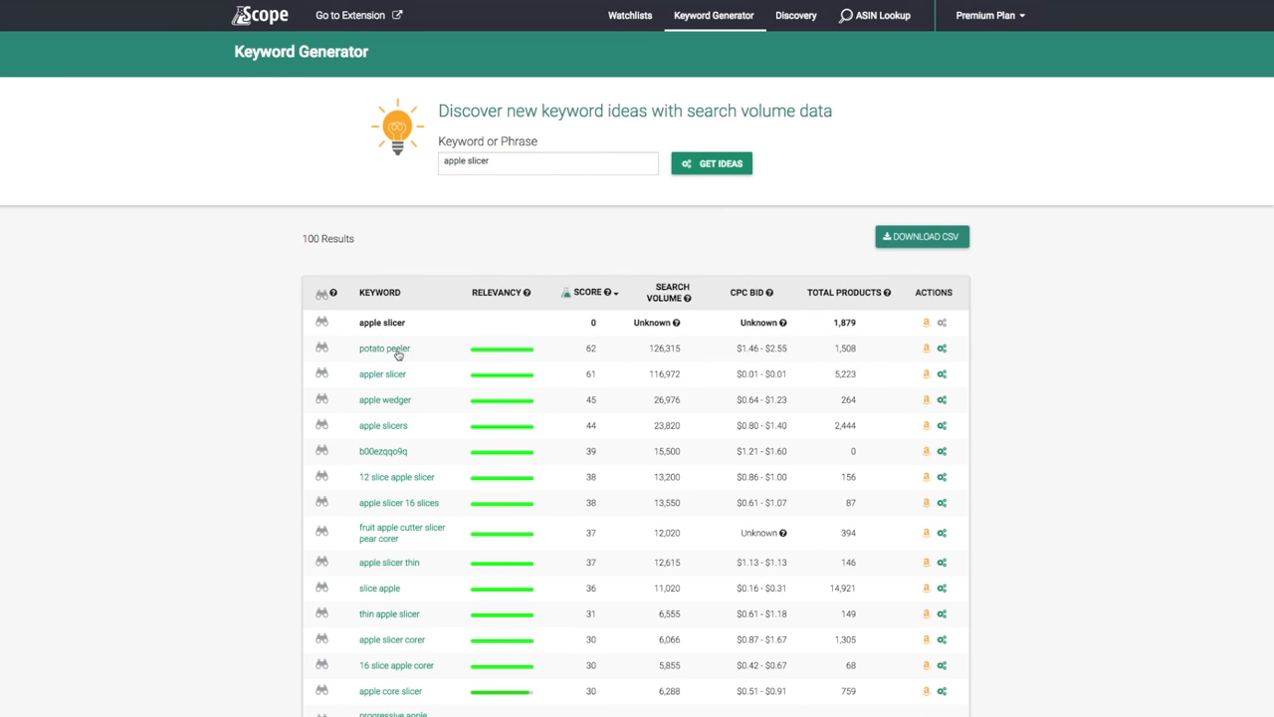
{"action": "scroll", "scroll_direction": "down", "scroll_amount": 3}
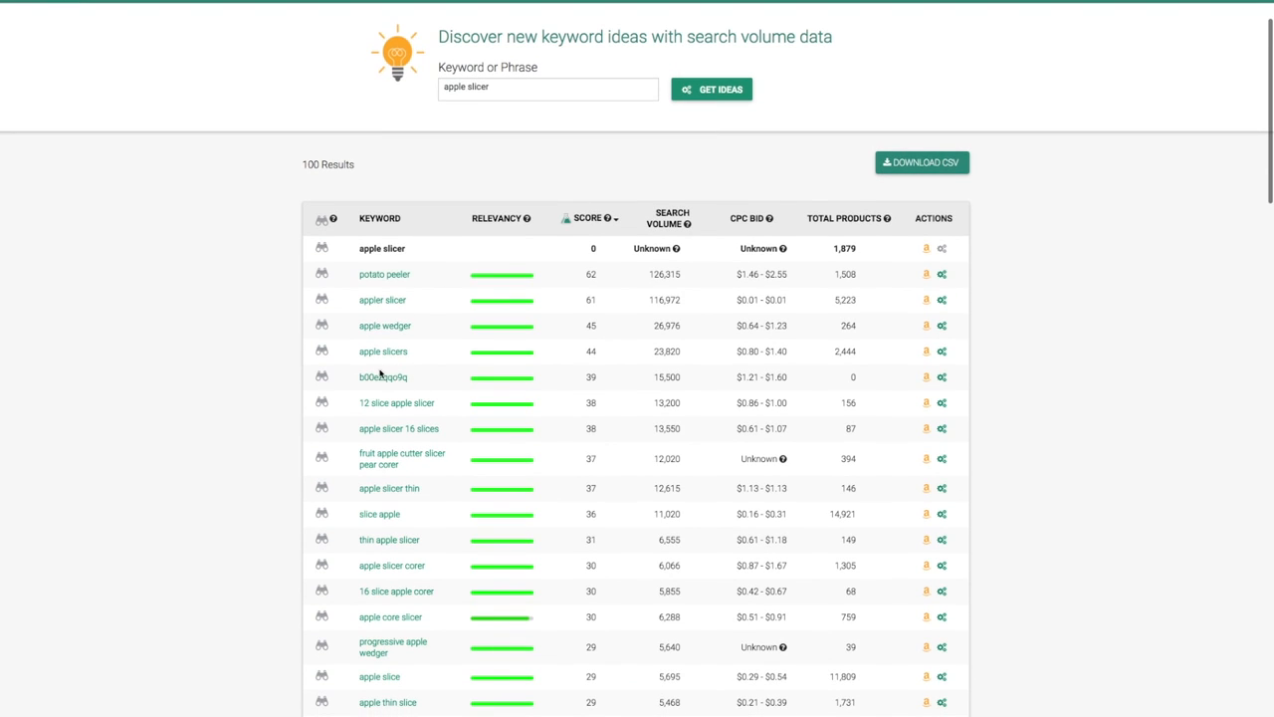
{"action": "mouse_move", "coordinate": [408, 382]}
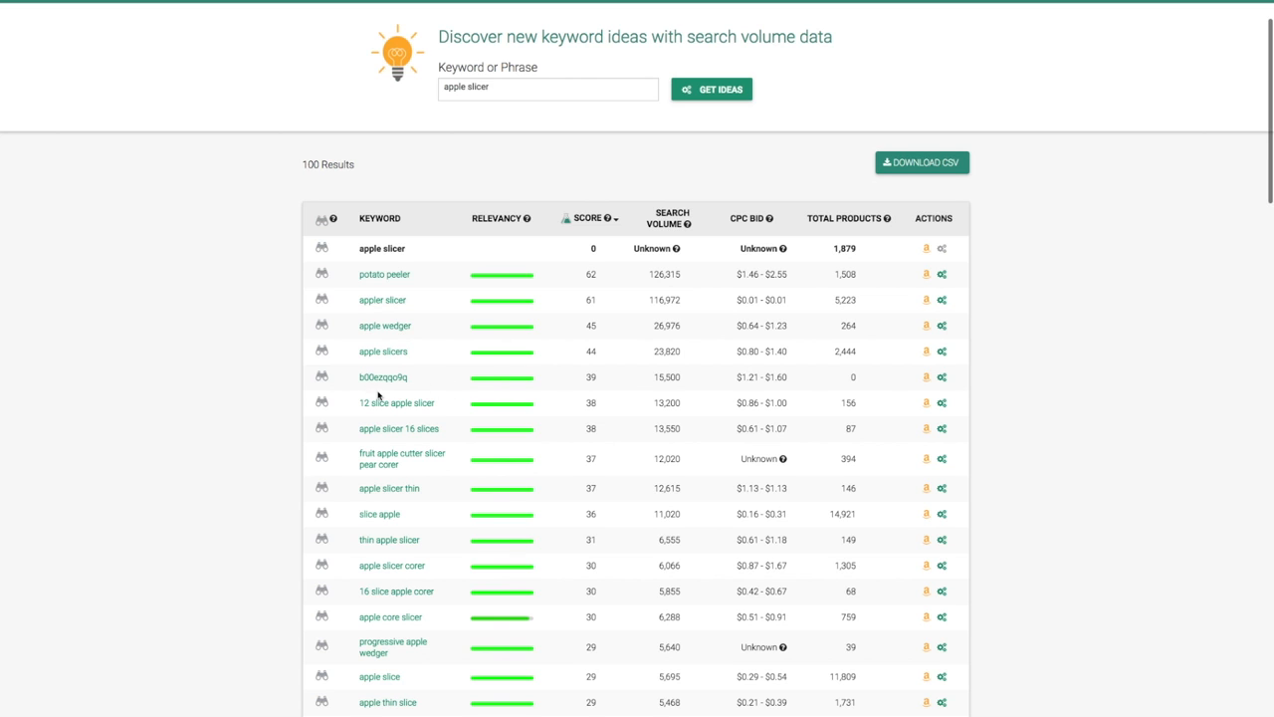
{"action": "scroll", "scroll_direction": "down", "scroll_amount": 3}
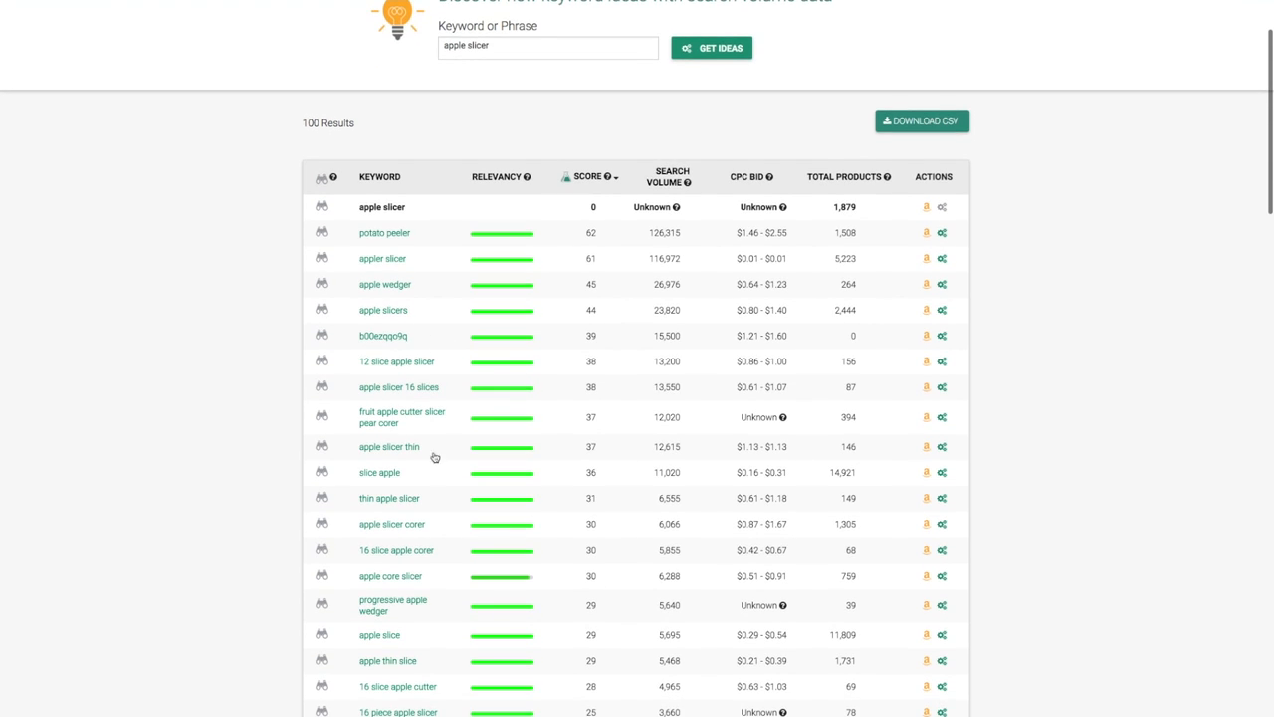
{"action": "scroll", "scroll_direction": "down", "scroll_amount": 3}
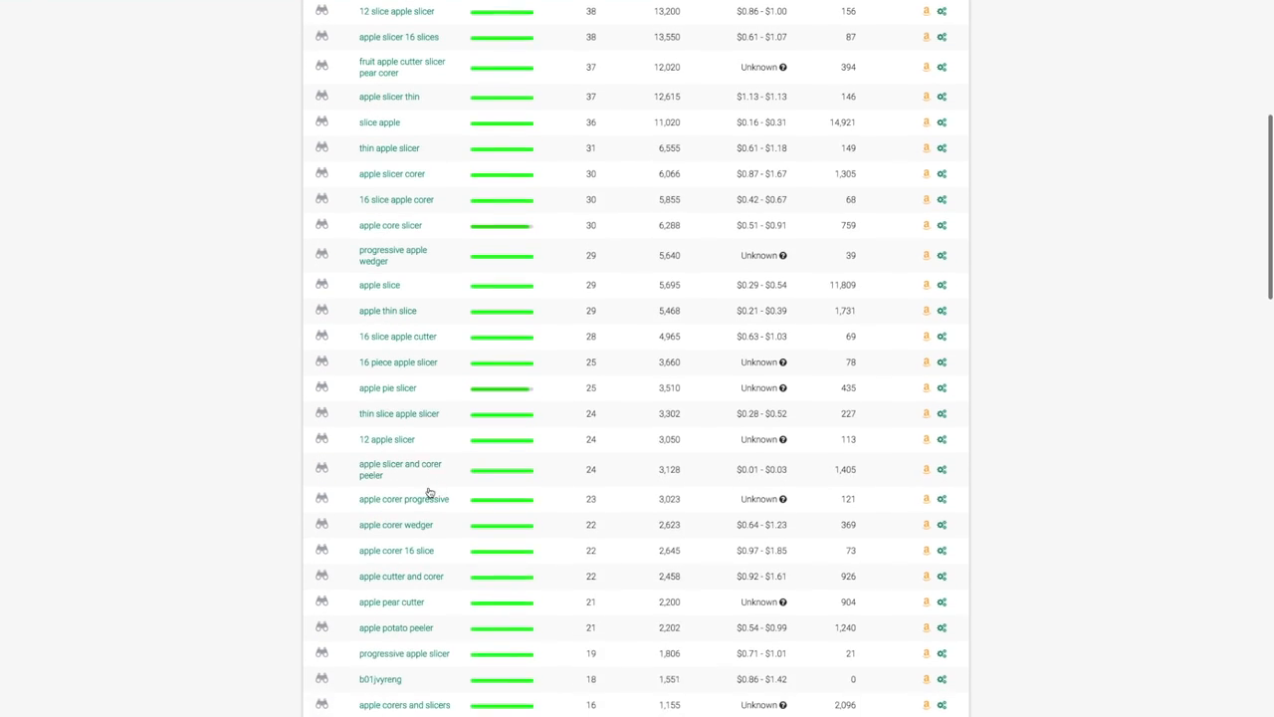
{"action": "scroll", "scroll_direction": "down", "scroll_amount": 3}
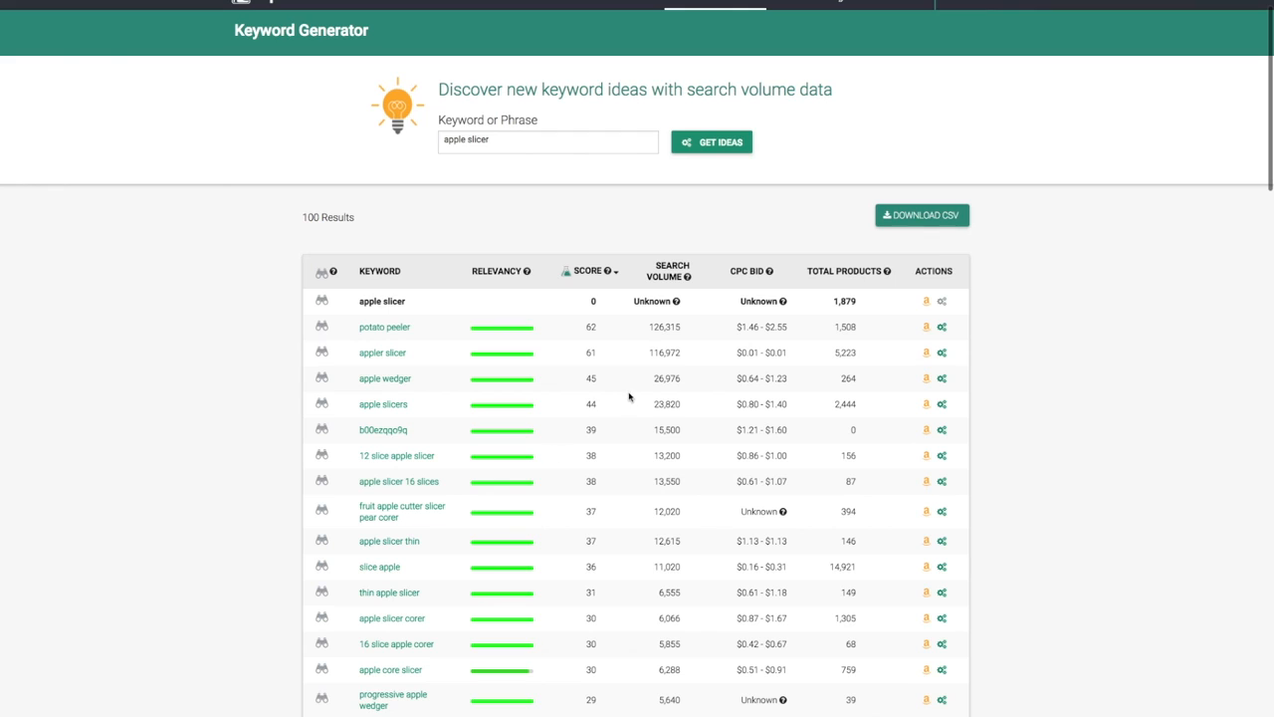
{"action": "mouse_move", "coordinate": [667, 374]}
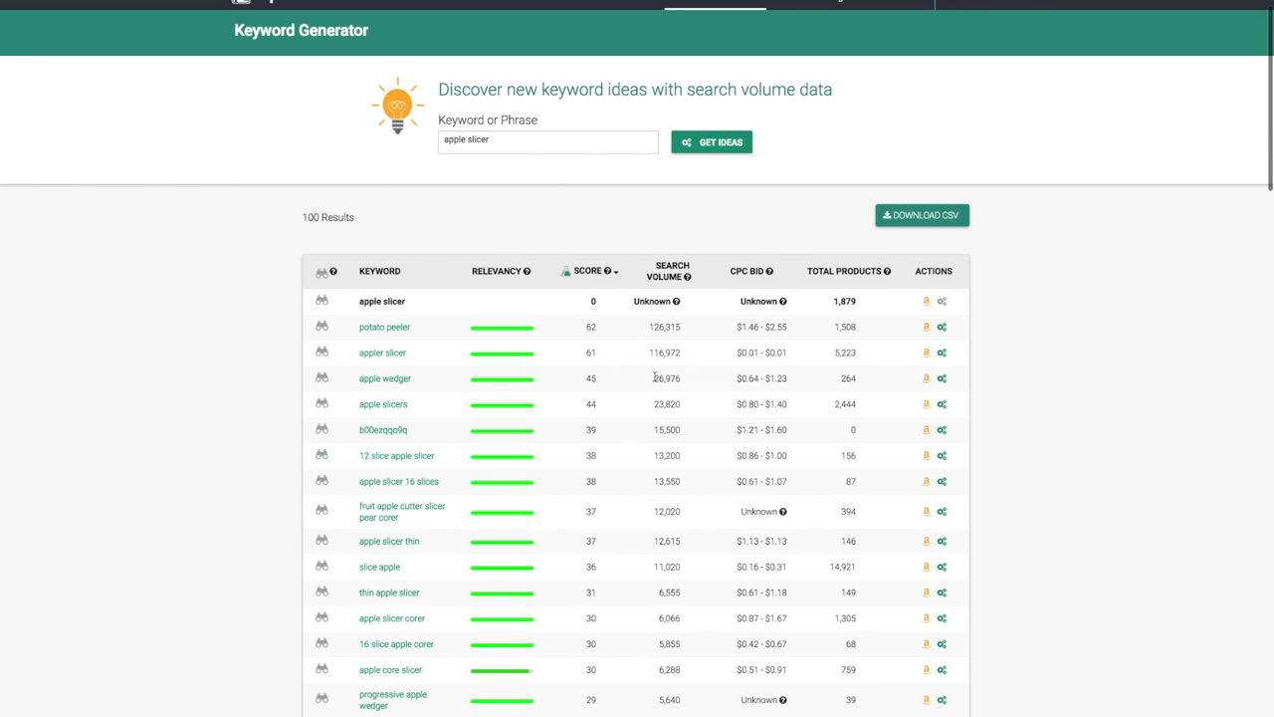
{"action": "mouse_move", "coordinate": [684, 327]}
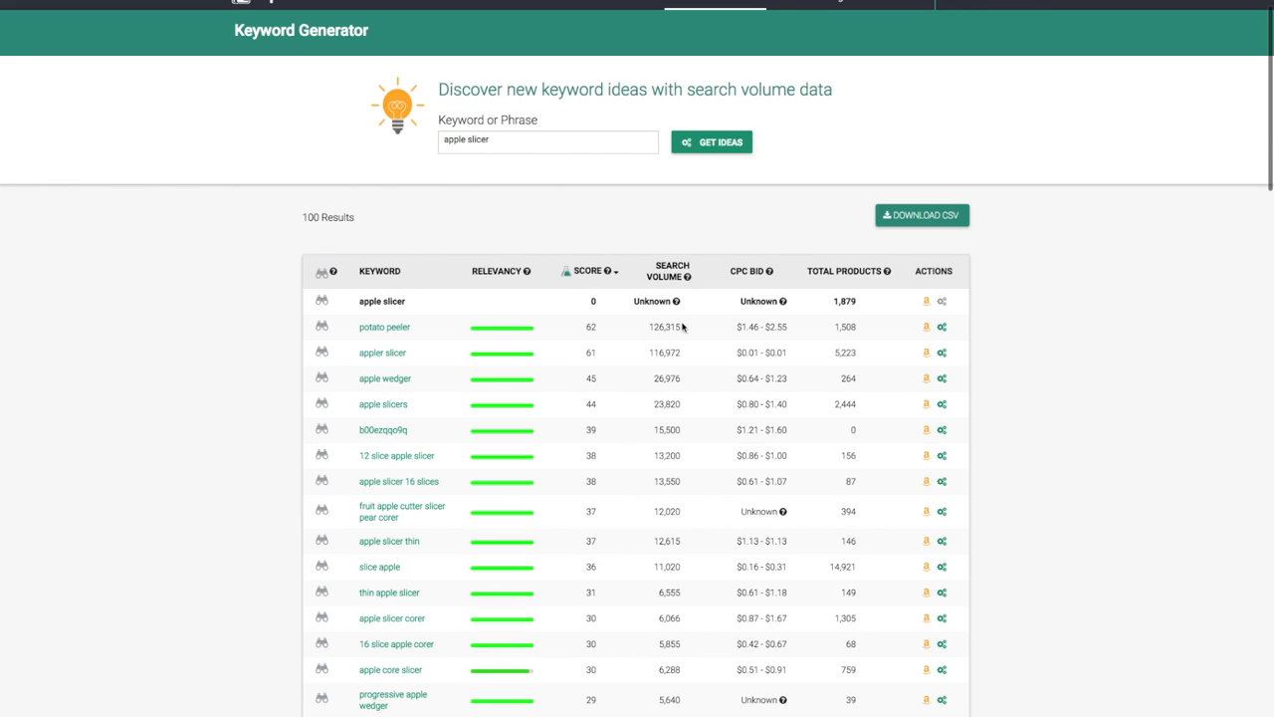
{"action": "mouse_move", "coordinate": [762, 318]}
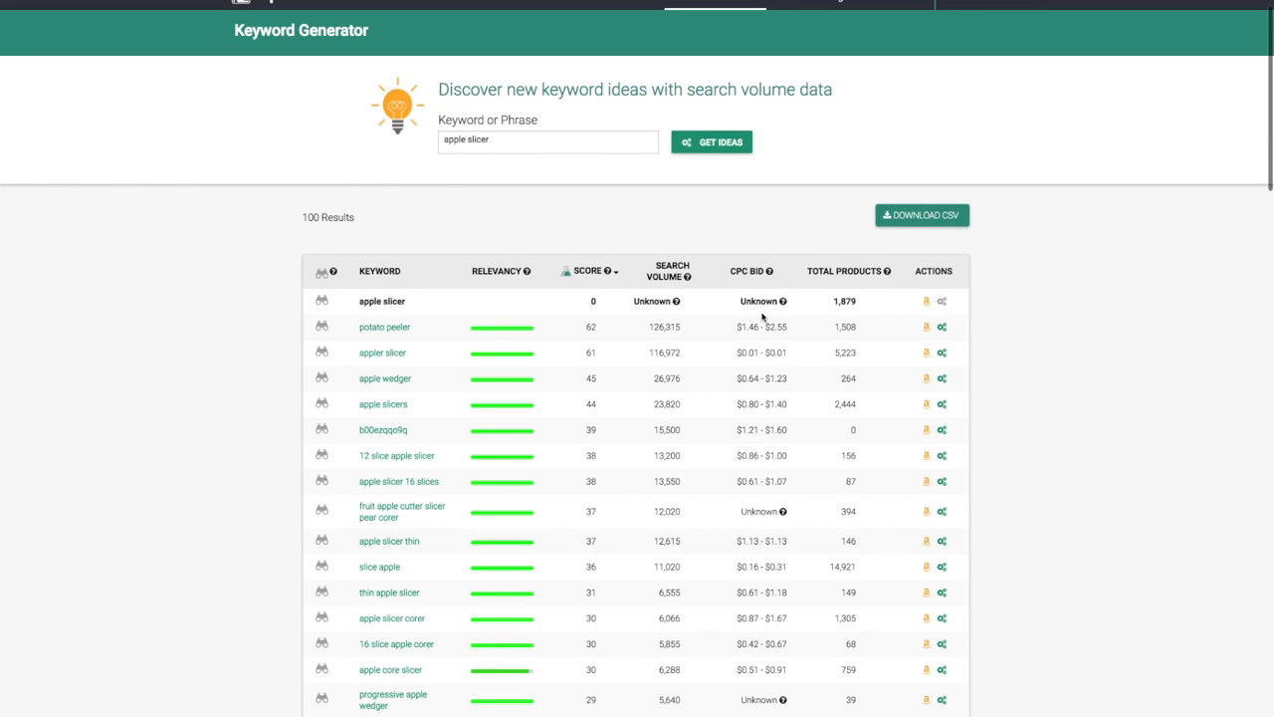
{"action": "mouse_move", "coordinate": [829, 343]}
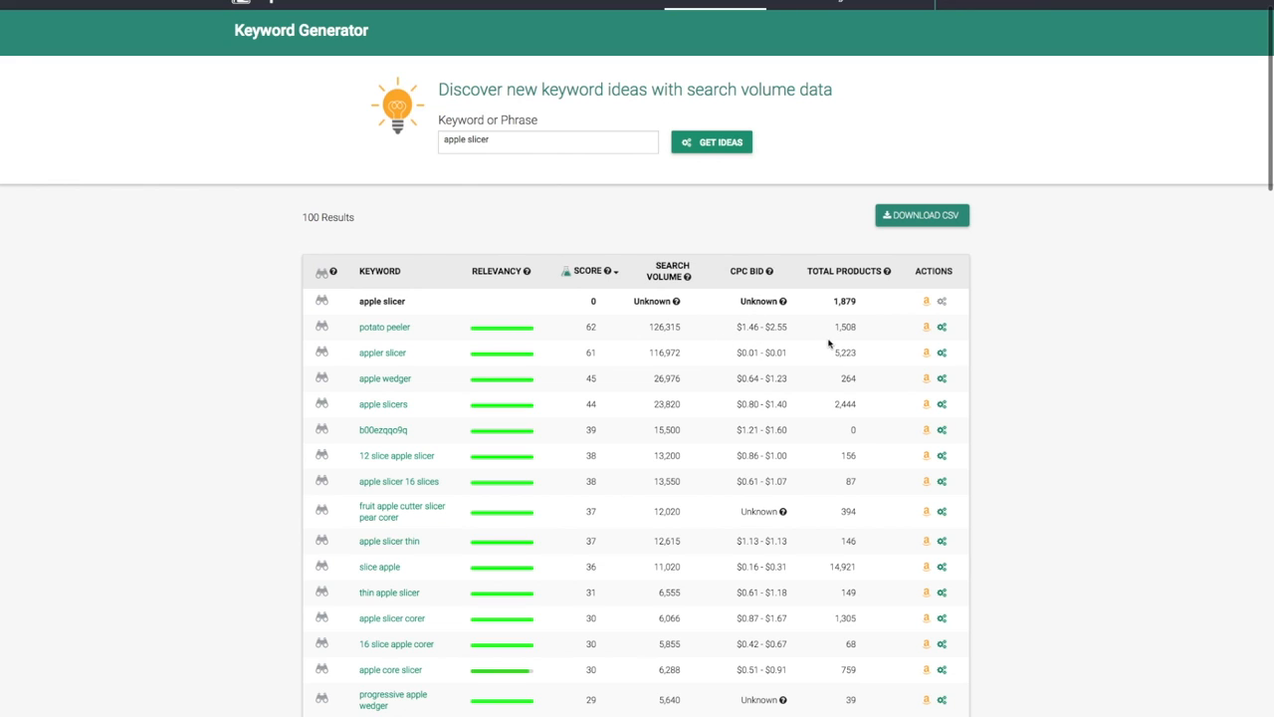
{"action": "mouse_move", "coordinate": [859, 471]}
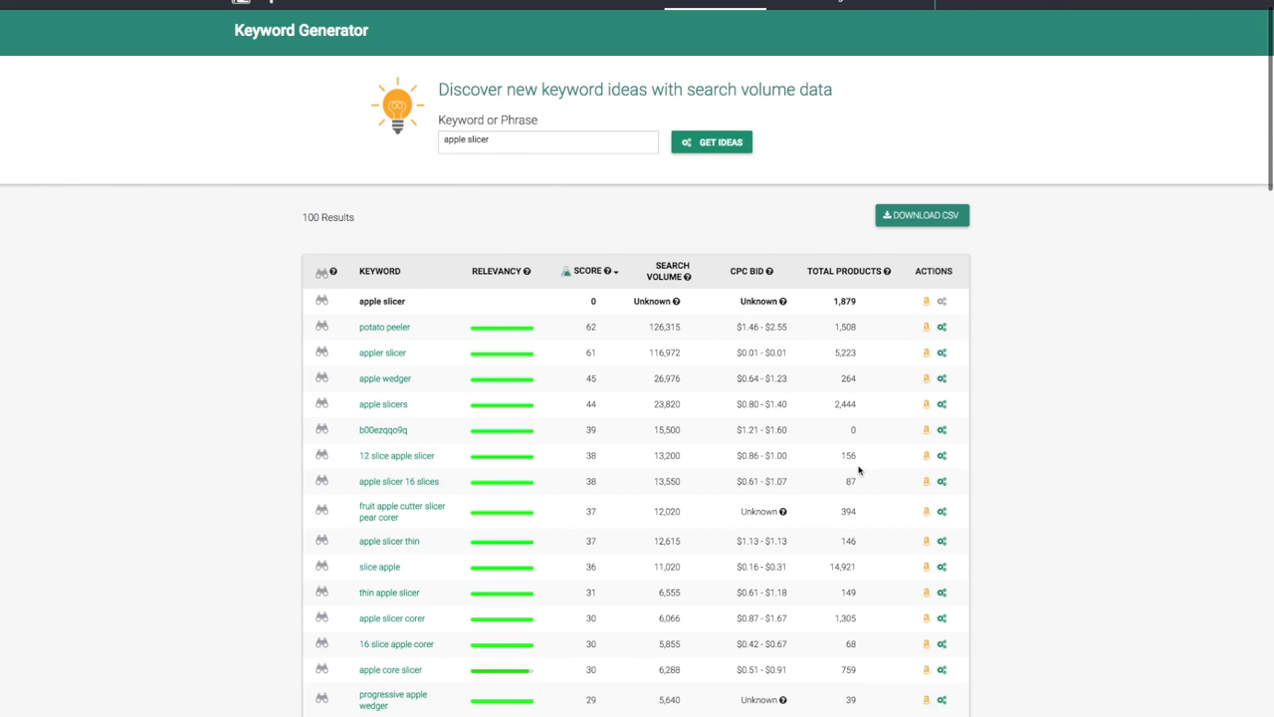
{"action": "mouse_move", "coordinate": [918, 442]}
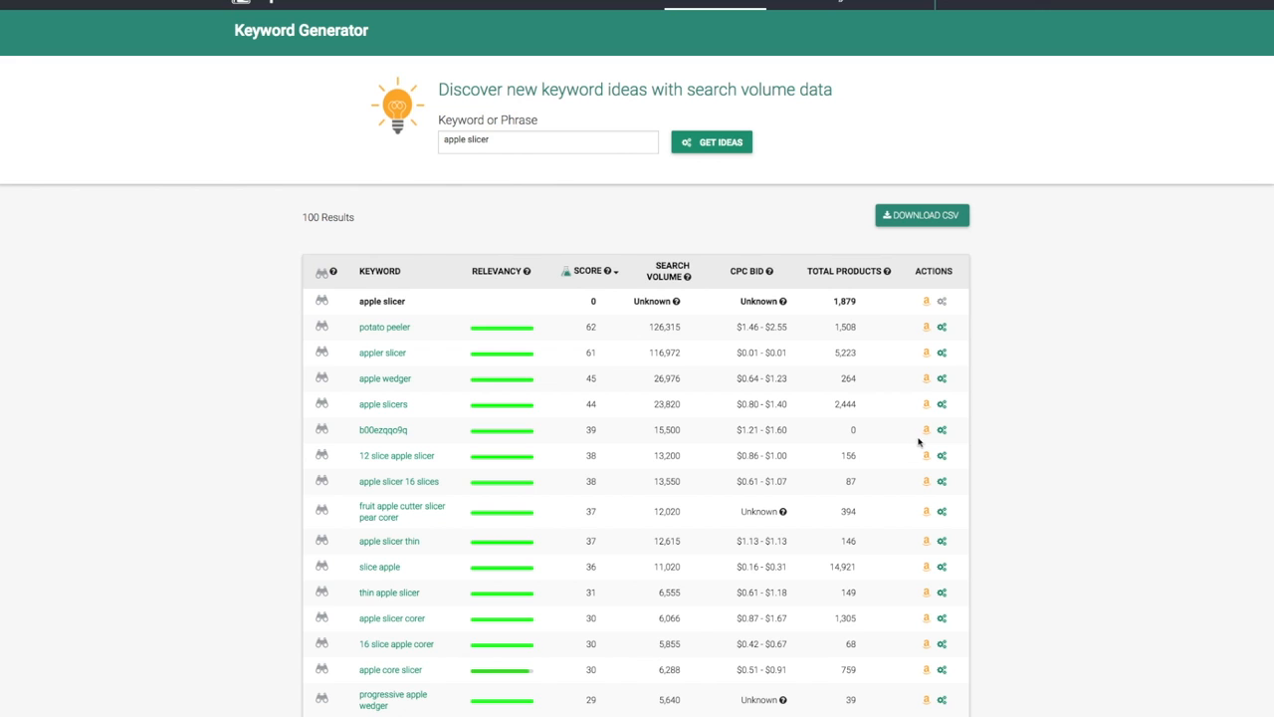
{"action": "mouse_move", "coordinate": [841, 537]}
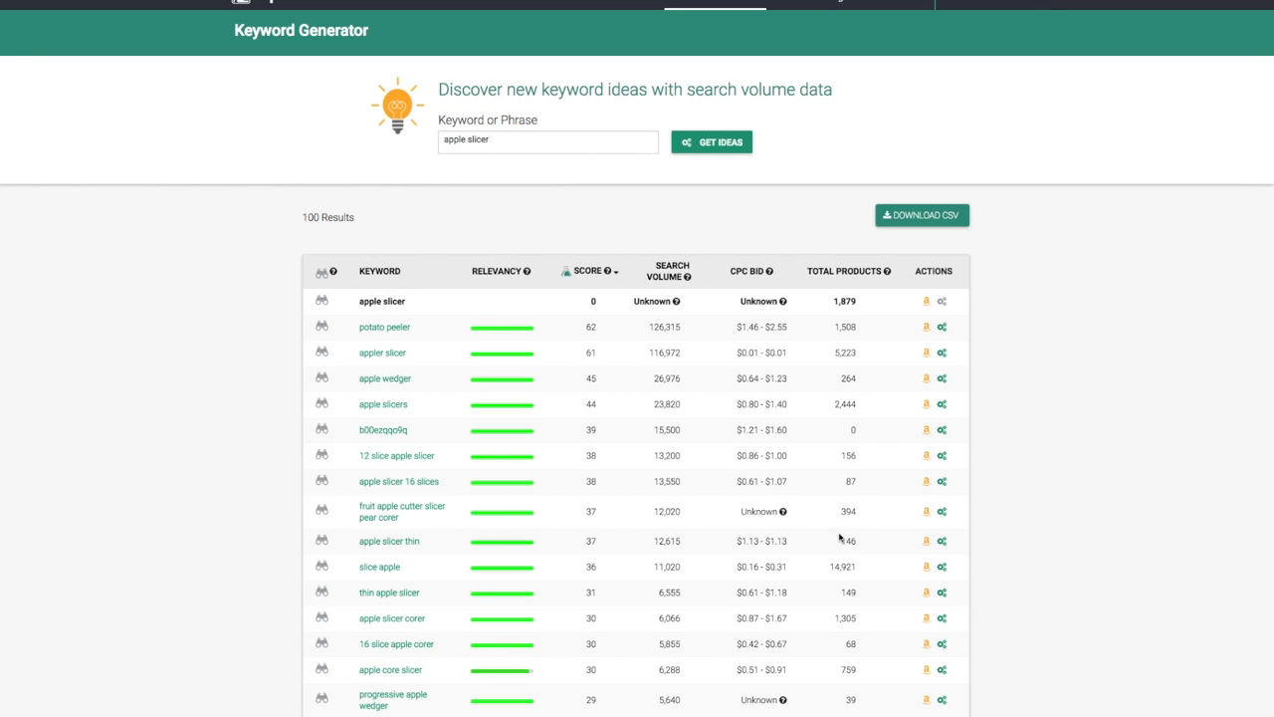
{"action": "scroll", "scroll_direction": "down", "scroll_amount": 3}
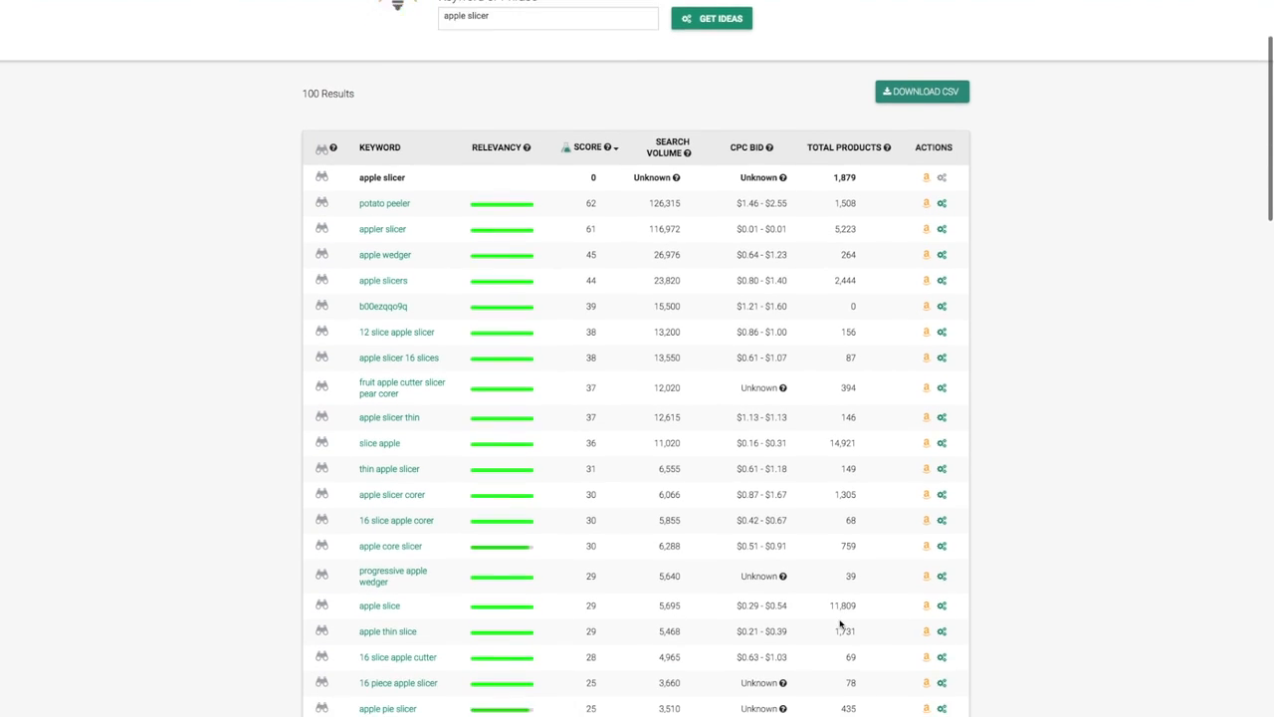
{"action": "scroll", "scroll_direction": "down", "scroll_amount": 3}
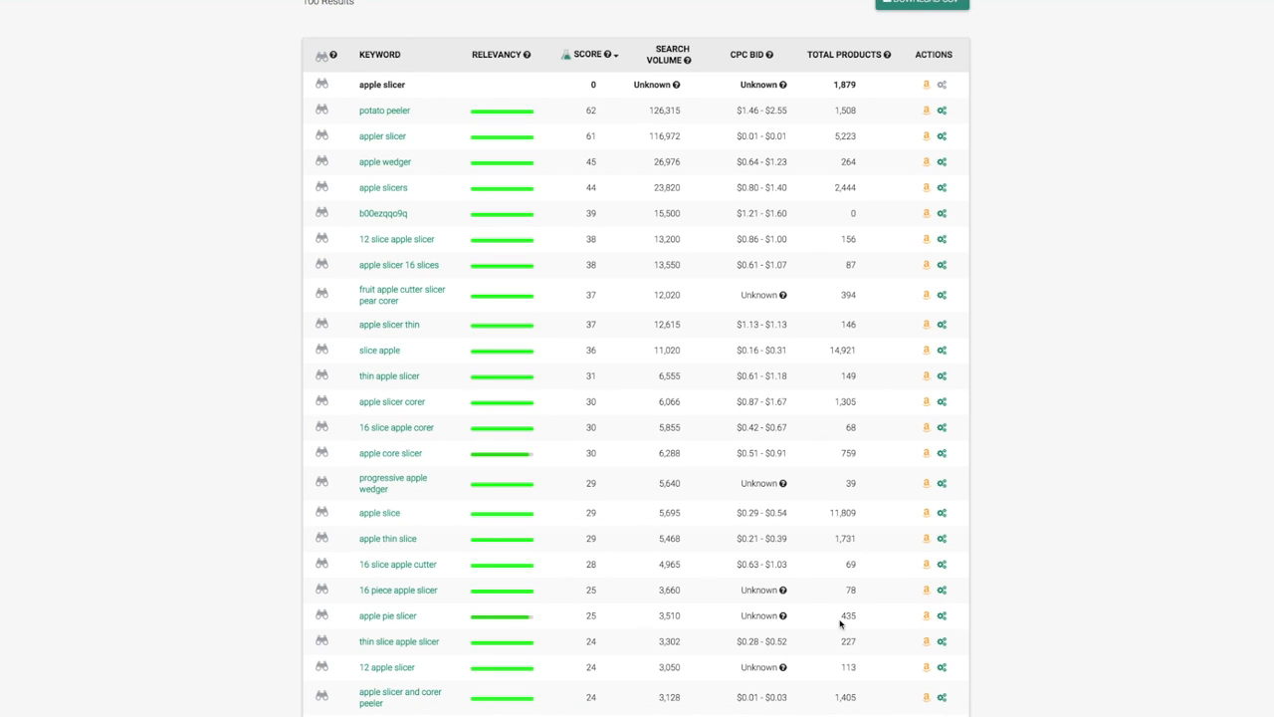
{"action": "mouse_move", "coordinate": [841, 629]}
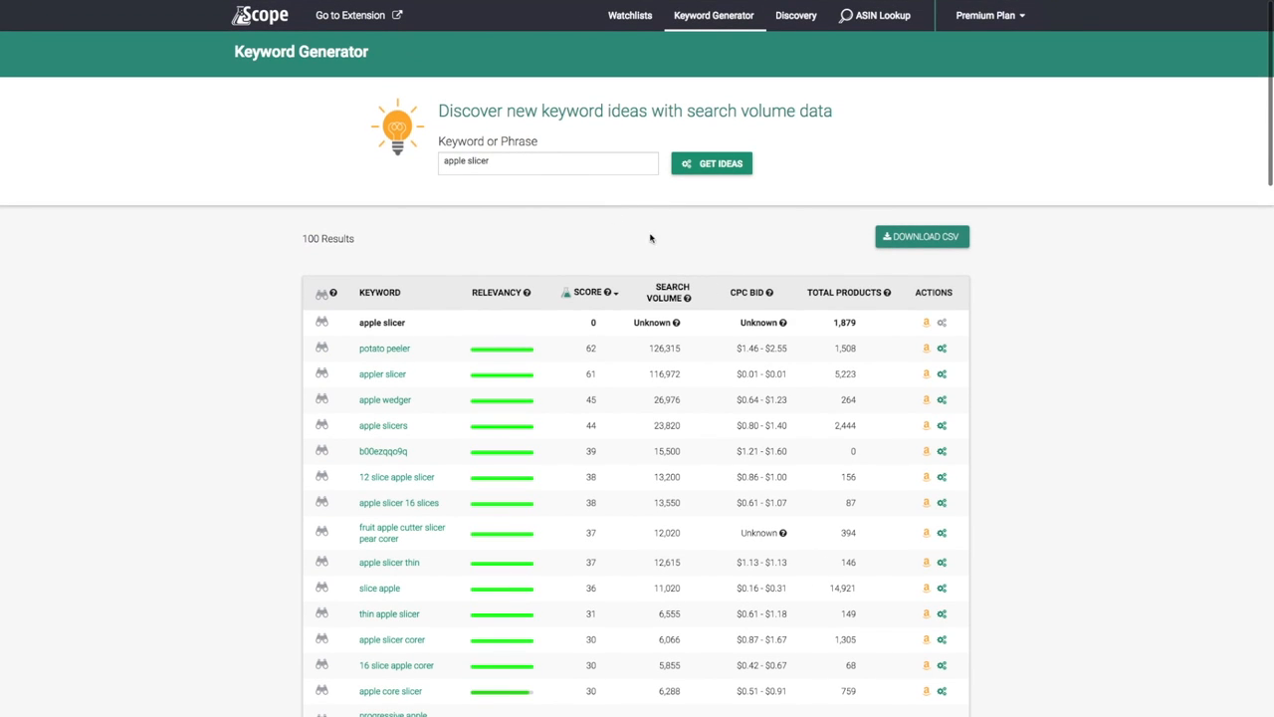
{"action": "mouse_move", "coordinate": [764, 244]}
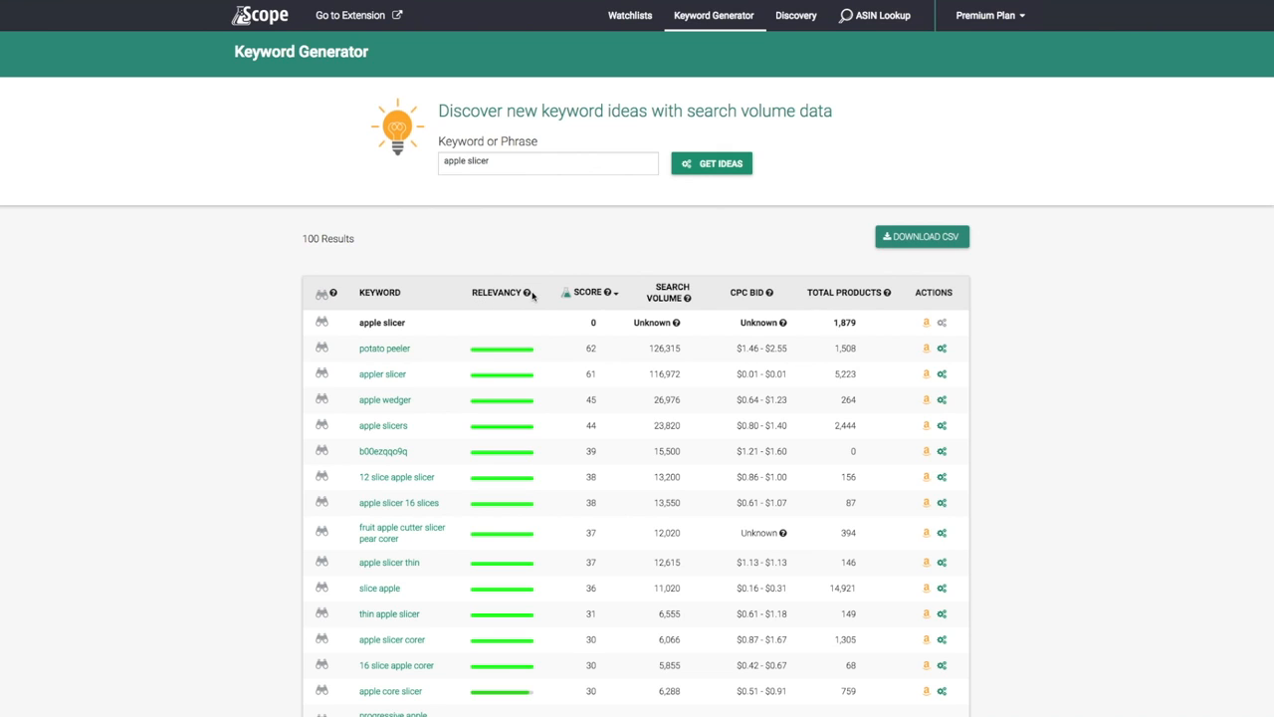
{"action": "mouse_move", "coordinate": [514, 358]}
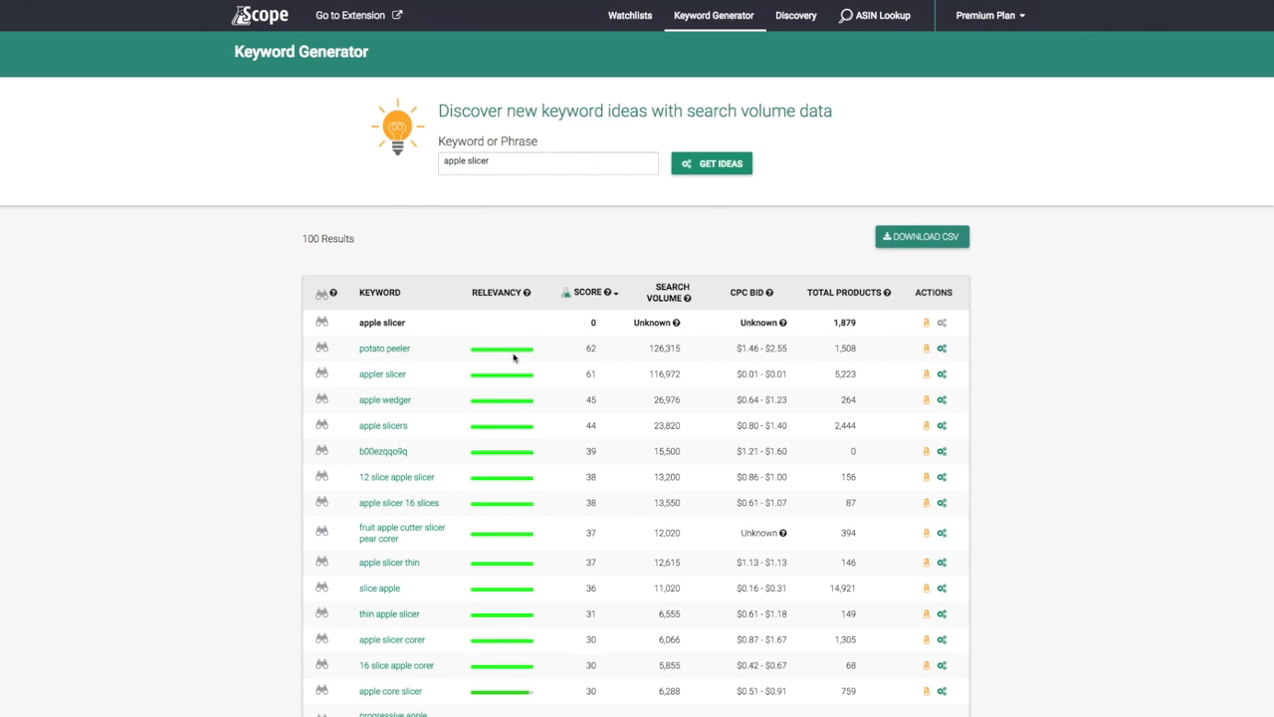
{"action": "mouse_move", "coordinate": [402, 355]}
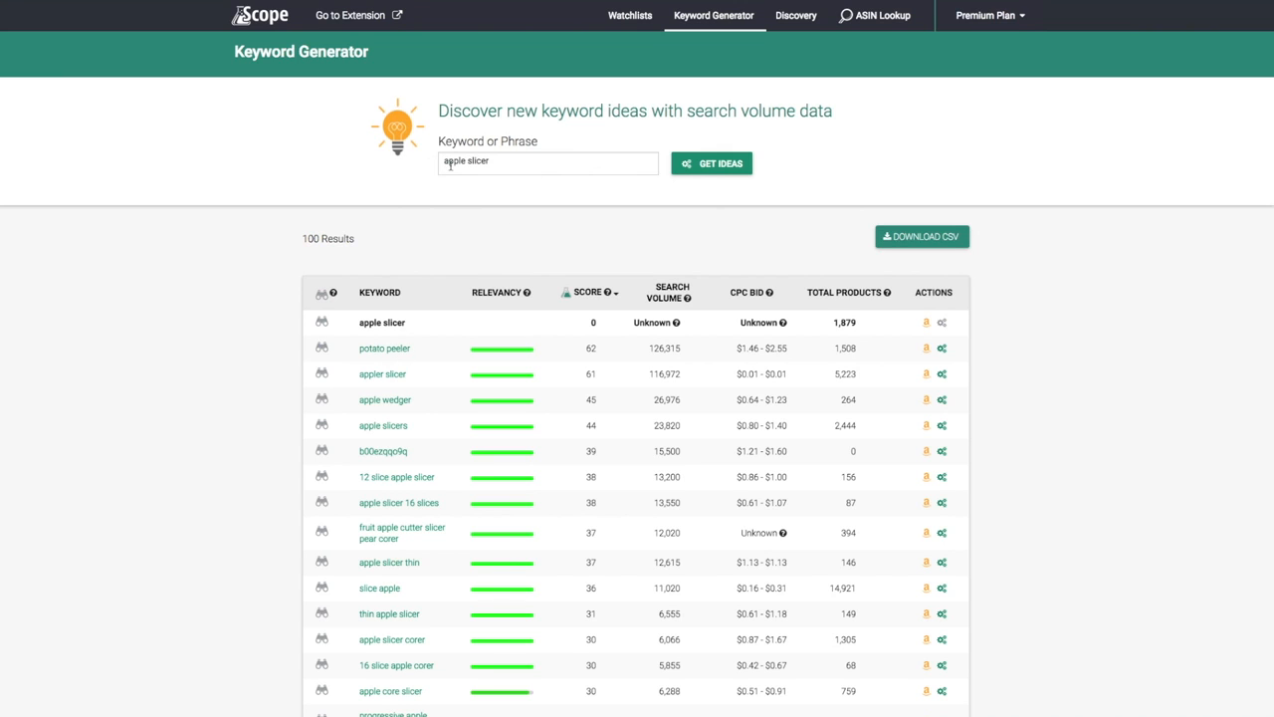
{"action": "scroll", "scroll_direction": "down", "scroll_amount": 3}
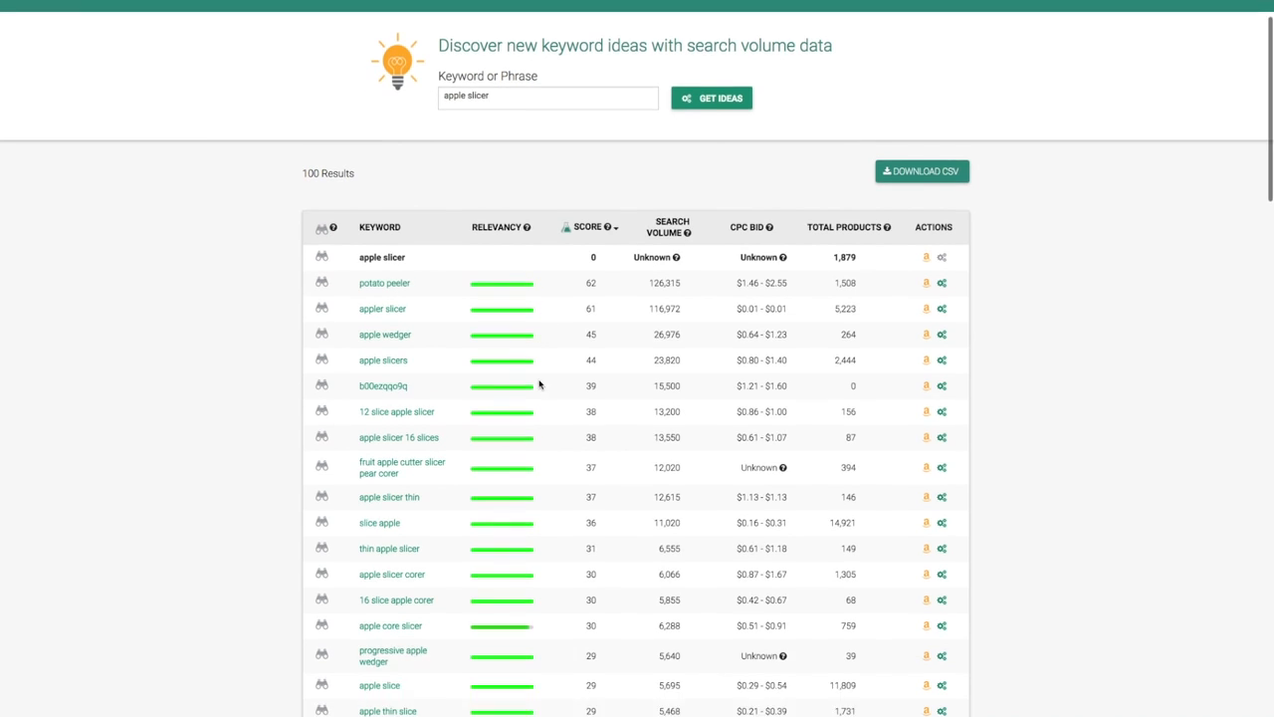
{"action": "scroll", "scroll_direction": "down", "scroll_amount": 3}
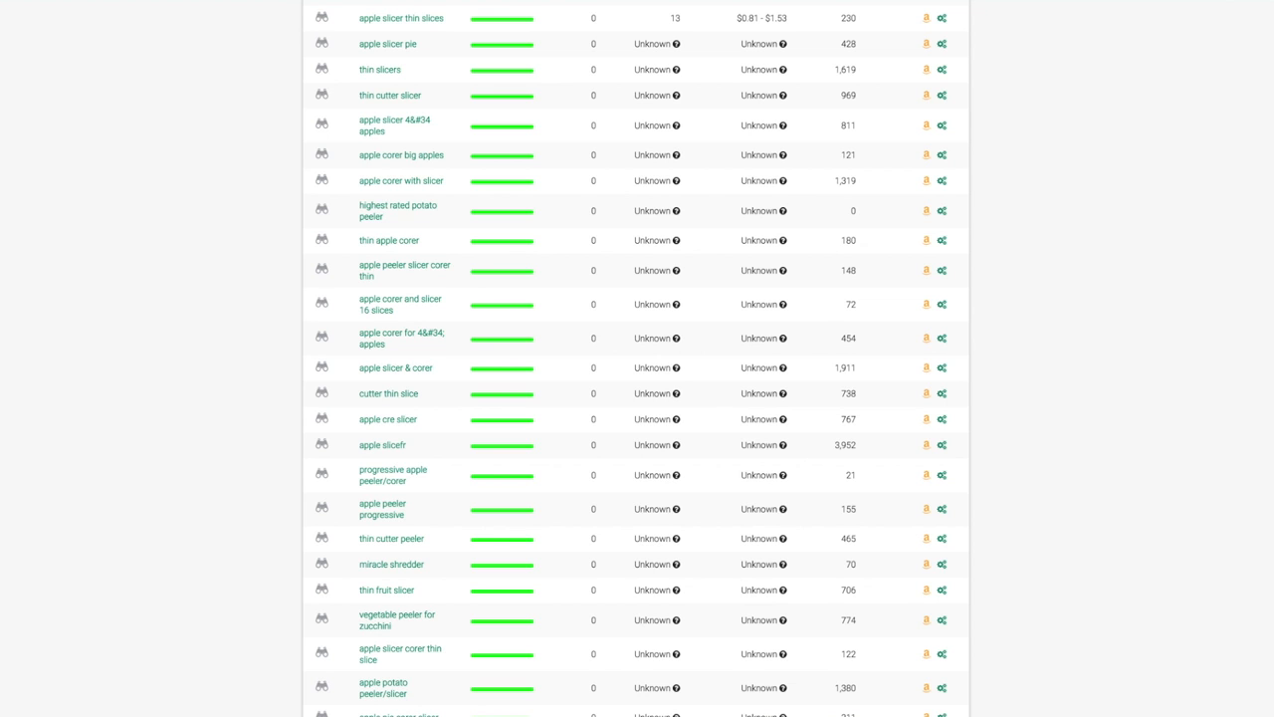
{"action": "scroll", "scroll_direction": "up", "scroll_amount": 3}
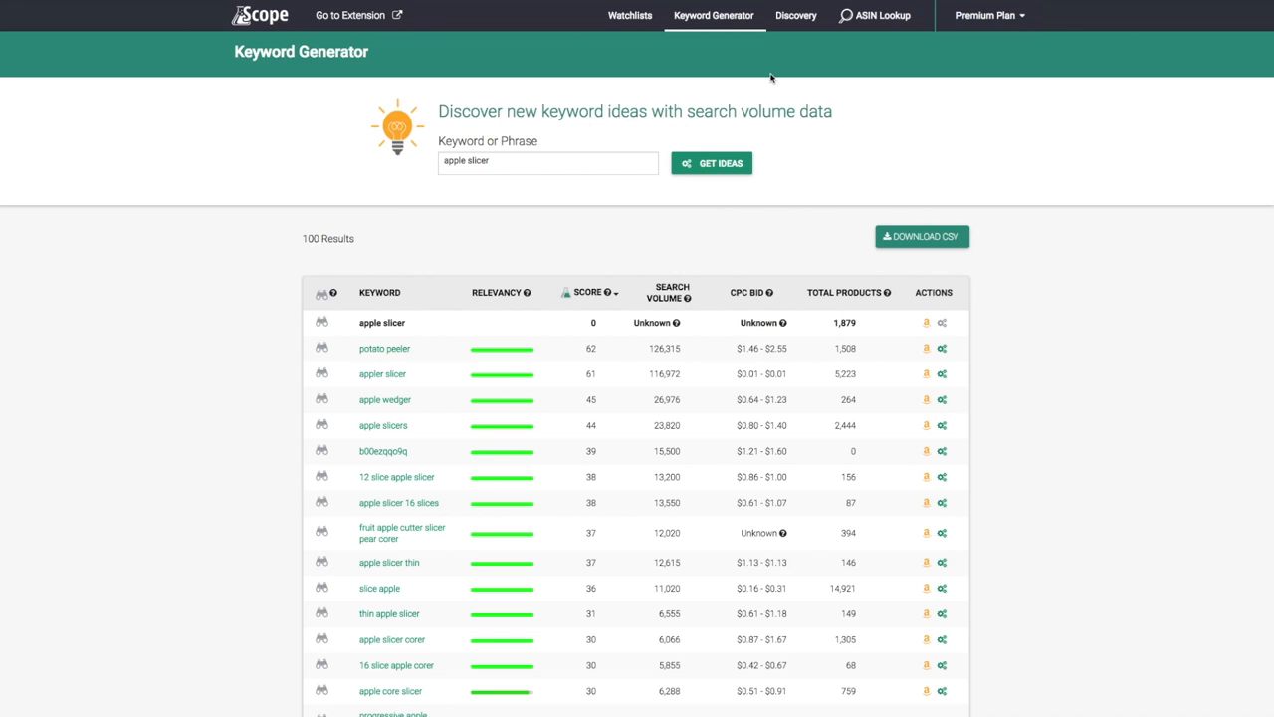
{"action": "mouse_move", "coordinate": [795, 15]}
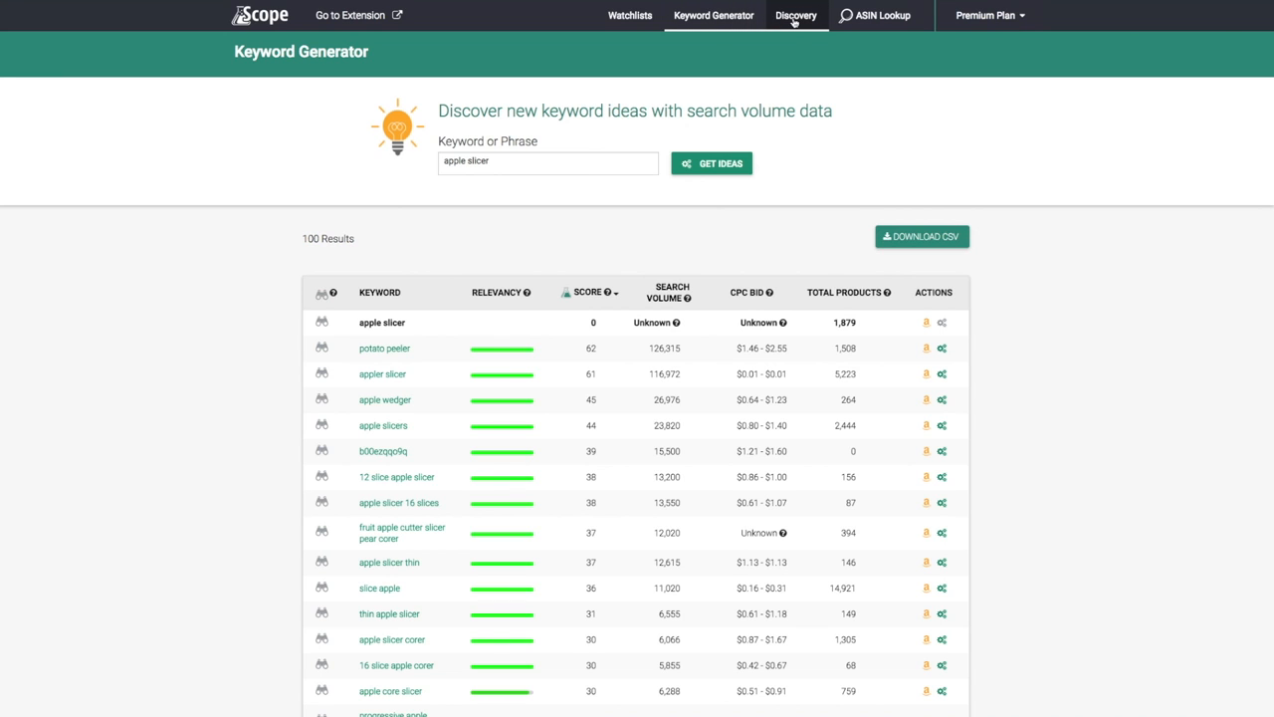
In Product Discovery, select Kitchen and Dining and enter sales rank 5000 to 10000.
{"action": "left_click", "coordinate": [796, 15]}
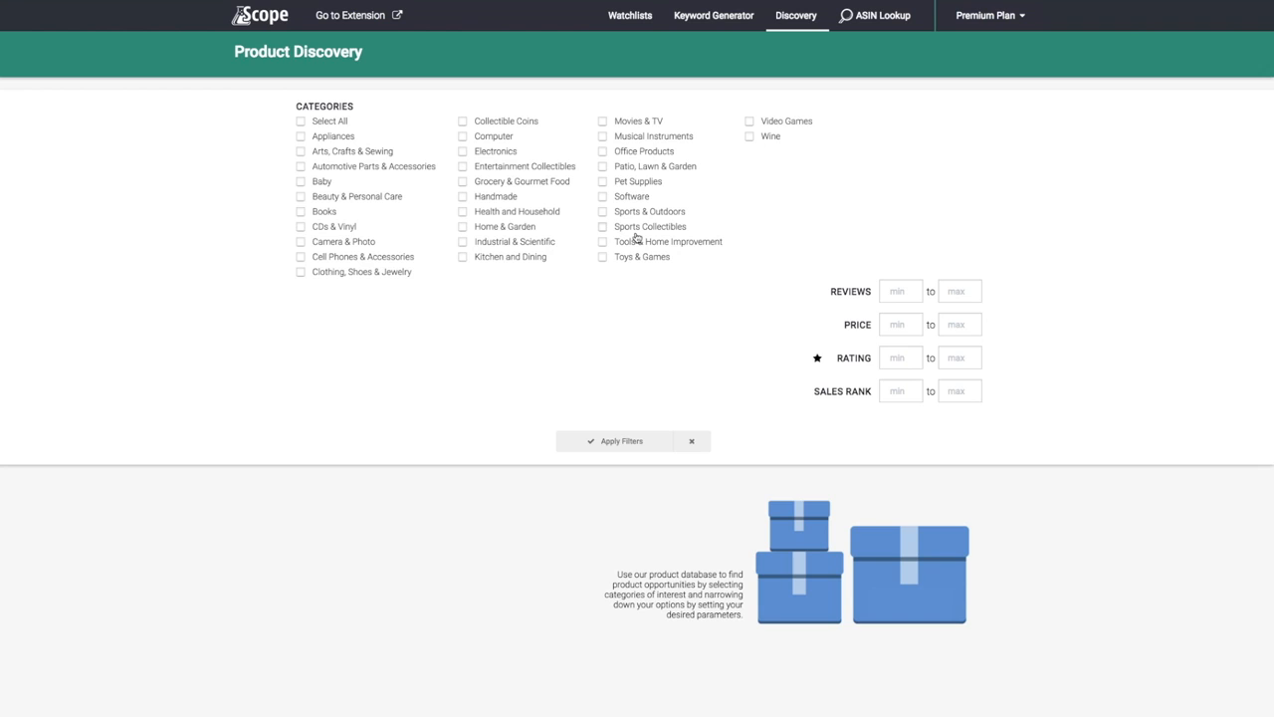
{"action": "mouse_move", "coordinate": [483, 225]}
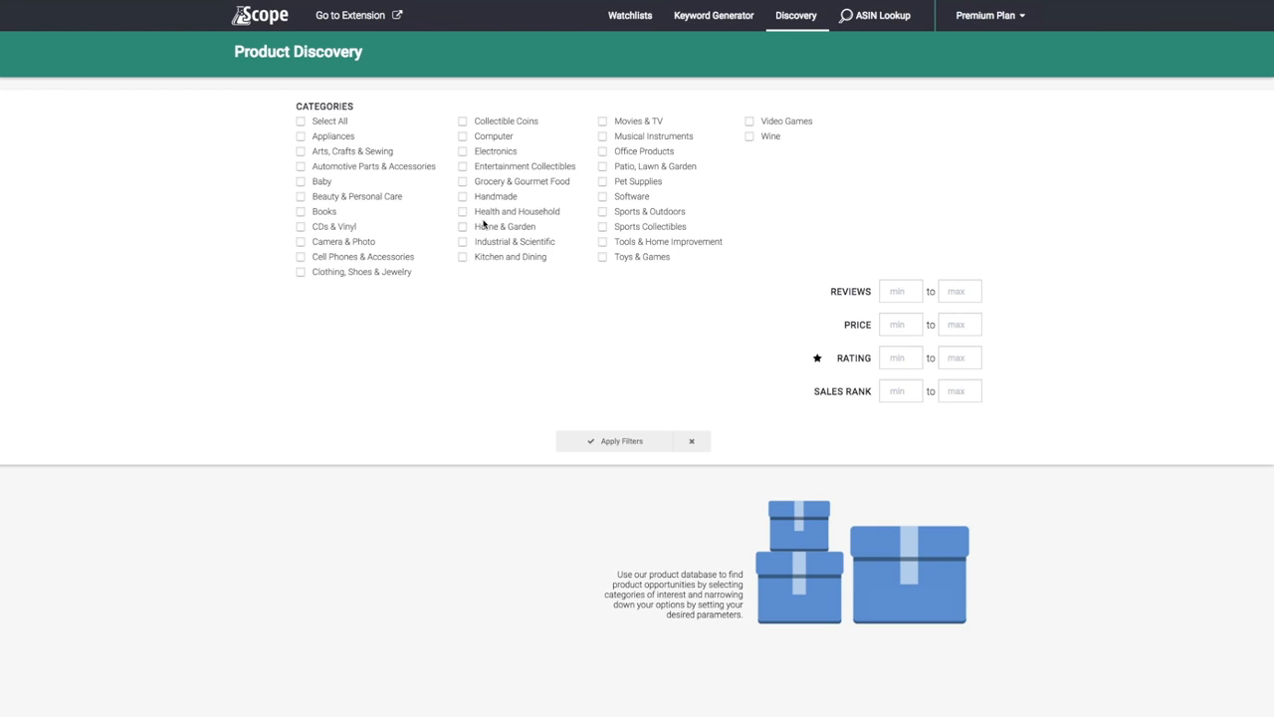
{"action": "mouse_move", "coordinate": [533, 247]}
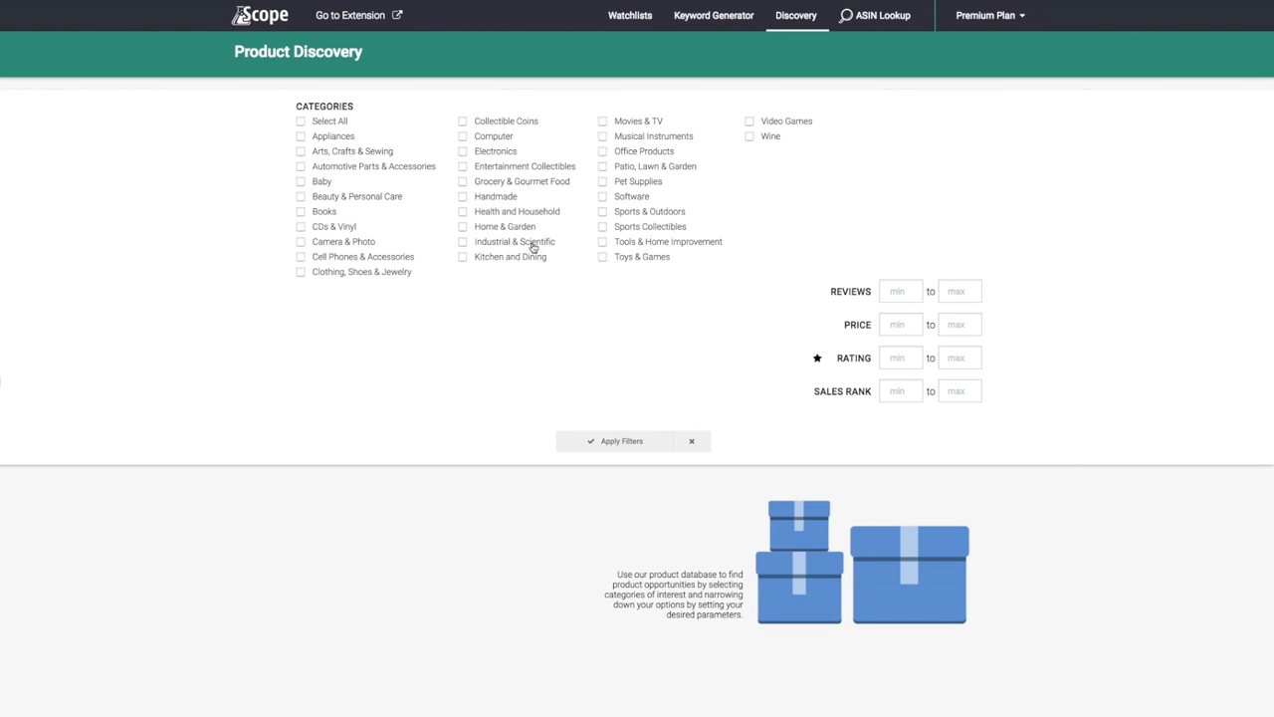
{"action": "left_click", "coordinate": [462, 256]}
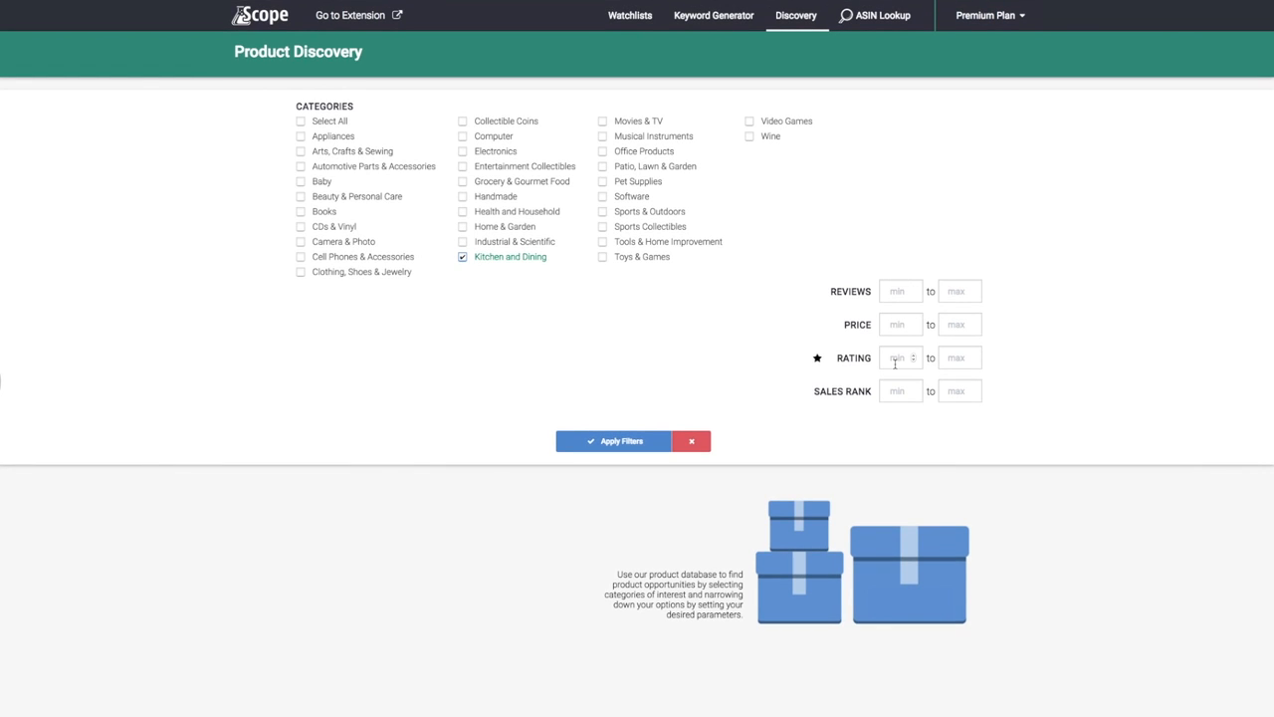
{"action": "left_click", "coordinate": [899, 390]}
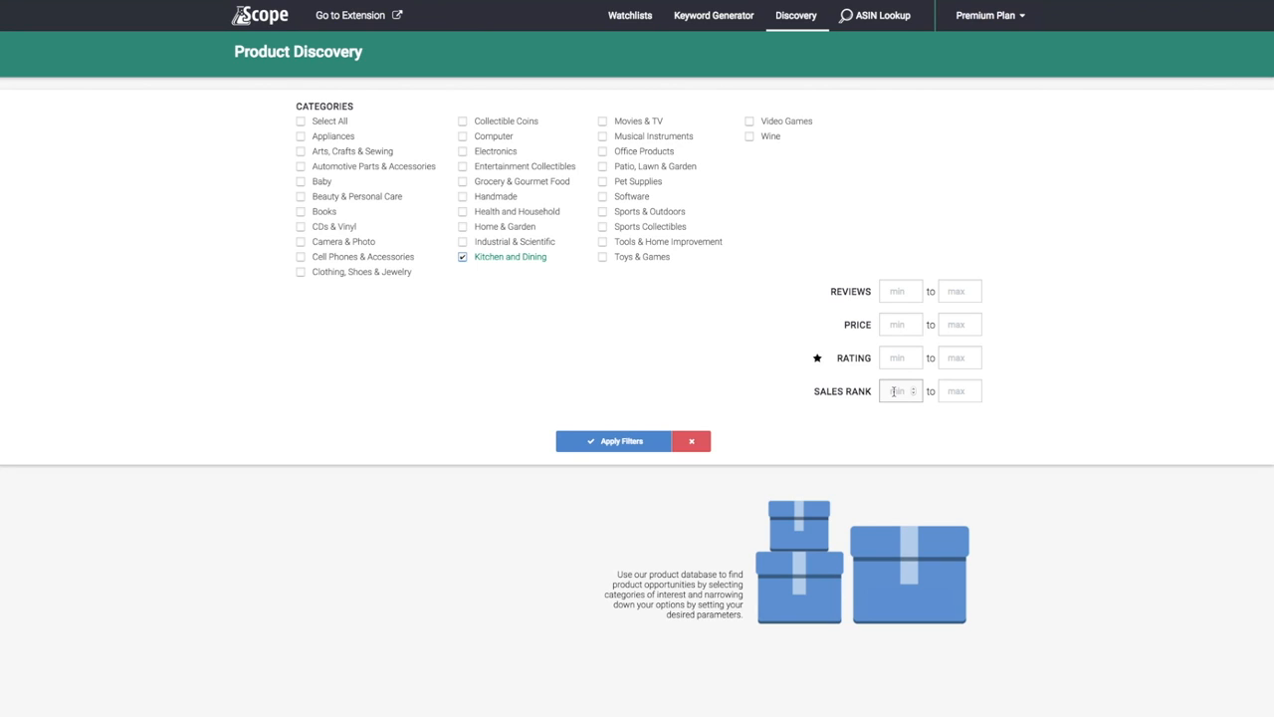
{"action": "type", "text": "5000"}
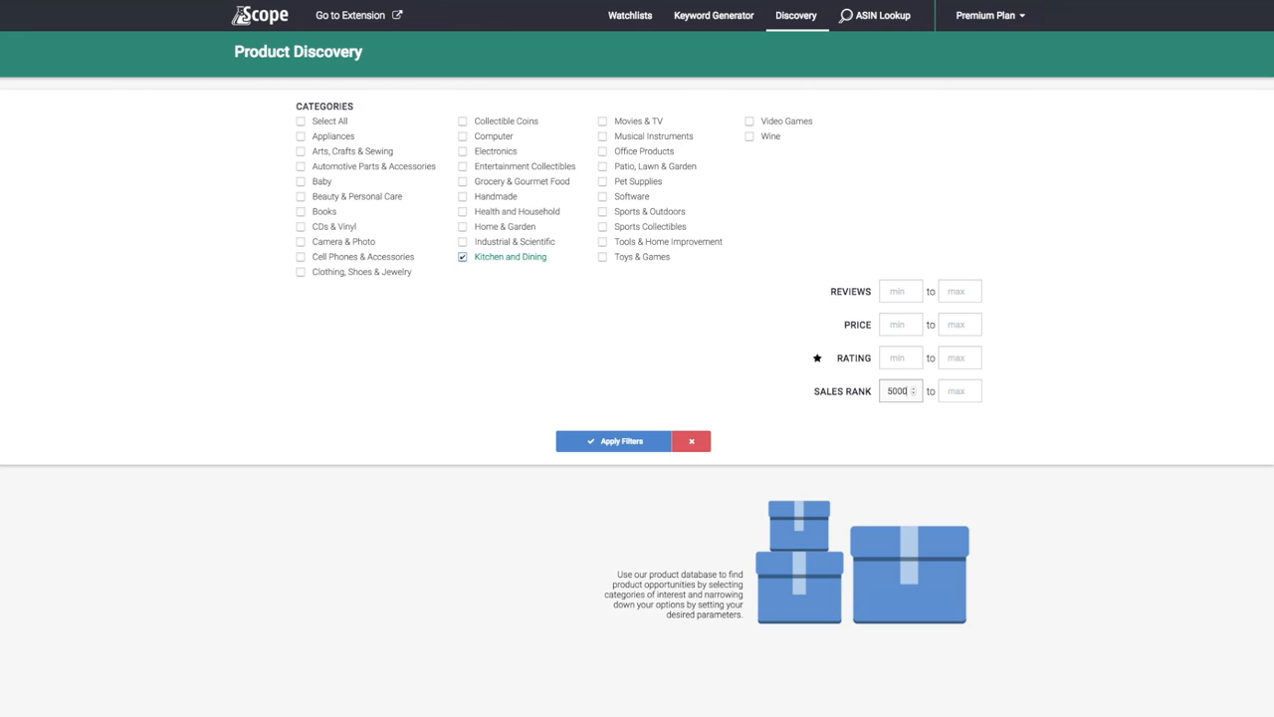
{"action": "left_click", "coordinate": [958, 390]}
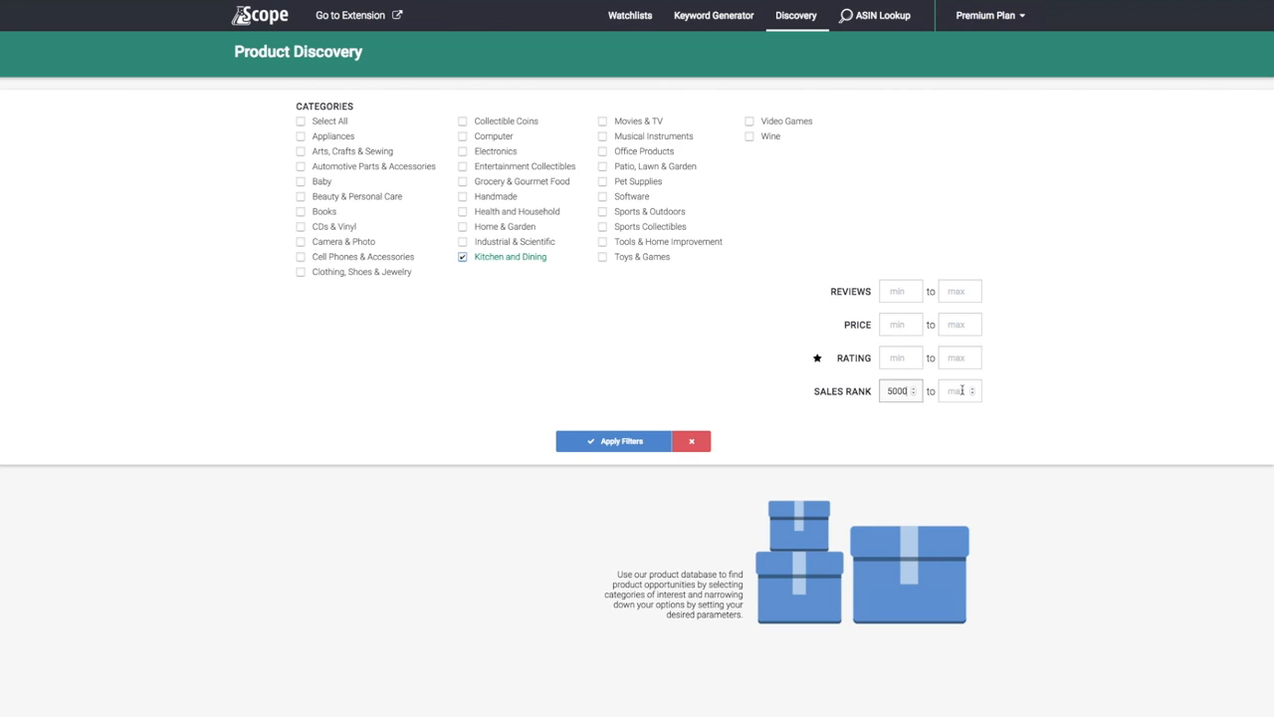
{"action": "type", "text": "10000"}
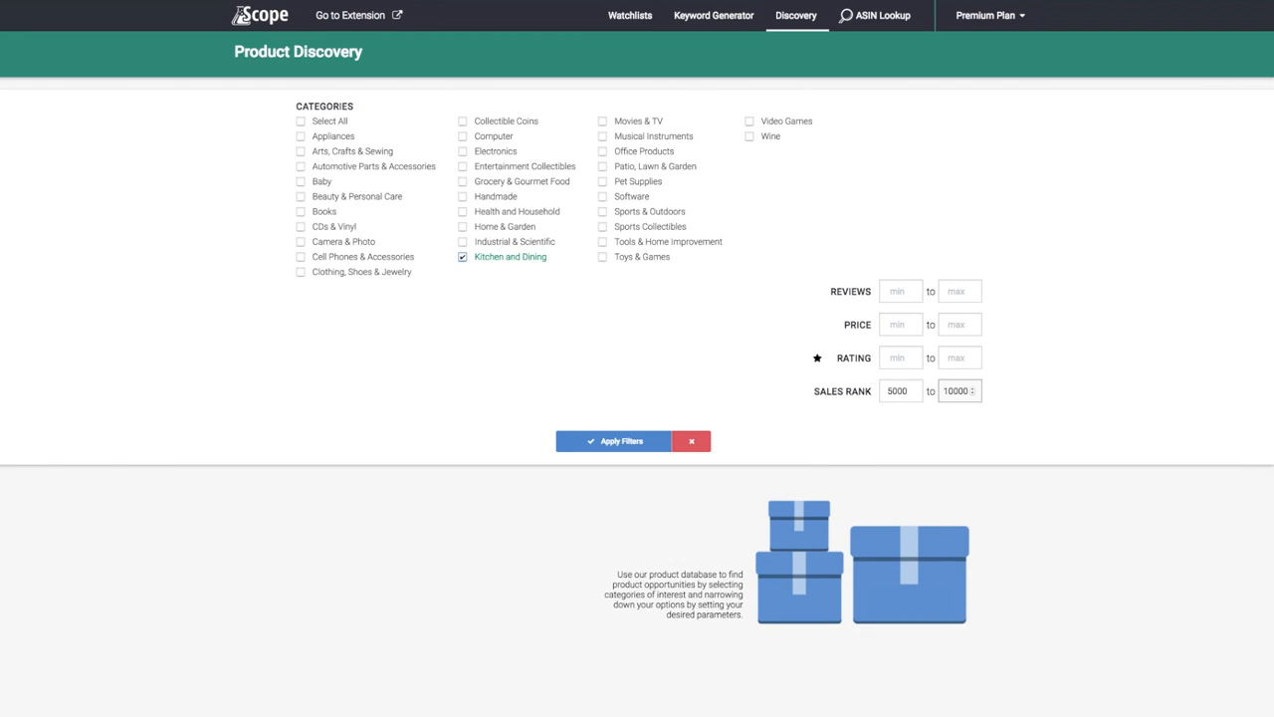
Apply the filters and scroll through the 4,848 resulting Kitchen and Dining products.
{"action": "left_click", "coordinate": [613, 441]}
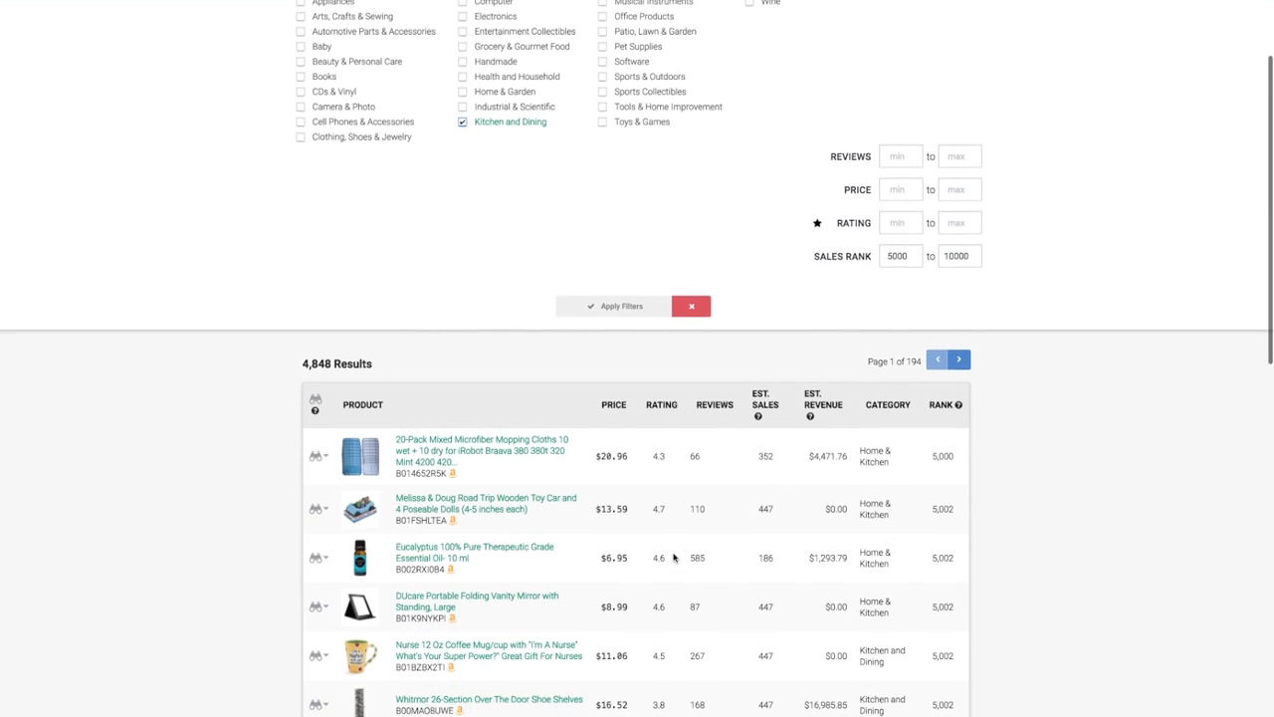
{"action": "scroll", "scroll_direction": "down", "scroll_amount": 3}
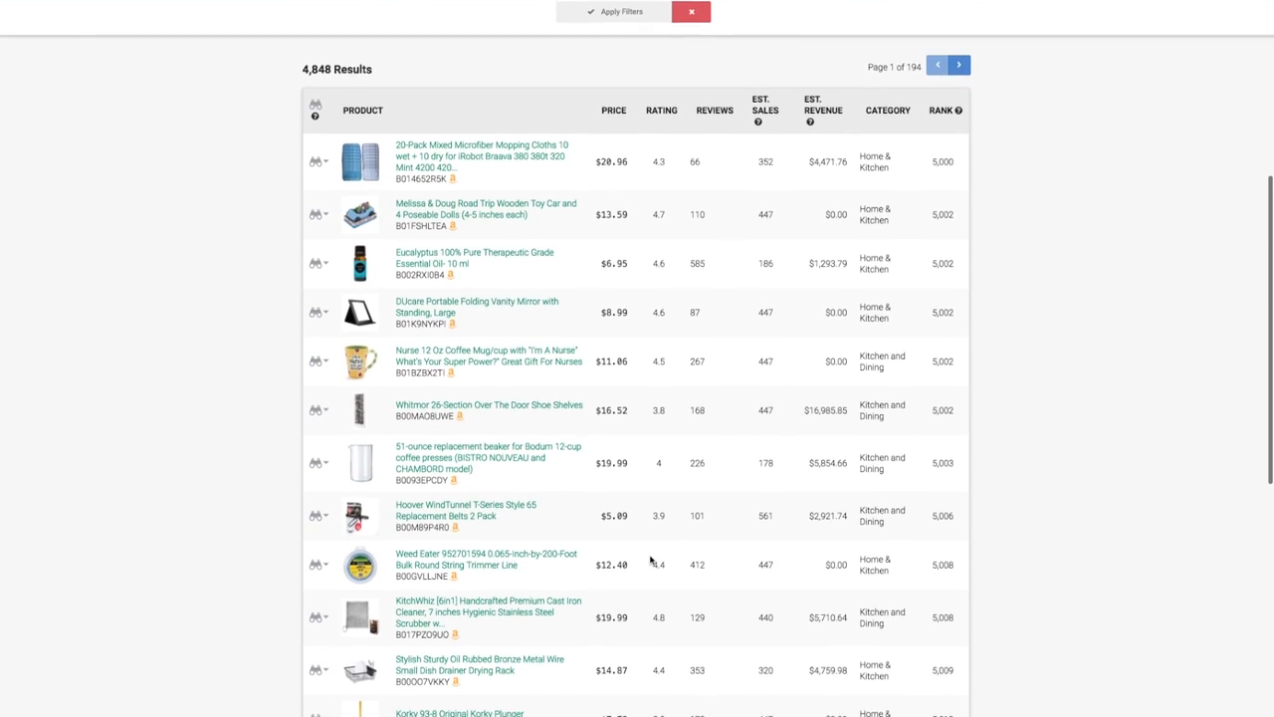
{"action": "scroll", "scroll_direction": "down", "scroll_amount": 3}
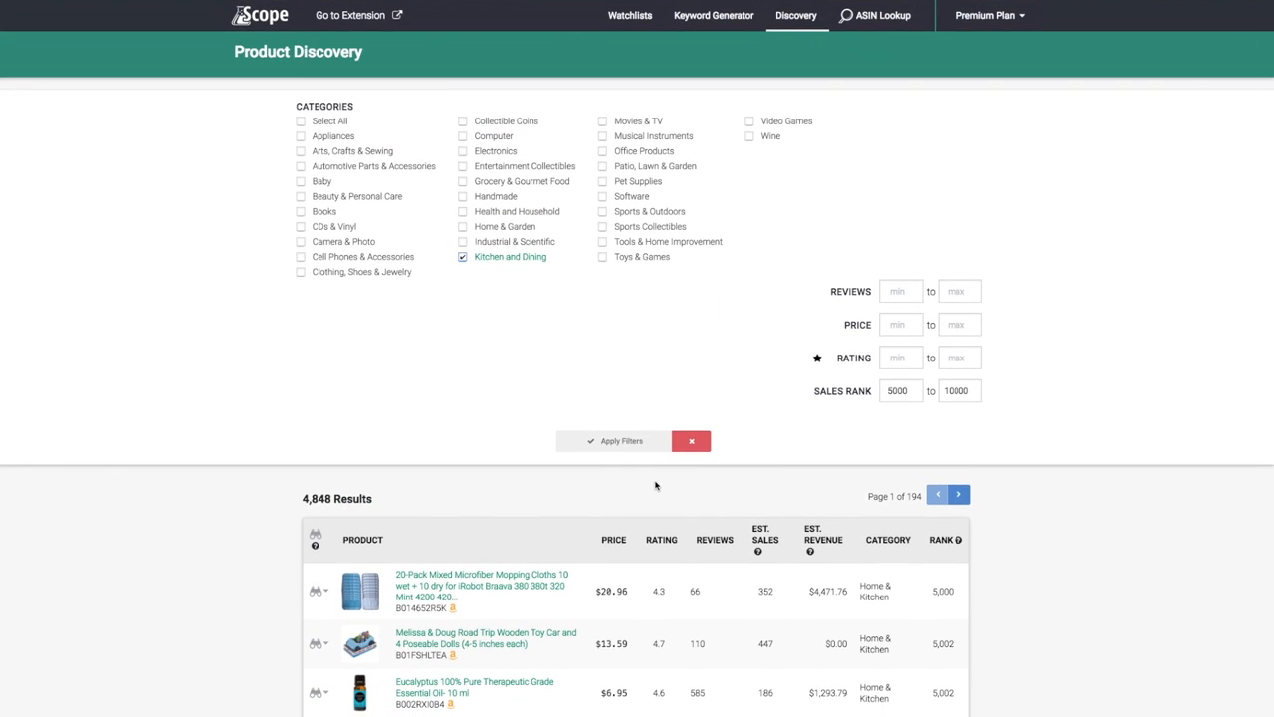
{"action": "mouse_move", "coordinate": [643, 349]}
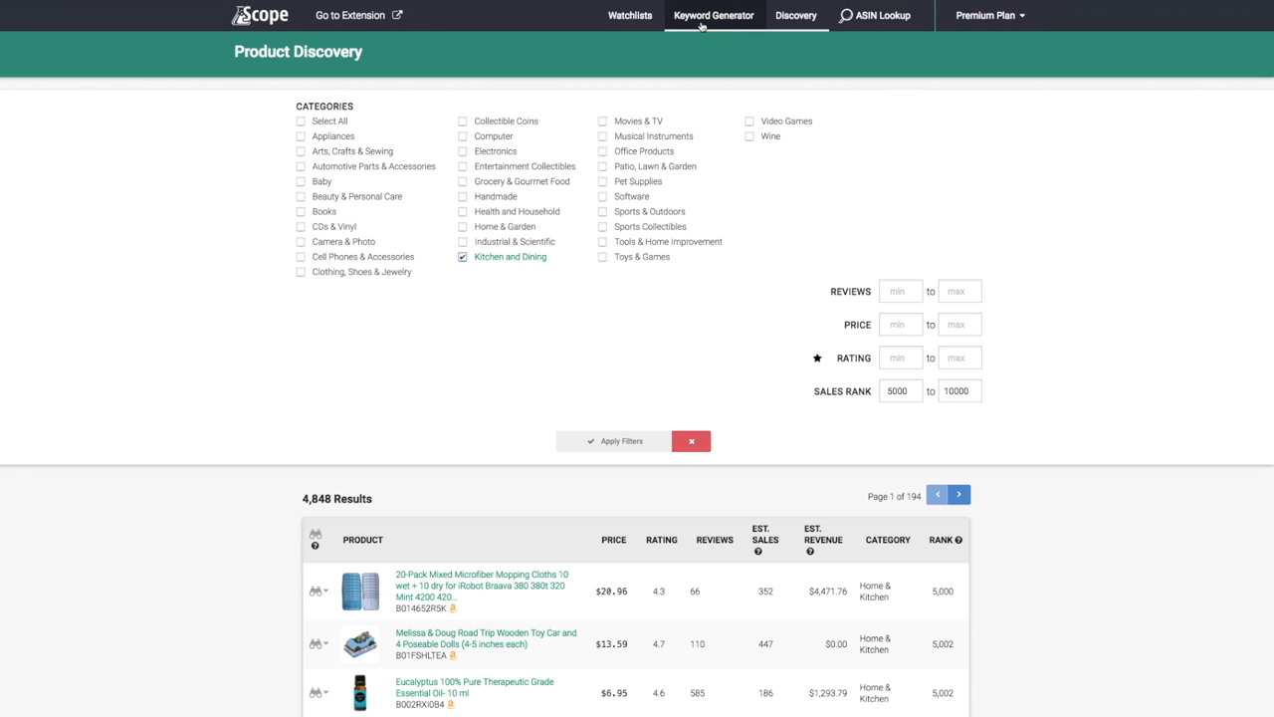
Return to the Watchlists page showing the five uncategorized apple slicer products.
{"action": "left_click", "coordinate": [630, 15]}
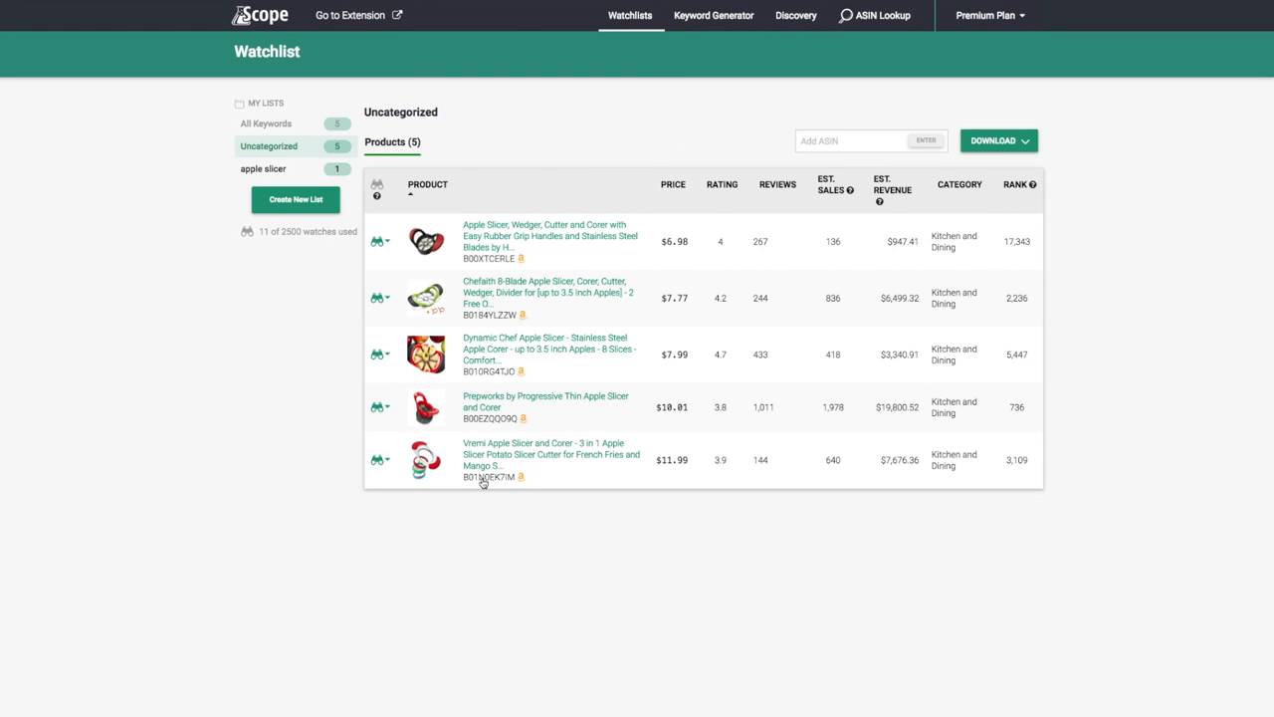
{"action": "mouse_move", "coordinate": [474, 213]}
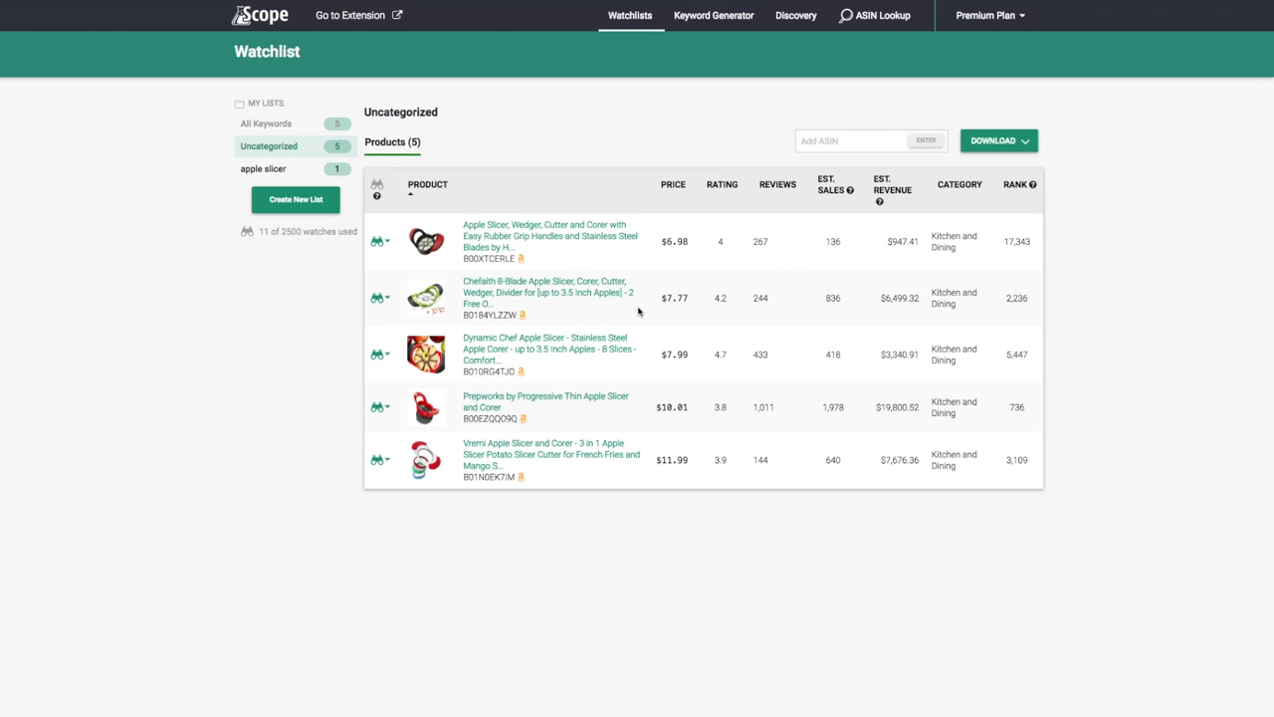
{"action": "mouse_move", "coordinate": [886, 271]}
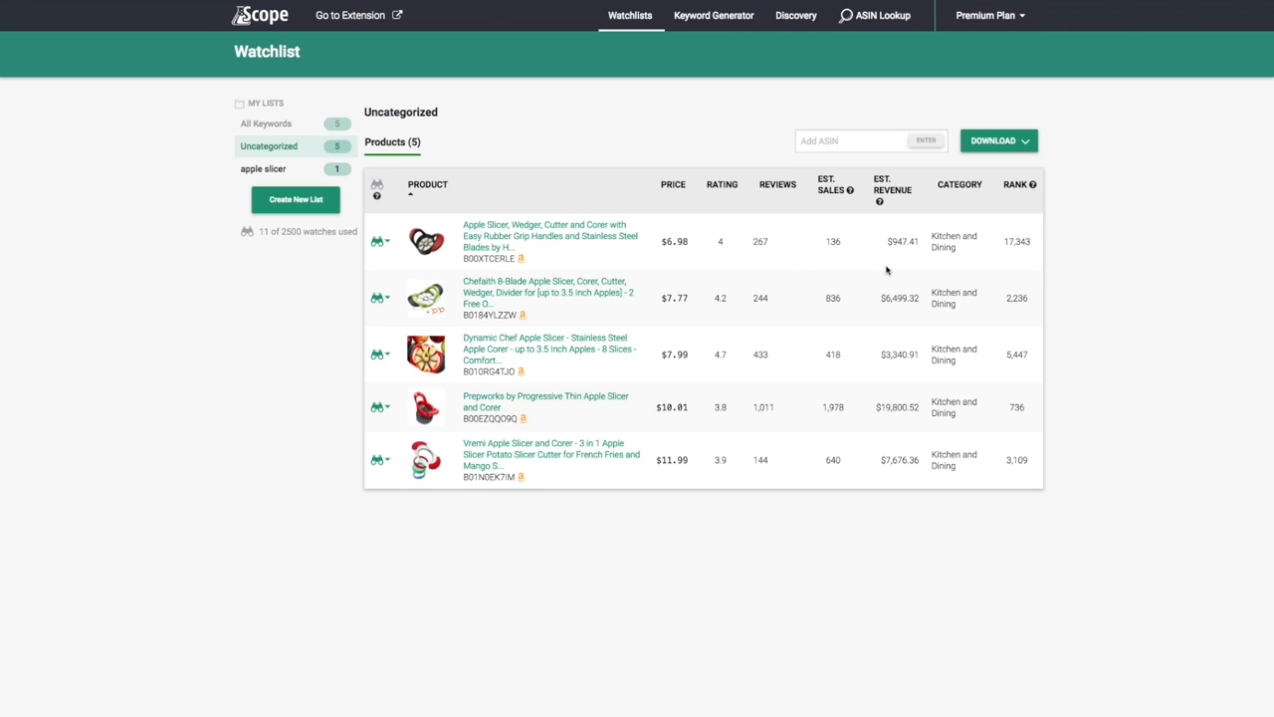
{"action": "mouse_move", "coordinate": [463, 161]}
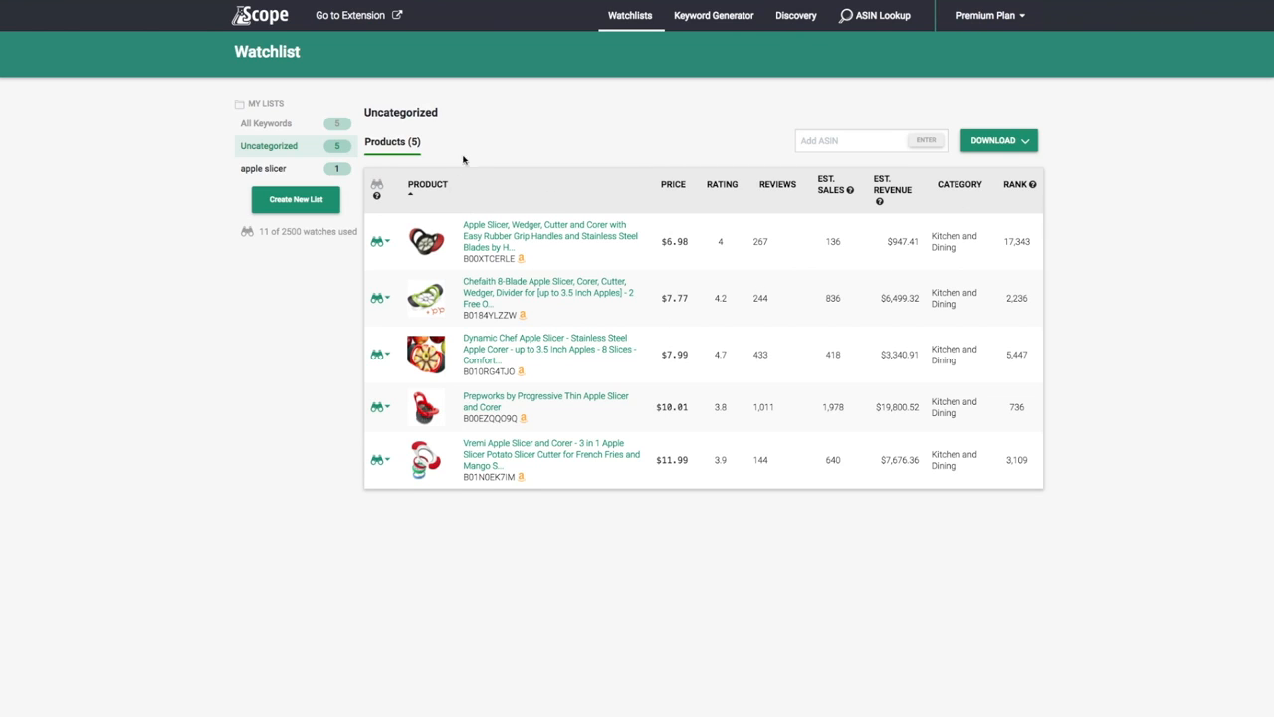
{"action": "mouse_move", "coordinate": [486, 149]}
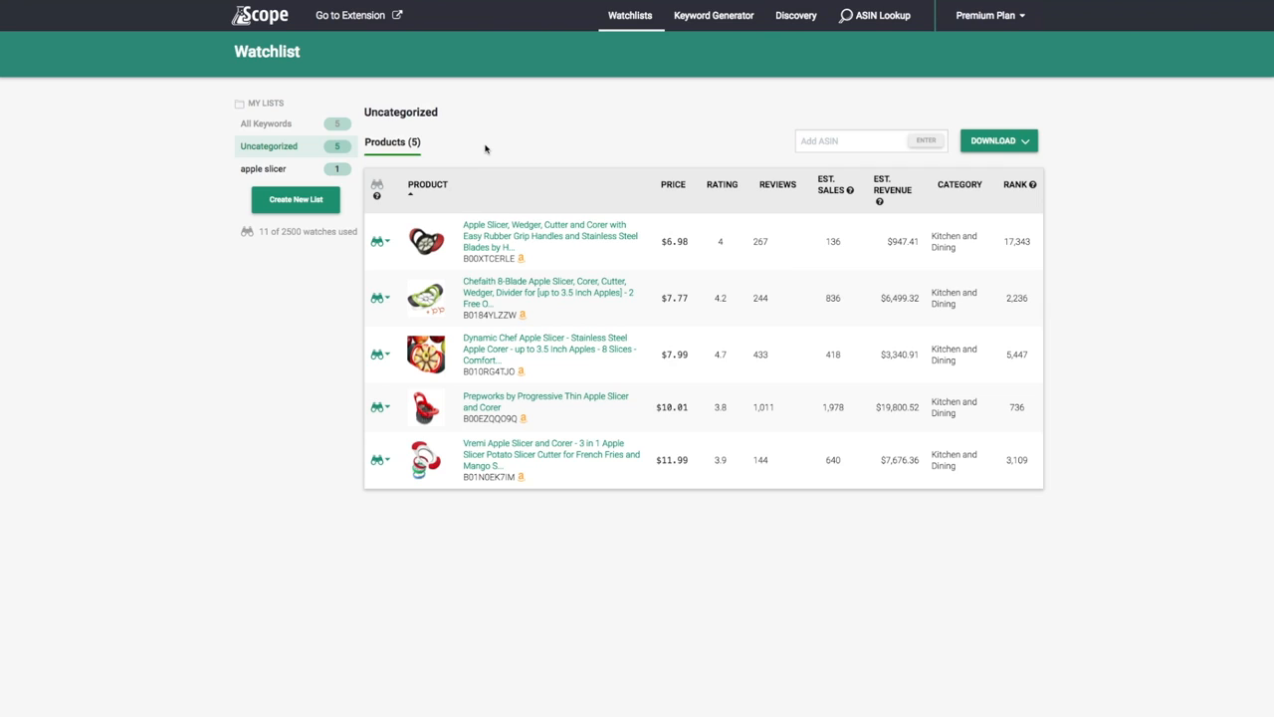
{"action": "mouse_move", "coordinate": [446, 163]}
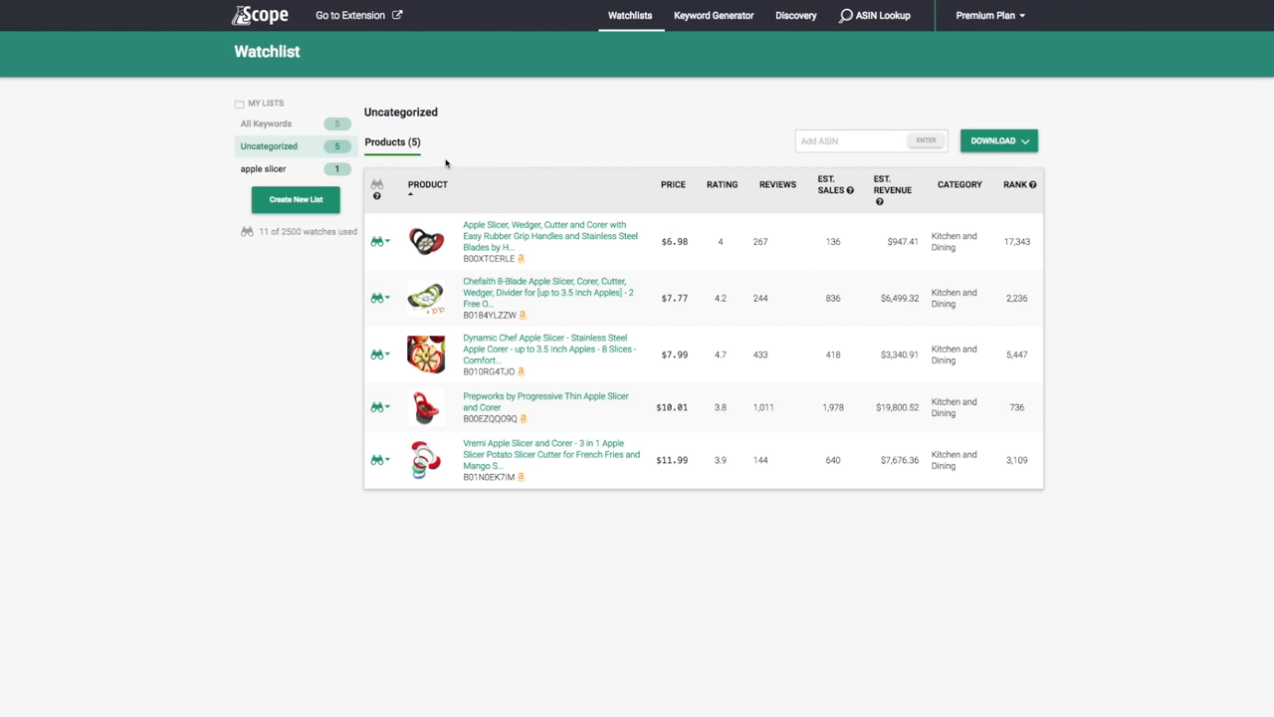
{"action": "mouse_move", "coordinate": [461, 131]}
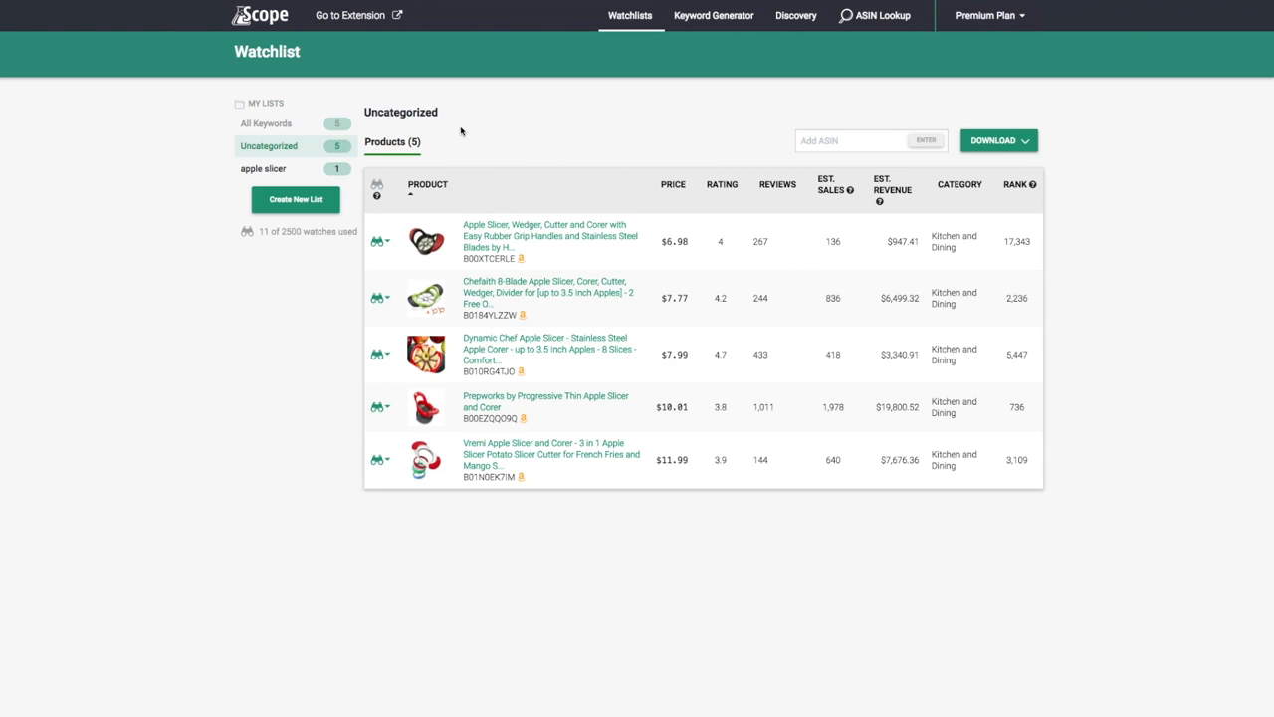
{"action": "mouse_move", "coordinate": [1154, 152]}
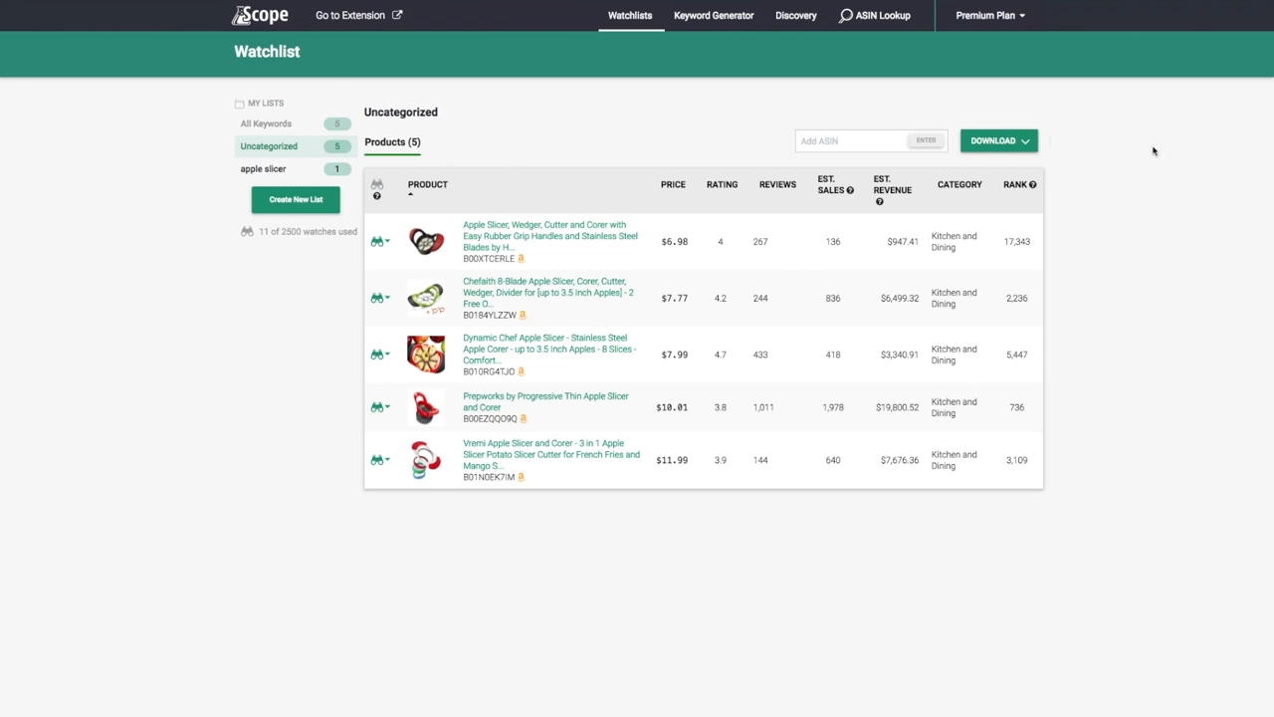
{"action": "mouse_move", "coordinate": [1037, 113]}
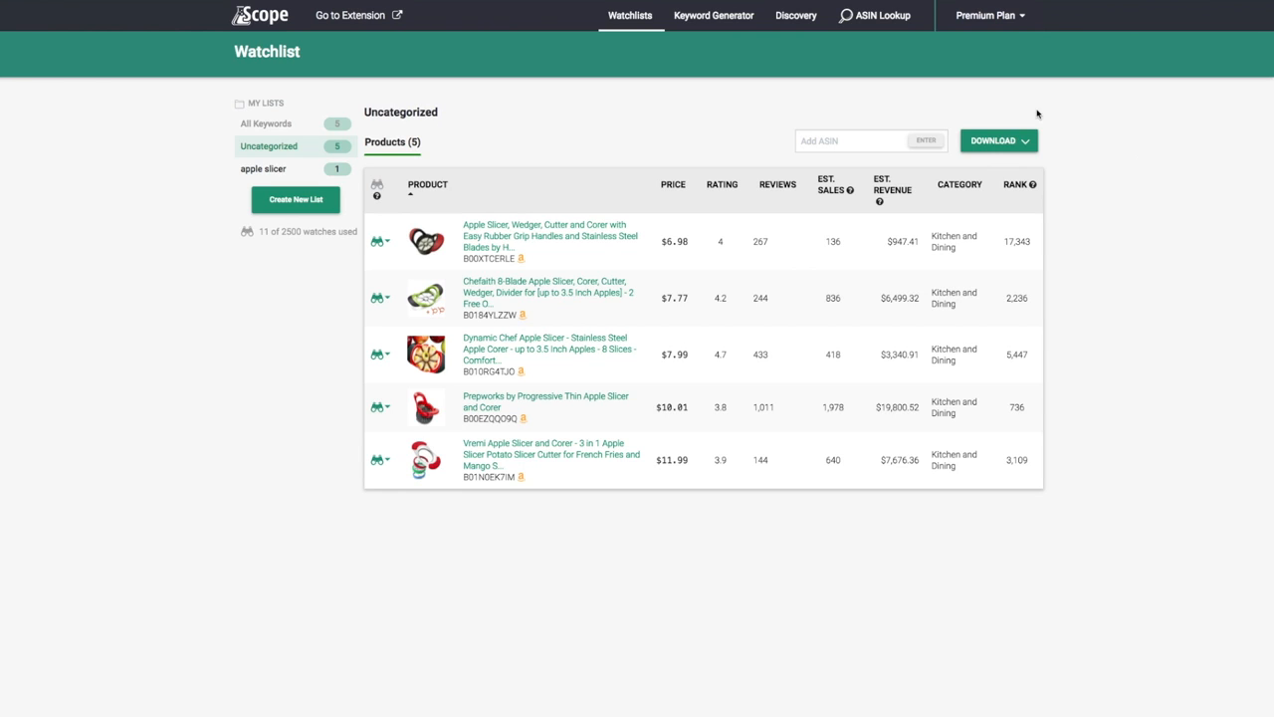
{"action": "mouse_move", "coordinate": [572, 473]}
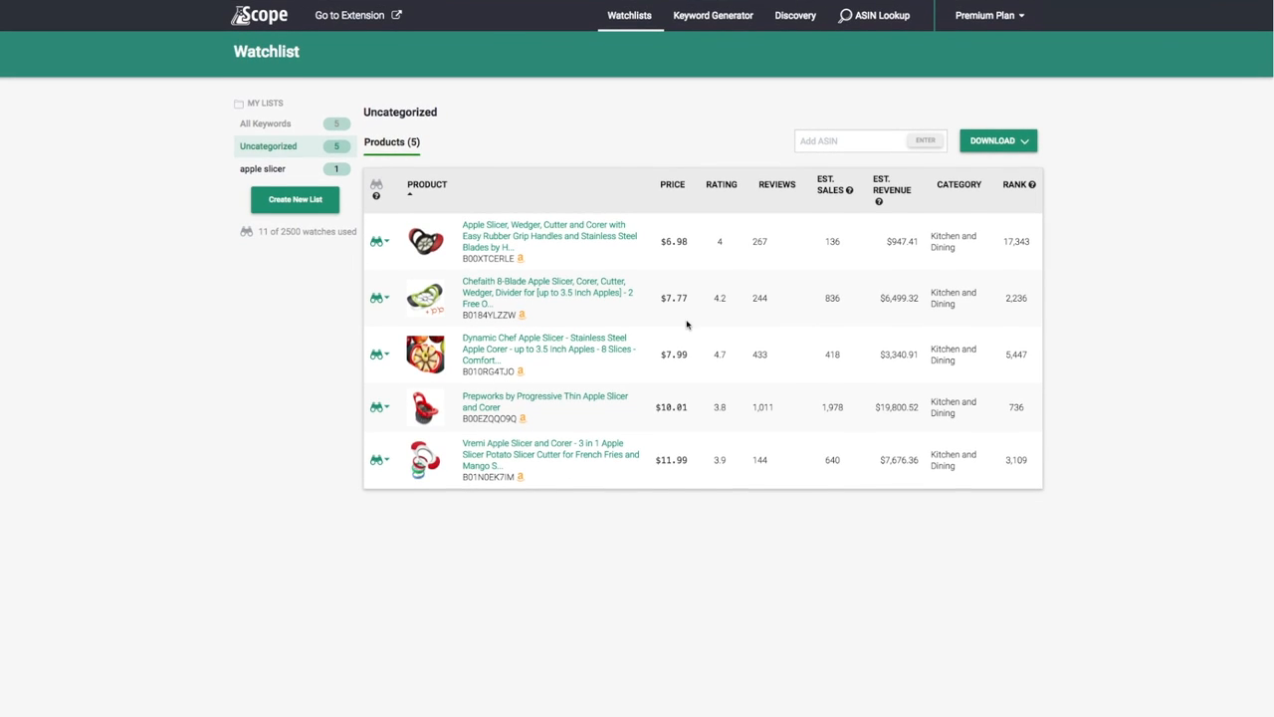
{"action": "mouse_move", "coordinate": [1110, 190]}
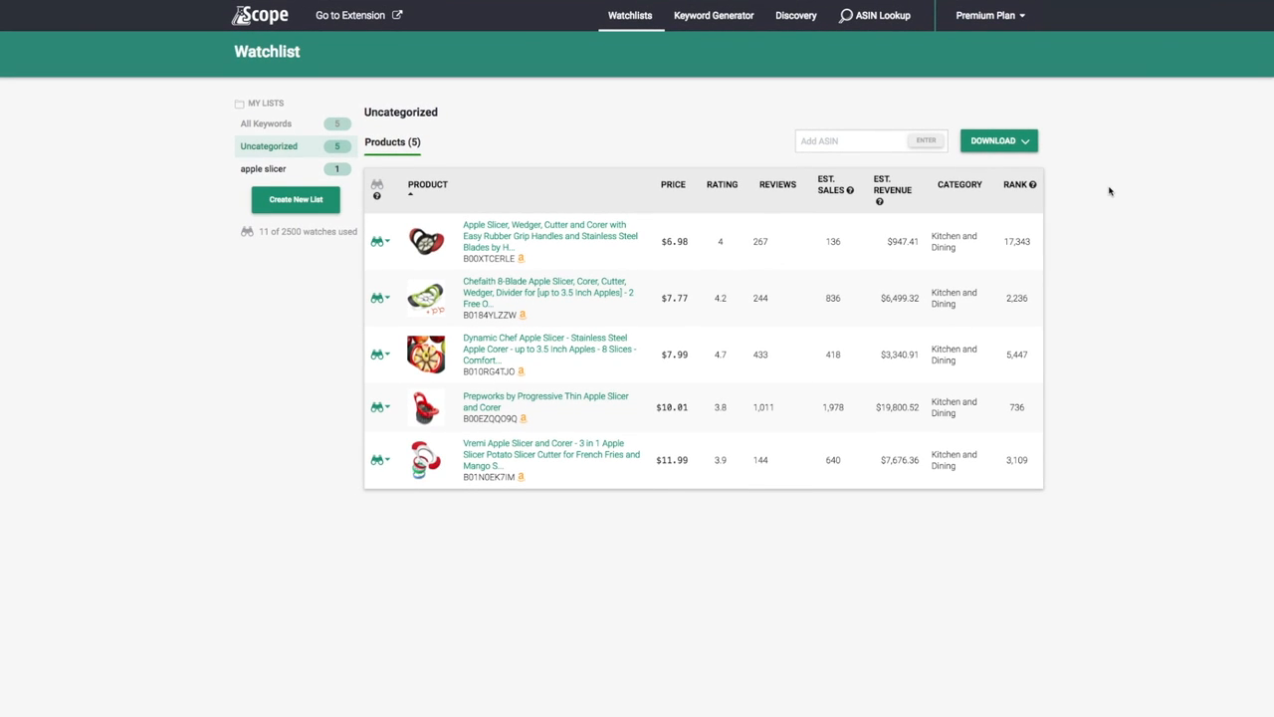